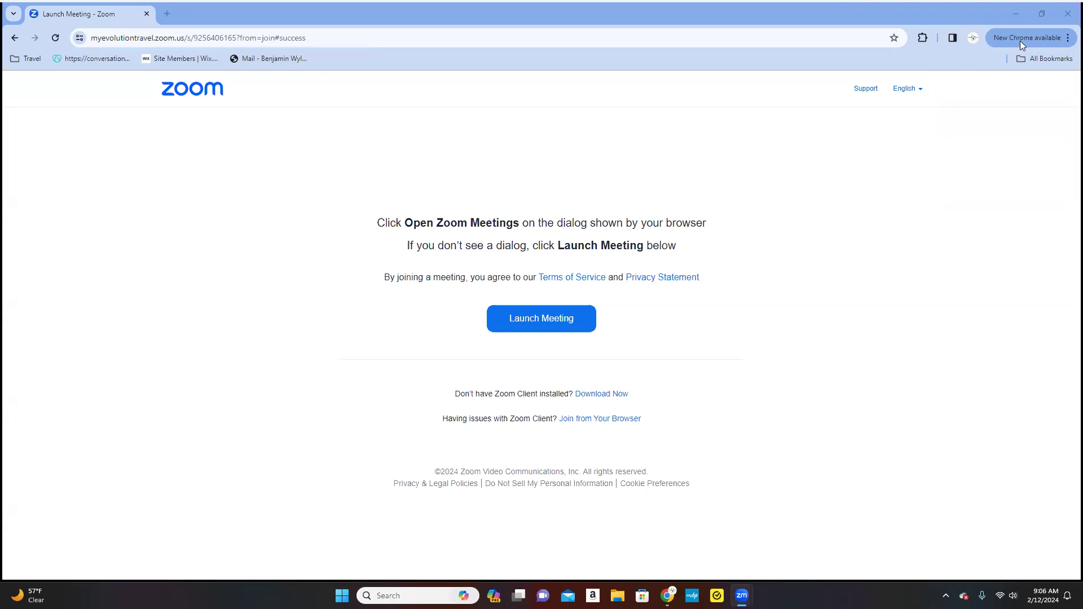
{"action": "mouse_move", "coordinate": [505, 209]}
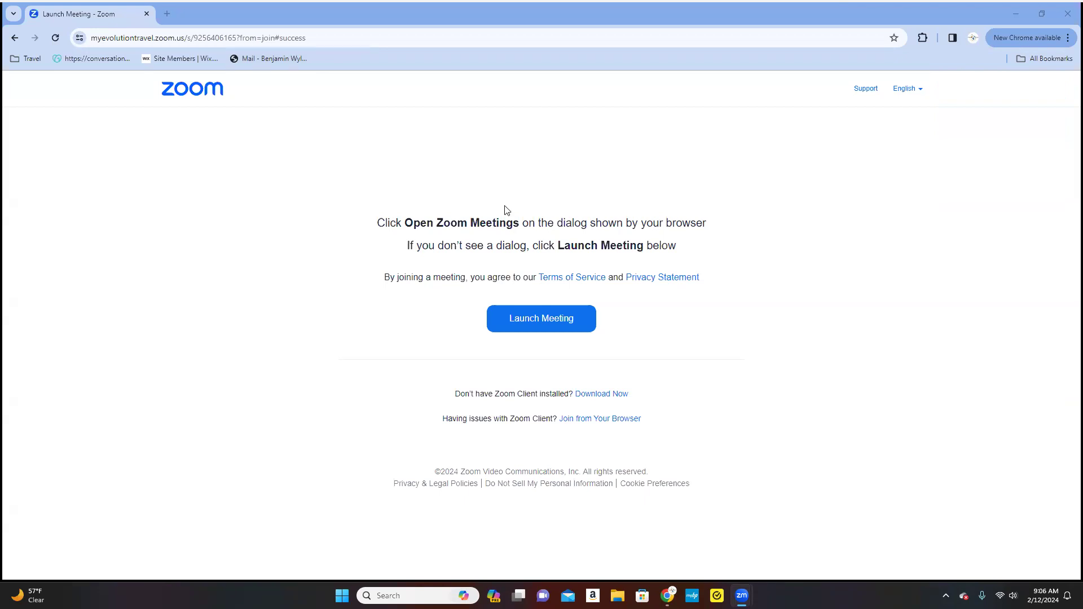
{"action": "mouse_move", "coordinate": [940, 116]}
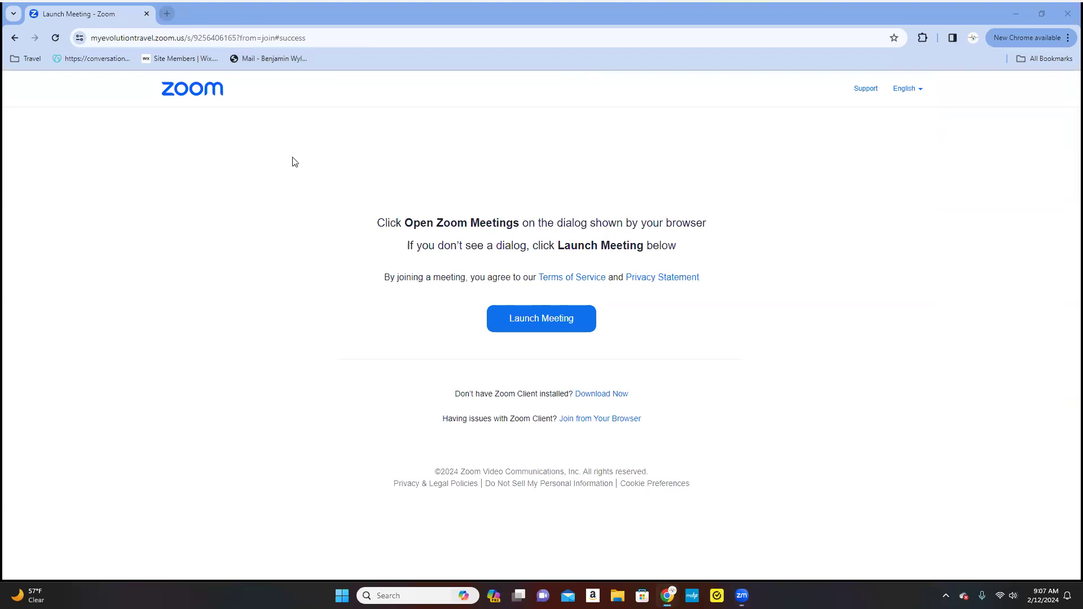
Step: Launch the MSC Book USA login page from the Travel > Suppliers bookmarks in a new tab
{"action": "left_click", "coordinate": [300, 13]}
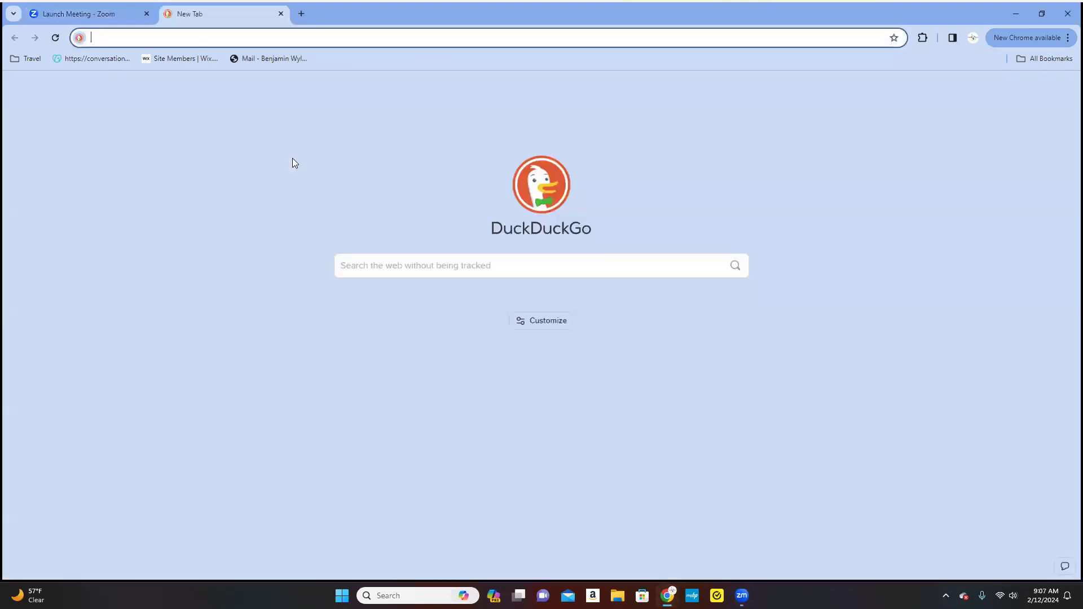
{"action": "left_click", "coordinate": [32, 57]}
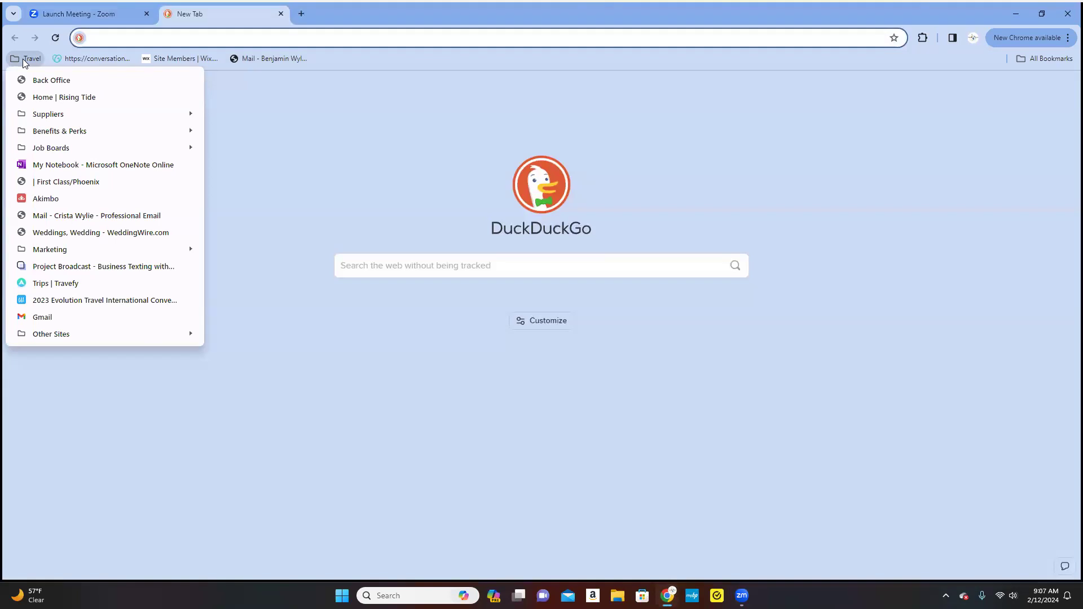
{"action": "mouse_move", "coordinate": [48, 114]}
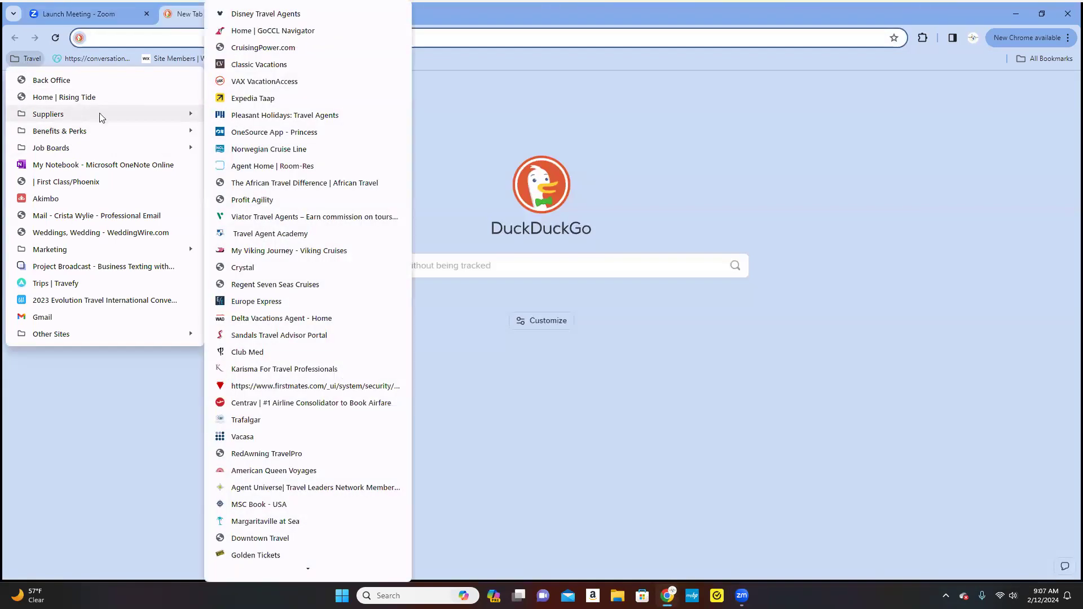
{"action": "mouse_move", "coordinate": [284, 115]}
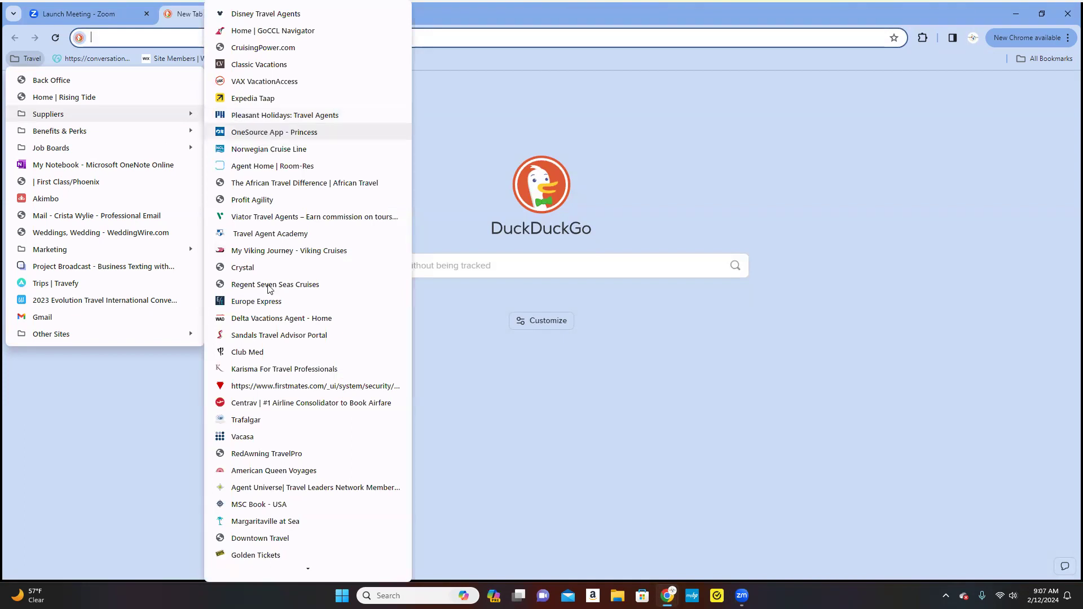
{"action": "left_click", "coordinate": [258, 504]}
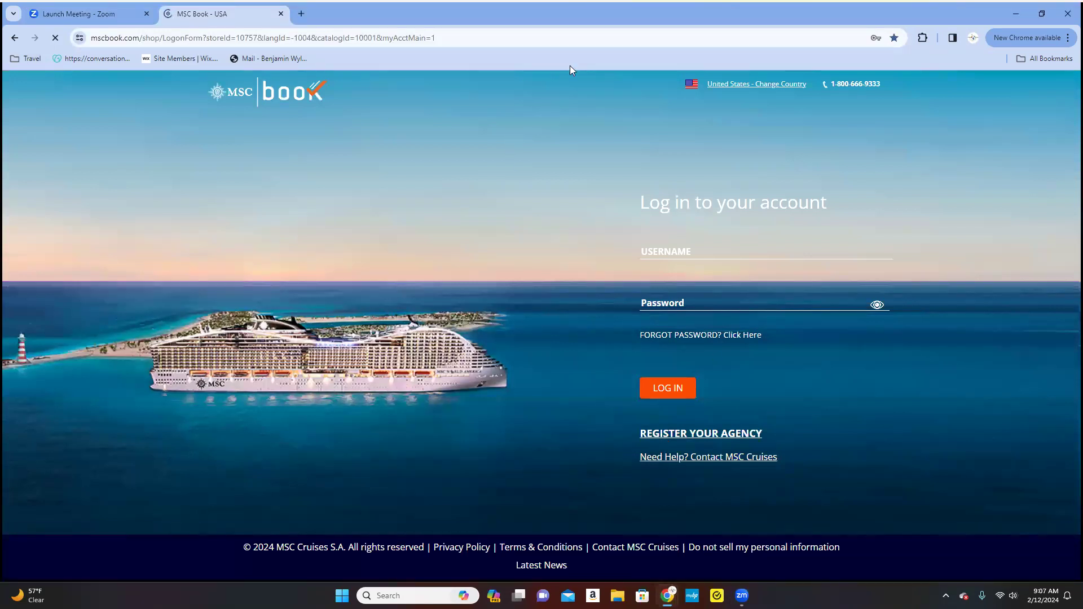
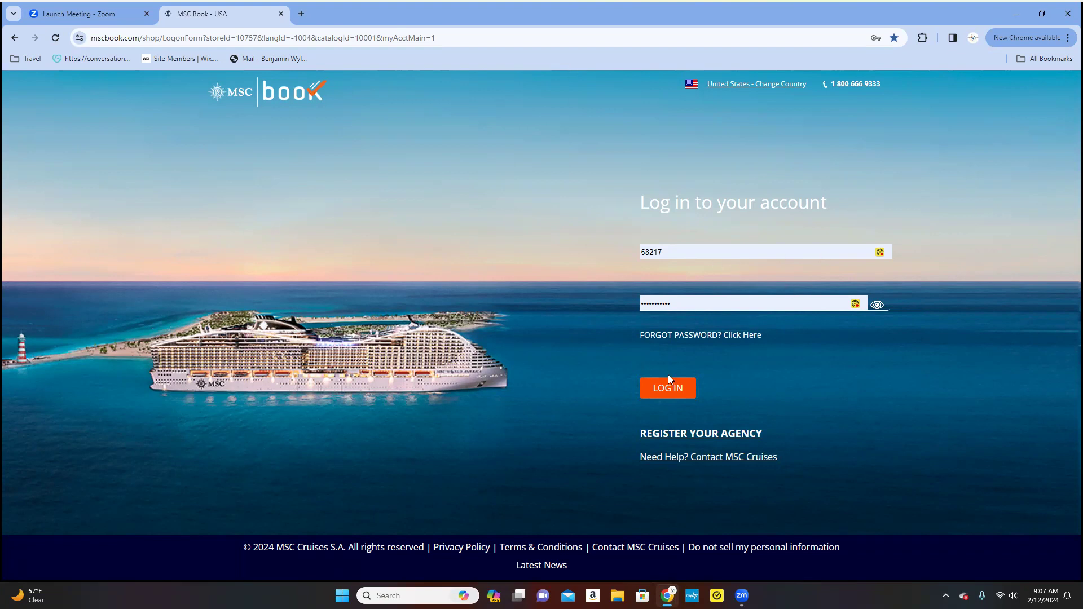
{"action": "left_click", "coordinate": [666, 387]}
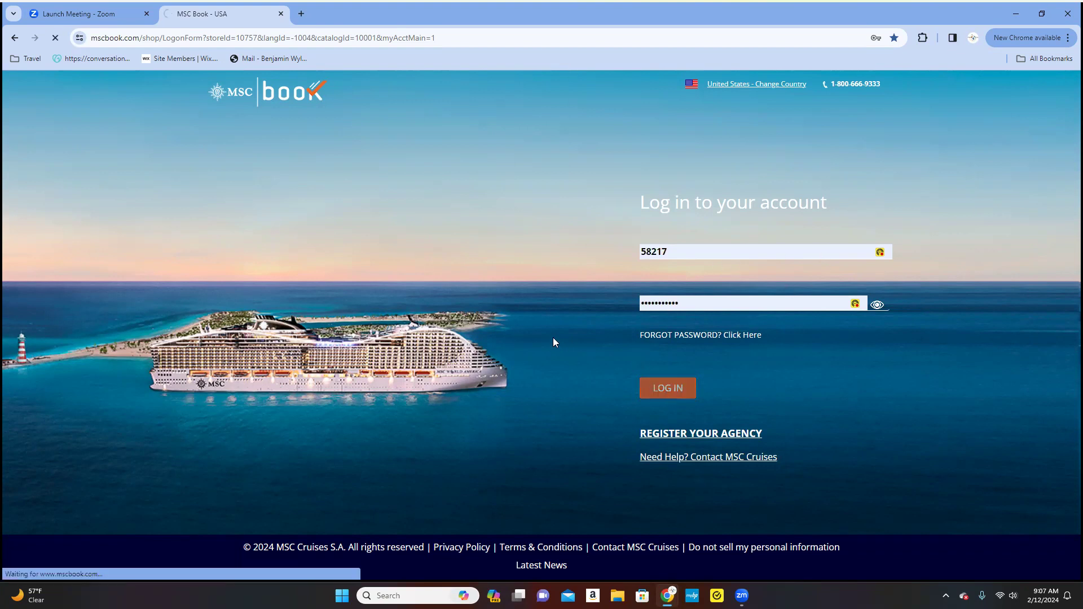
{"action": "left_click", "coordinate": [665, 387]}
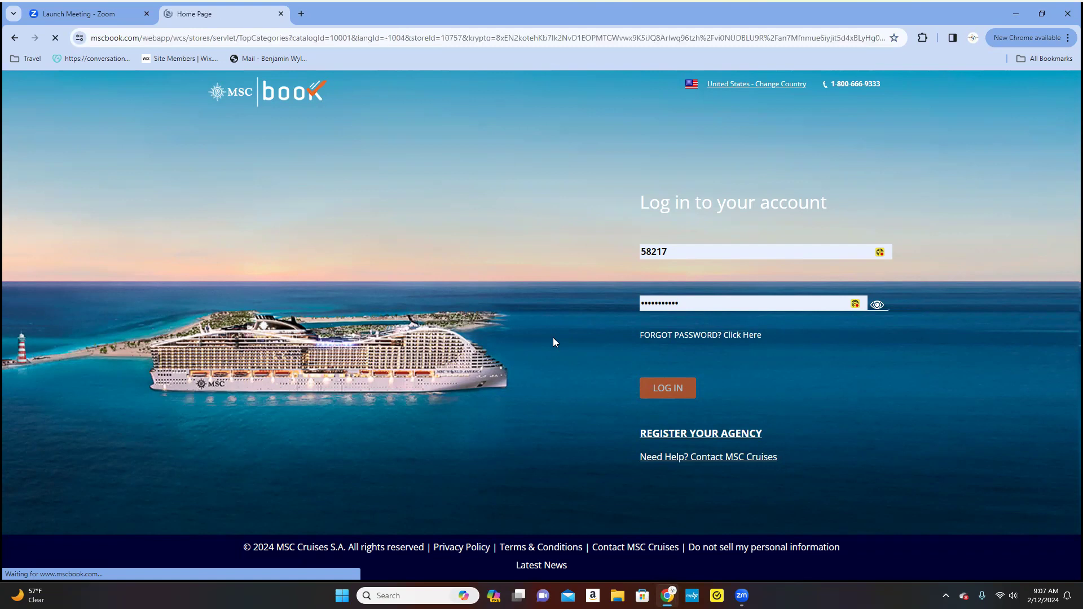
{"action": "left_click", "coordinate": [665, 386]}
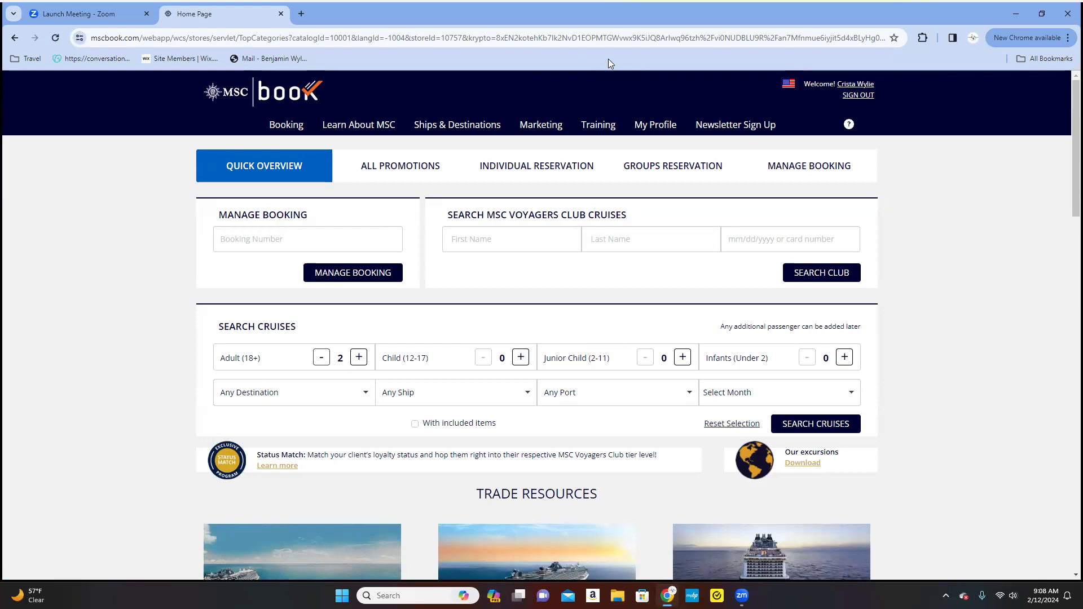
{"action": "mouse_move", "coordinate": [93, 193]}
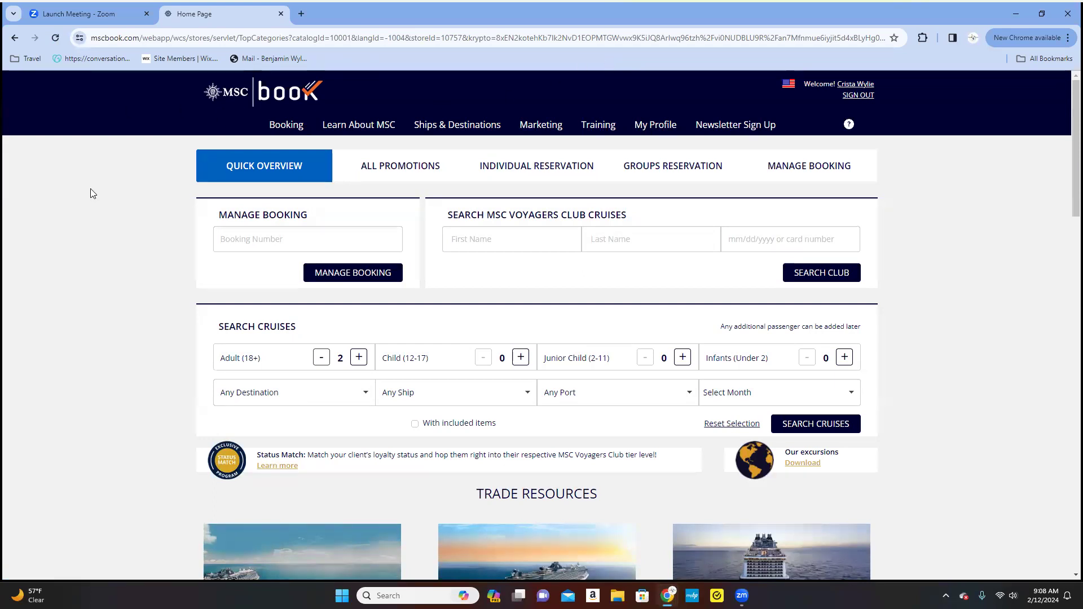
{"action": "mouse_move", "coordinate": [71, 193]}
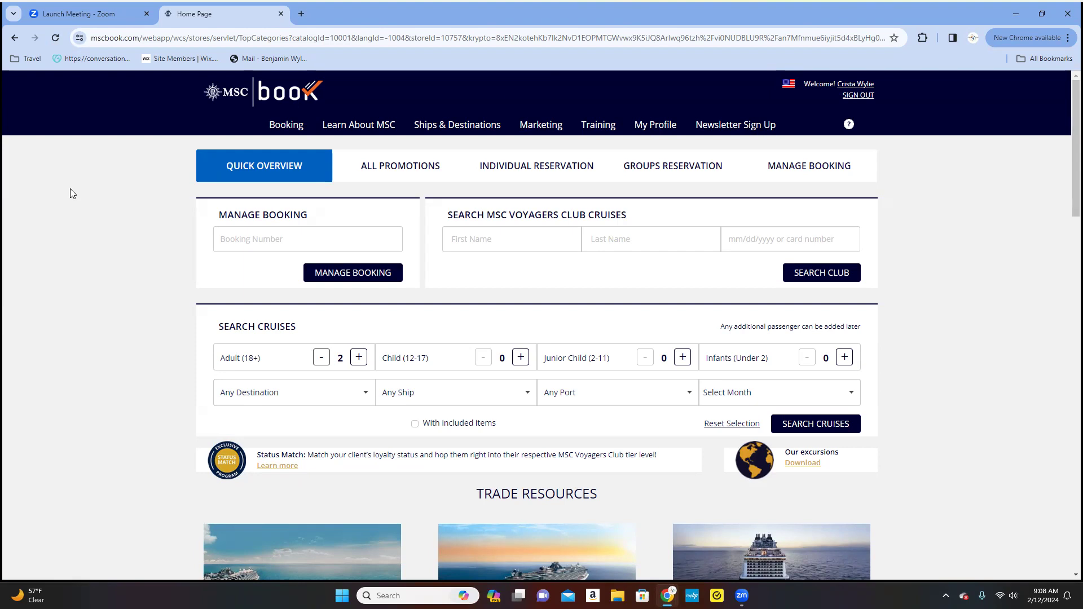
{"action": "mouse_move", "coordinate": [117, 157]}
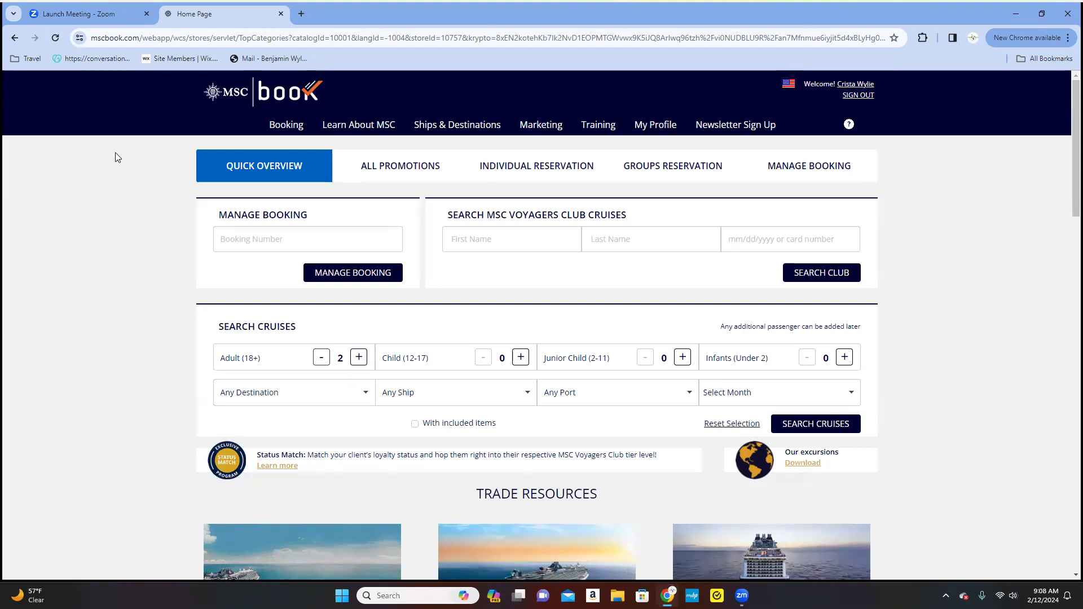
{"action": "left_click", "coordinate": [285, 126]}
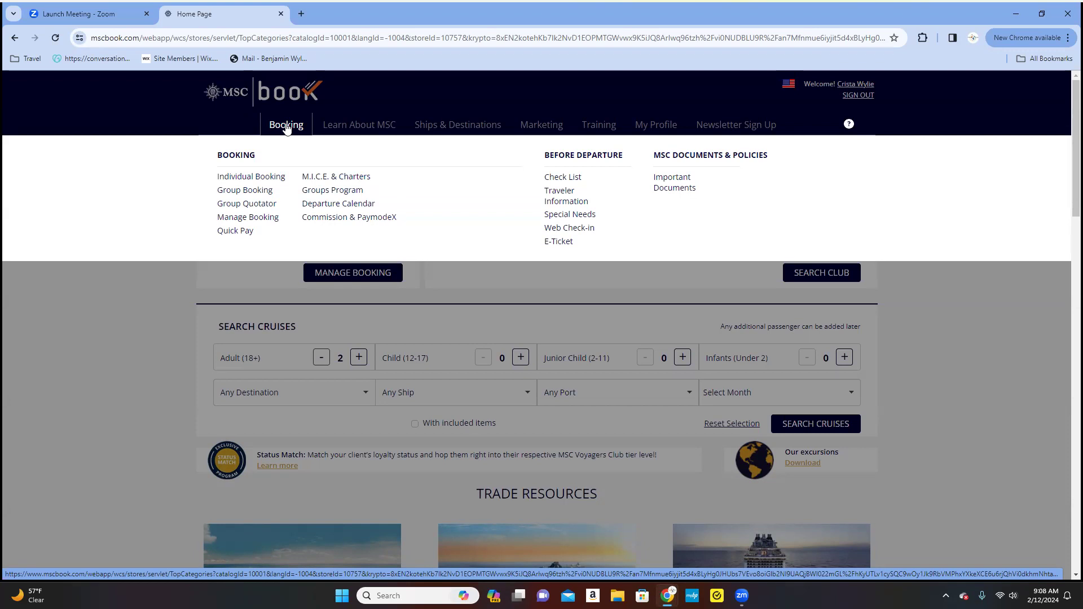
{"action": "mouse_move", "coordinate": [643, 168]}
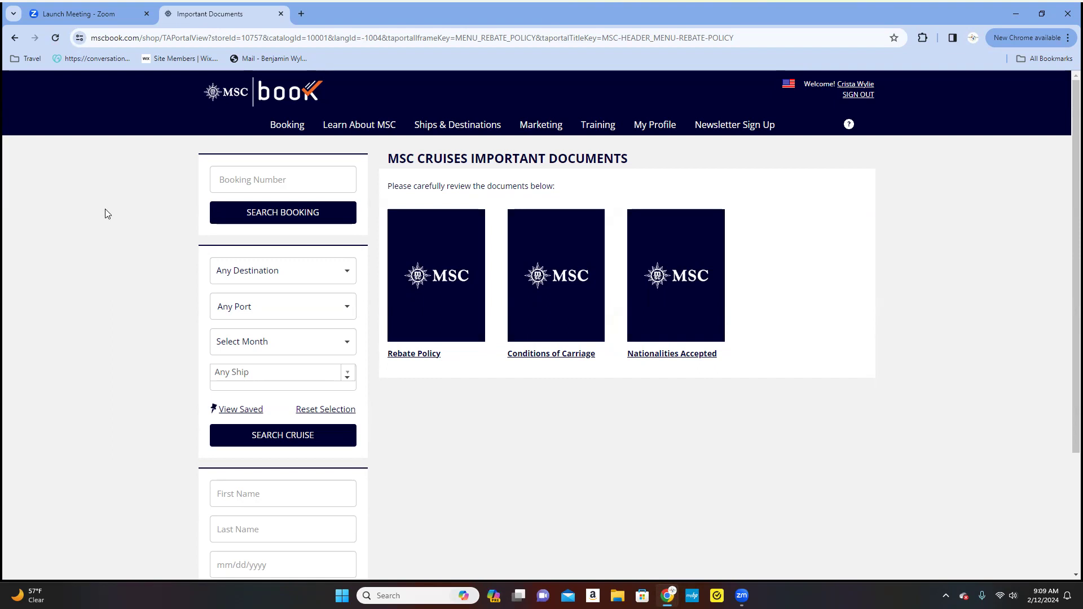
{"action": "mouse_move", "coordinate": [703, 212]}
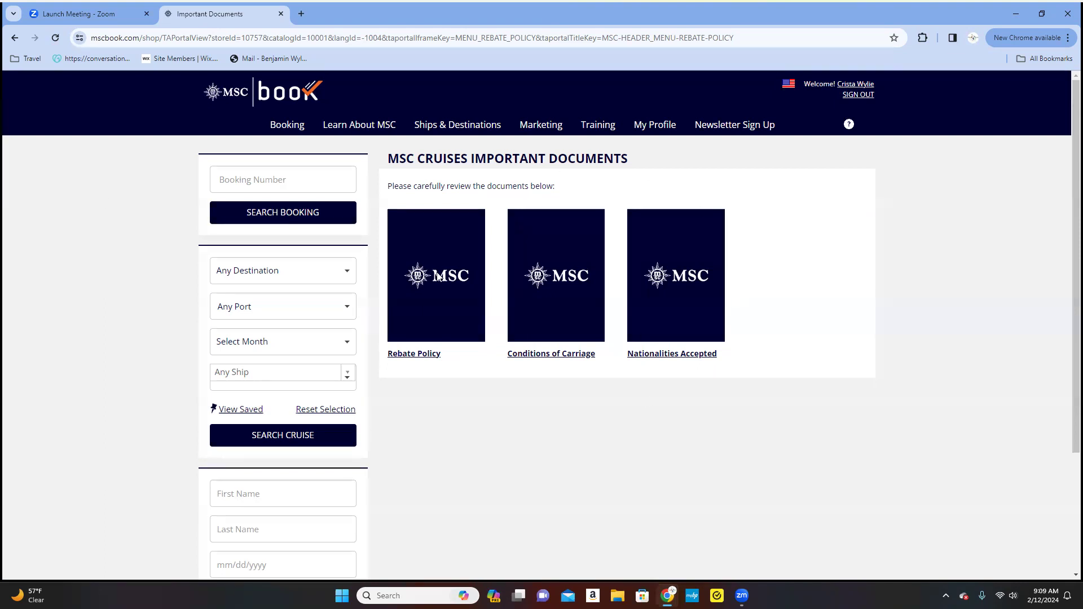
{"action": "mouse_move", "coordinate": [347, 212]}
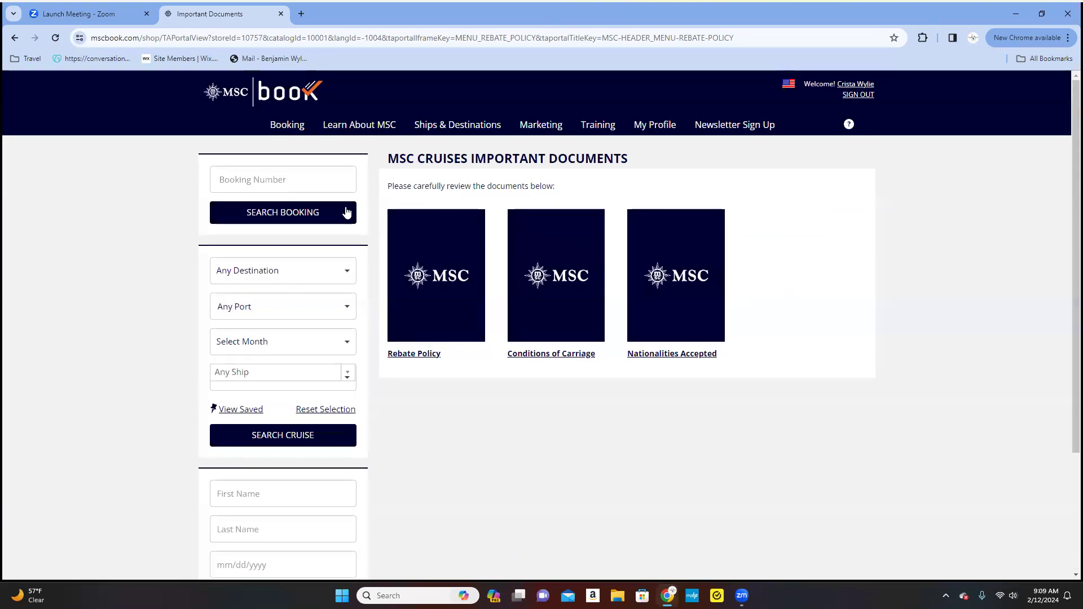
Step: Reopen the Booking menu listing booking and pre-departure pages
{"action": "left_click", "coordinate": [286, 125]}
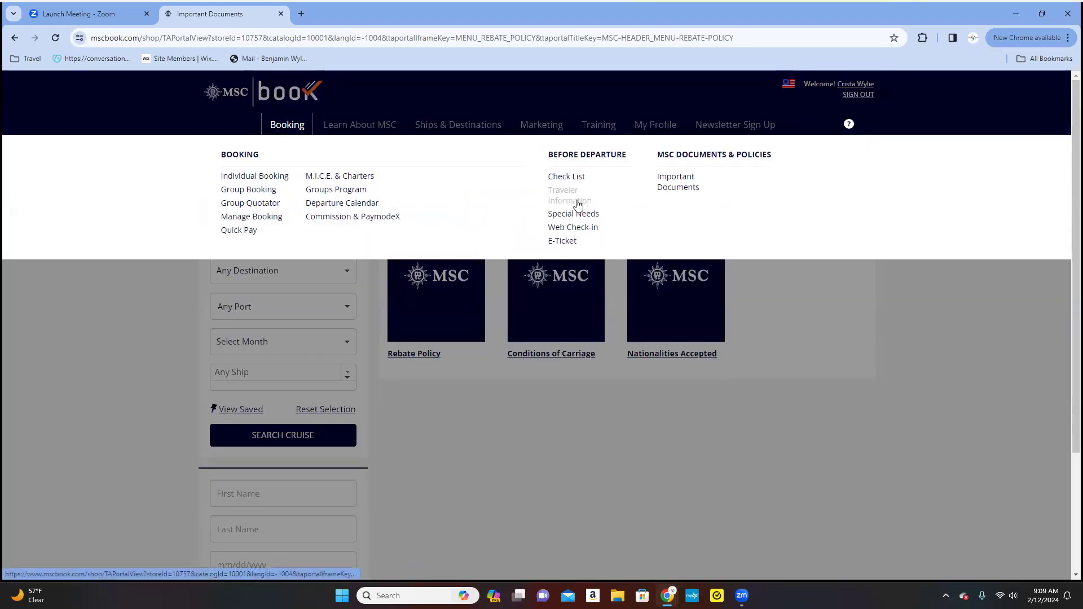
Step: Go to Traveler Information under Before Departure
{"action": "left_click", "coordinate": [569, 195]}
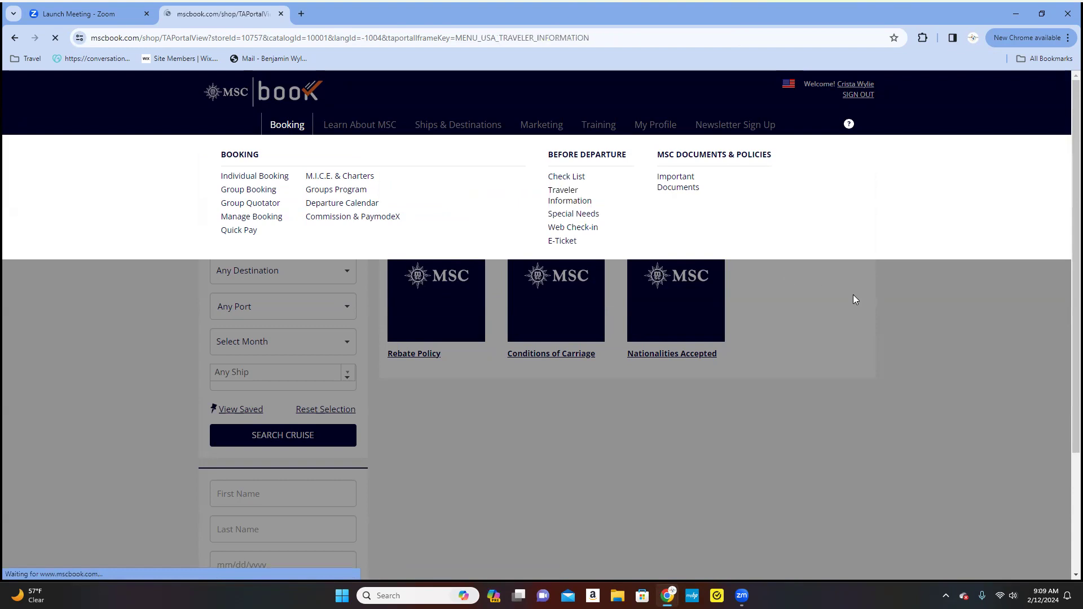
{"action": "left_click", "coordinate": [569, 195]}
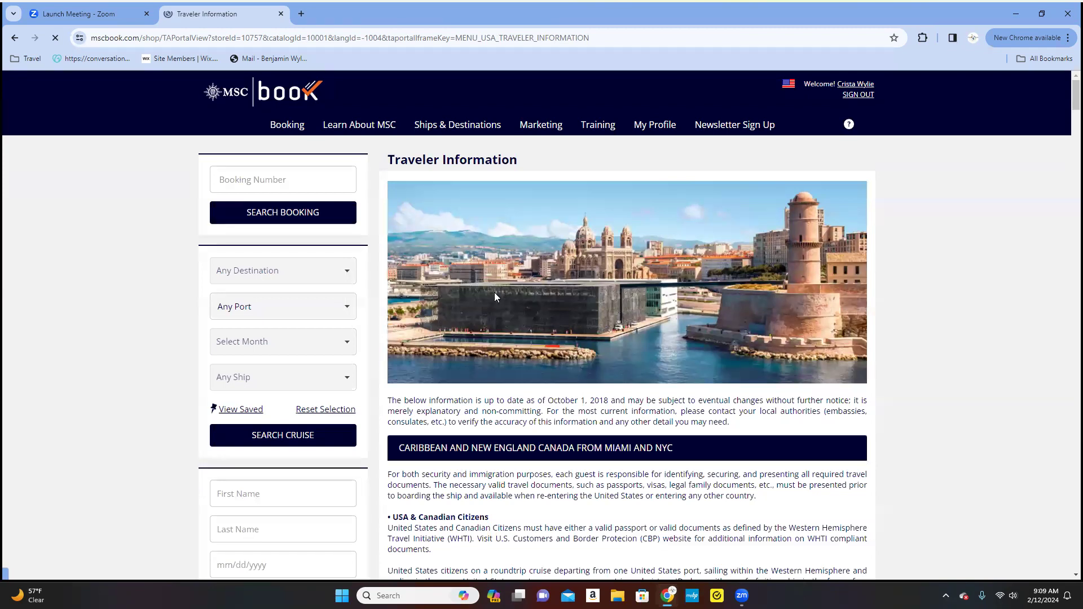
Step: Scroll through the regional travel-document requirements down to the Southern Caribbean section
{"action": "scroll", "scroll_direction": "down", "scroll_amount": 3}
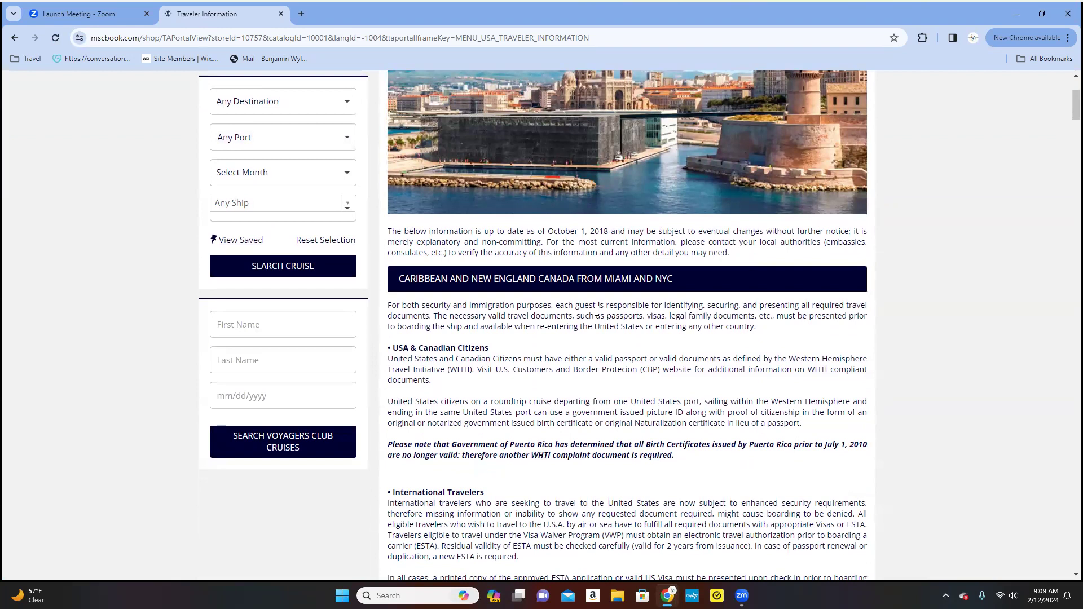
{"action": "mouse_move", "coordinate": [598, 309]}
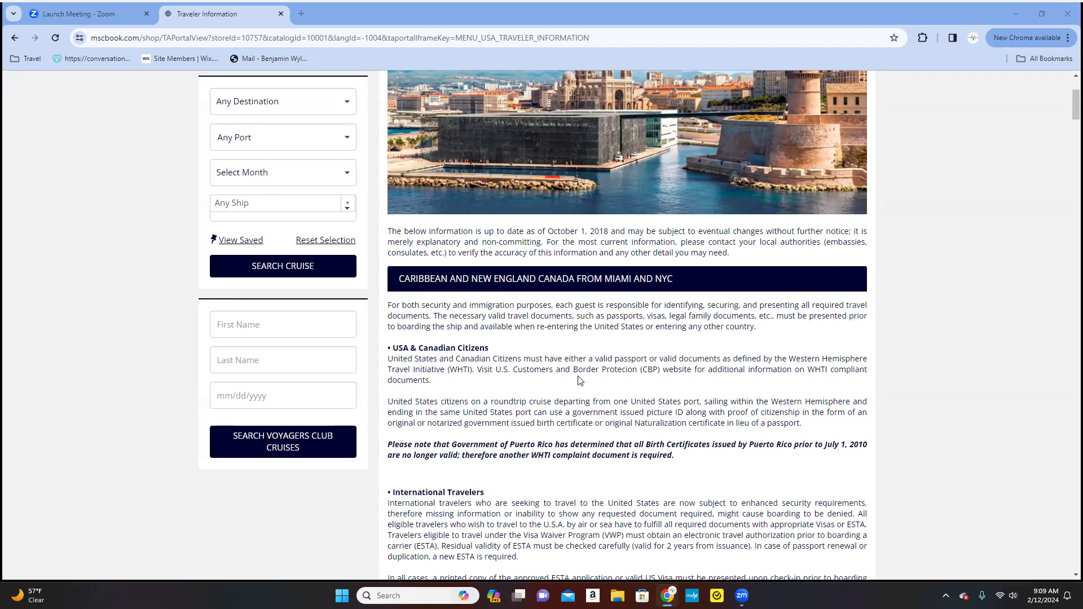
{"action": "scroll", "scroll_direction": "down", "scroll_amount": 3}
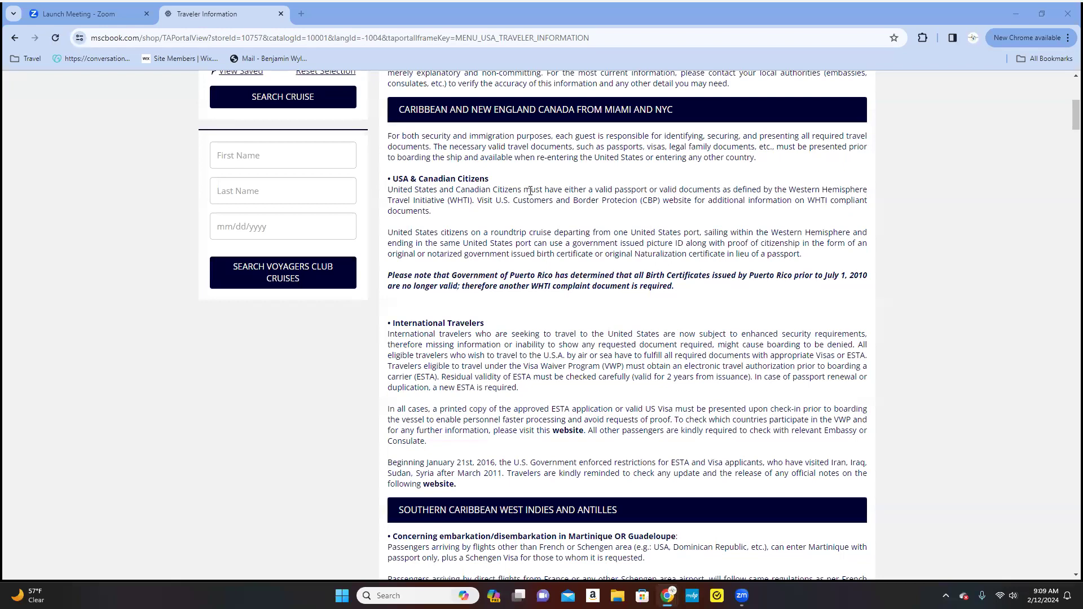
{"action": "mouse_move", "coordinate": [594, 186]}
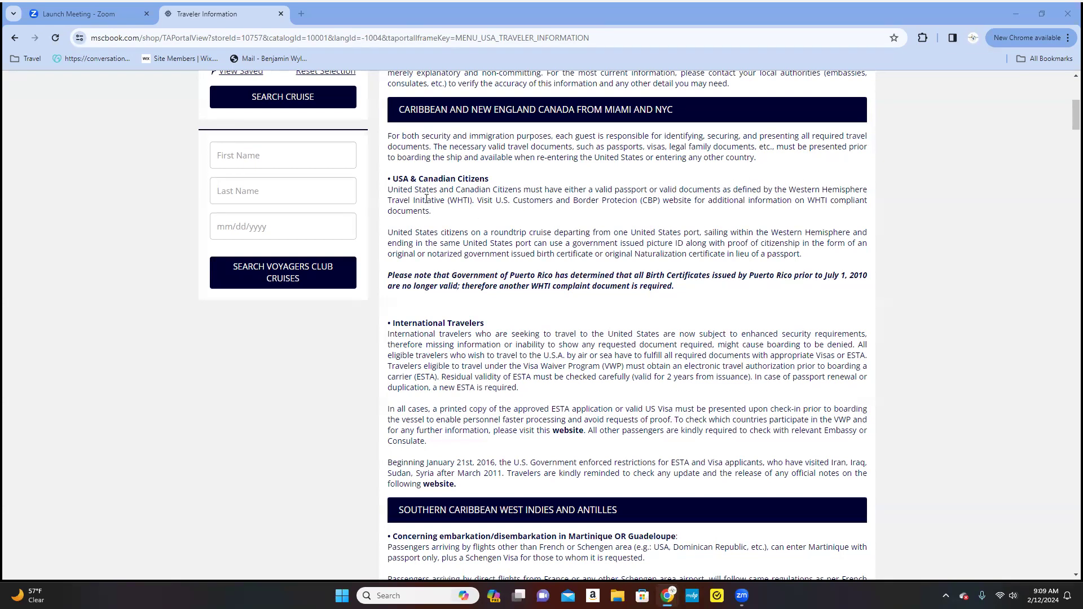
{"action": "mouse_move", "coordinate": [588, 204]}
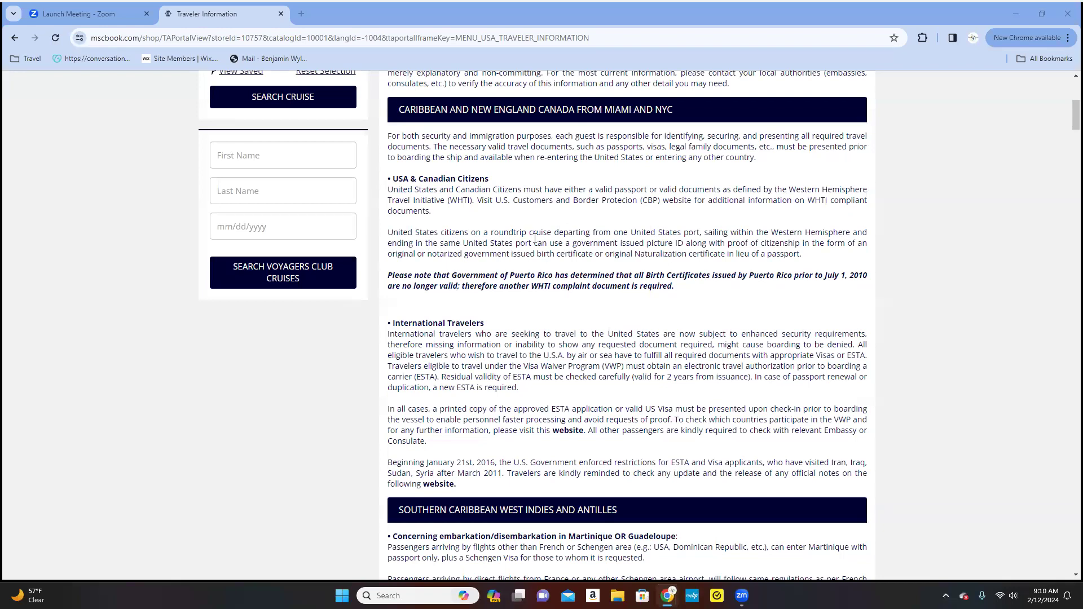
{"action": "mouse_move", "coordinate": [663, 235]}
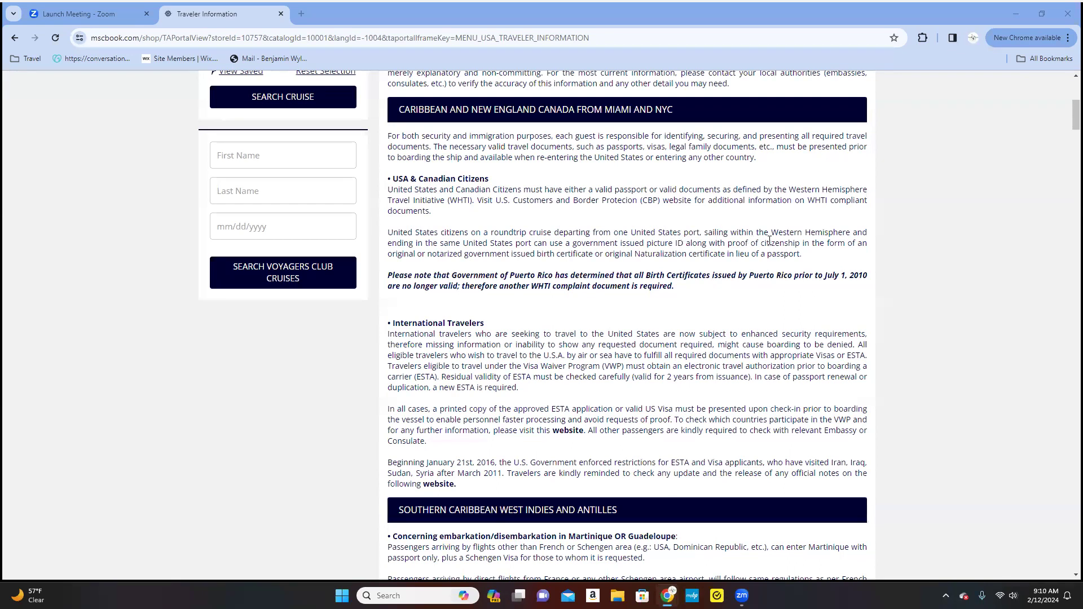
{"action": "mouse_move", "coordinate": [384, 233]}
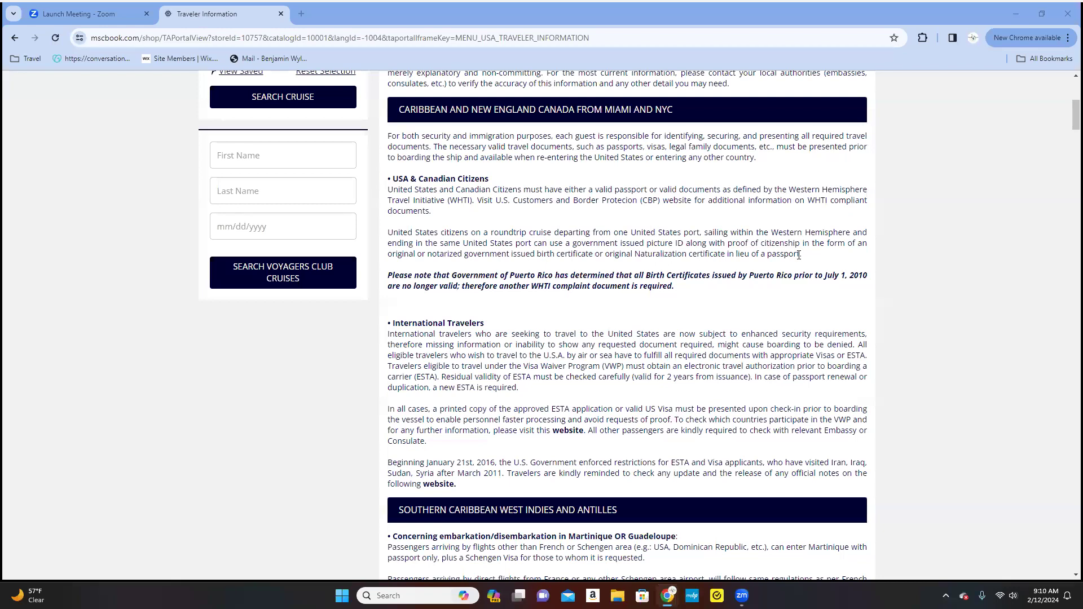
{"action": "mouse_move", "coordinate": [652, 334]}
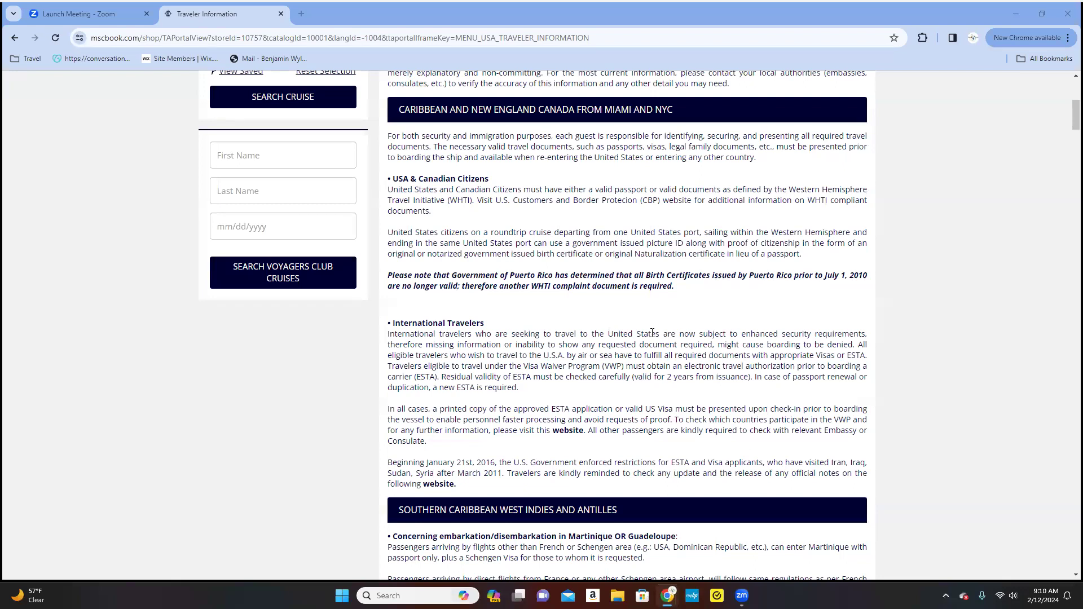
{"action": "mouse_move", "coordinate": [587, 284]}
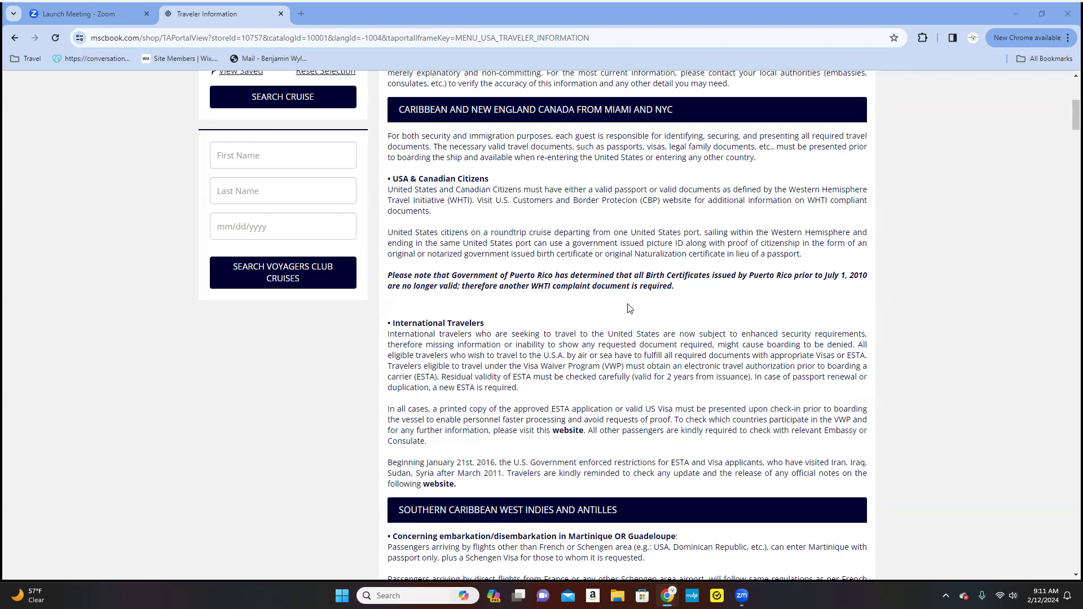
{"action": "mouse_move", "coordinate": [625, 306]}
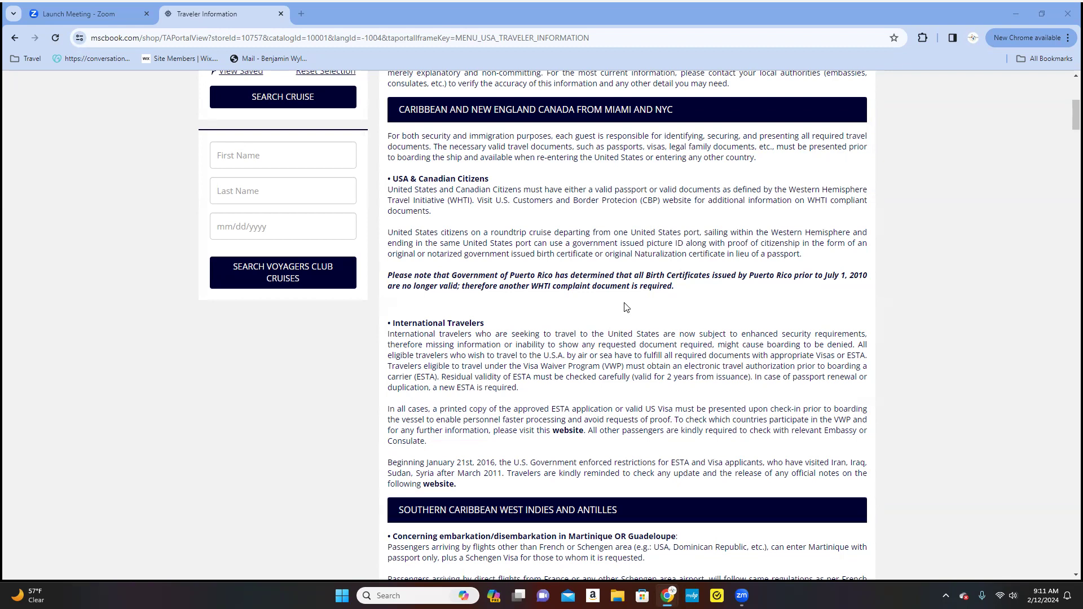
{"action": "mouse_move", "coordinate": [628, 329]}
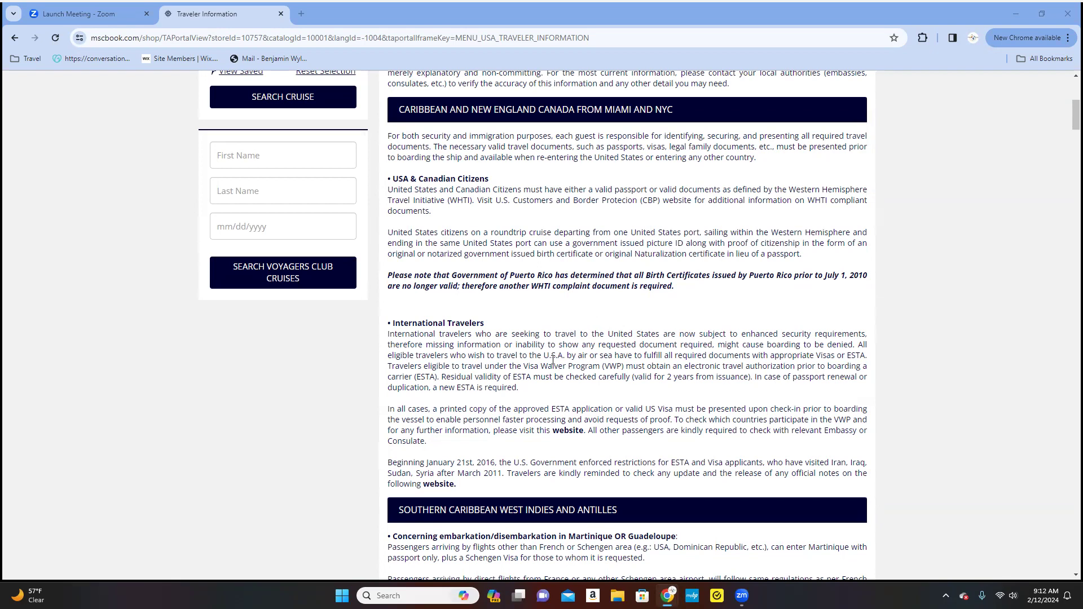
{"action": "scroll", "scroll_direction": "down", "scroll_amount": 3}
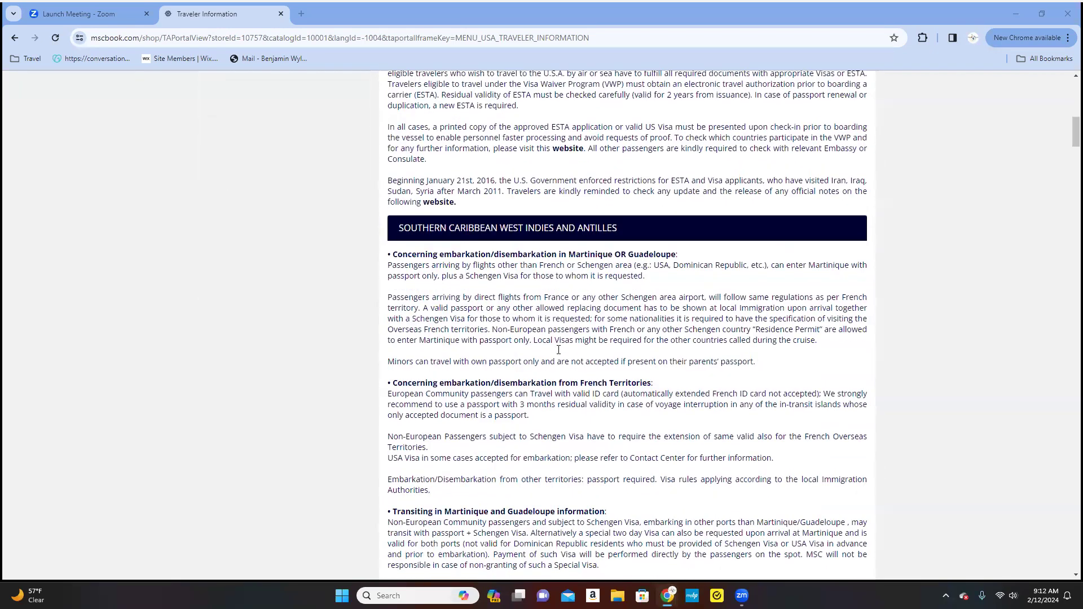
{"action": "scroll", "scroll_direction": "down", "scroll_amount": 3}
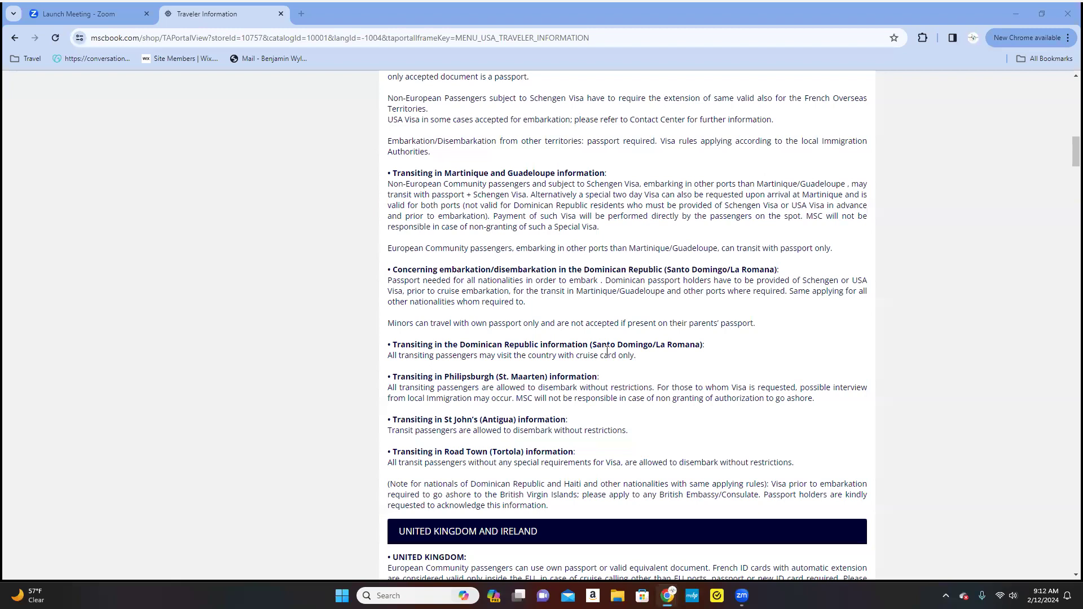
{"action": "scroll", "scroll_direction": "down", "scroll_amount": 3}
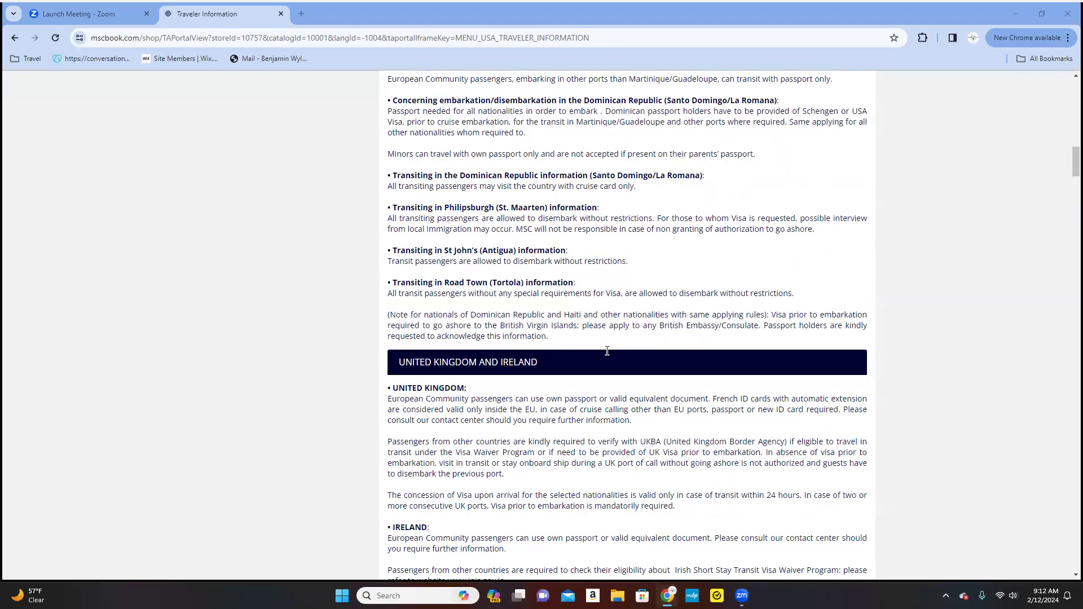
{"action": "scroll", "scroll_direction": "down", "scroll_amount": 3}
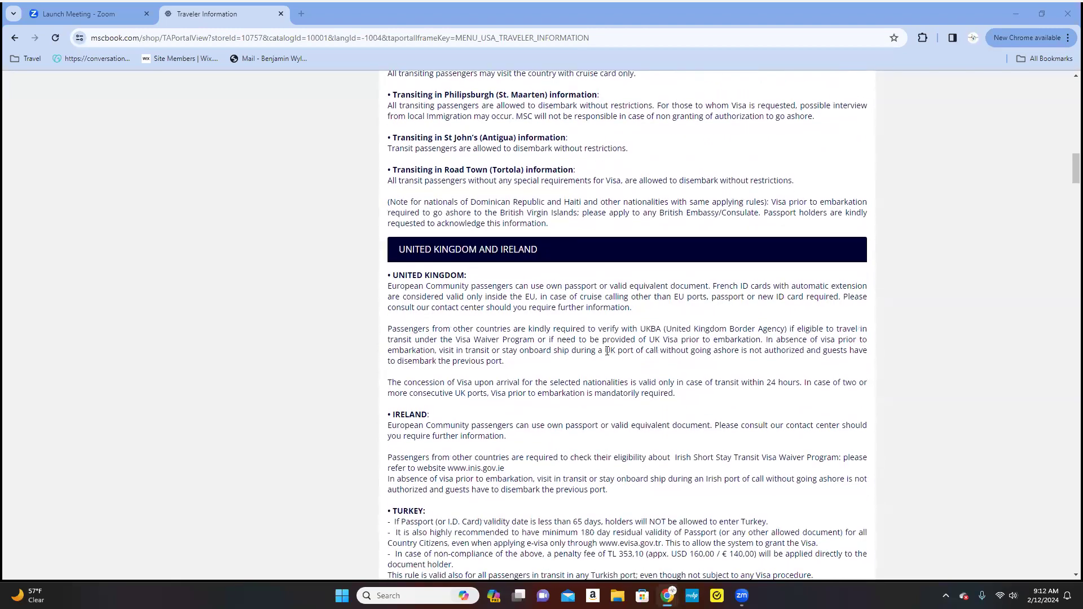
{"action": "scroll", "scroll_direction": "down", "scroll_amount": 3}
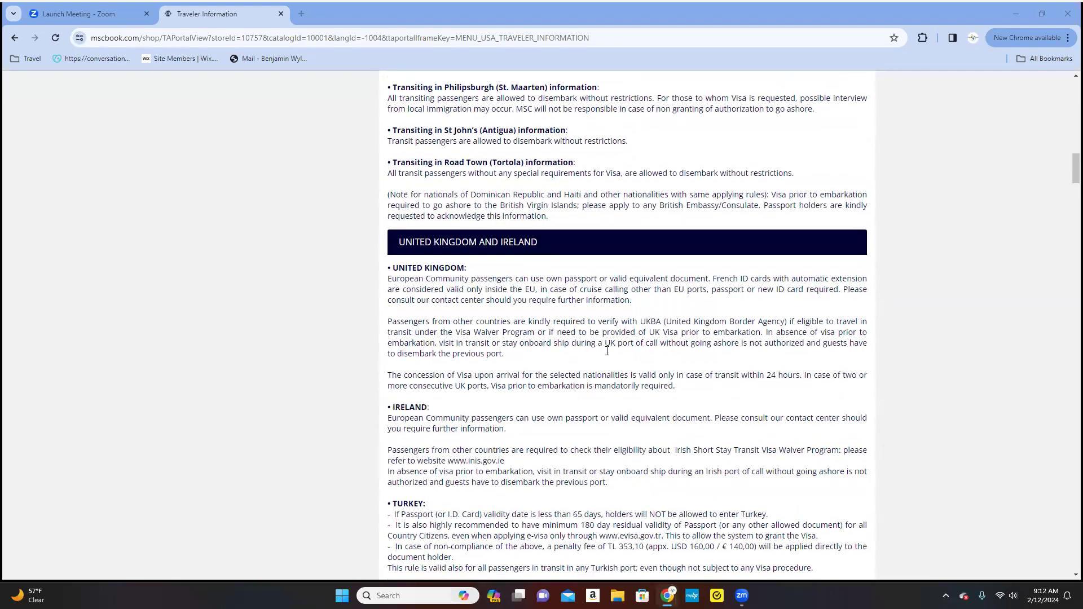
{"action": "scroll", "scroll_direction": "down", "scroll_amount": 3}
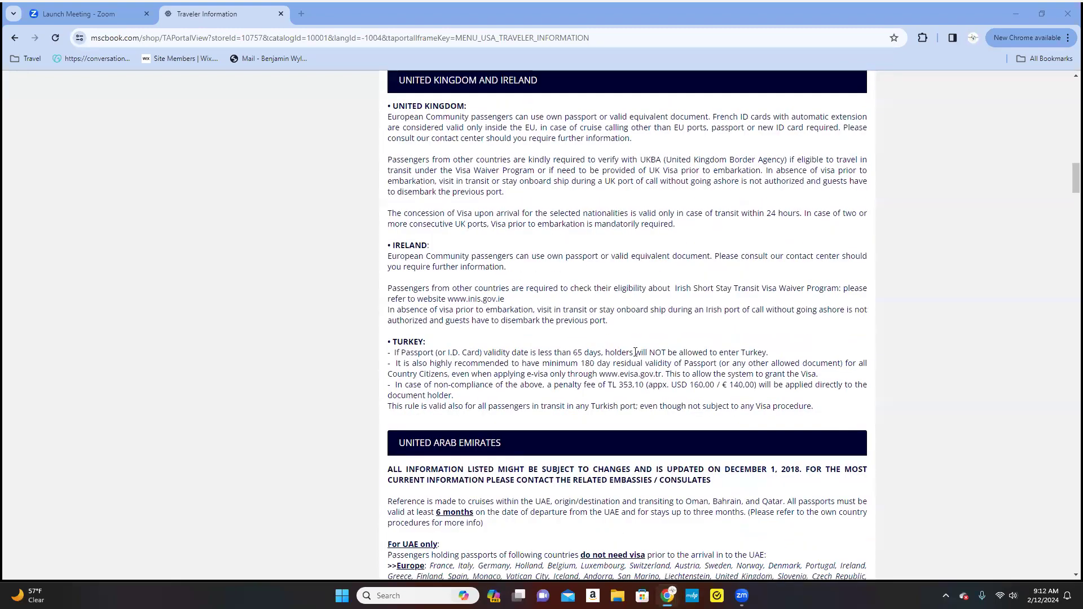
{"action": "scroll", "scroll_direction": "down", "scroll_amount": 3}
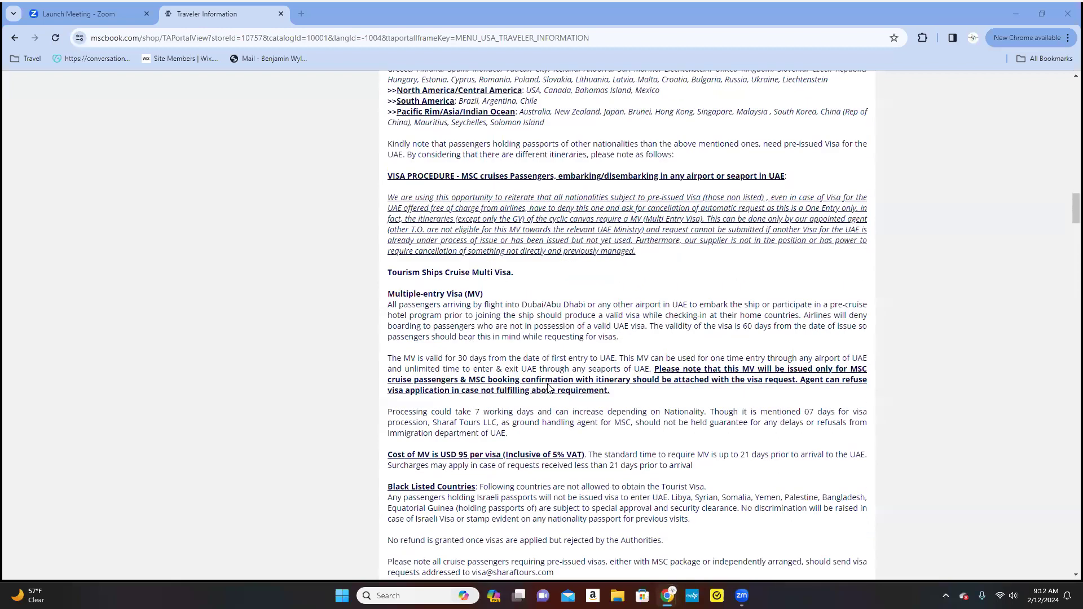
{"action": "scroll", "scroll_direction": "down", "scroll_amount": 3}
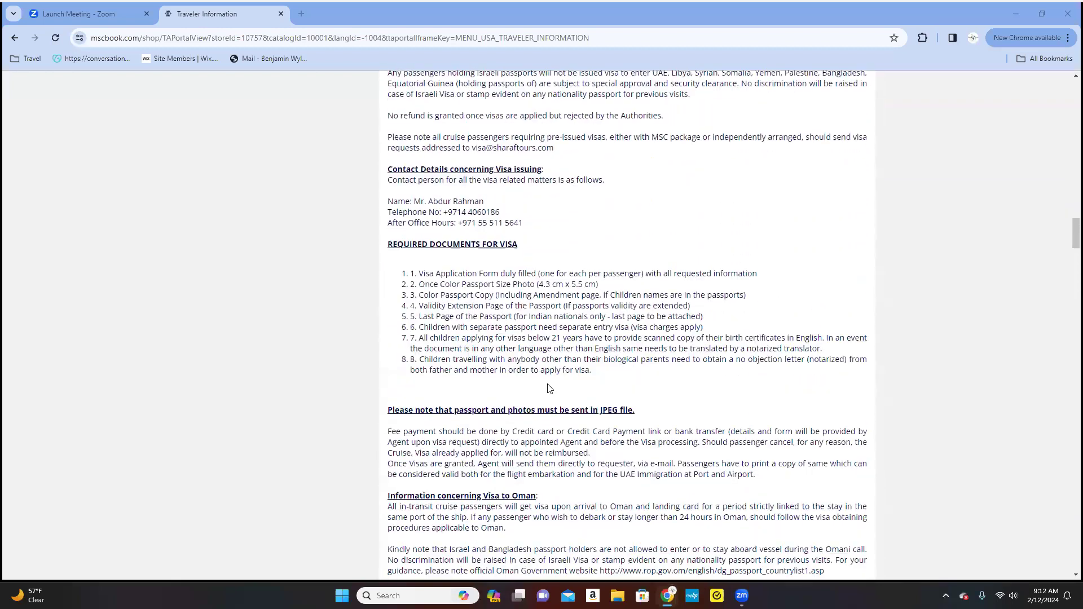
{"action": "scroll", "scroll_direction": "down", "scroll_amount": 3}
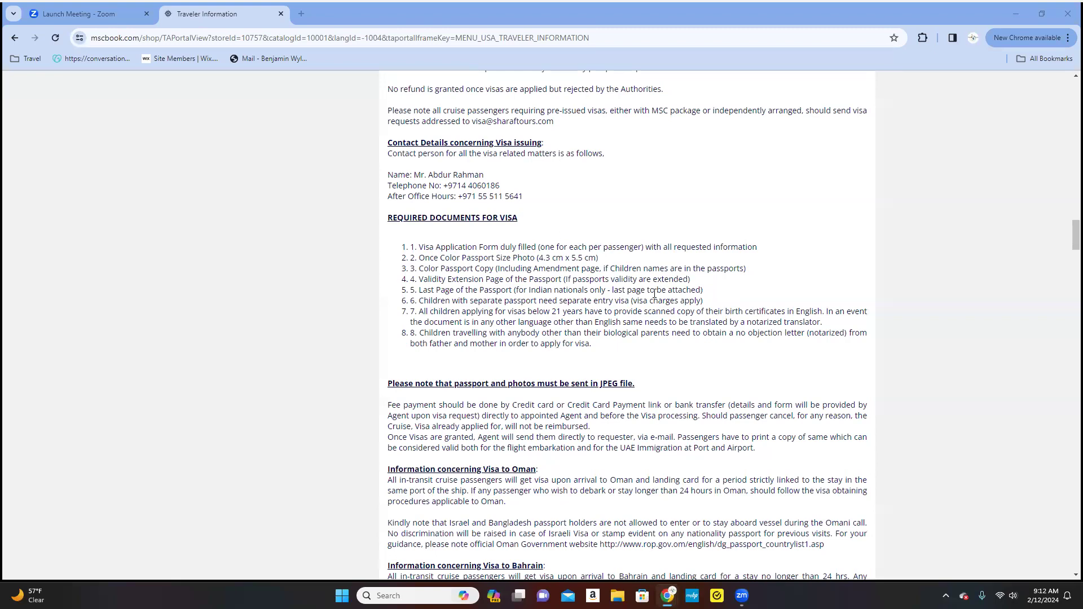
{"action": "scroll", "scroll_direction": "down", "scroll_amount": 3}
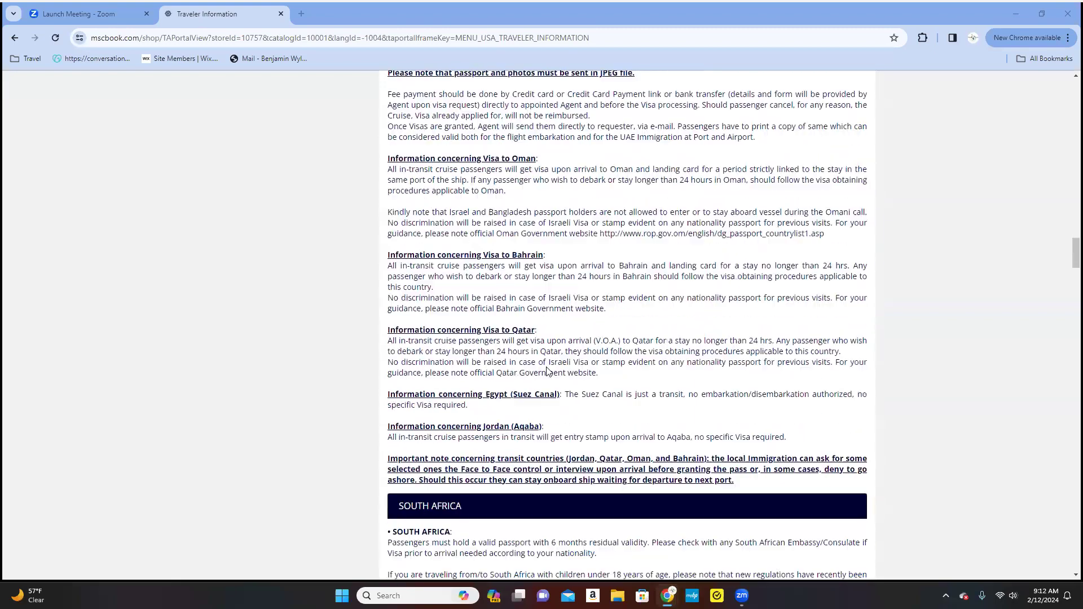
{"action": "scroll", "scroll_direction": "down", "scroll_amount": 3}
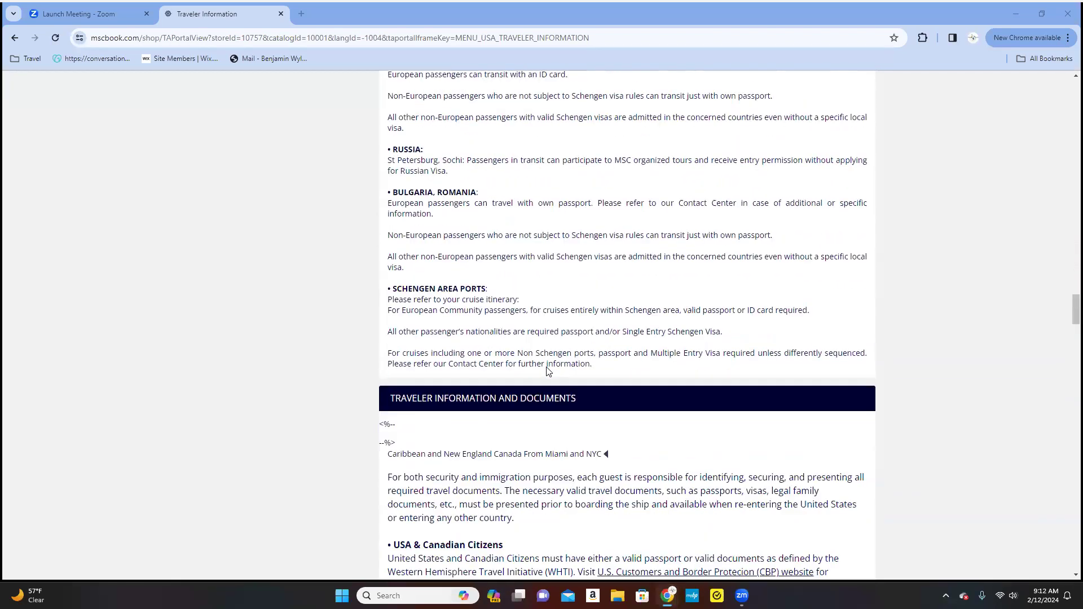
{"action": "scroll", "scroll_direction": "down", "scroll_amount": 3}
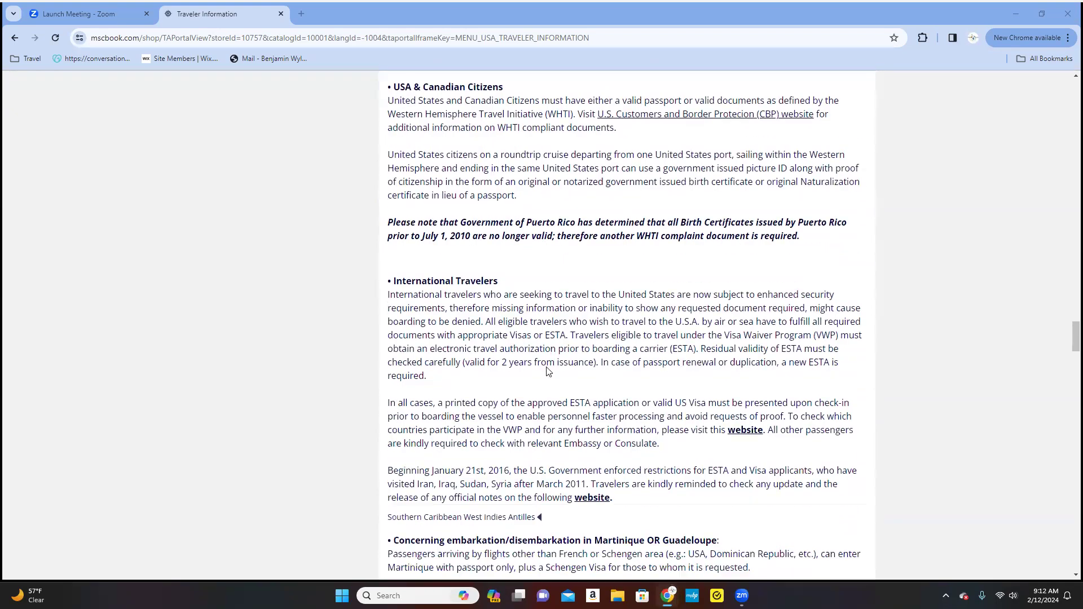
{"action": "scroll", "scroll_direction": "down", "scroll_amount": 3}
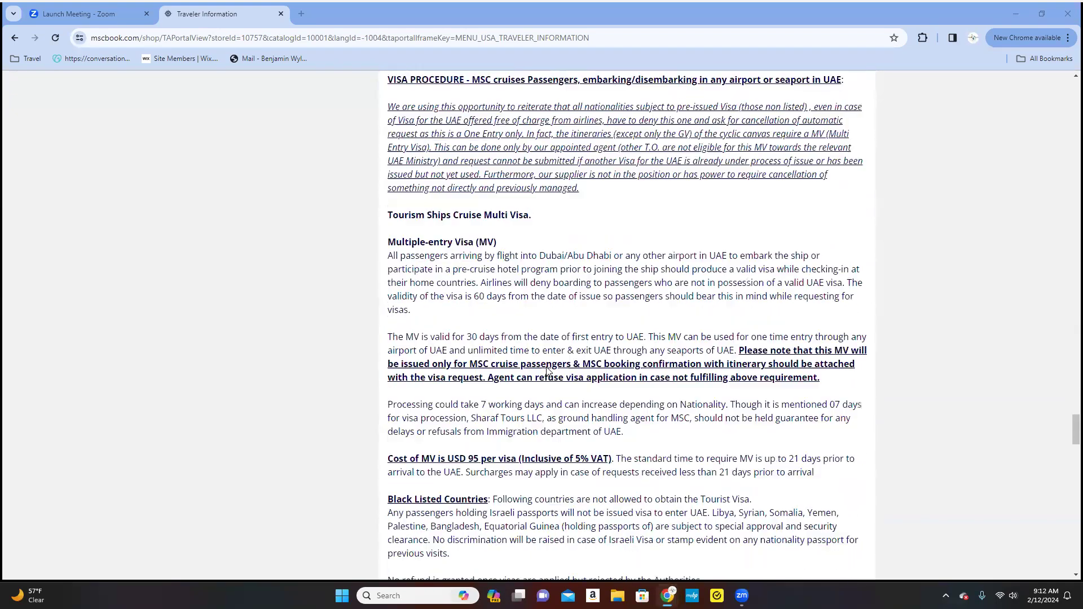
{"action": "scroll", "scroll_direction": "down", "scroll_amount": 3}
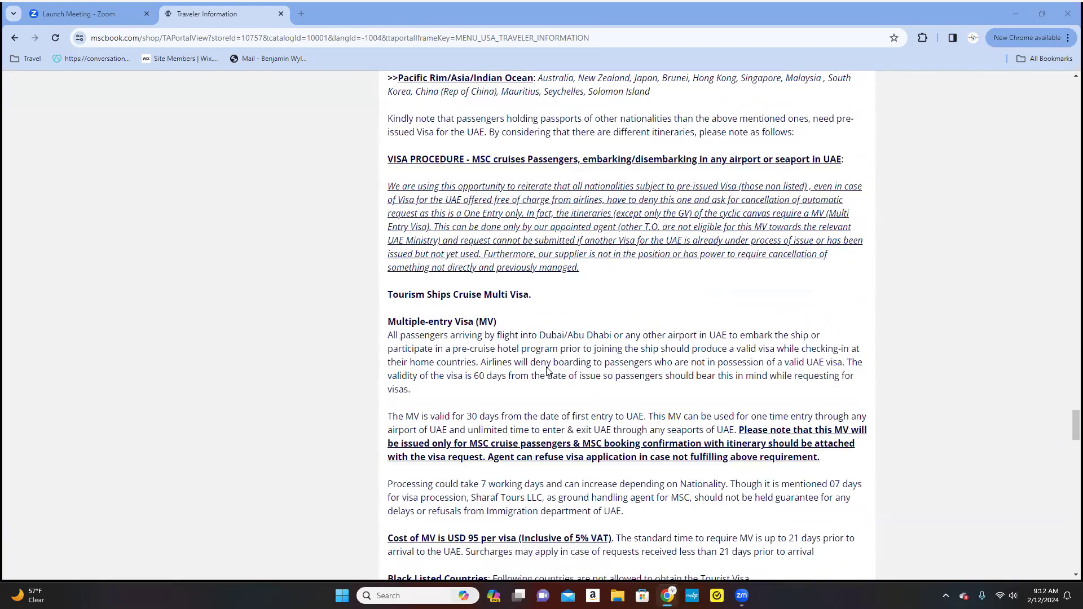
{"action": "scroll", "scroll_direction": "down", "scroll_amount": 3}
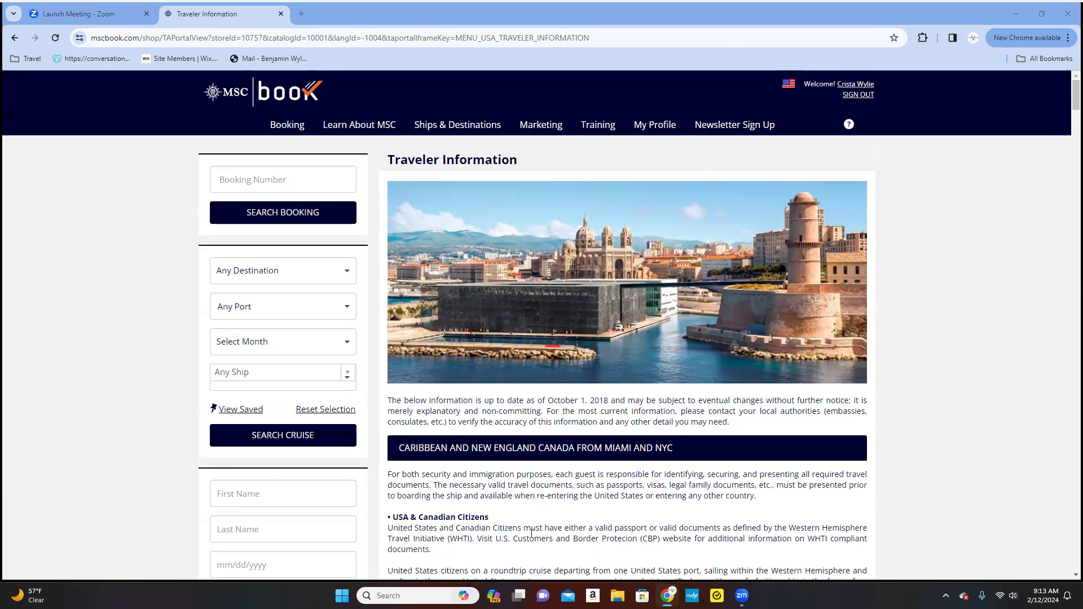
{"action": "scroll", "scroll_direction": "down", "scroll_amount": 3}
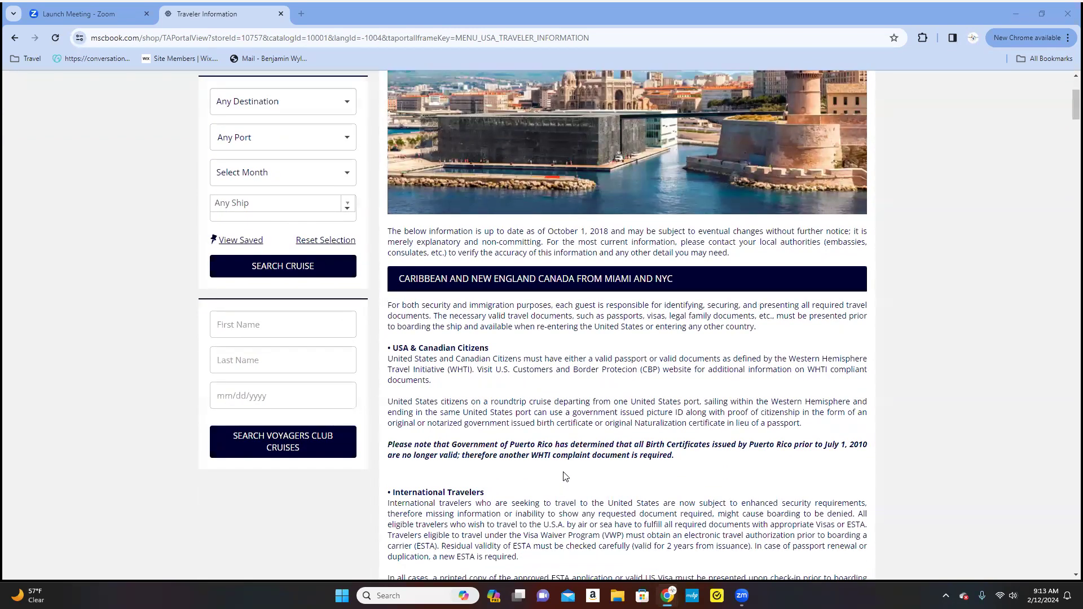
{"action": "scroll", "scroll_direction": "down", "scroll_amount": 3}
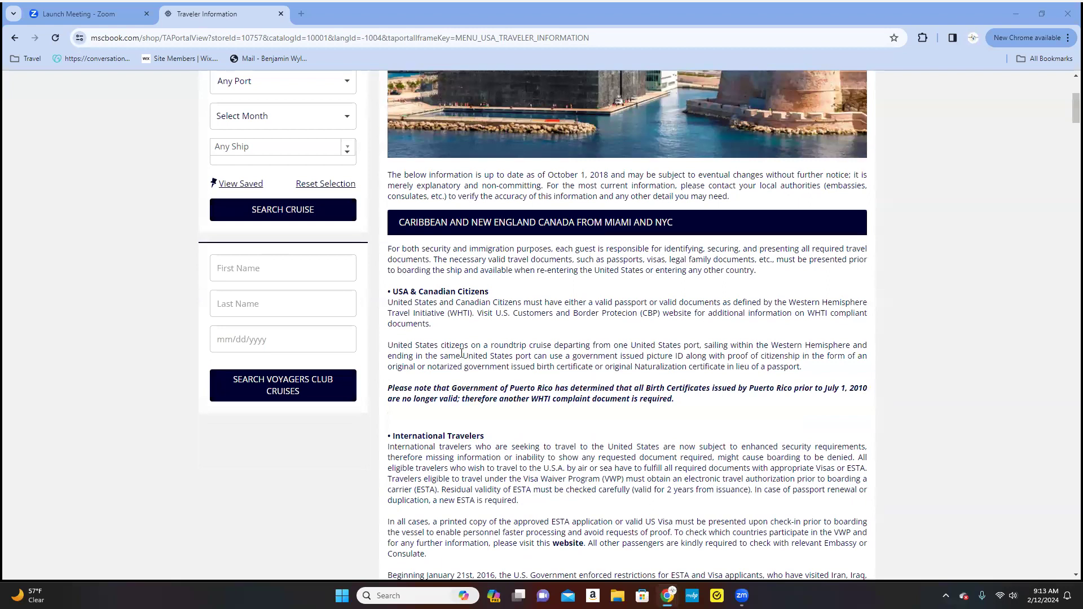
{"action": "mouse_move", "coordinate": [515, 343]}
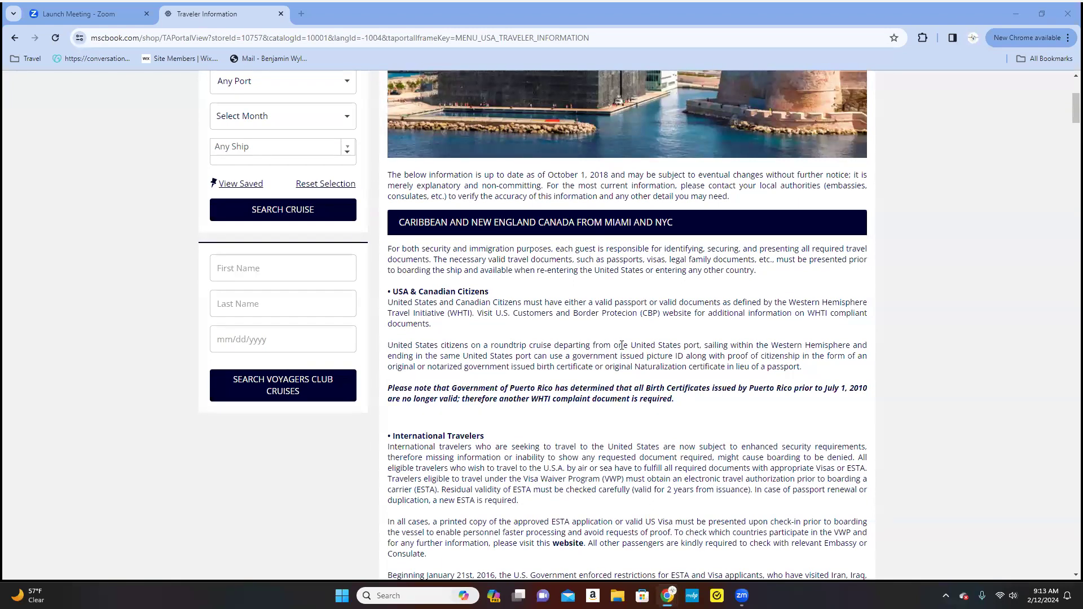
{"action": "mouse_move", "coordinate": [713, 342]}
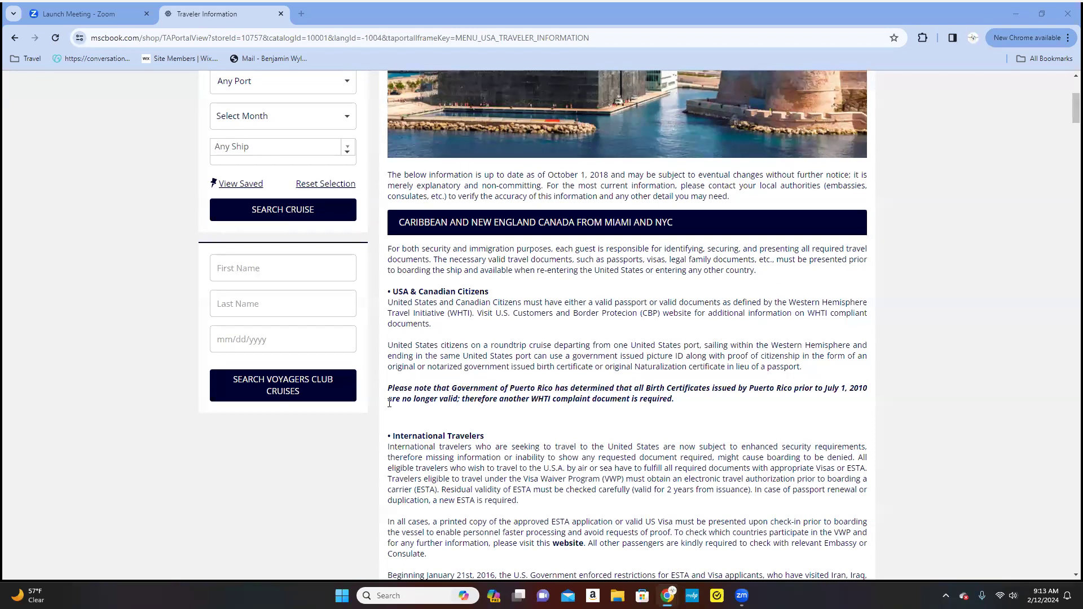
{"action": "mouse_move", "coordinate": [556, 66]}
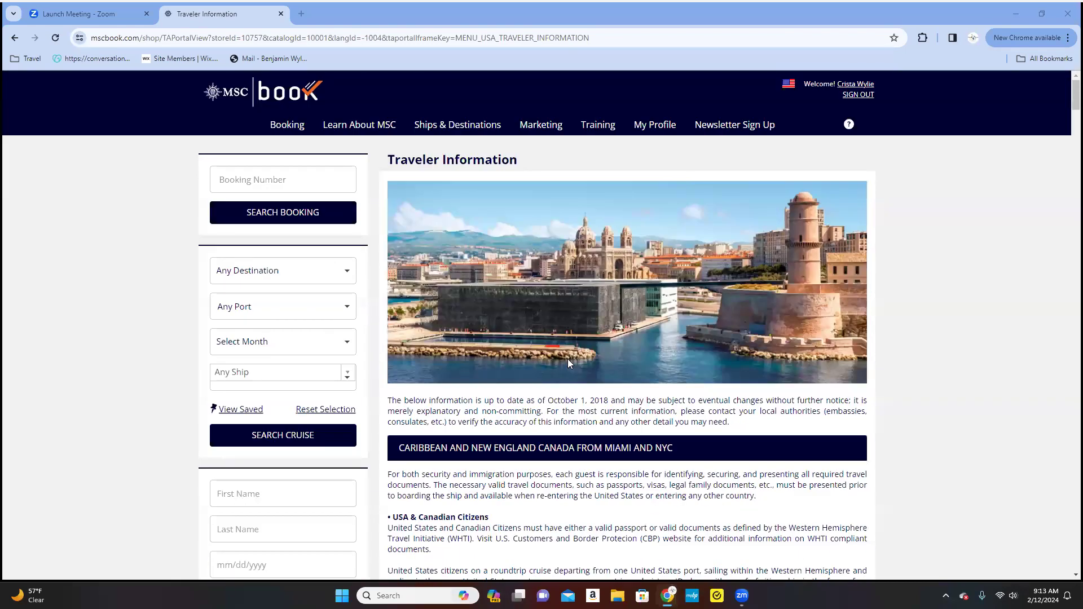
Step: Go to Special Needs under Before Departure and view the Special Needs Form section
{"action": "left_click", "coordinate": [286, 124]}
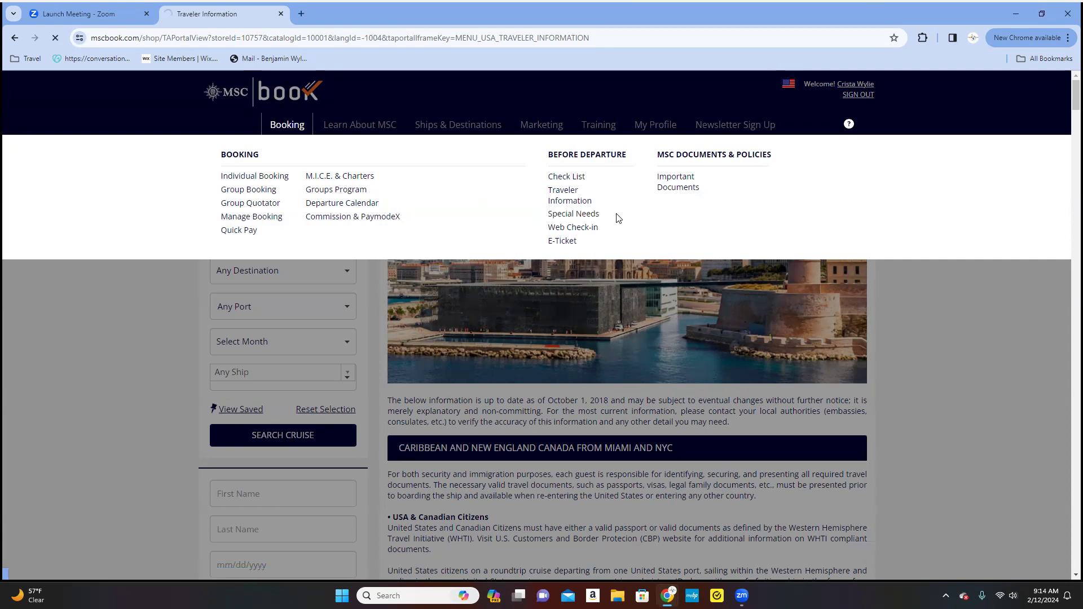
{"action": "left_click", "coordinate": [573, 213]}
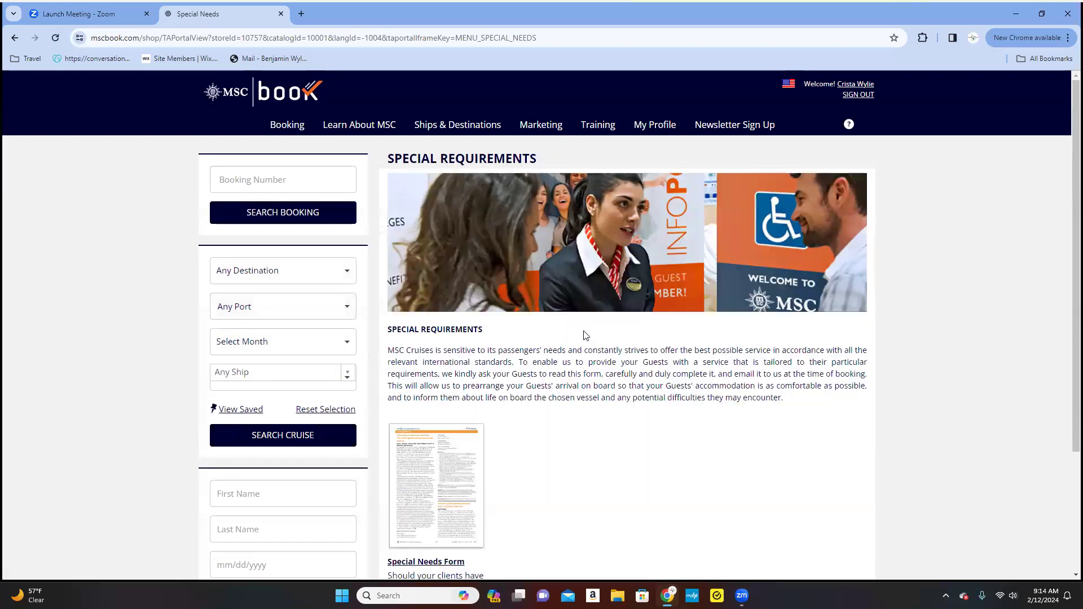
{"action": "scroll", "scroll_direction": "down", "scroll_amount": 3}
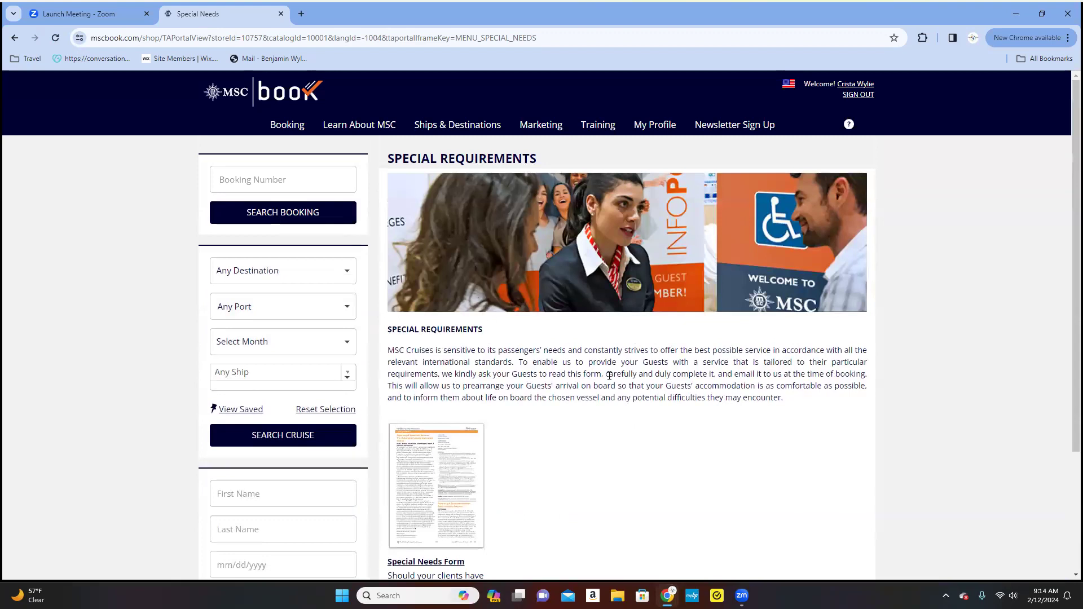
{"action": "mouse_move", "coordinate": [624, 424]}
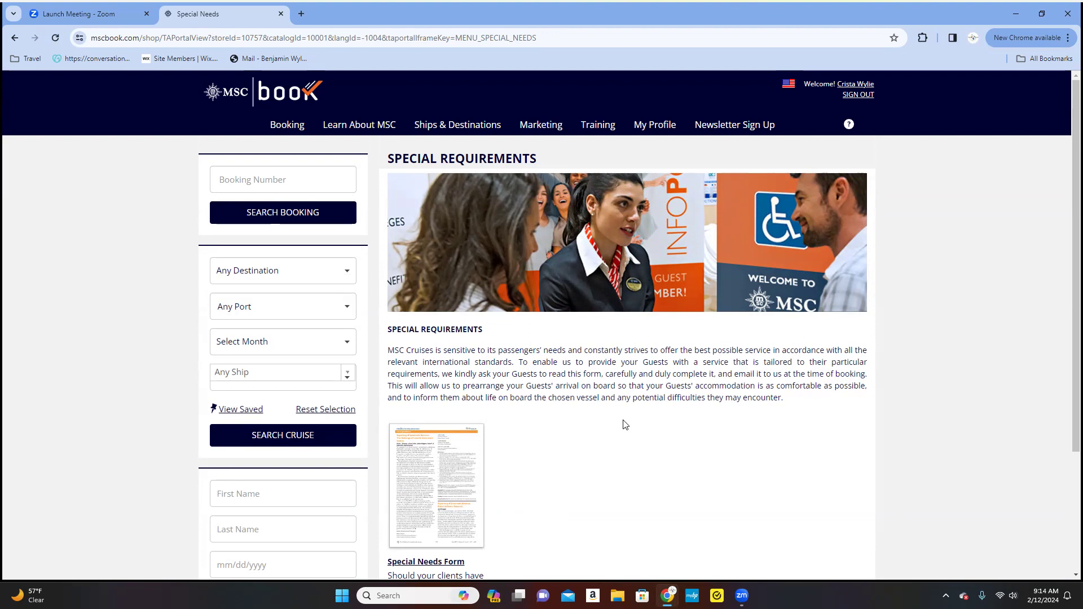
{"action": "mouse_move", "coordinate": [286, 129]}
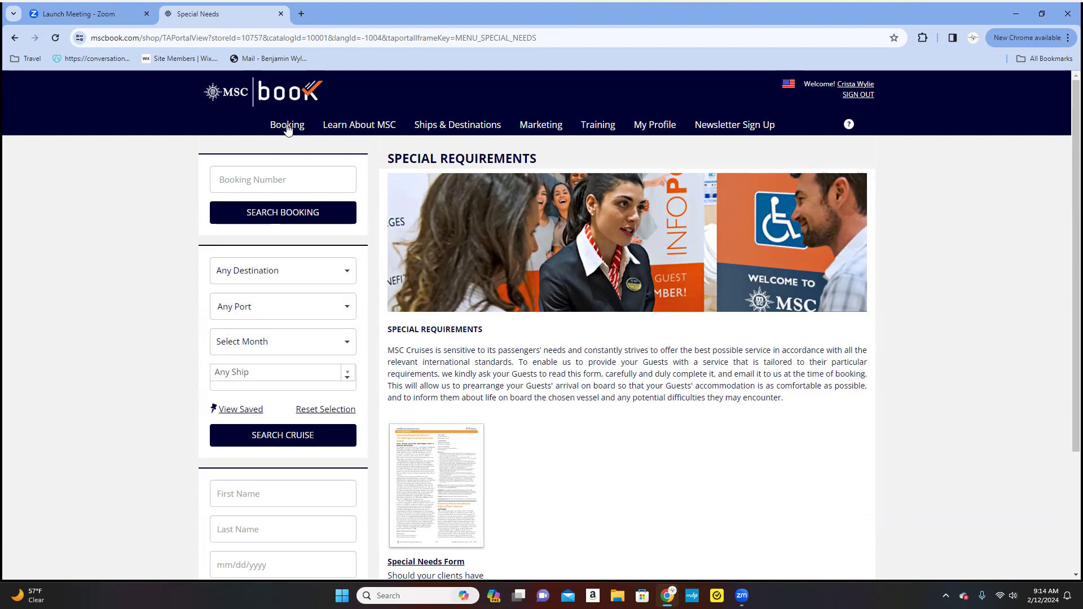
Step: Follow Health & Safety under Learn About MSC, hit a 404 tab, and return to Special Needs
{"action": "left_click", "coordinate": [286, 125]}
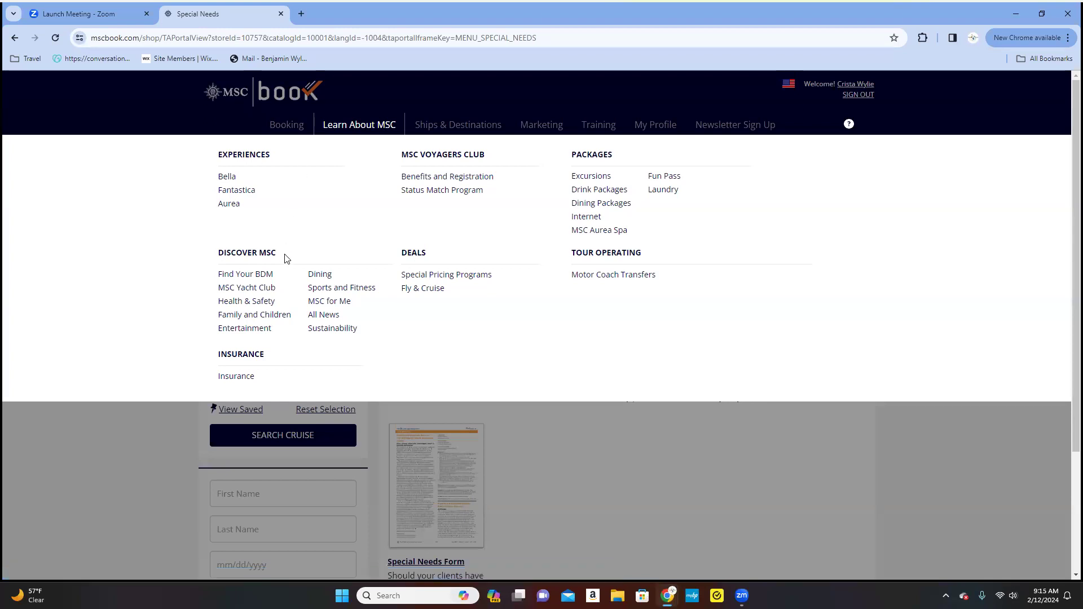
{"action": "mouse_move", "coordinate": [221, 379]}
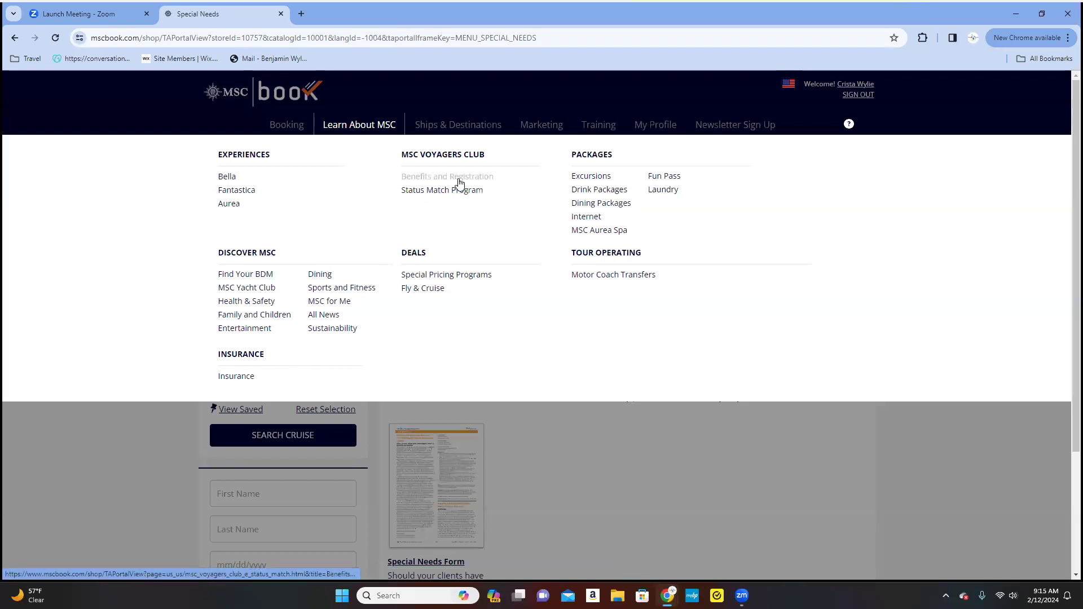
{"action": "mouse_move", "coordinate": [442, 189]}
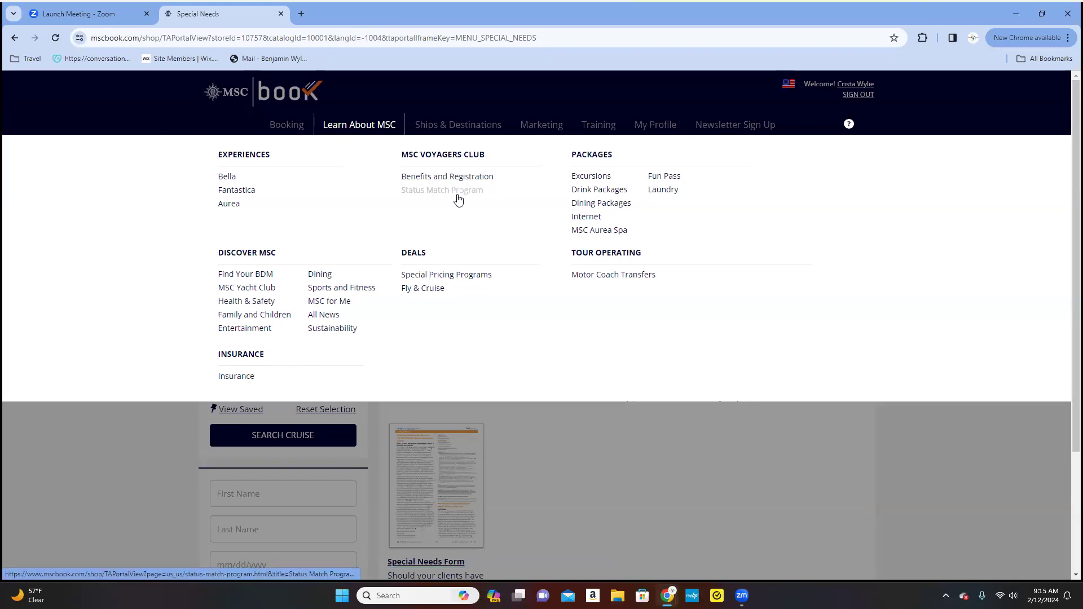
{"action": "mouse_move", "coordinate": [445, 274]}
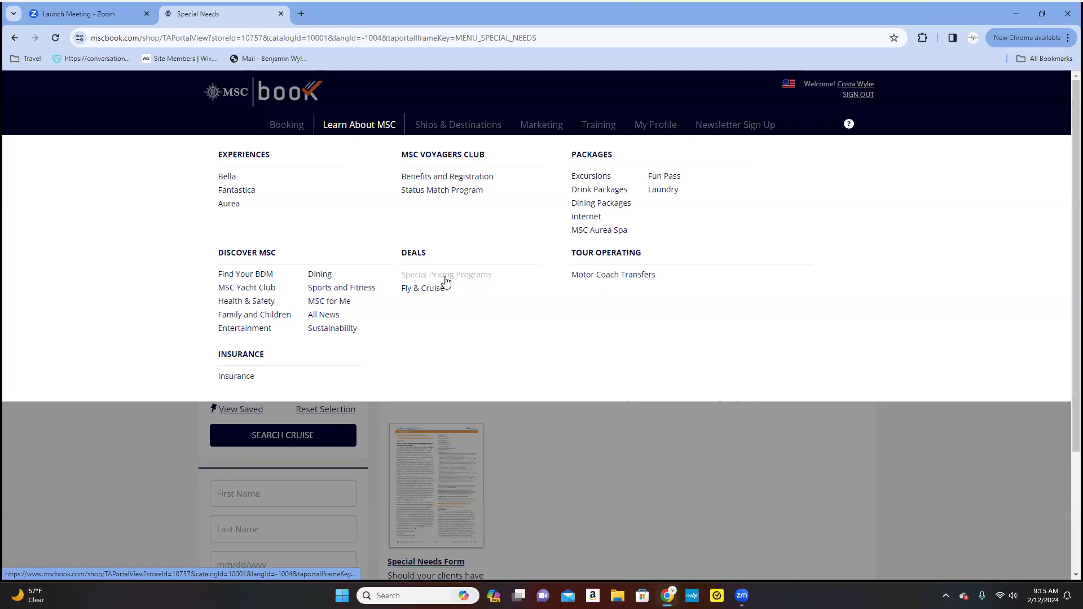
{"action": "mouse_move", "coordinate": [478, 274]}
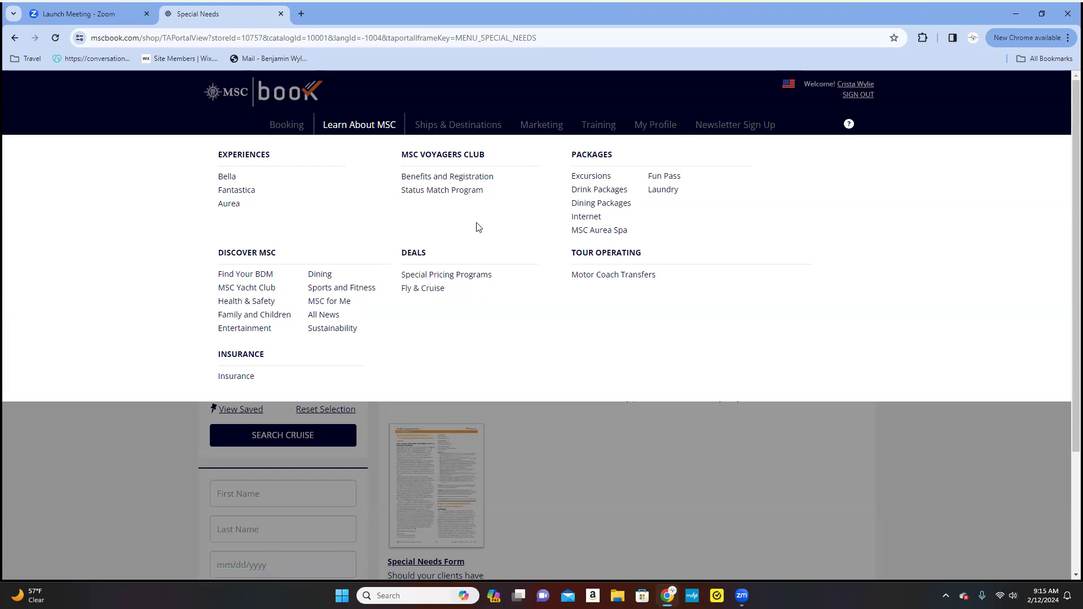
{"action": "mouse_move", "coordinate": [582, 188]}
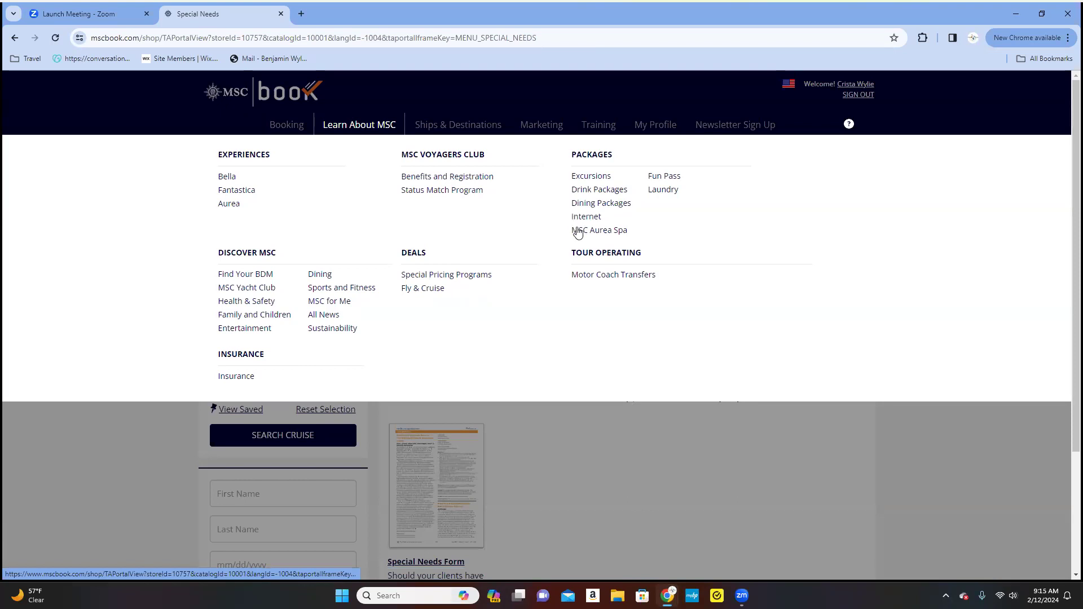
{"action": "mouse_move", "coordinate": [613, 274]}
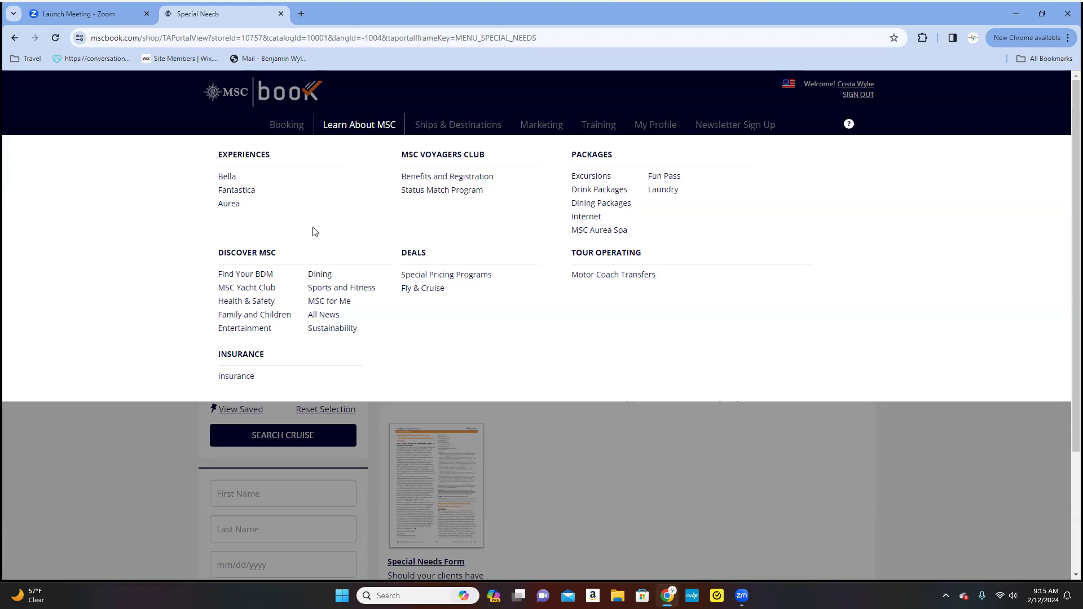
{"action": "mouse_move", "coordinate": [283, 288]}
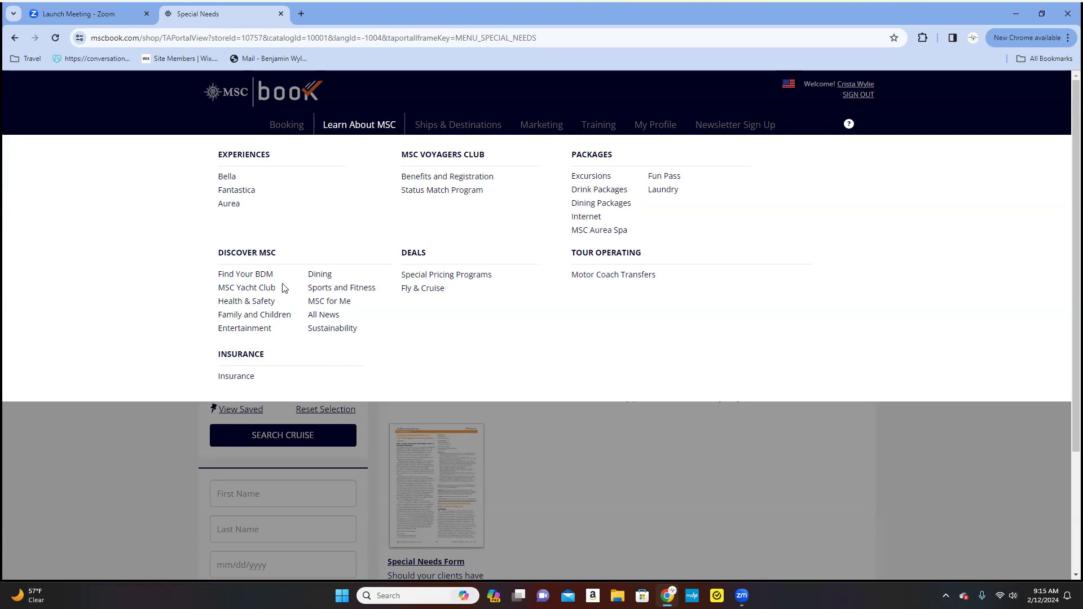
{"action": "mouse_move", "coordinate": [247, 288]}
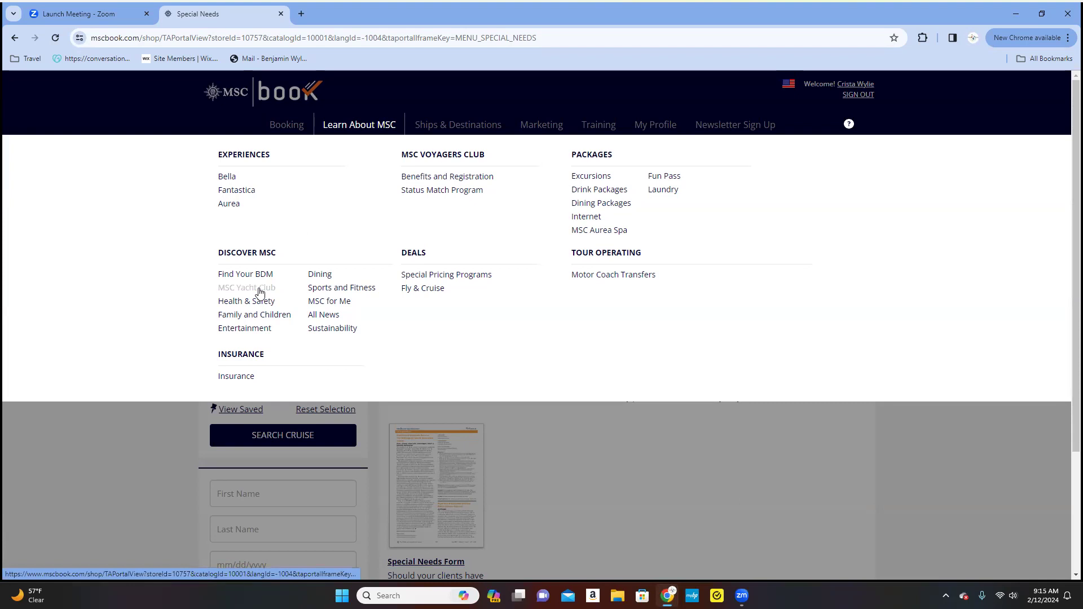
{"action": "mouse_move", "coordinate": [453, 301]}
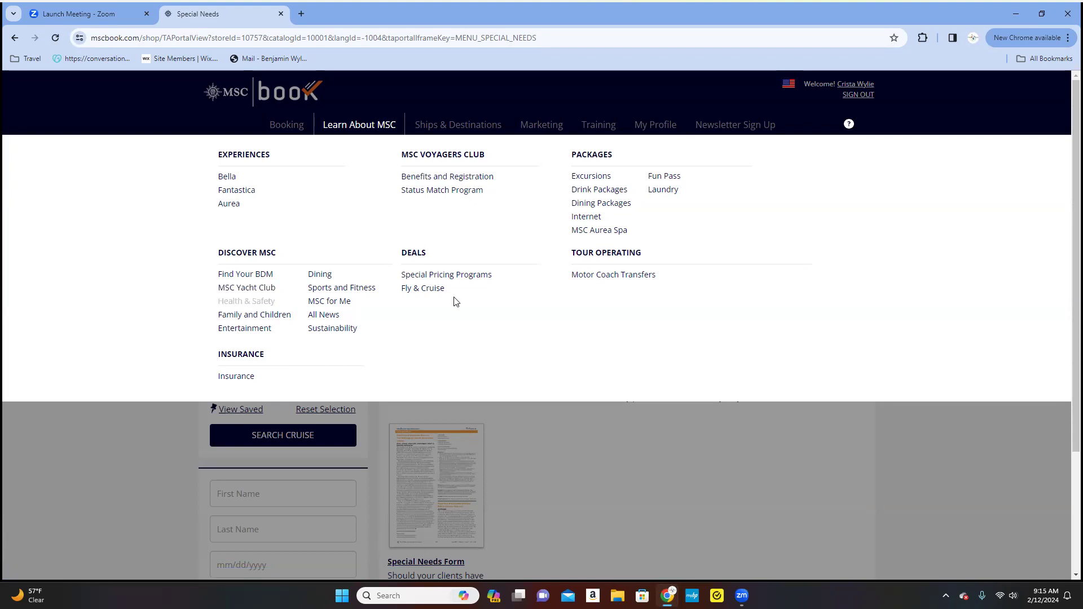
{"action": "left_click", "coordinate": [246, 301]}
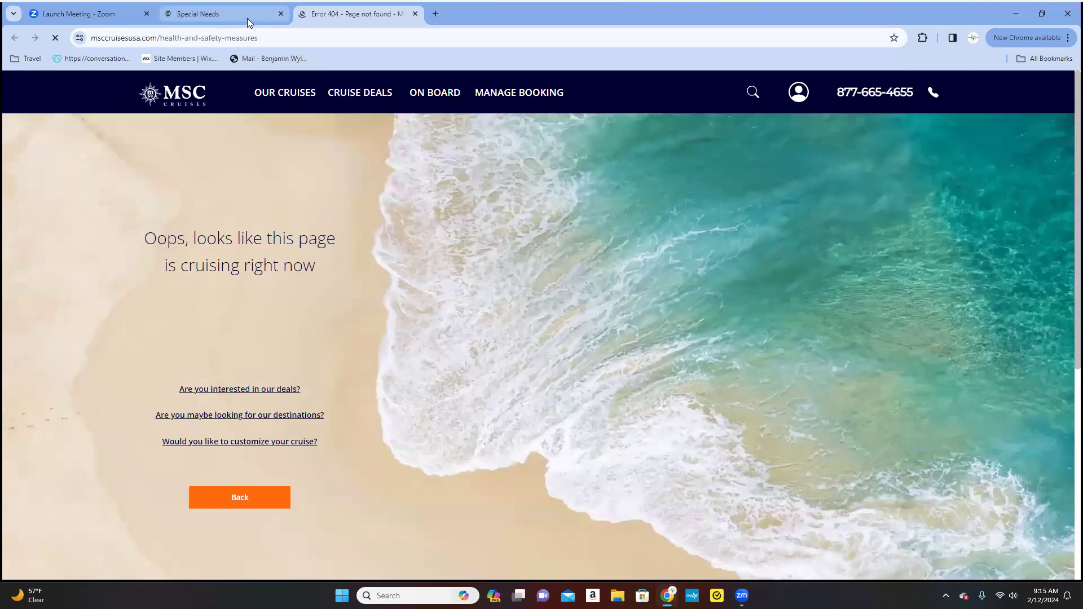
{"action": "left_click", "coordinate": [221, 14]}
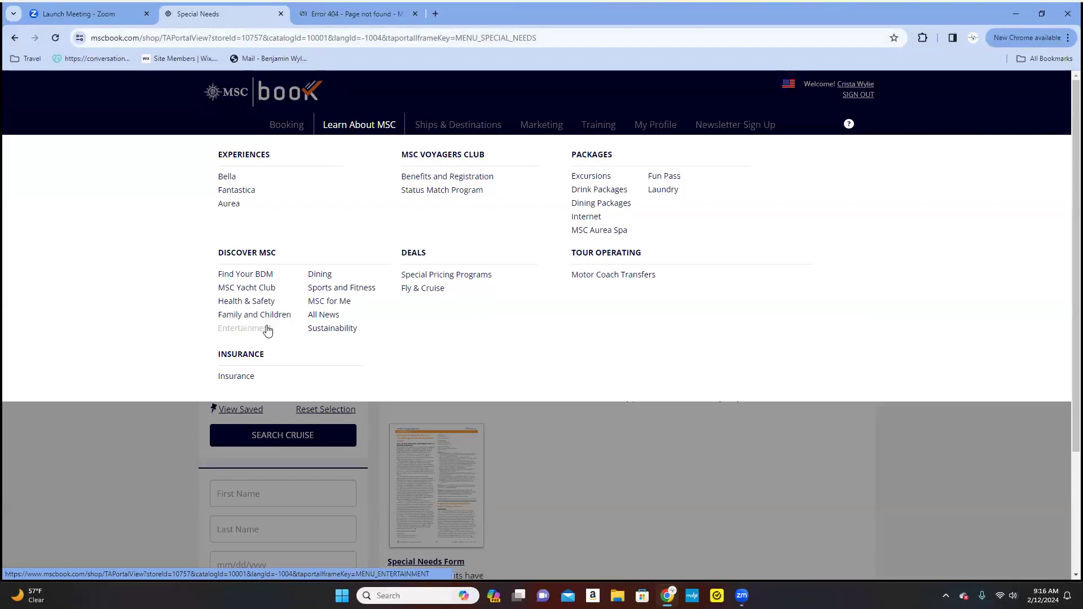
{"action": "mouse_move", "coordinate": [319, 274]}
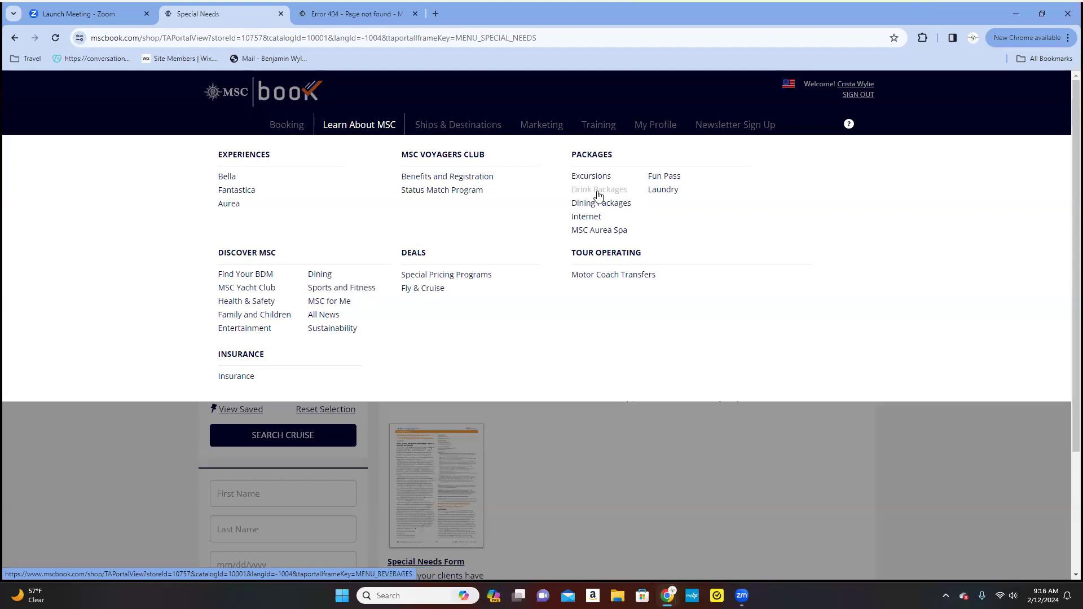
Step: Go to Drink Packages under Learn About MSC and load the Prepaid Drink Packages page
{"action": "left_click", "coordinate": [598, 189]}
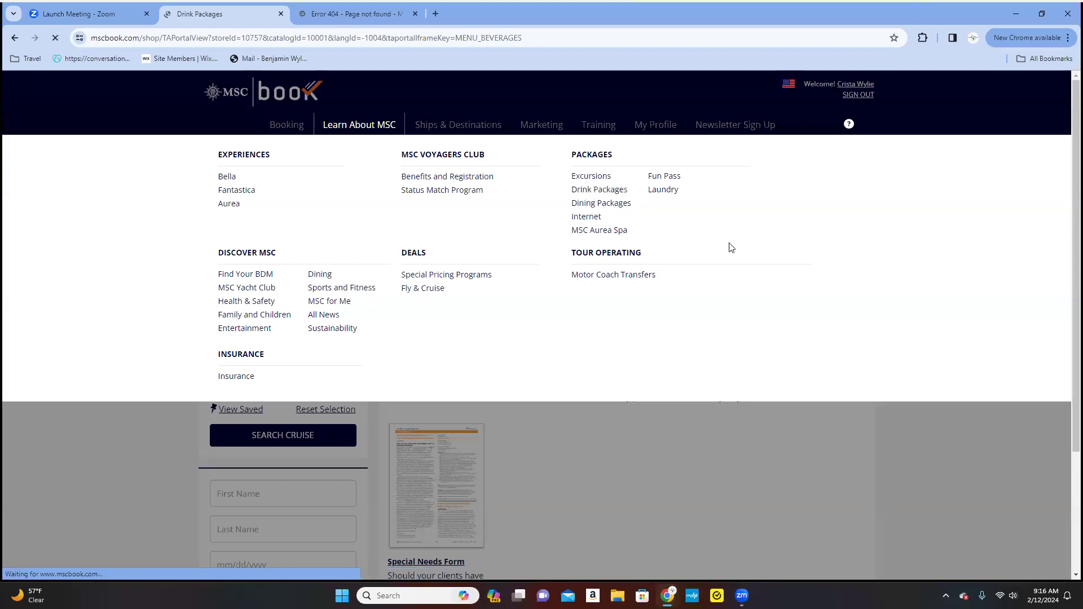
{"action": "left_click", "coordinate": [597, 124]}
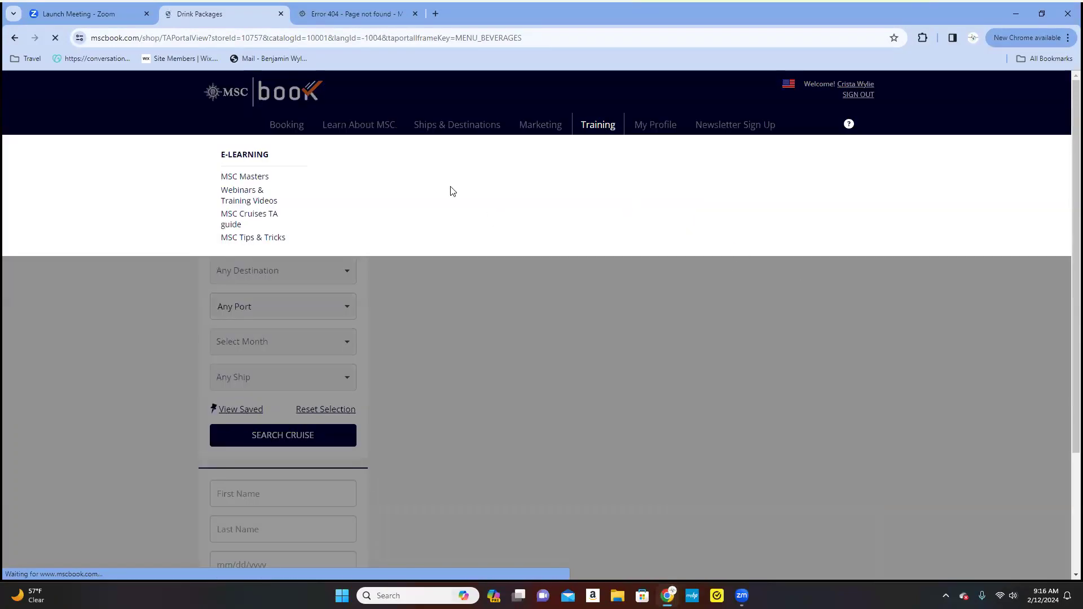
{"action": "mouse_move", "coordinate": [358, 124]}
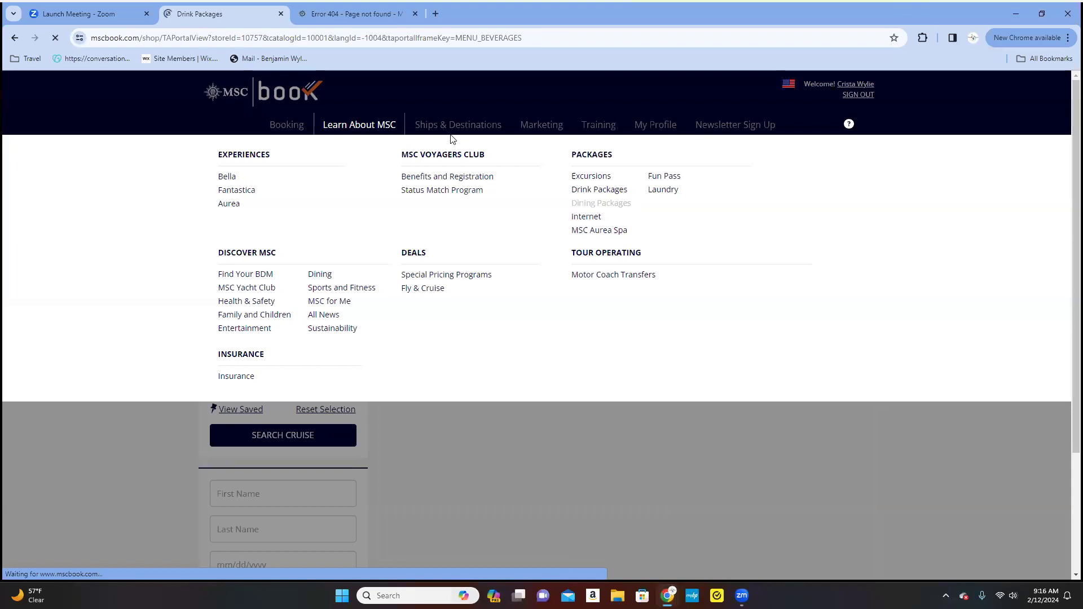
{"action": "left_click", "coordinate": [599, 188]}
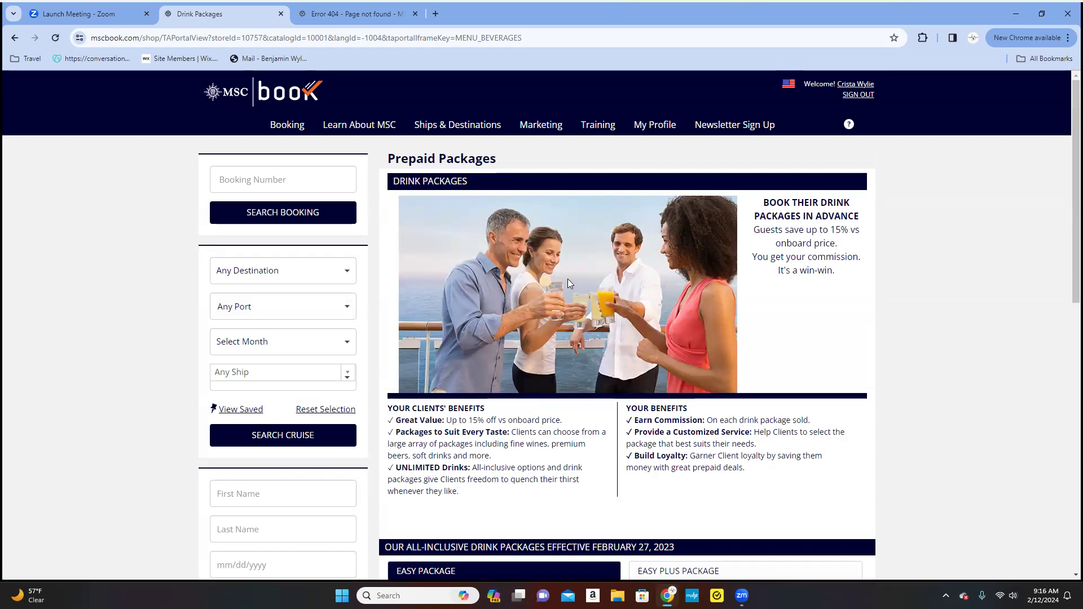
{"action": "mouse_move", "coordinate": [566, 273]}
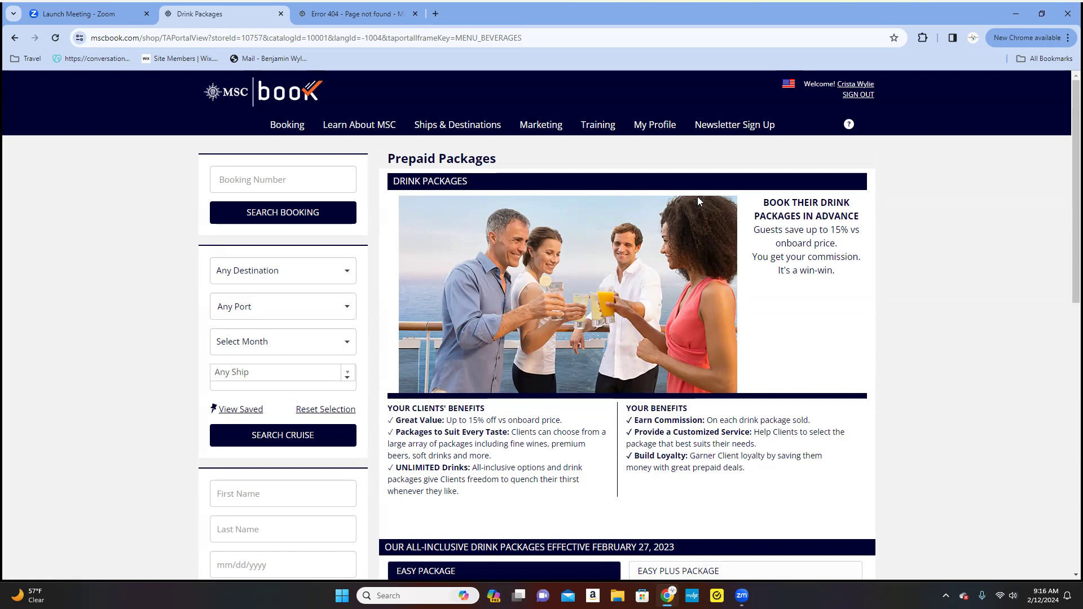
{"action": "mouse_move", "coordinate": [624, 262]}
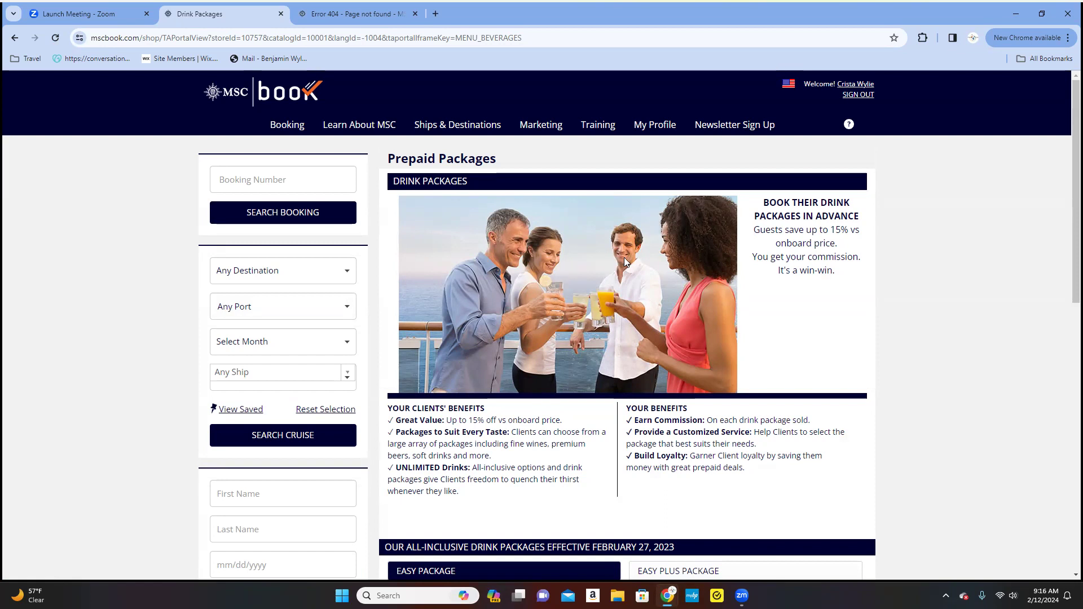
Step: Scroll to the all-inclusive packages, show Premium Extra Package pricing, then reopen Learn About MSC
{"action": "scroll", "scroll_direction": "down", "scroll_amount": 3}
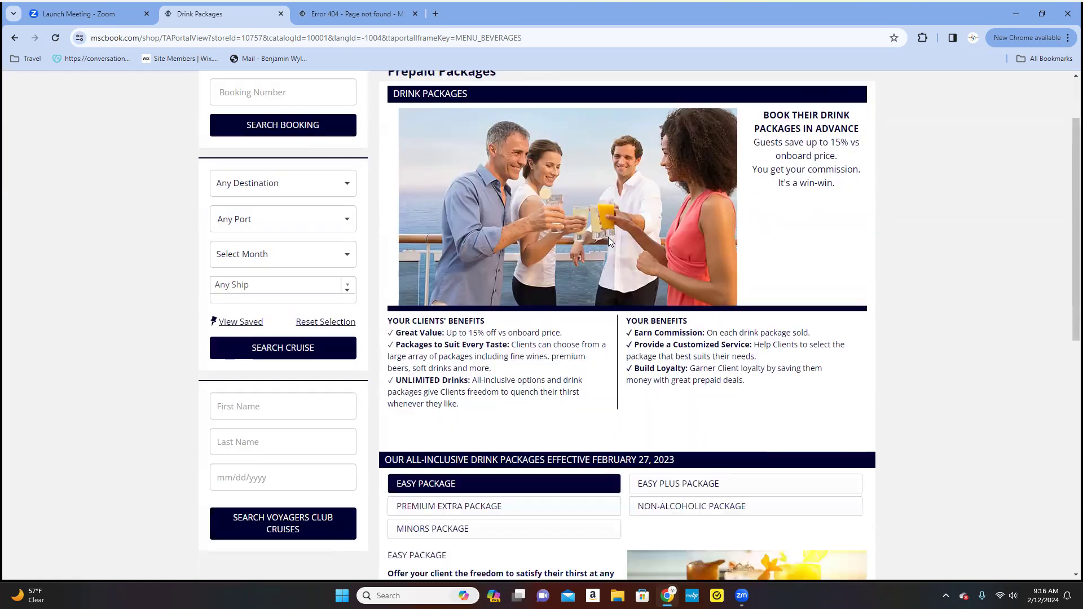
{"action": "scroll", "scroll_direction": "down", "scroll_amount": 3}
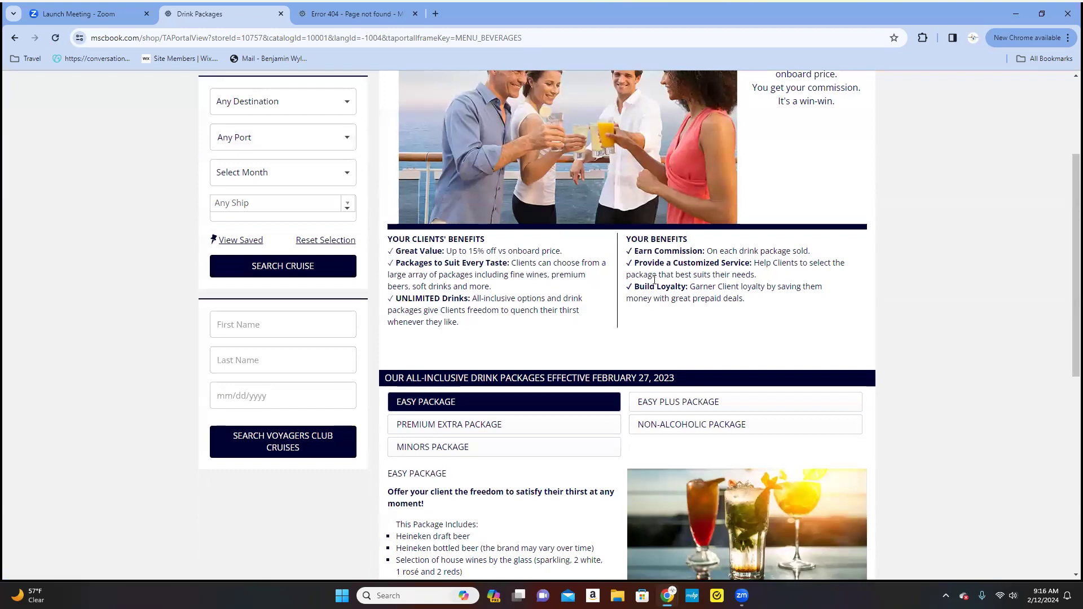
{"action": "mouse_move", "coordinate": [494, 247]}
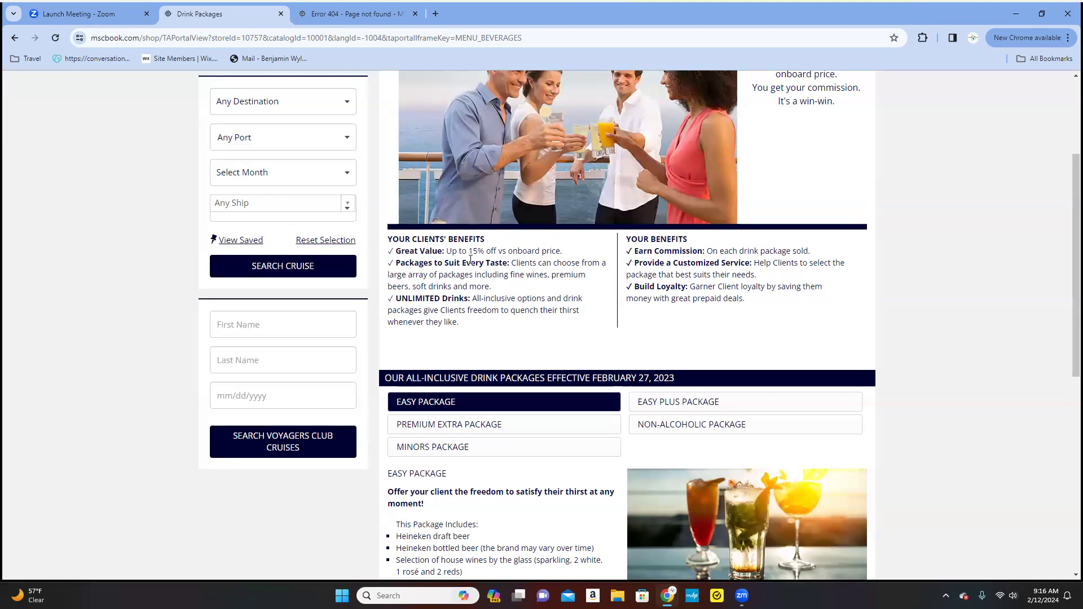
{"action": "scroll", "scroll_direction": "down", "scroll_amount": 3}
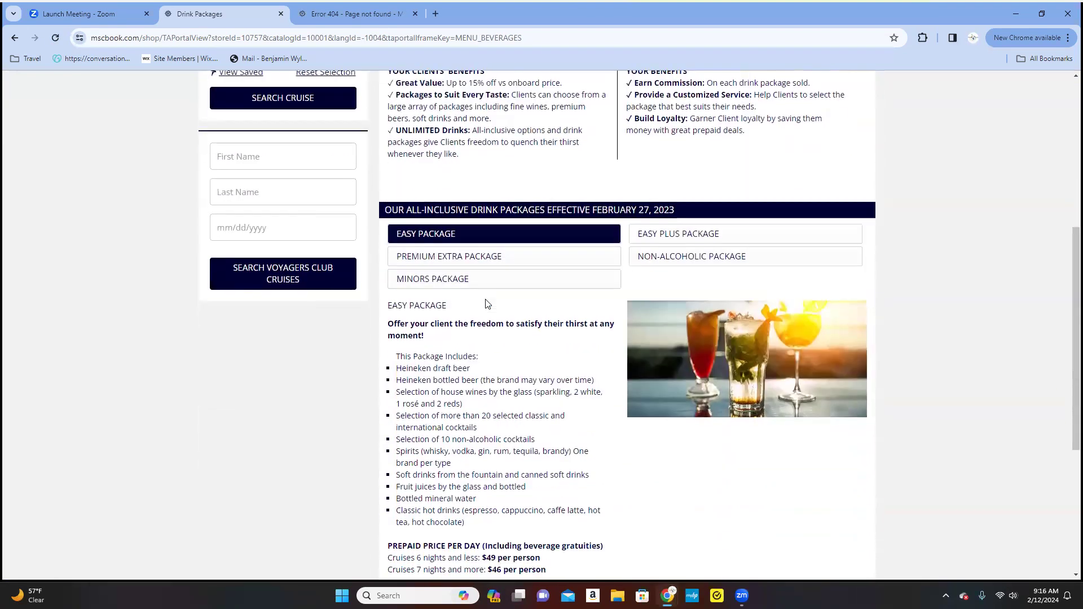
{"action": "scroll", "scroll_direction": "down", "scroll_amount": 3}
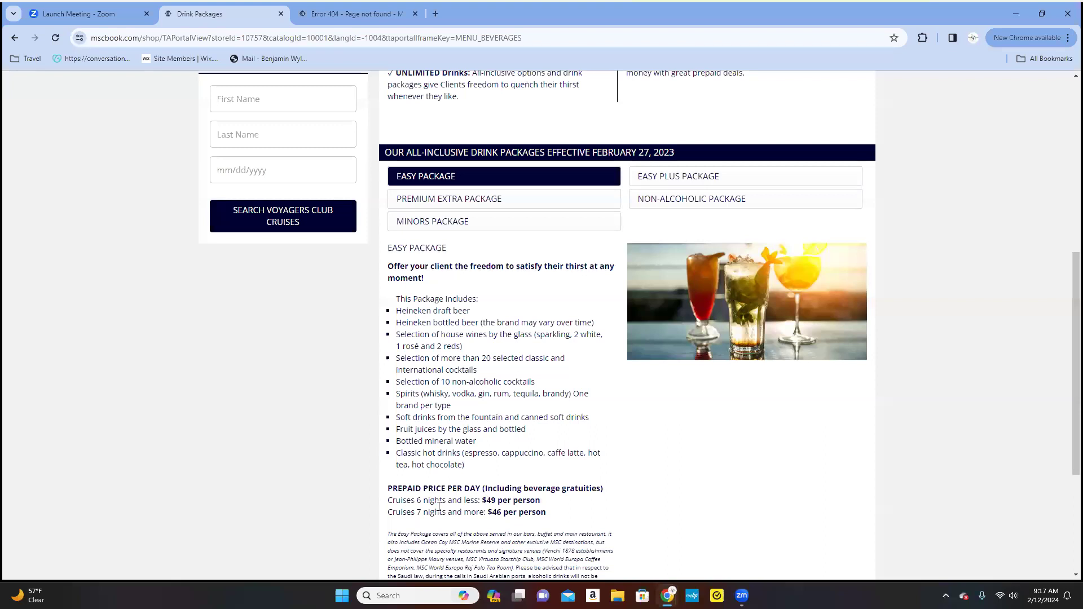
{"action": "mouse_move", "coordinate": [547, 506]}
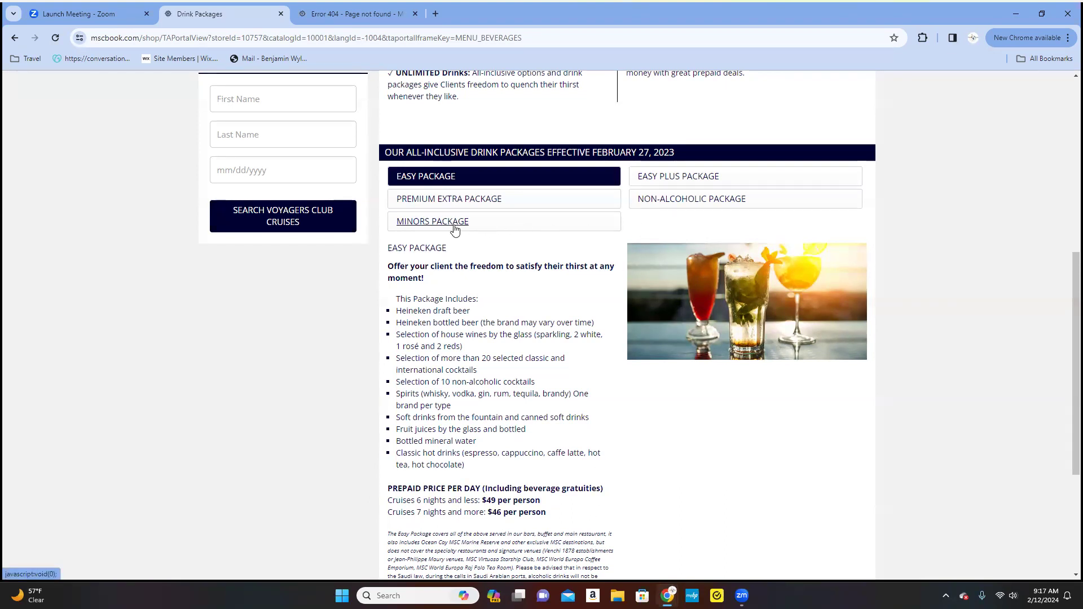
{"action": "left_click", "coordinate": [432, 221]}
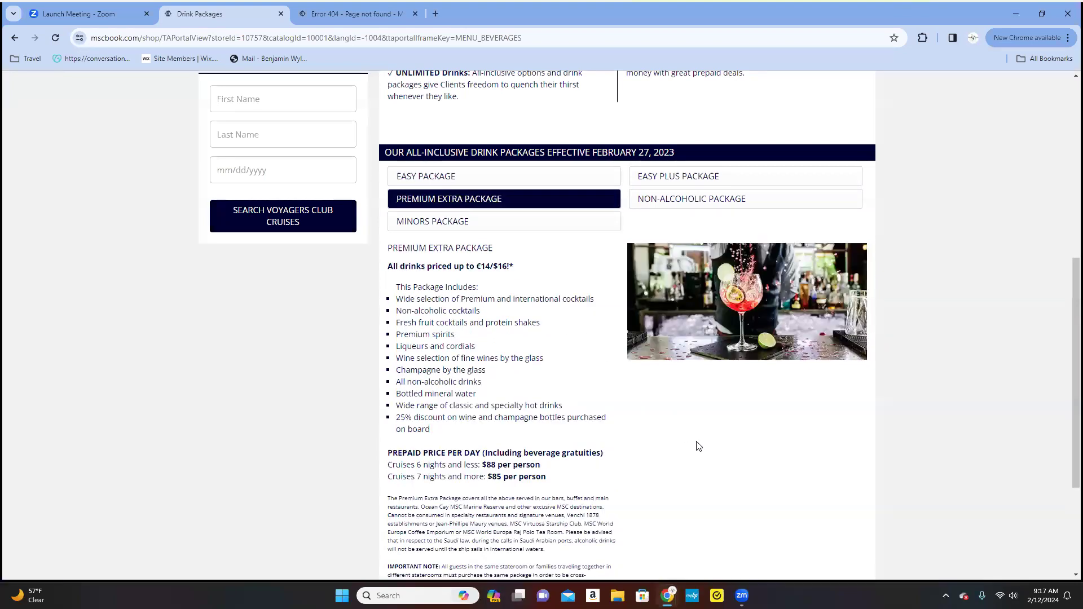
{"action": "scroll", "scroll_direction": "down", "scroll_amount": 3}
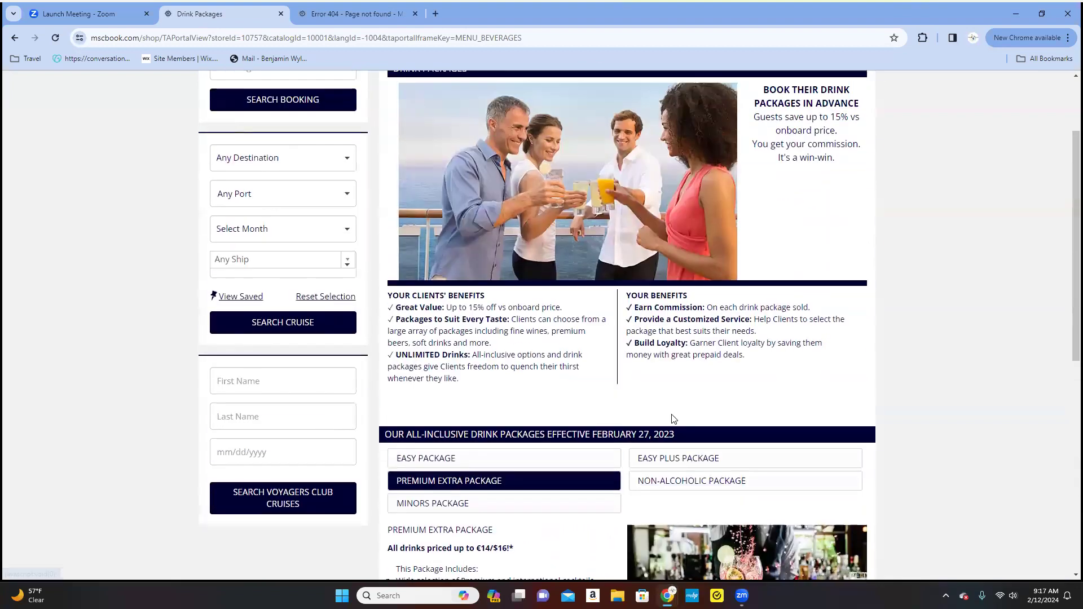
{"action": "left_click", "coordinate": [359, 125]}
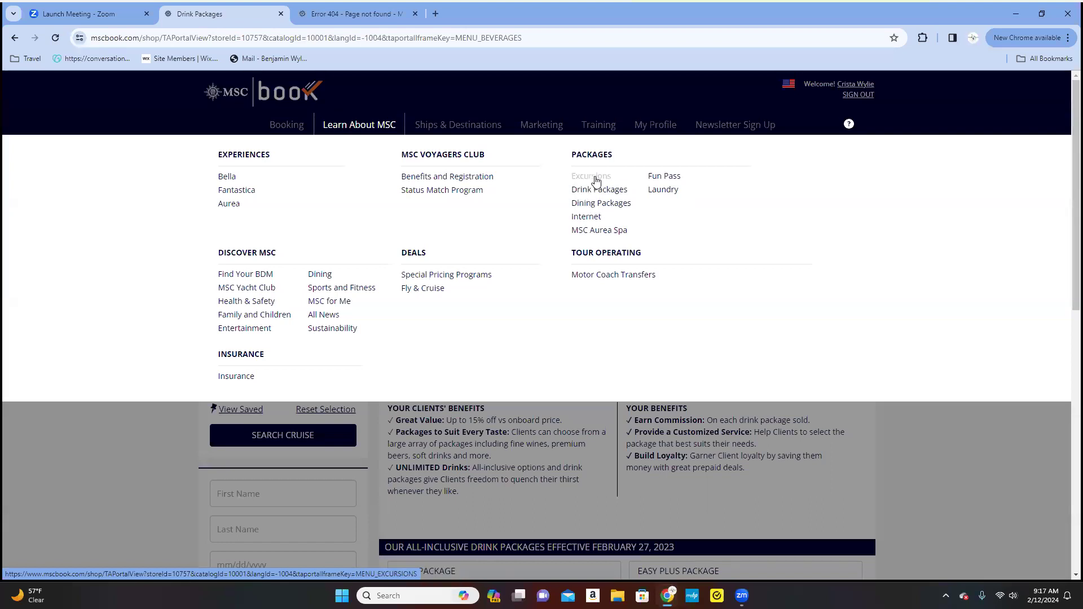
Step: Review the Excursions page's savings, commission and Family Explorer Club details, then reopen the topic menu
{"action": "left_click", "coordinate": [590, 176]}
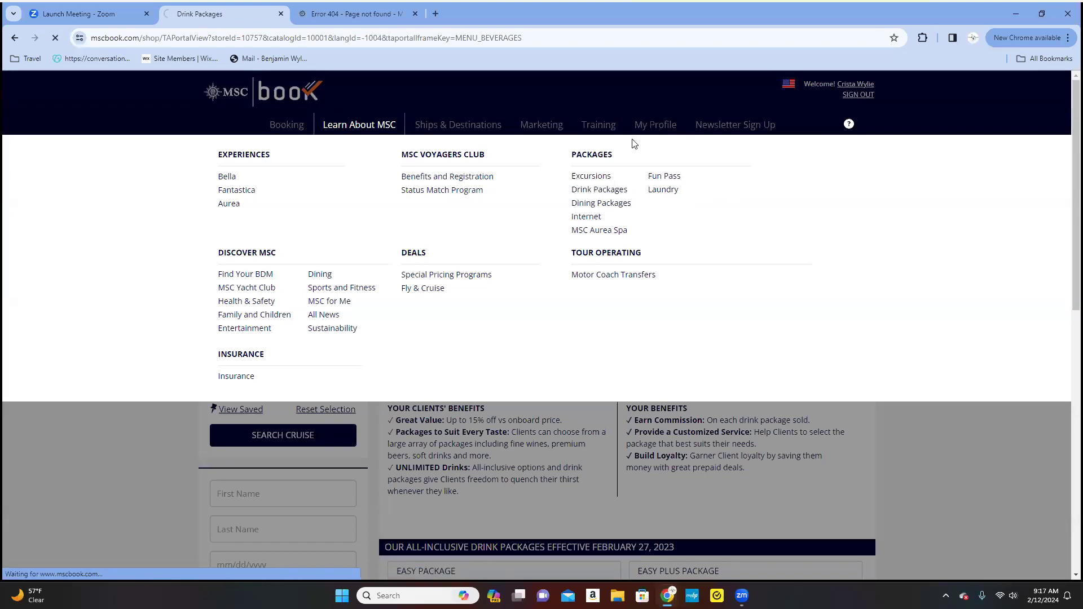
{"action": "left_click", "coordinate": [590, 176]}
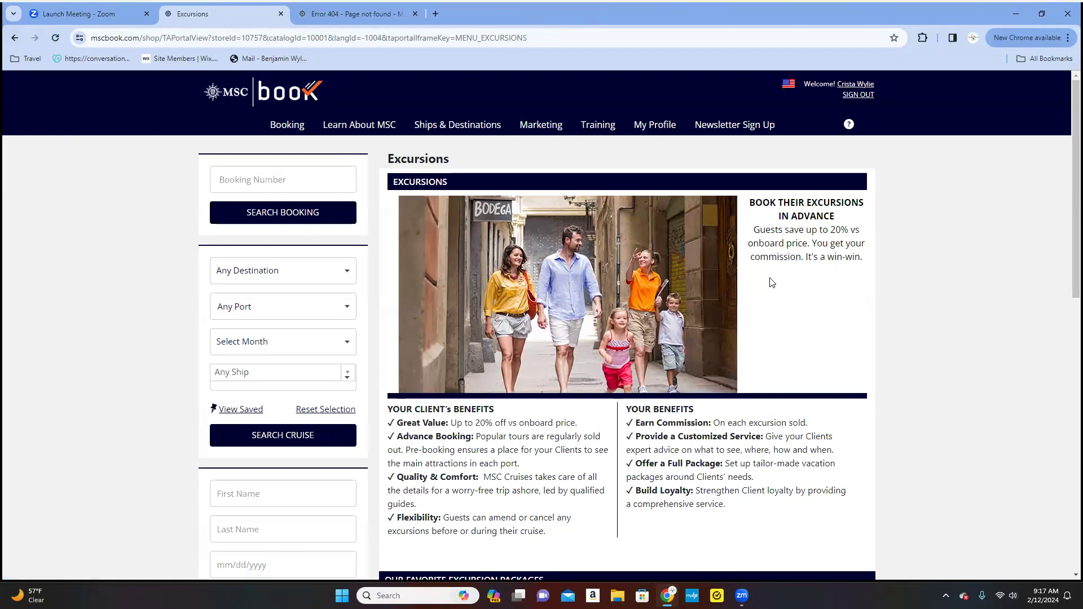
{"action": "mouse_move", "coordinate": [768, 270]}
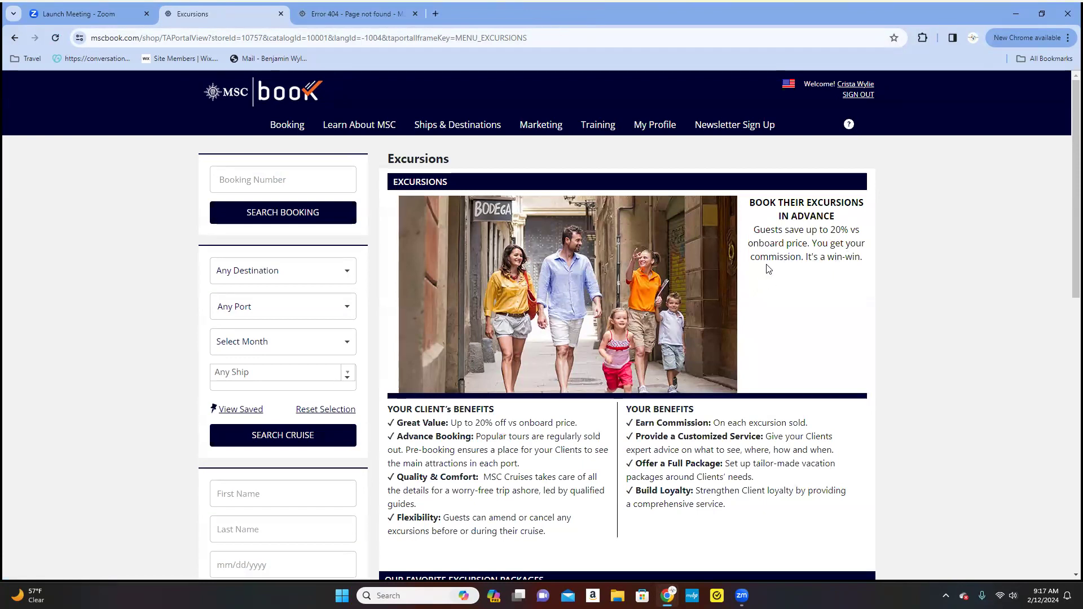
{"action": "mouse_move", "coordinate": [860, 277]}
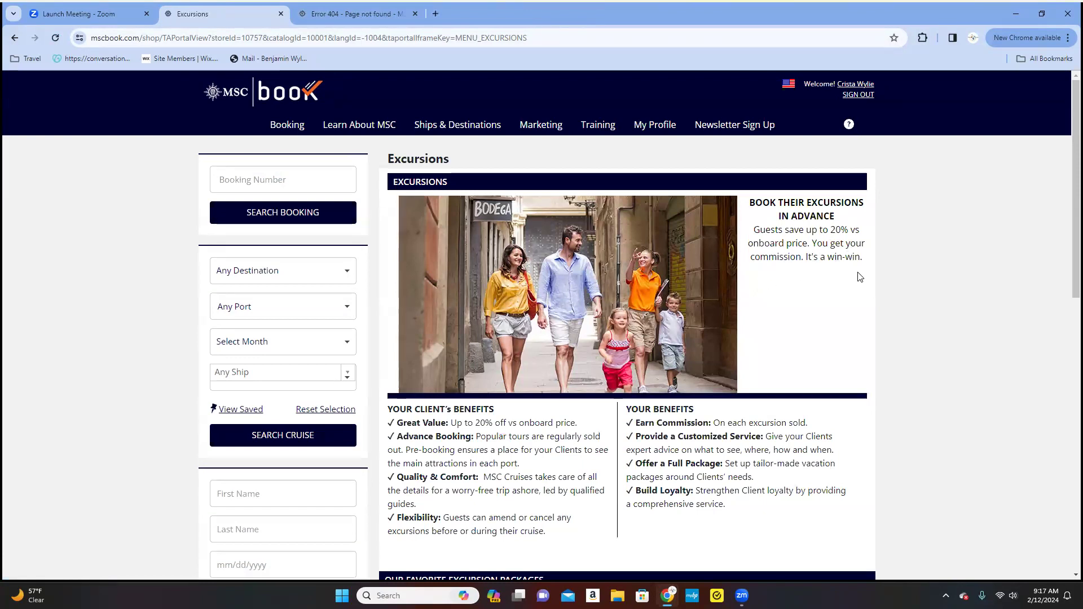
{"action": "scroll", "scroll_direction": "down", "scroll_amount": 3}
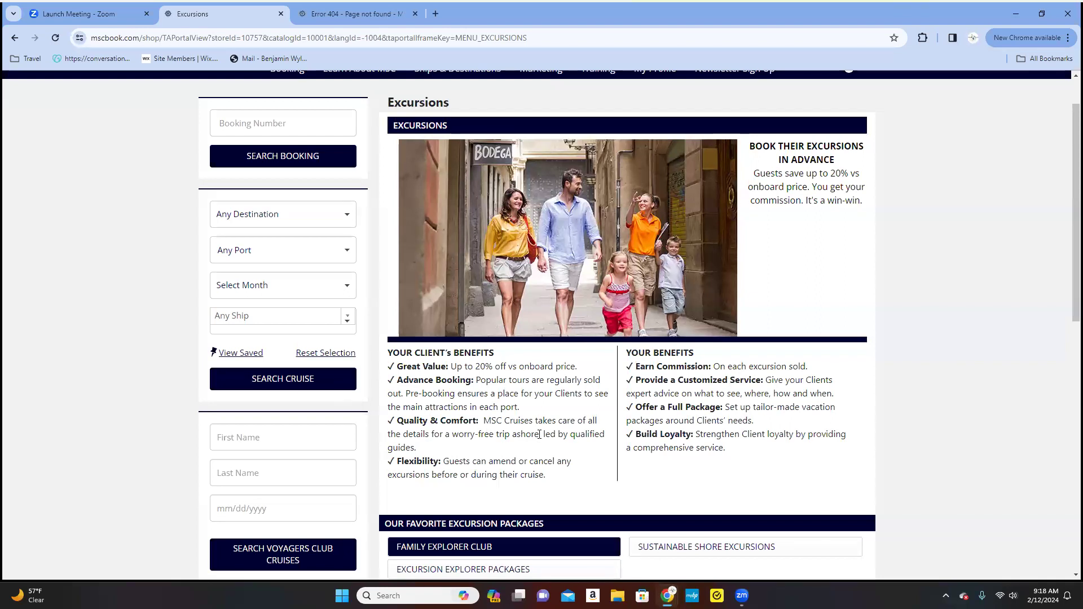
{"action": "scroll", "scroll_direction": "down", "scroll_amount": 3}
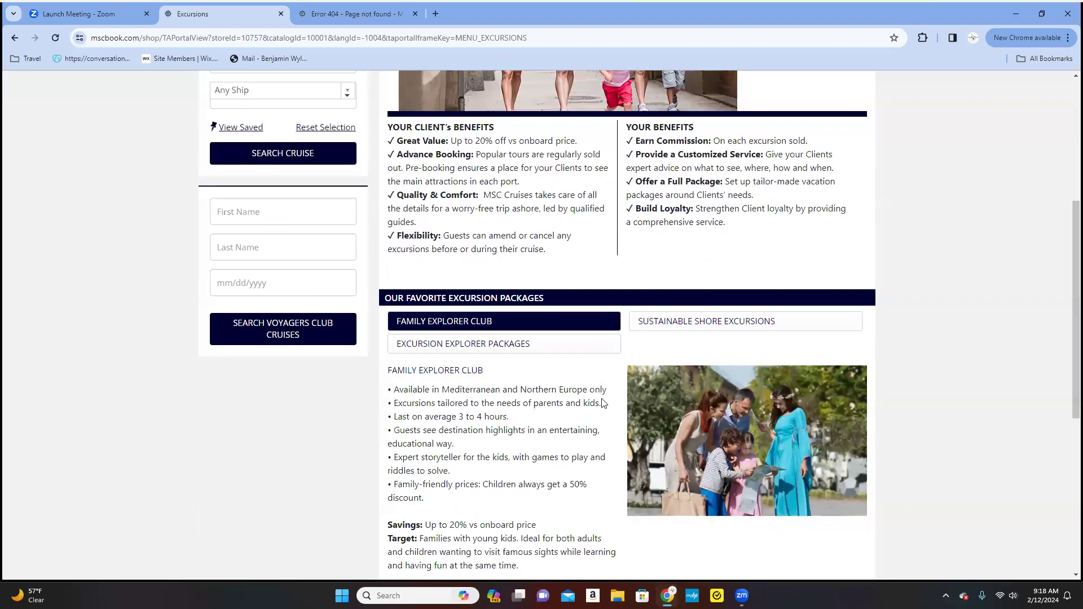
{"action": "scroll", "scroll_direction": "down", "scroll_amount": 3}
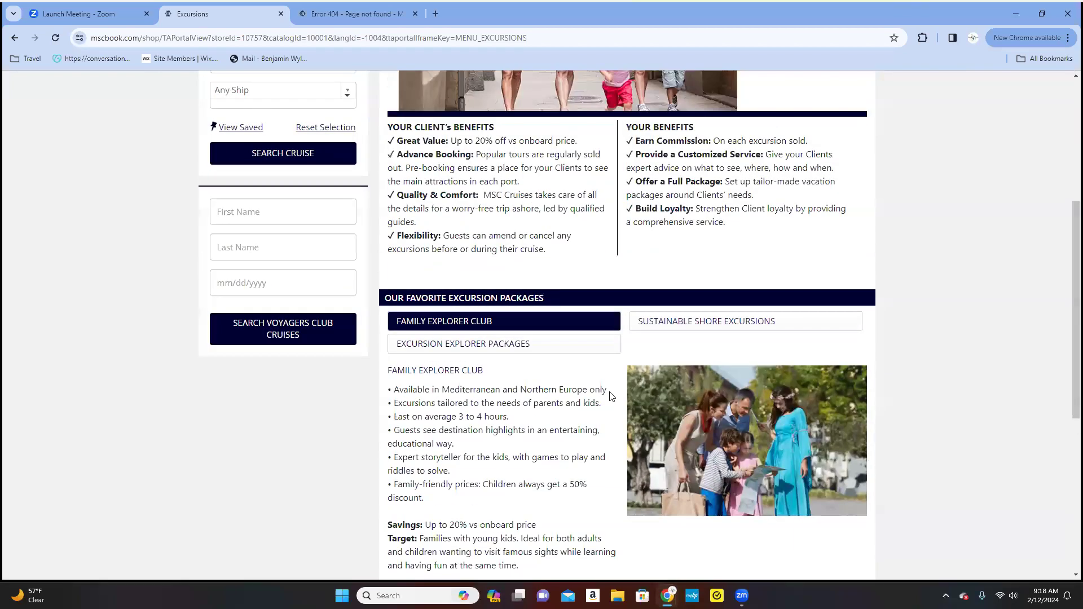
{"action": "scroll", "scroll_direction": "up", "scroll_amount": 3}
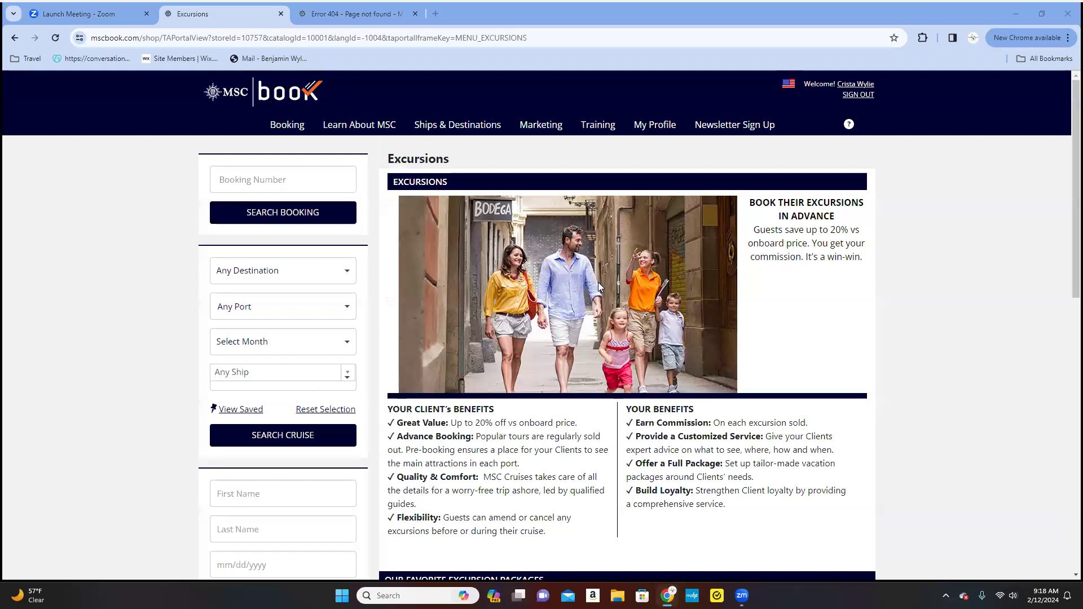
{"action": "mouse_move", "coordinate": [639, 204]}
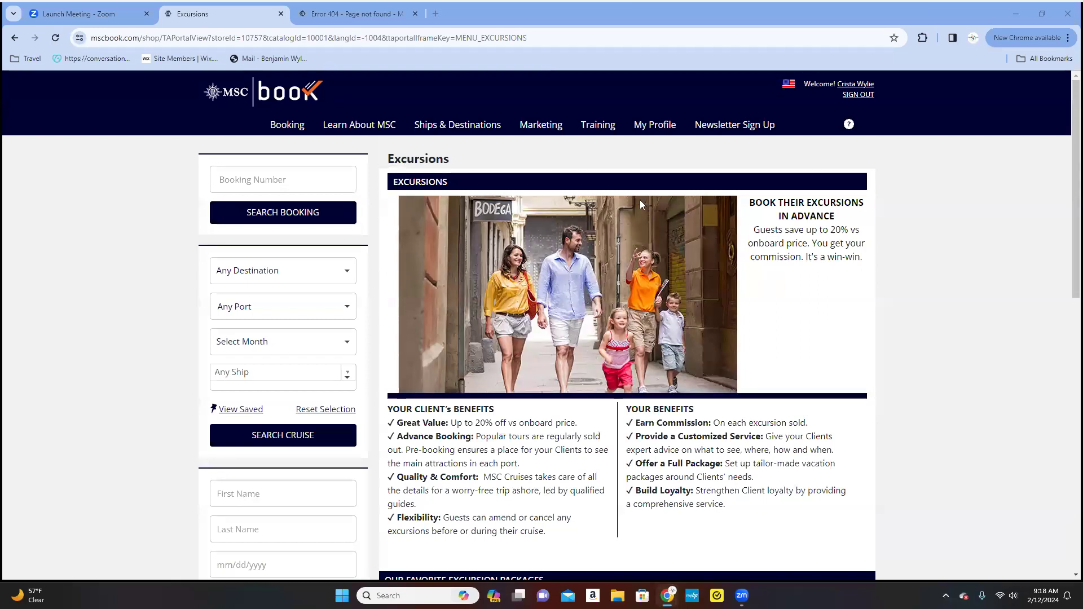
{"action": "mouse_move", "coordinate": [777, 316]}
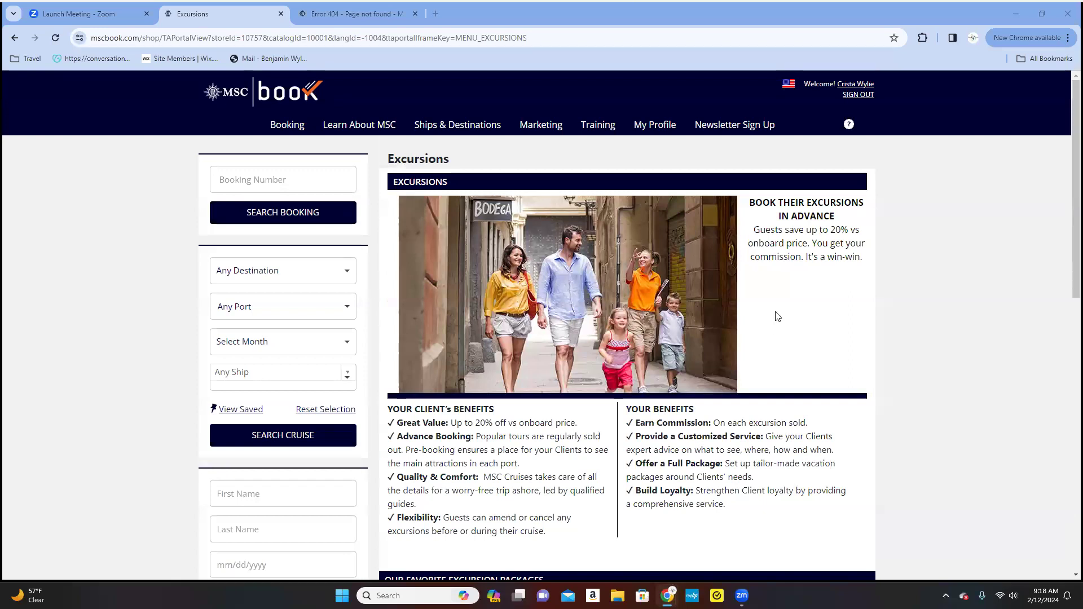
{"action": "left_click", "coordinate": [286, 125]}
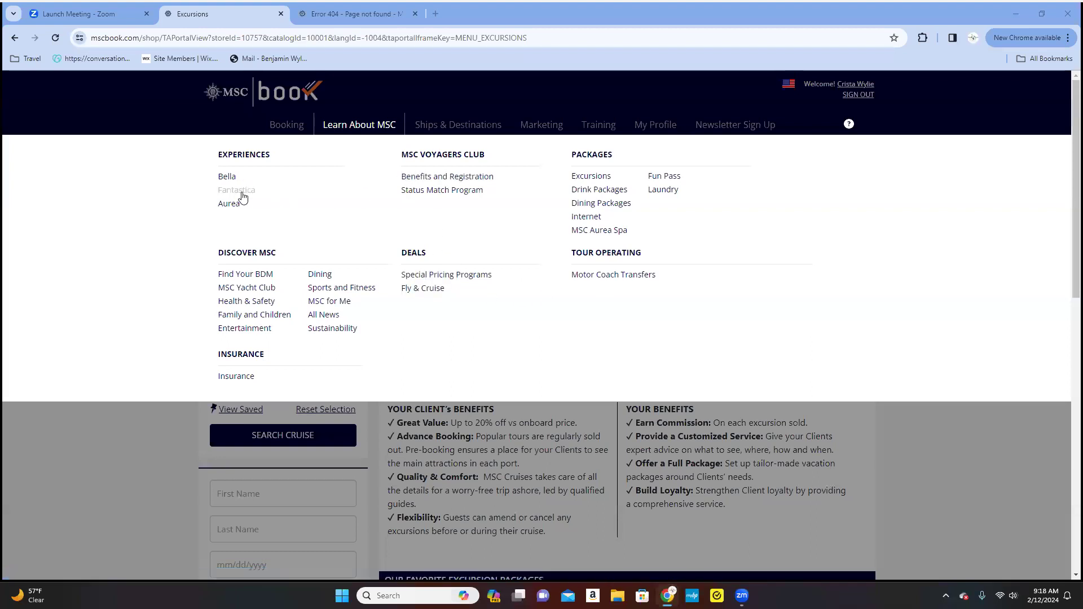
Step: Review the Bella Experience benefits, then bring the experiences list back up
{"action": "left_click", "coordinate": [236, 190]}
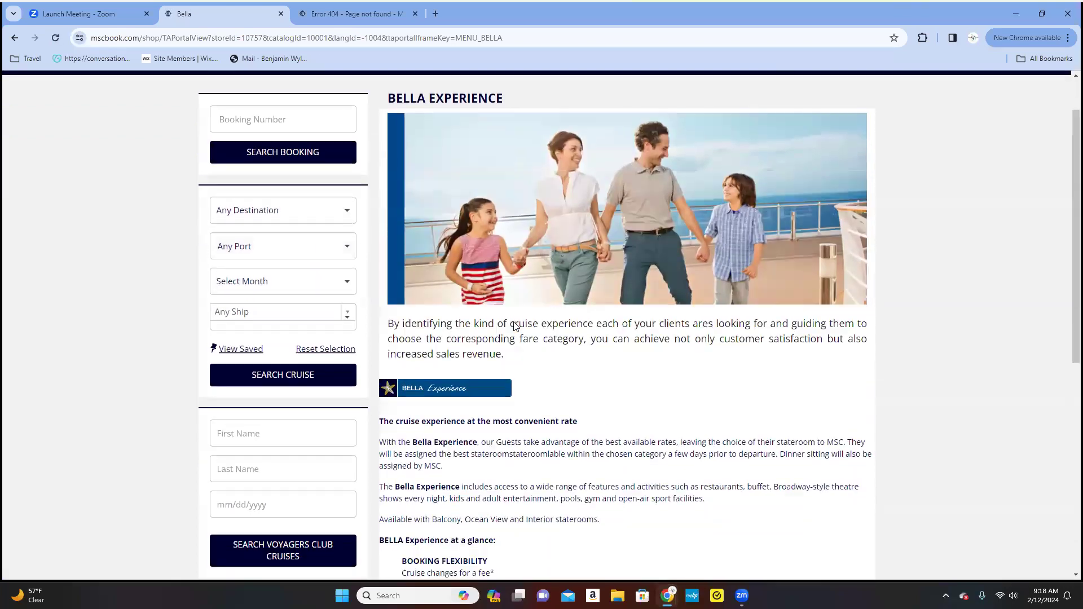
{"action": "scroll", "scroll_direction": "down", "scroll_amount": 3}
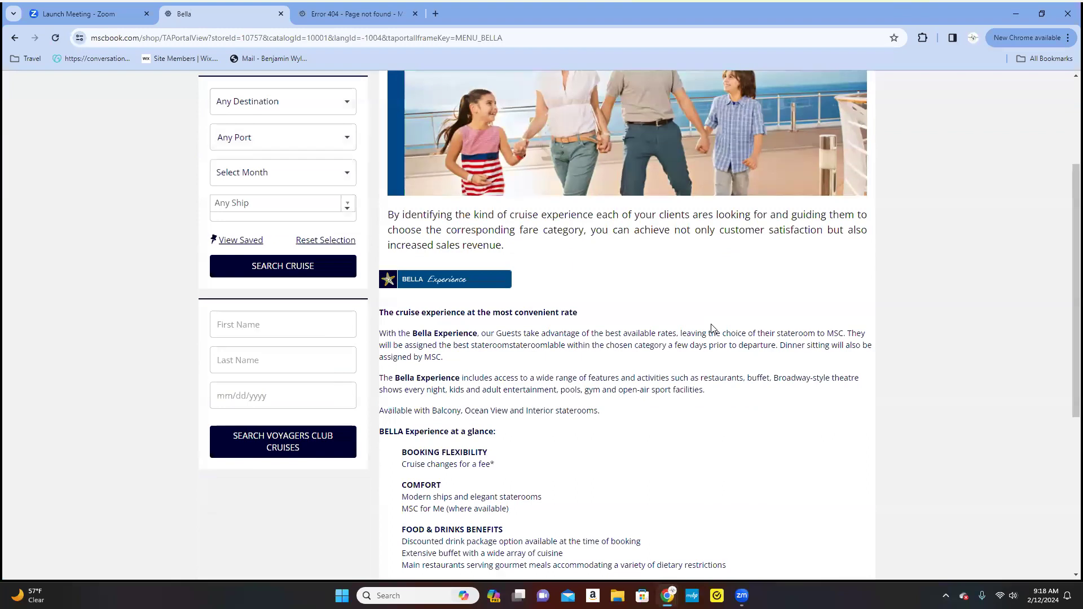
{"action": "mouse_move", "coordinate": [699, 344]}
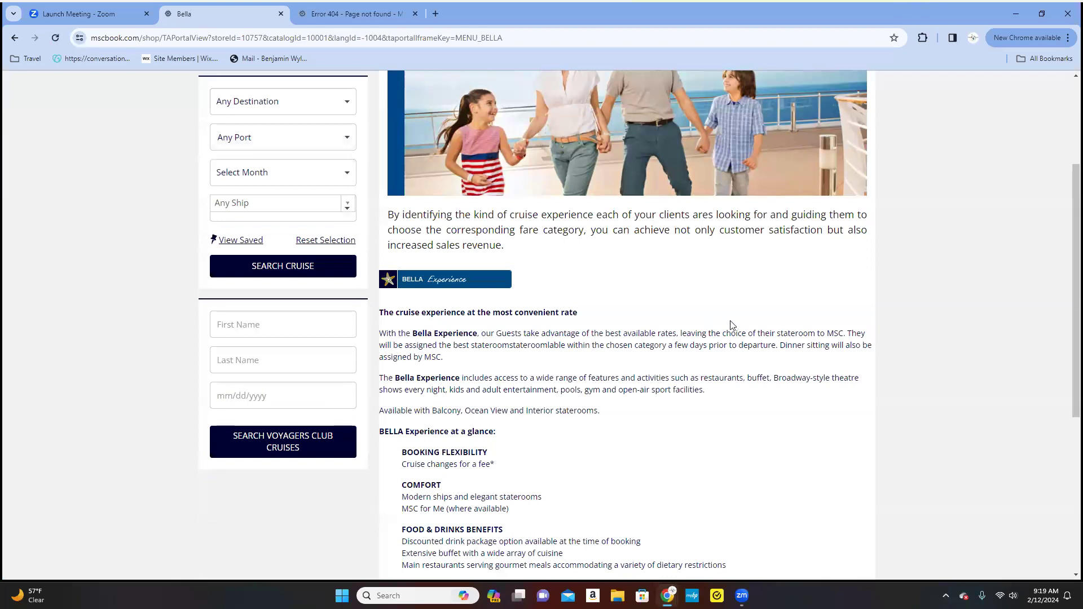
{"action": "mouse_move", "coordinate": [782, 418]}
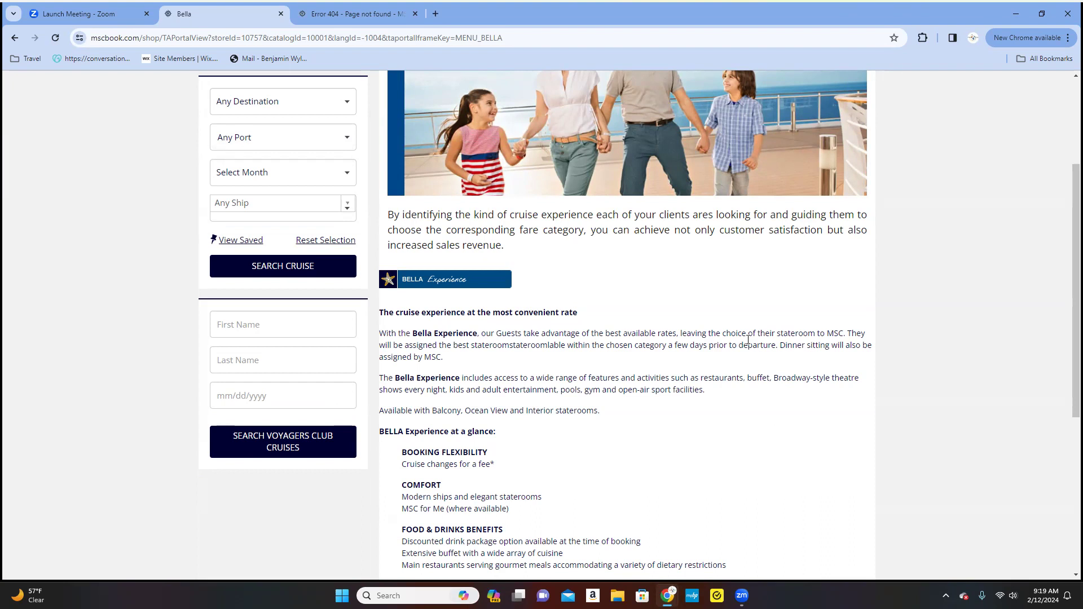
{"action": "scroll", "scroll_direction": "down", "scroll_amount": 3}
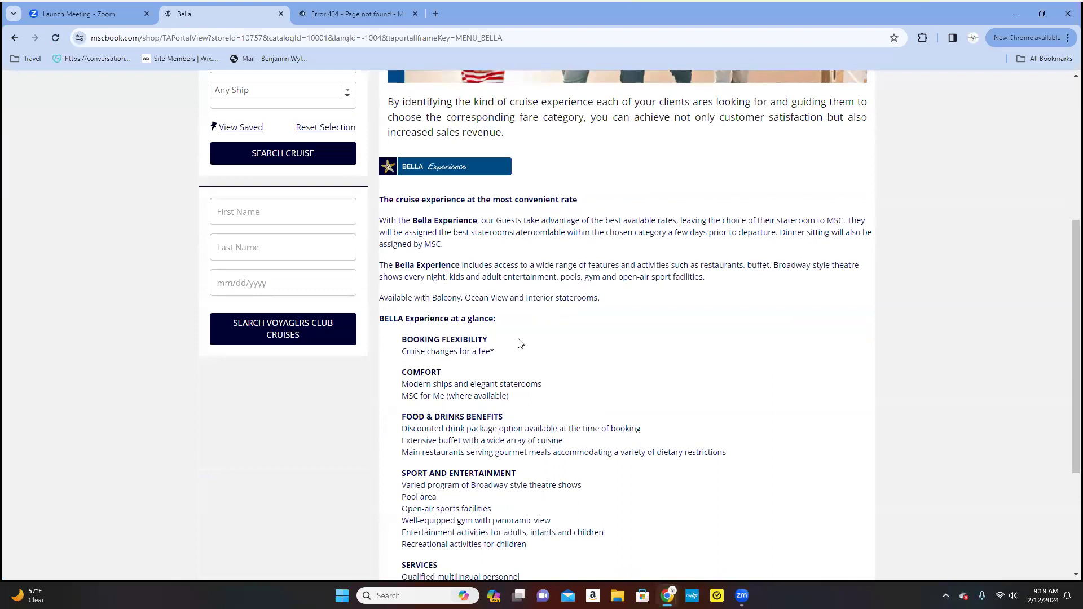
{"action": "scroll", "scroll_direction": "down", "scroll_amount": 3}
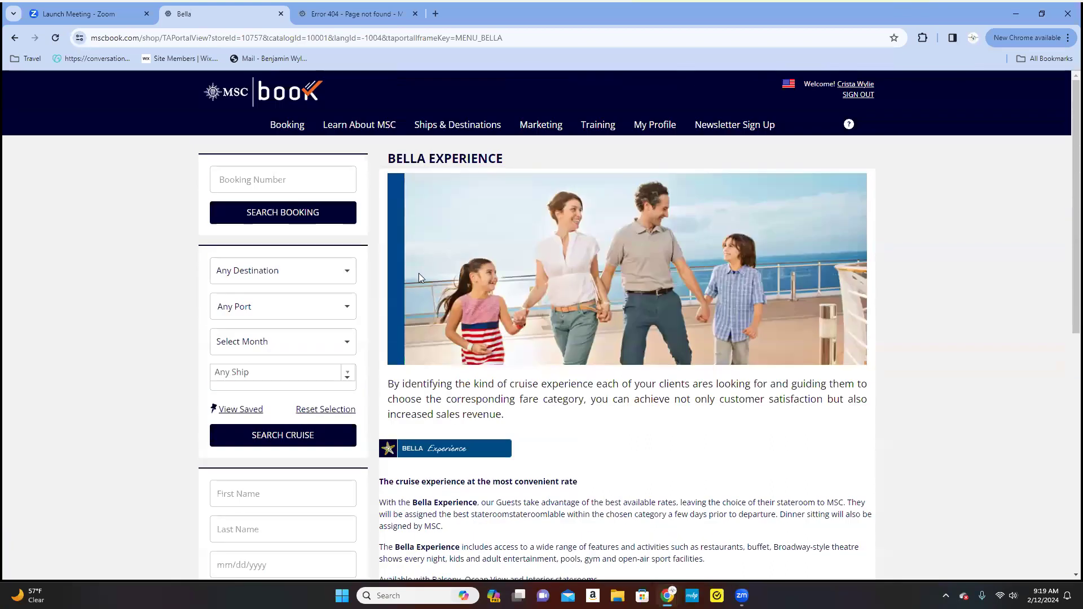
{"action": "left_click", "coordinate": [358, 124]}
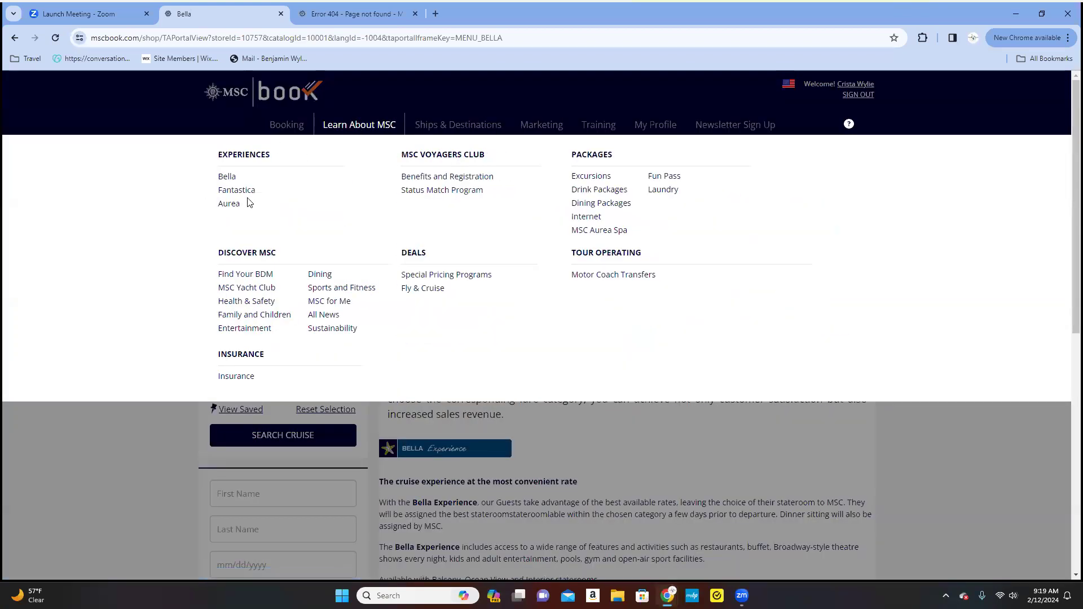
Step: Review the Fantastica Experience benefits, then bring up the Ships & Destinations list
{"action": "left_click", "coordinate": [236, 189]}
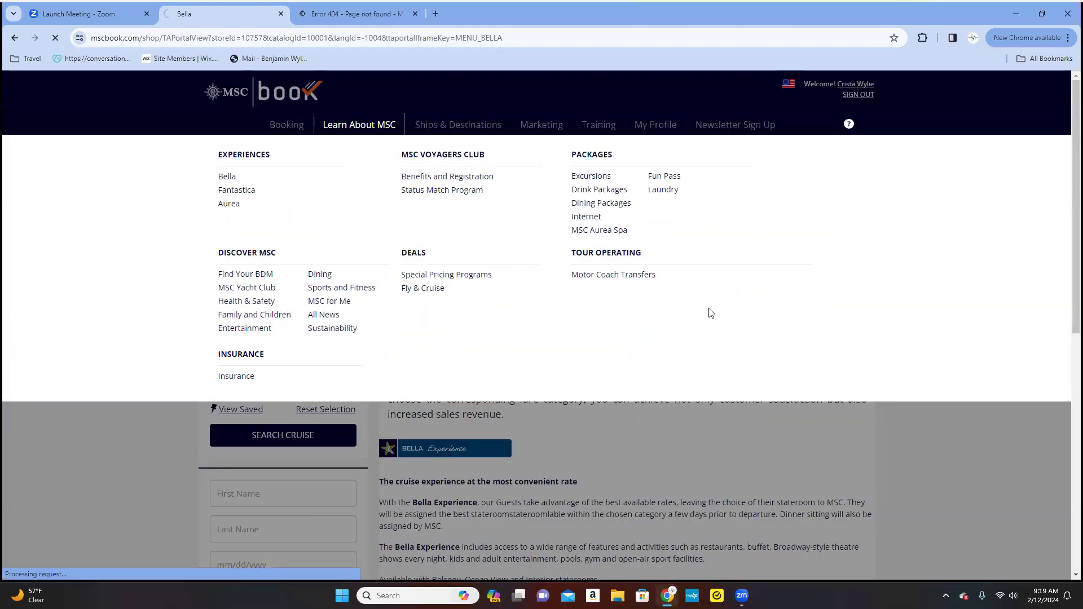
{"action": "left_click", "coordinate": [235, 190]}
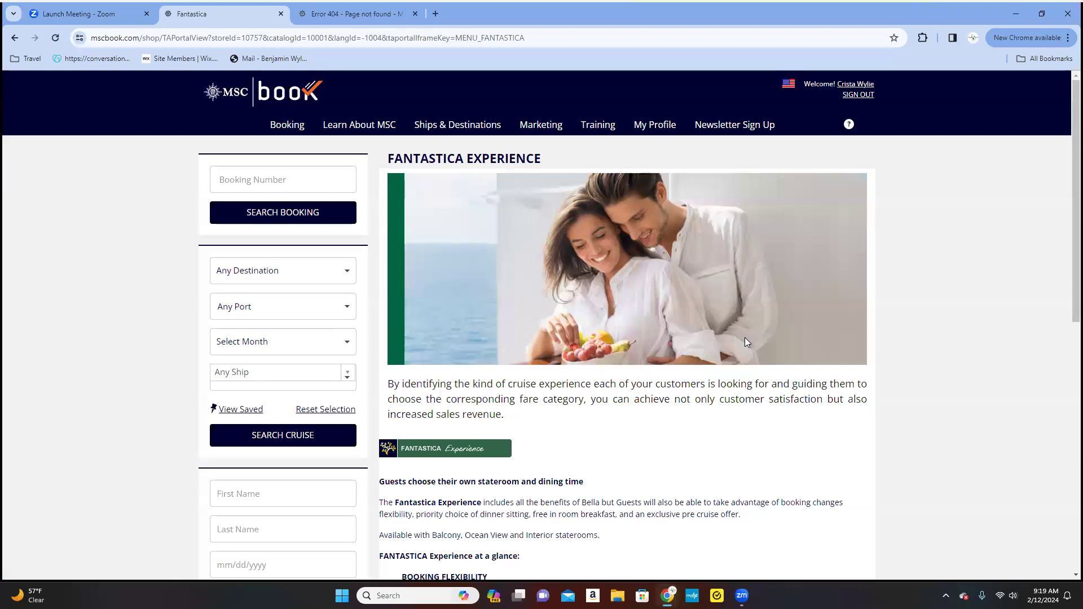
{"action": "scroll", "scroll_direction": "down", "scroll_amount": 3}
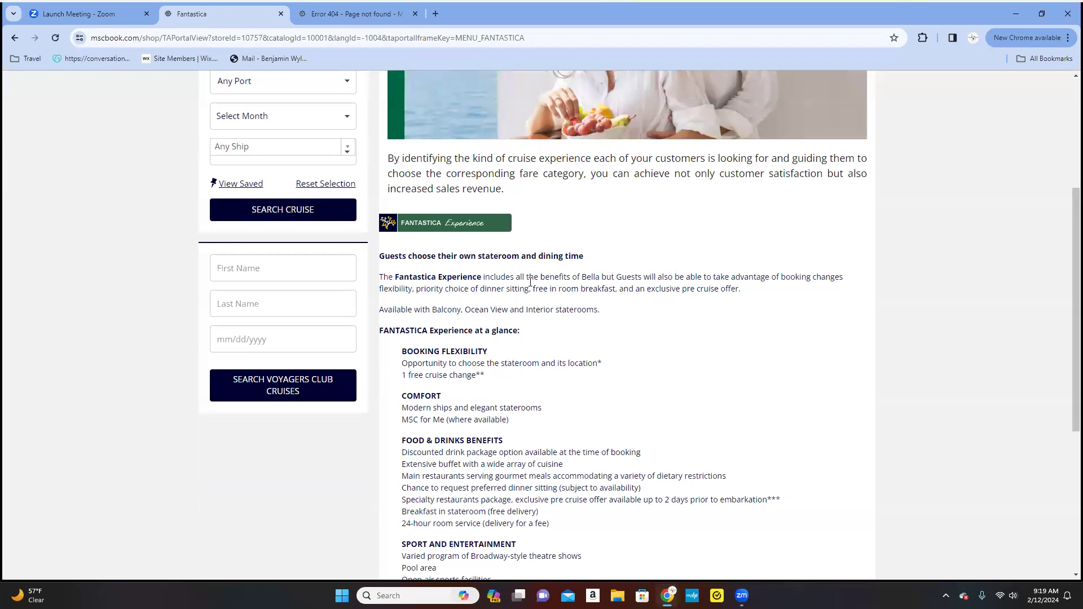
{"action": "scroll", "scroll_direction": "down", "scroll_amount": 3}
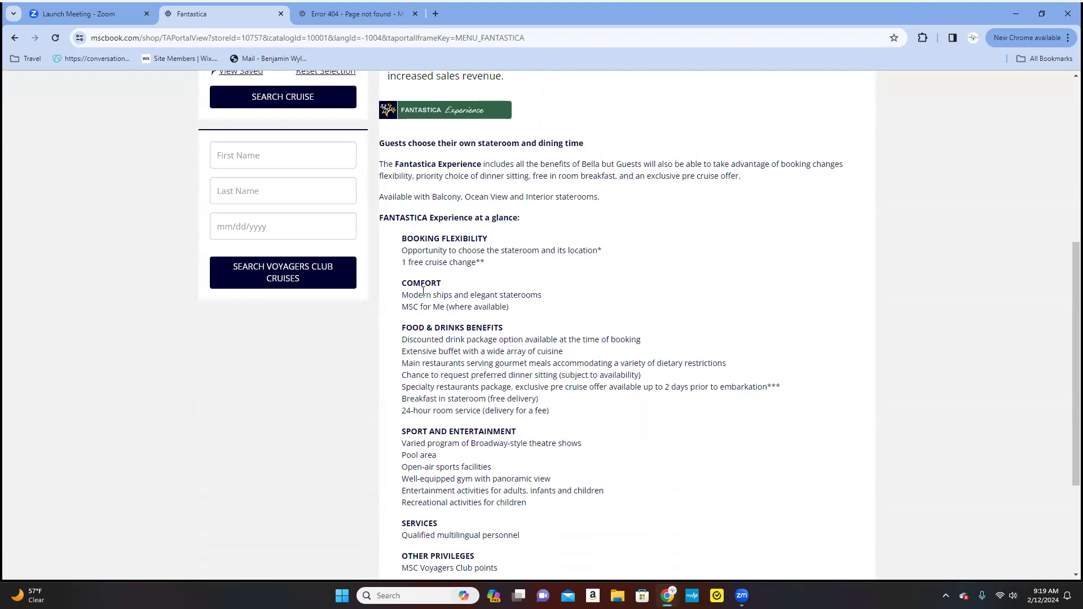
{"action": "scroll", "scroll_direction": "down", "scroll_amount": 3}
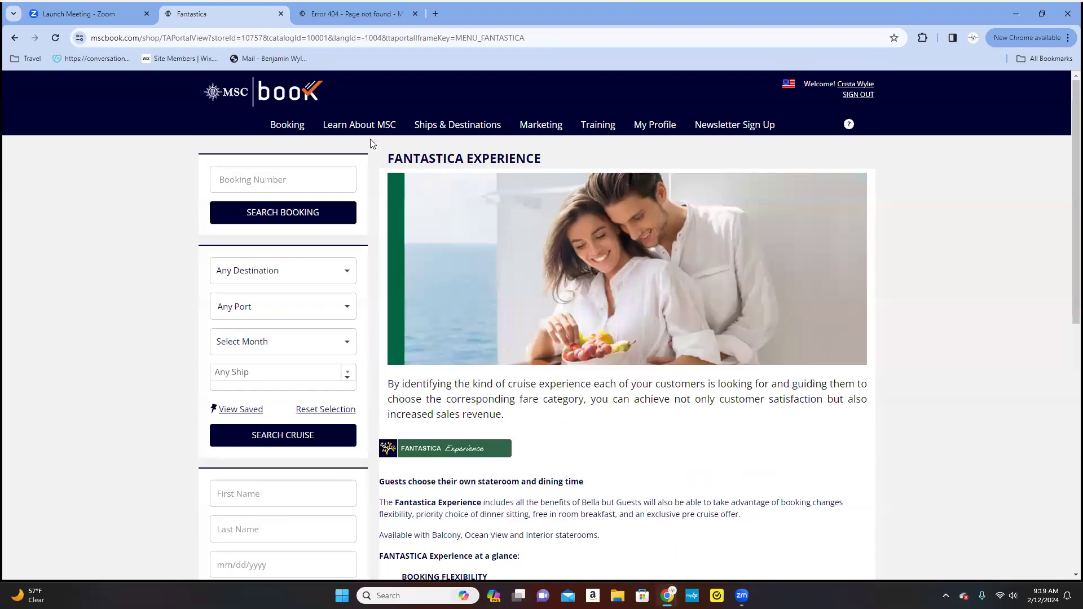
{"action": "left_click", "coordinate": [456, 125]}
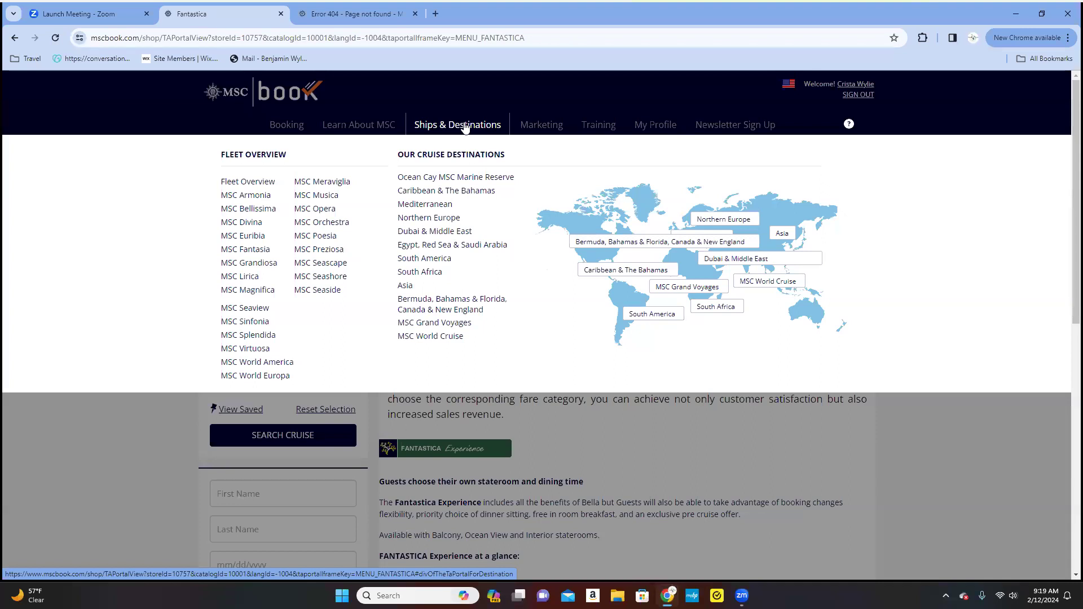
{"action": "mouse_move", "coordinate": [248, 262]}
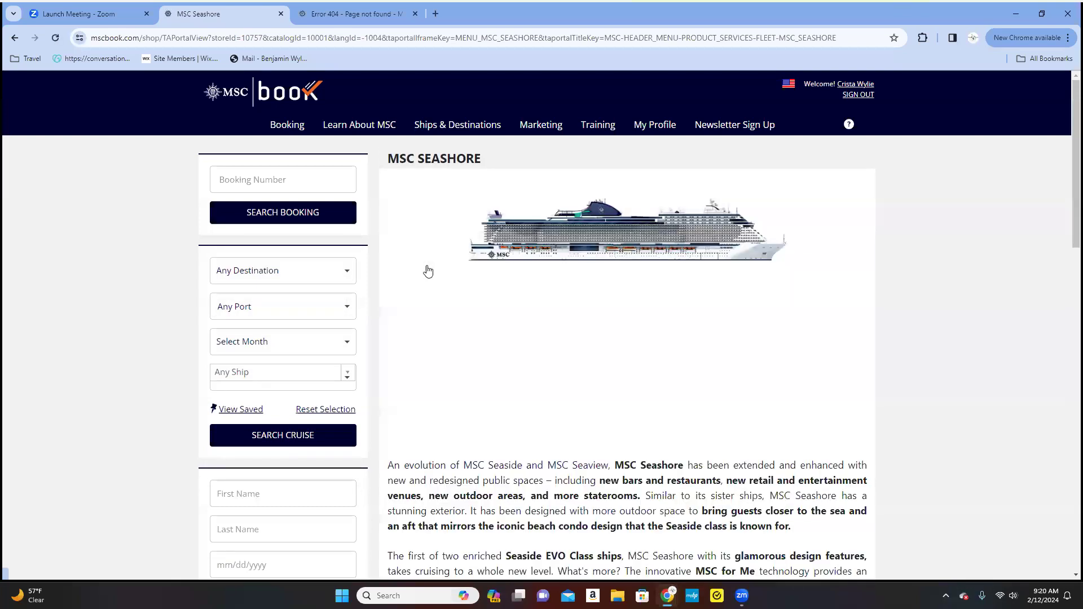
{"action": "mouse_move", "coordinate": [406, 321]}
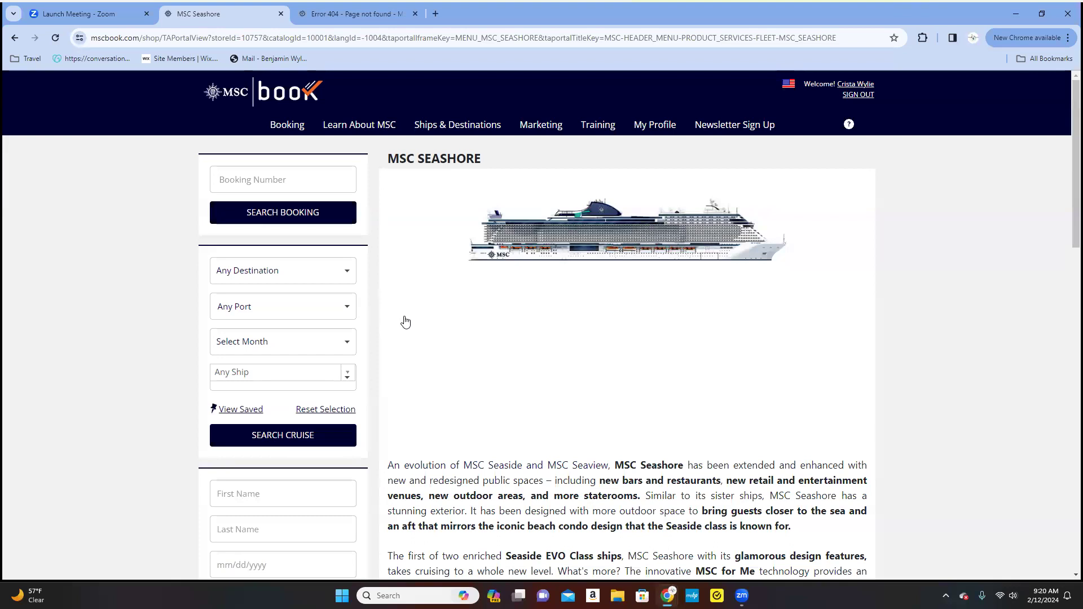
Step: Scroll the MSC Seashore page down to its Staterooms & Suites section
{"action": "scroll", "scroll_direction": "down", "scroll_amount": 3}
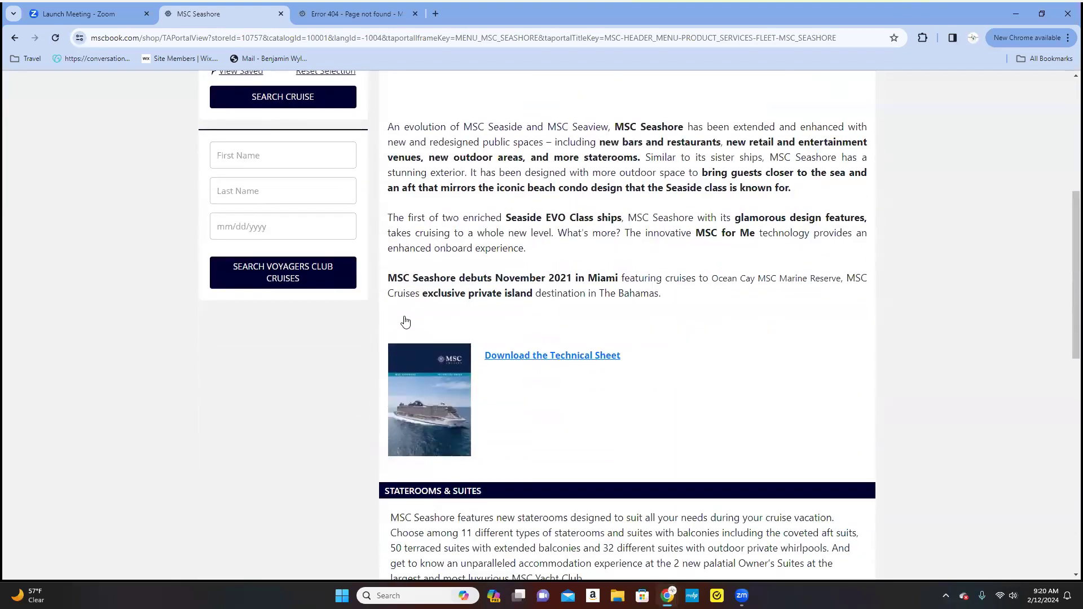
{"action": "mouse_move", "coordinate": [390, 383]}
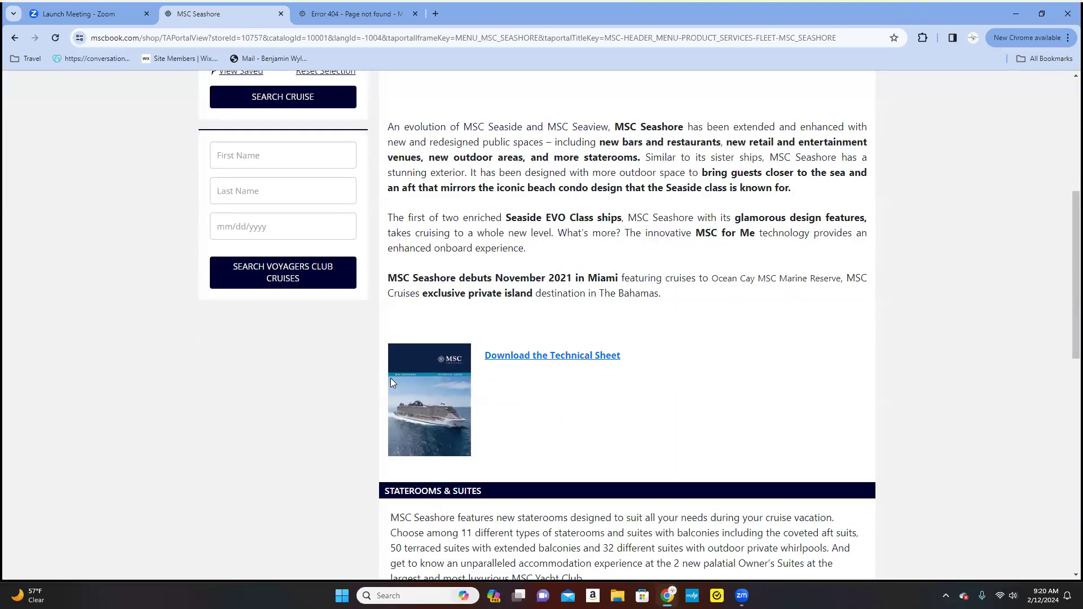
{"action": "mouse_move", "coordinate": [294, 365]}
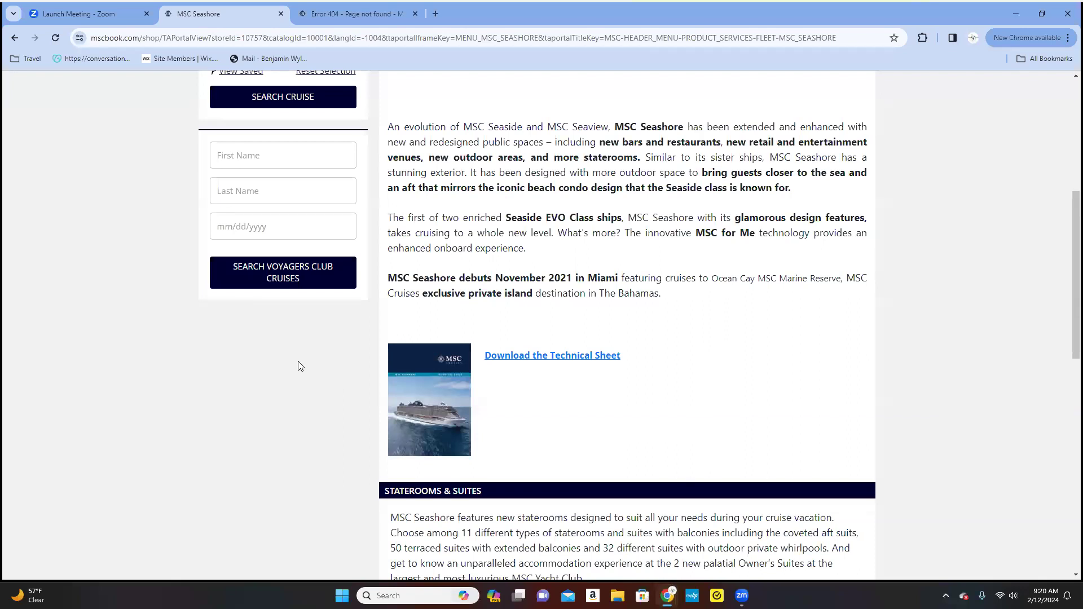
{"action": "scroll", "scroll_direction": "down", "scroll_amount": 3}
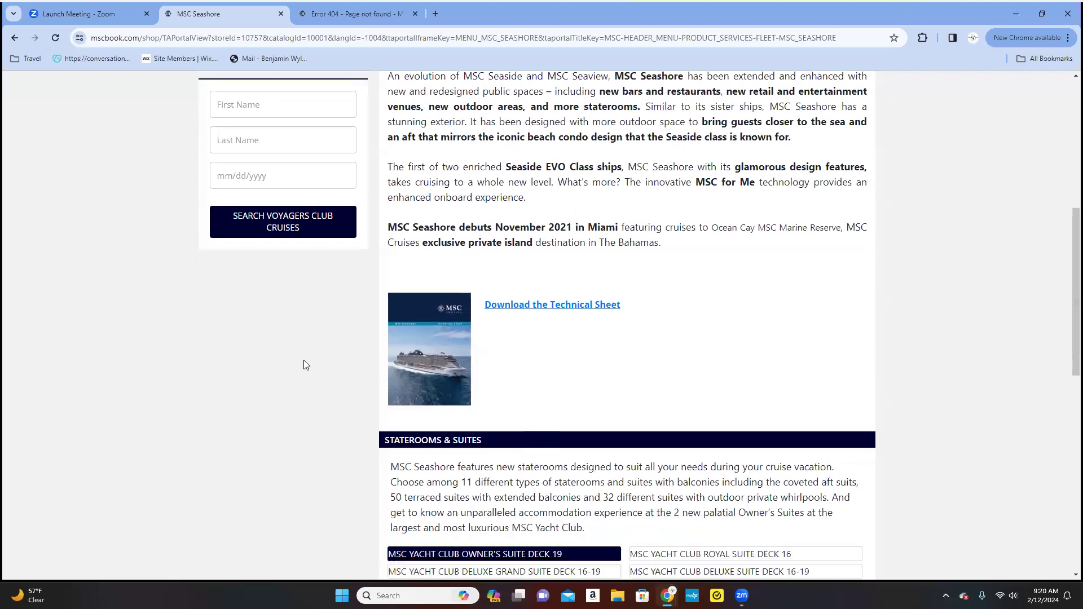
{"action": "scroll", "scroll_direction": "down", "scroll_amount": 3}
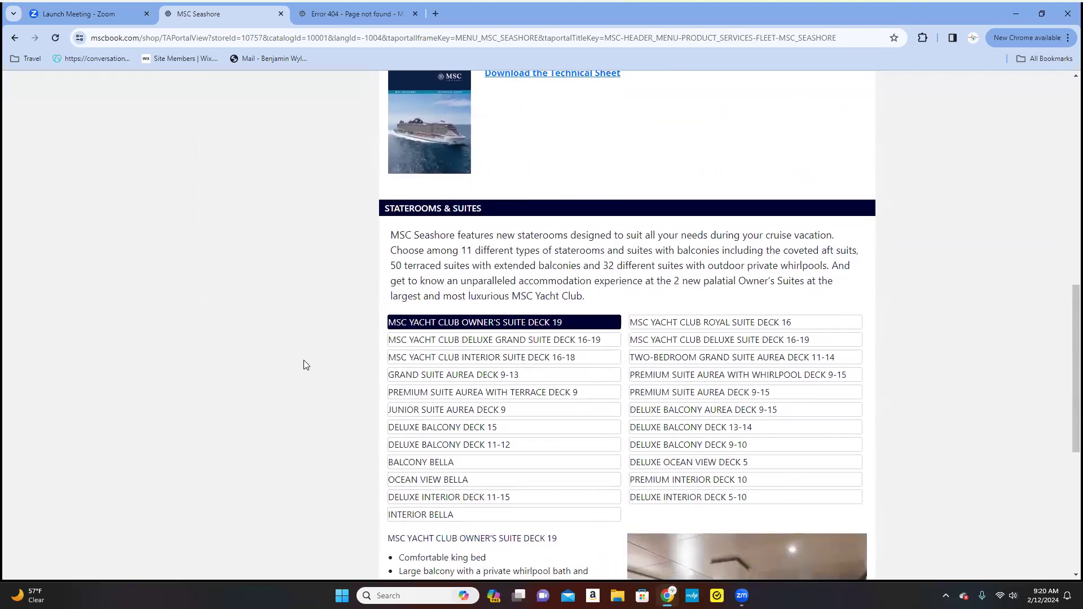
{"action": "scroll", "scroll_direction": "down", "scroll_amount": 3}
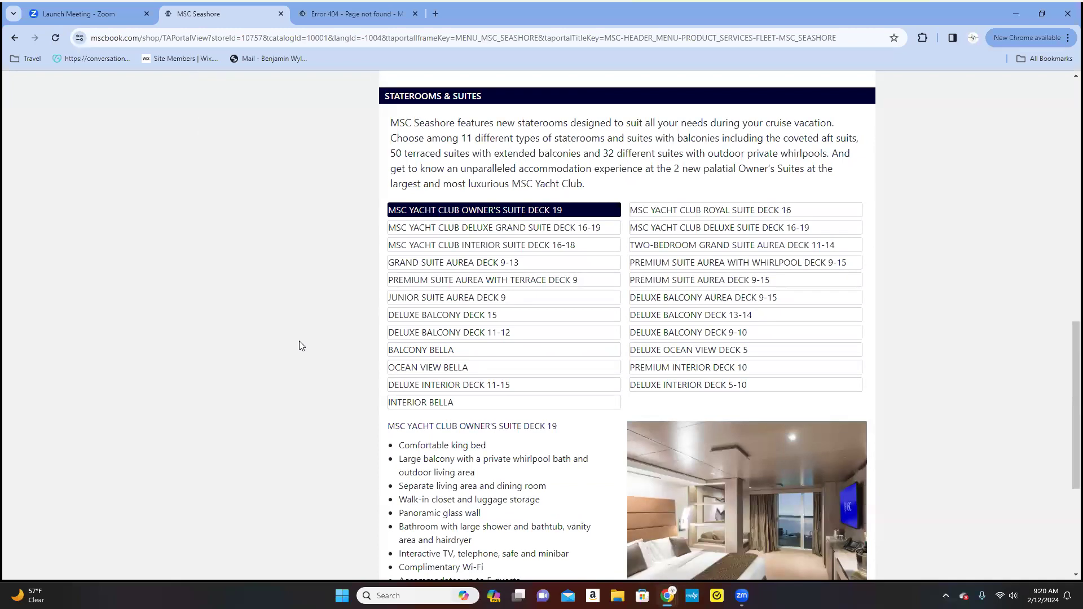
Step: View Grand Suite Aurea, Ocean View Bella, Deluxe Balcony Aurea and Yacht Club Royal Suite details
{"action": "scroll", "scroll_direction": "down", "scroll_amount": 3}
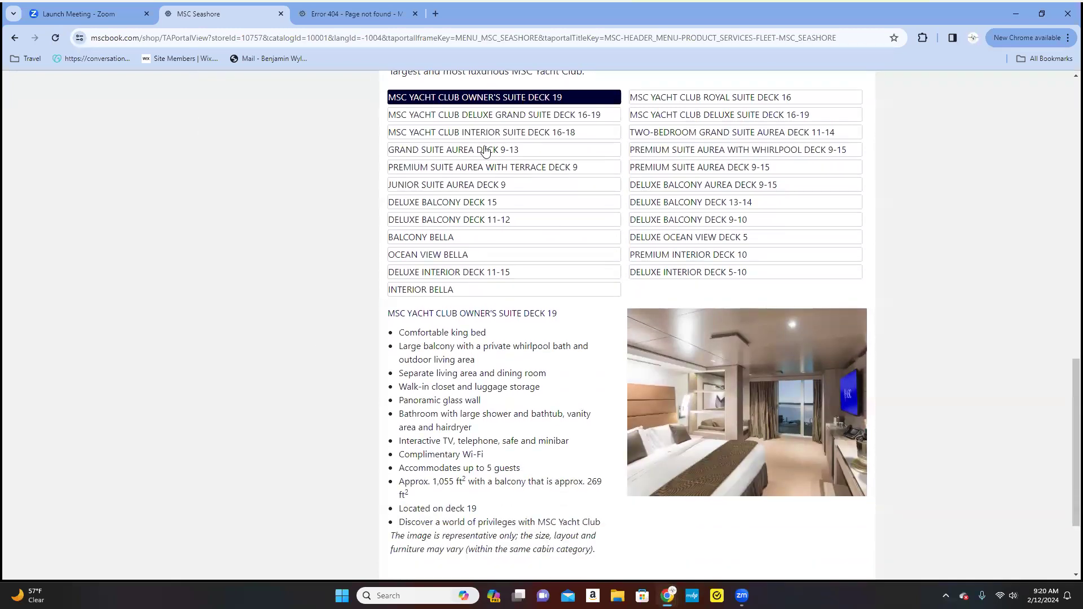
{"action": "left_click", "coordinate": [453, 149]}
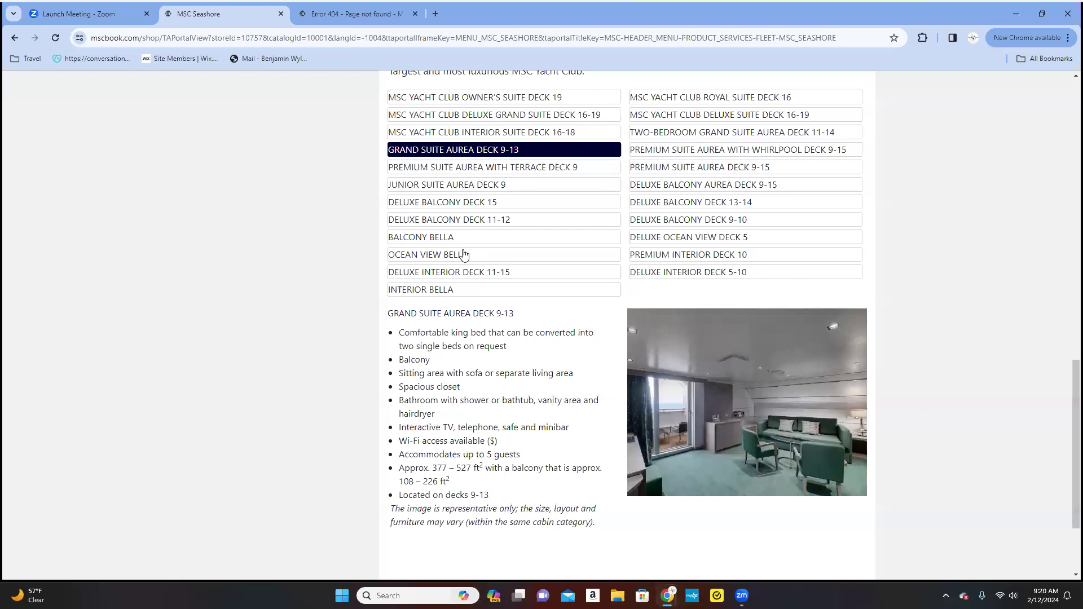
{"action": "left_click", "coordinate": [429, 253]}
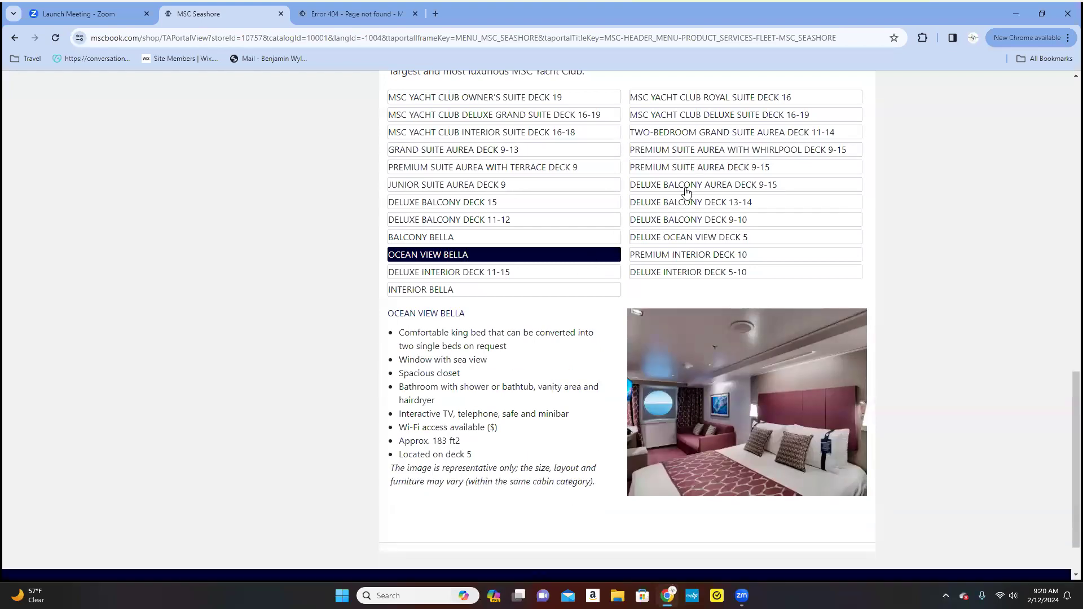
{"action": "left_click", "coordinate": [702, 184]}
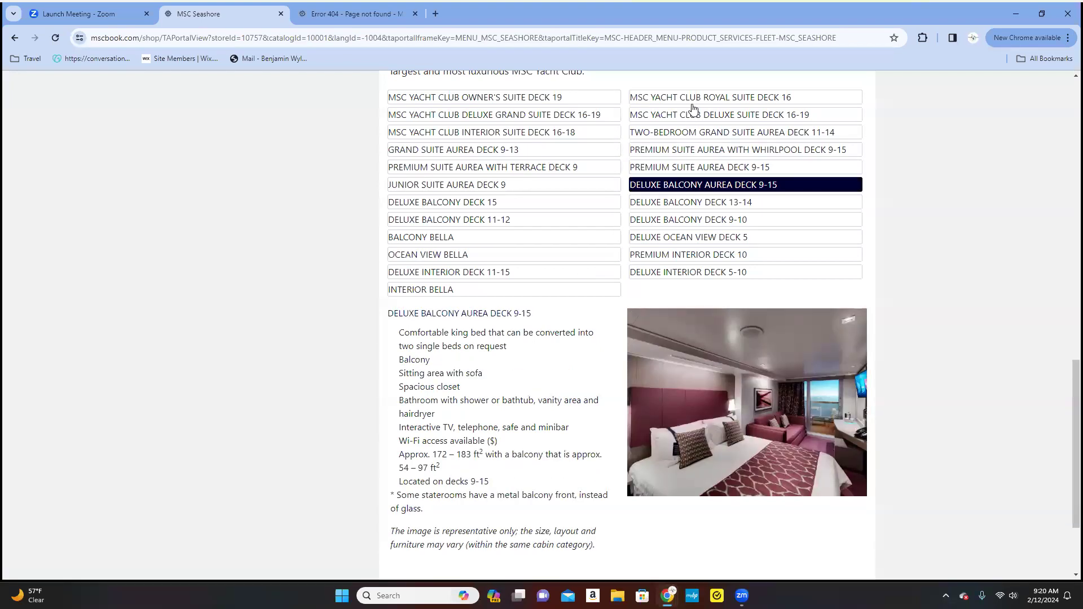
{"action": "left_click", "coordinate": [709, 97]}
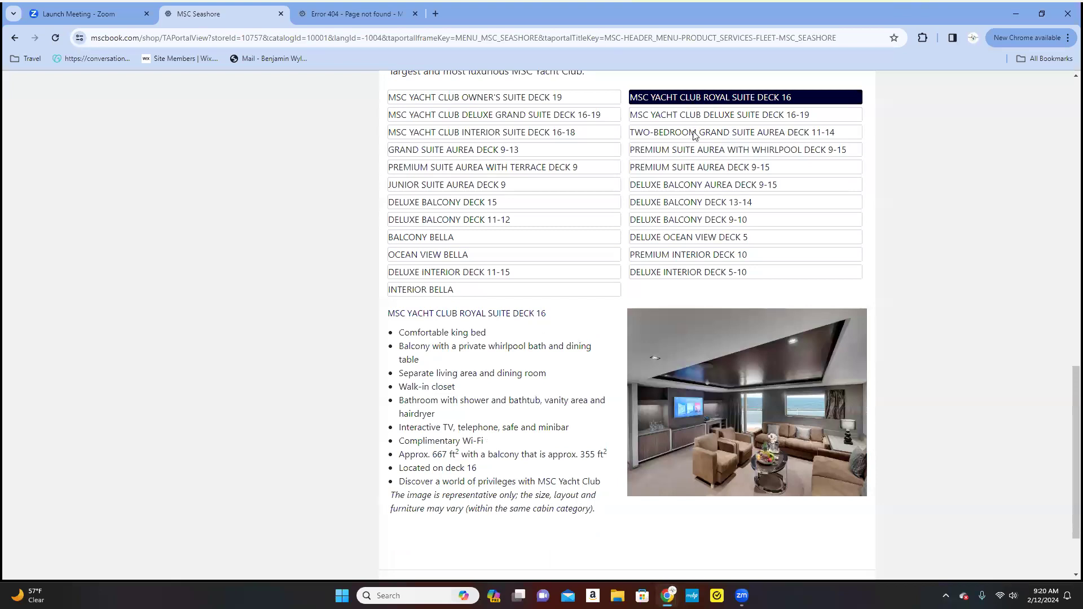
Step: View Premium Suite Aurea with Whirlpool, Balcony Bella and Grand Suite Aurea details
{"action": "left_click", "coordinate": [744, 149]}
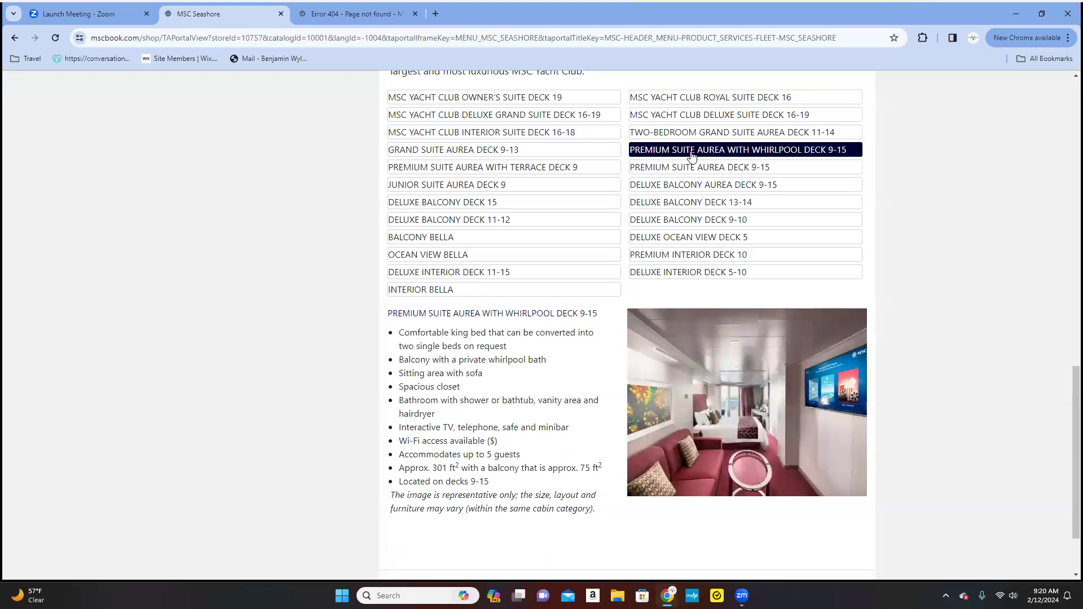
{"action": "mouse_move", "coordinate": [457, 248]}
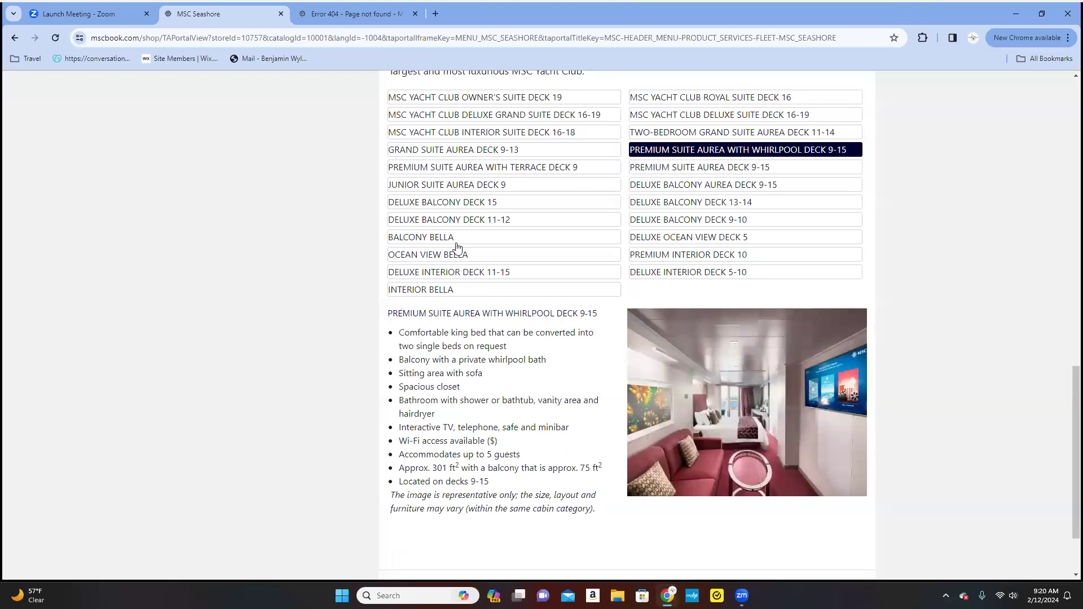
{"action": "left_click", "coordinate": [420, 237]}
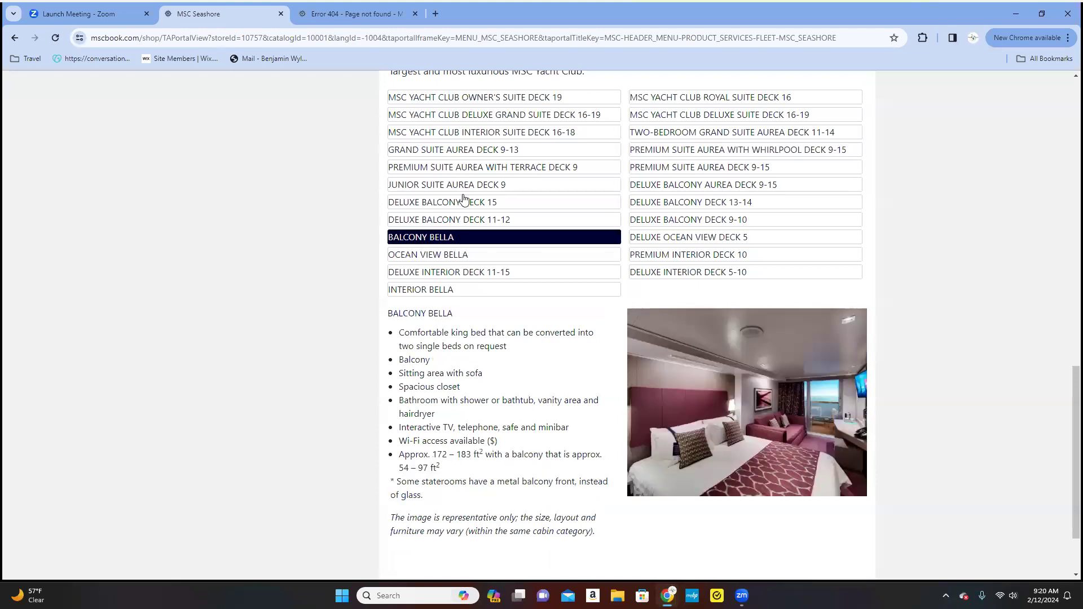
{"action": "left_click", "coordinate": [453, 150]}
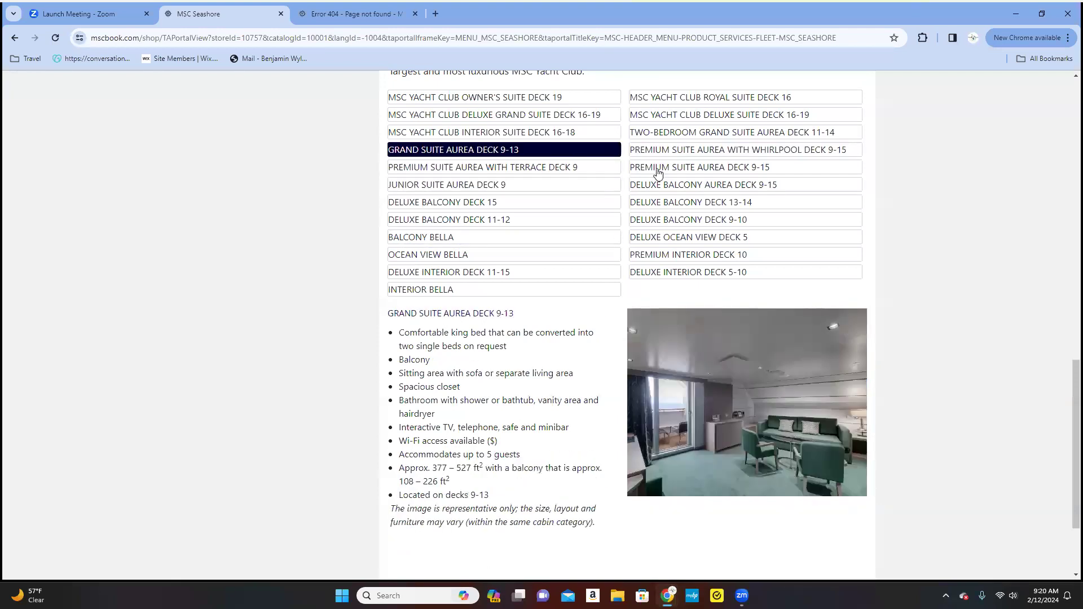
{"action": "left_click", "coordinate": [688, 236]}
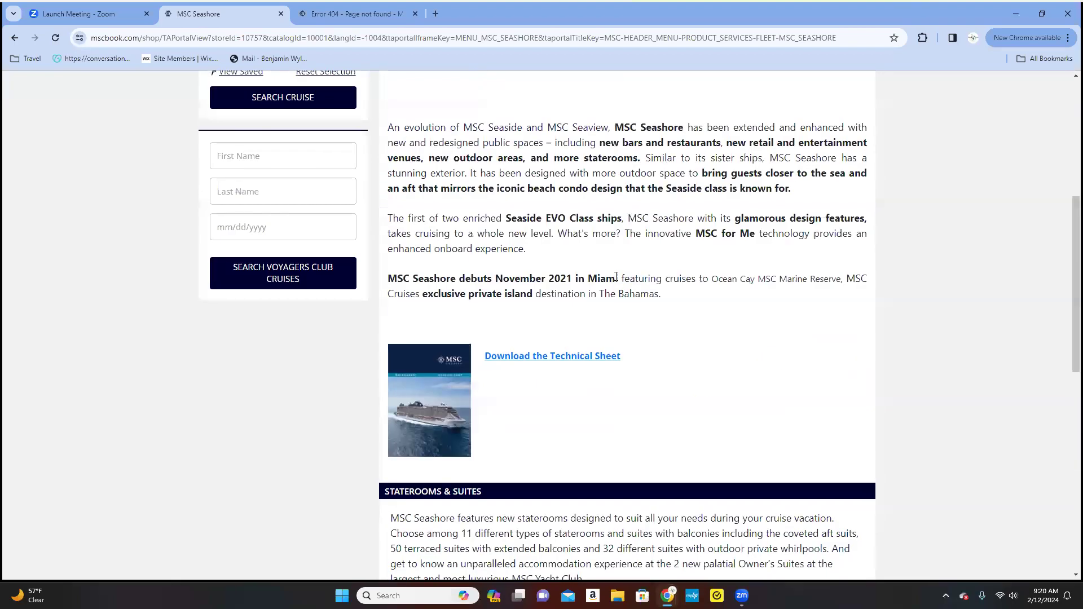
Step: Read the MSC Seashore description, then bring up the Ships & Destinations list
{"action": "scroll", "scroll_direction": "down", "scroll_amount": 3}
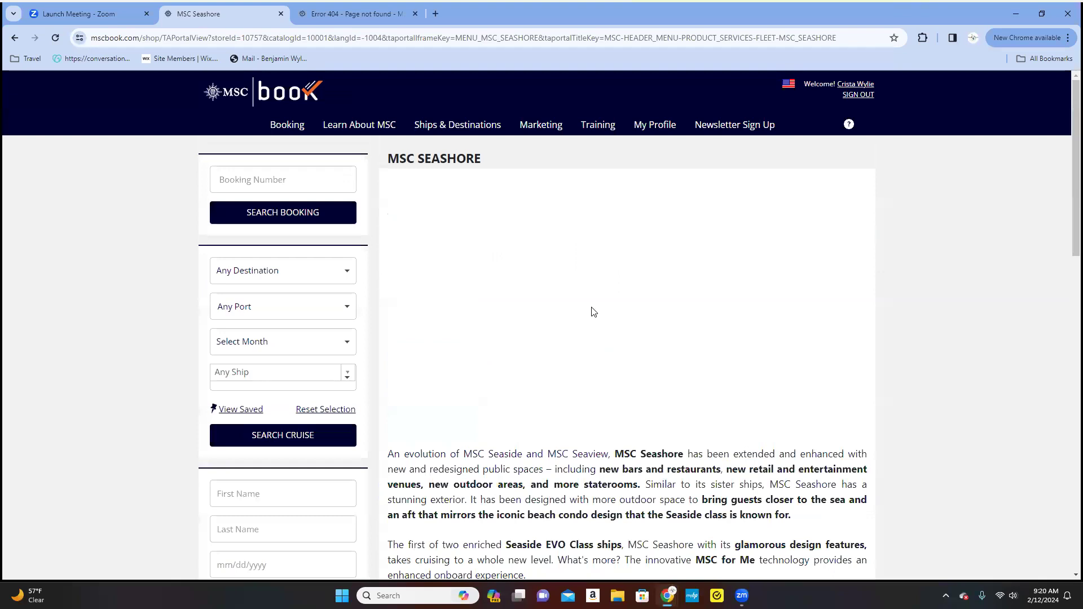
{"action": "mouse_move", "coordinate": [617, 211]}
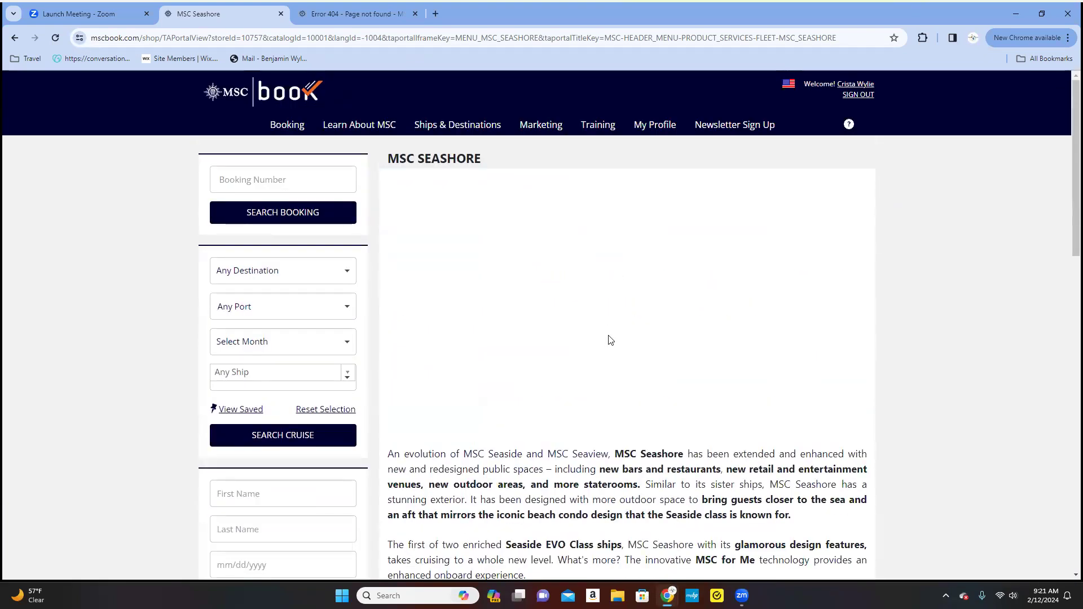
{"action": "scroll", "scroll_direction": "down", "scroll_amount": 3}
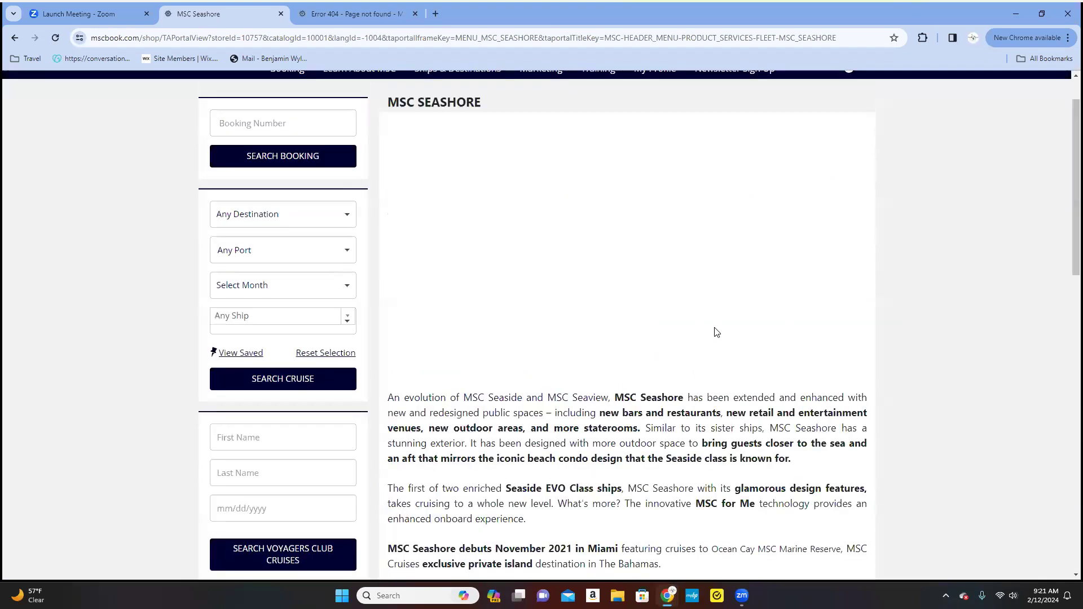
{"action": "left_click", "coordinate": [457, 125]}
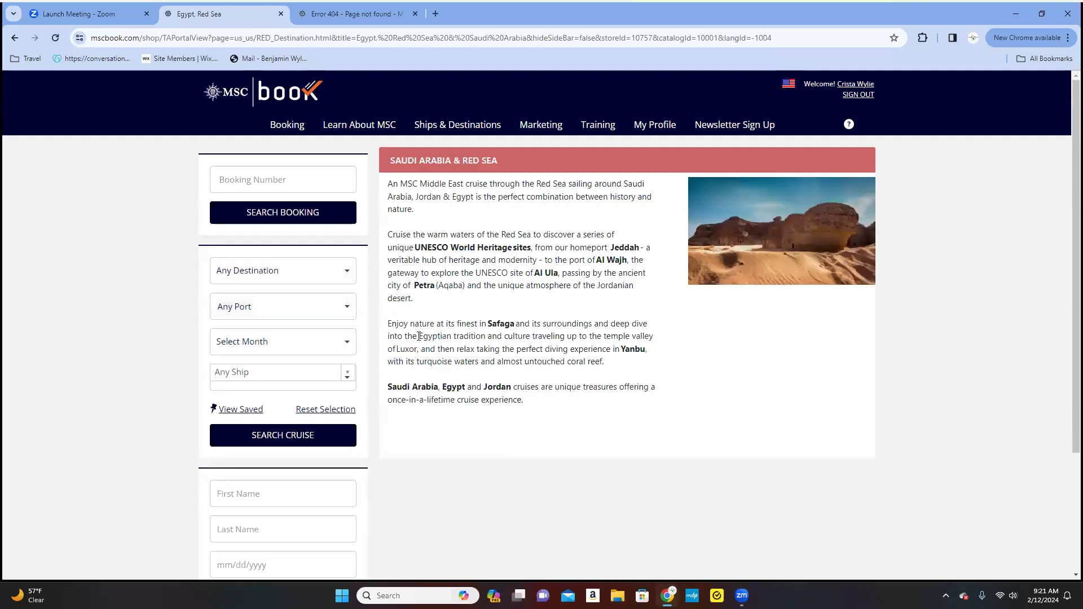
{"action": "mouse_move", "coordinate": [467, 228]}
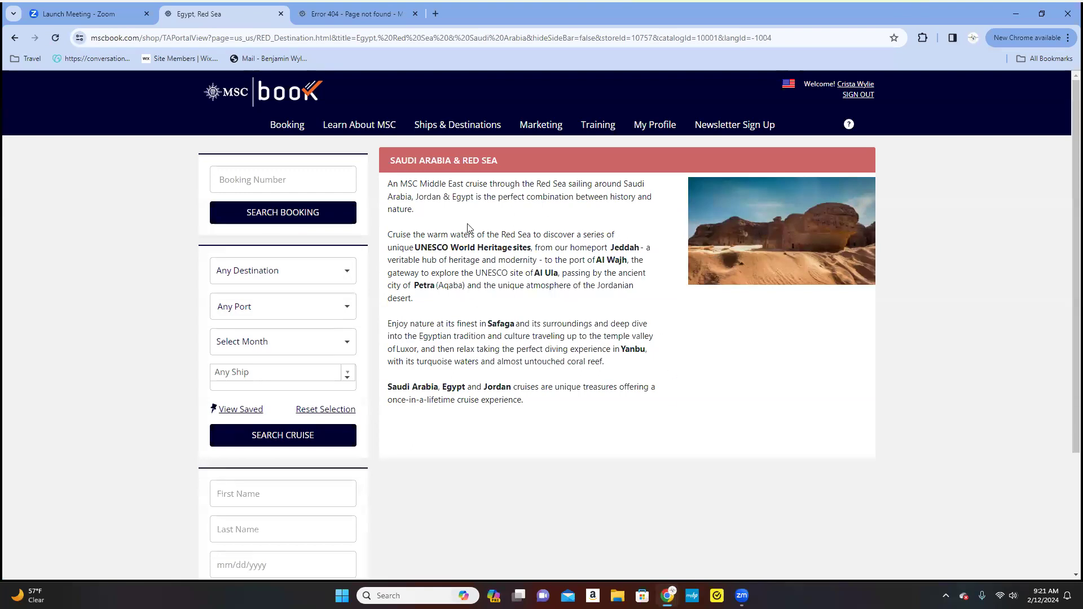
{"action": "mouse_move", "coordinate": [488, 154]}
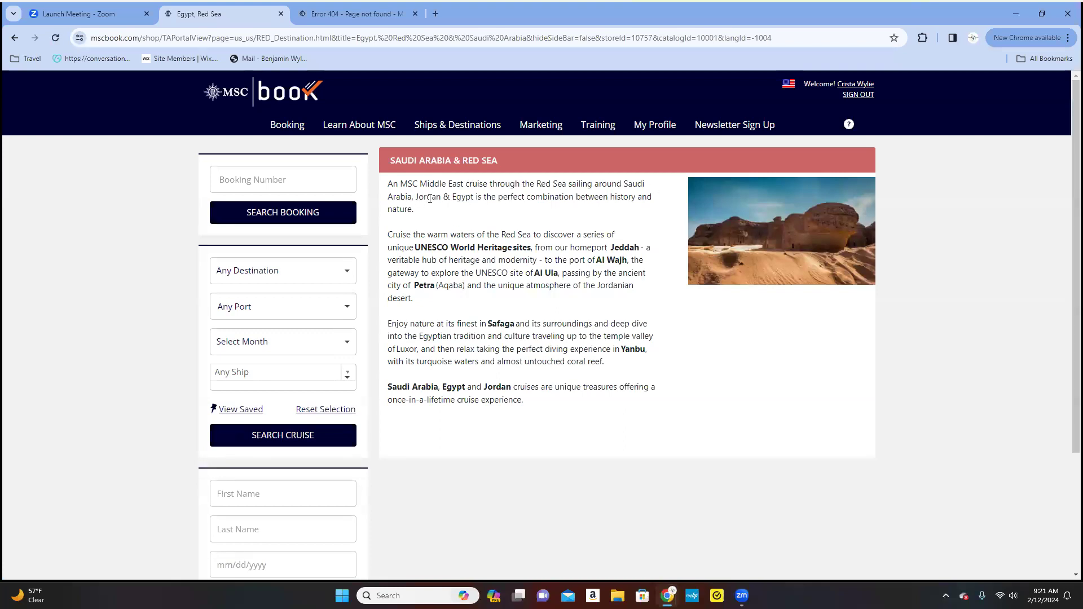
{"action": "mouse_move", "coordinate": [549, 257]}
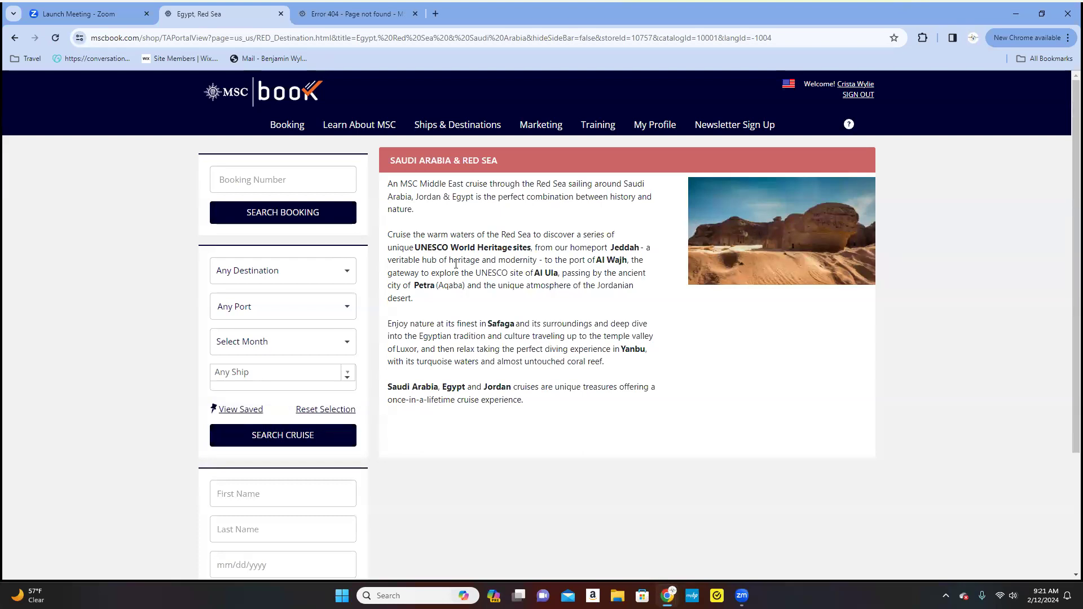
{"action": "mouse_move", "coordinate": [586, 359]}
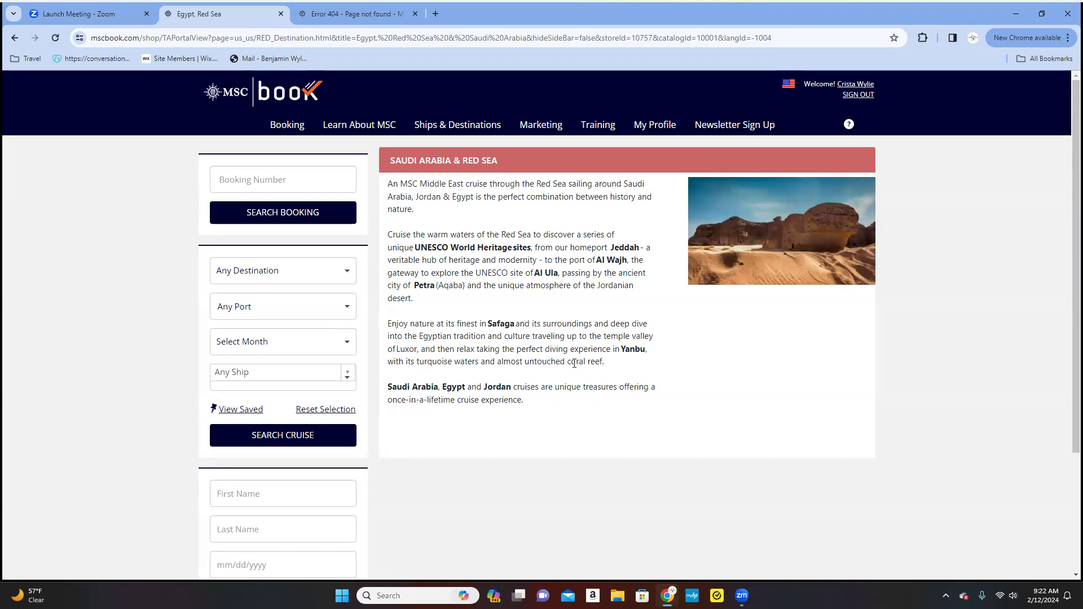
{"action": "mouse_move", "coordinate": [433, 127]}
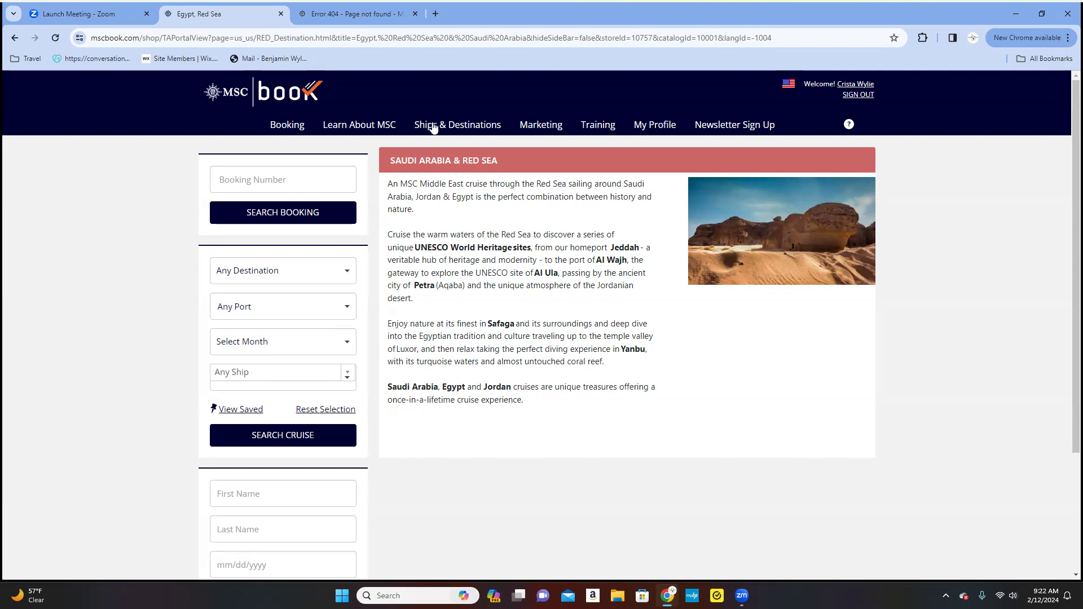
Step: Choose Asia as the destination, close the Error 404 tab and show the cruise results
{"action": "left_click", "coordinate": [456, 124]}
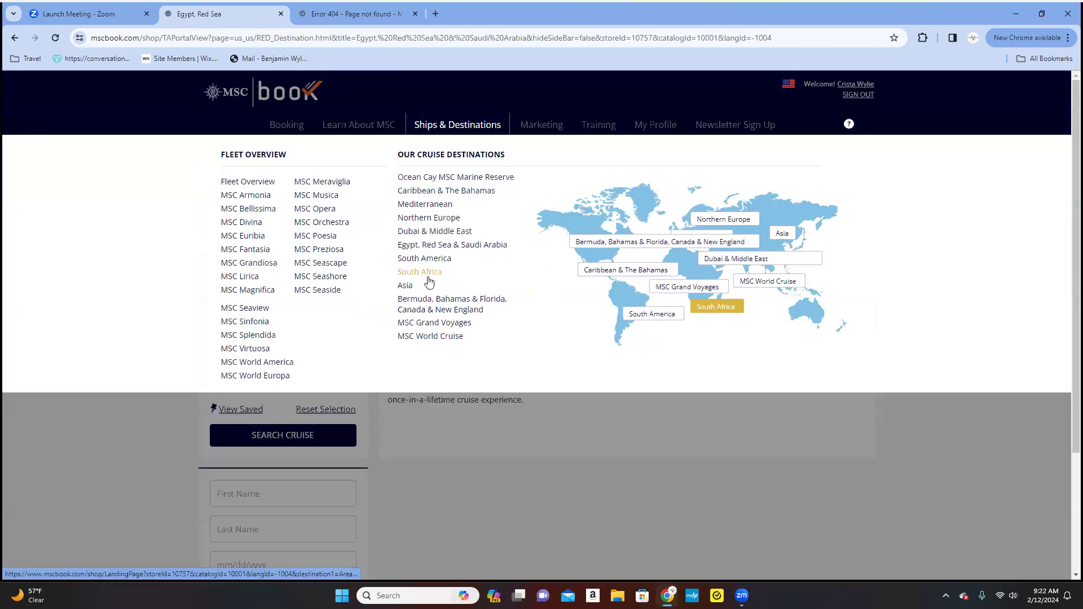
{"action": "left_click", "coordinate": [419, 272]}
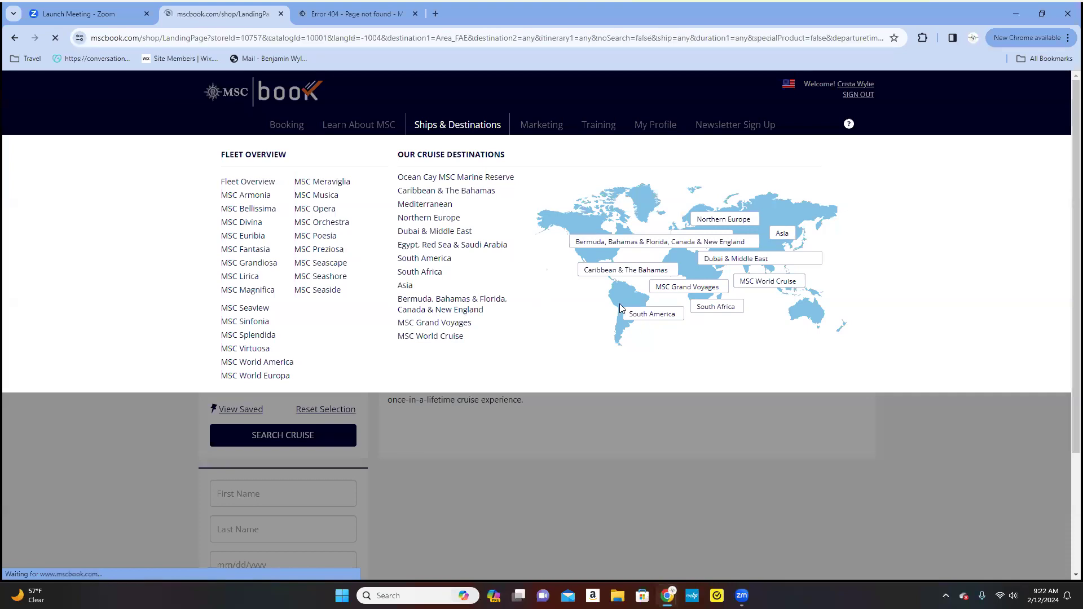
{"action": "left_click", "coordinate": [282, 435]}
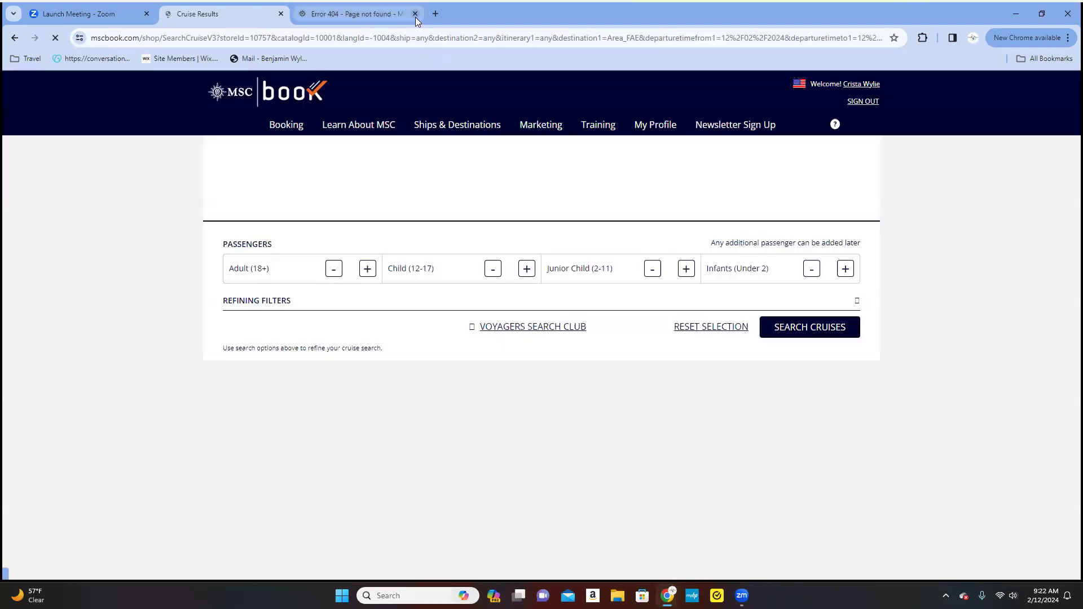
{"action": "left_click", "coordinate": [414, 14]}
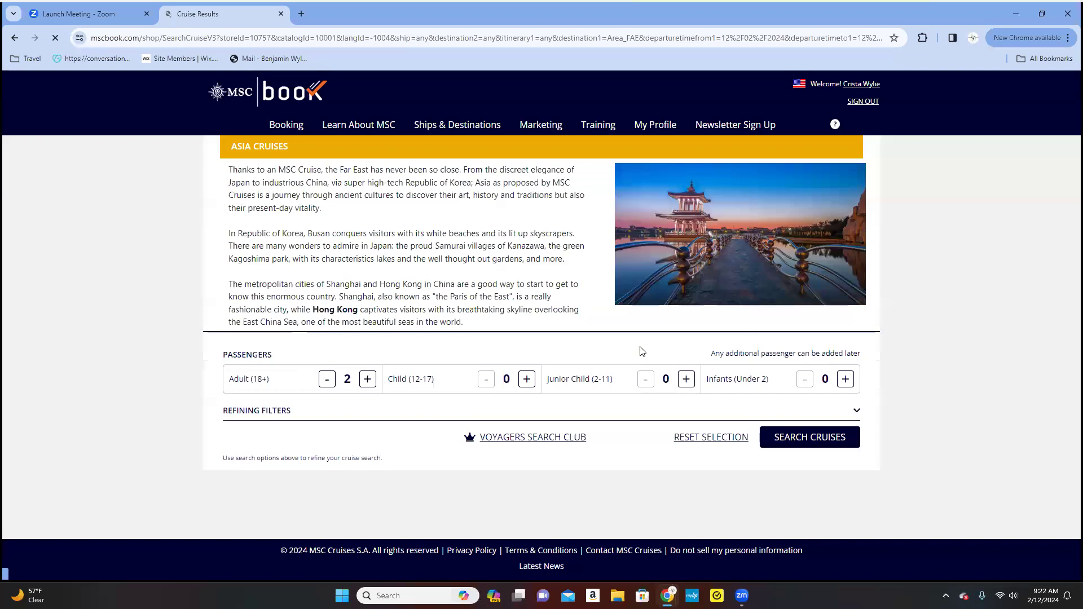
{"action": "left_click", "coordinate": [808, 436]}
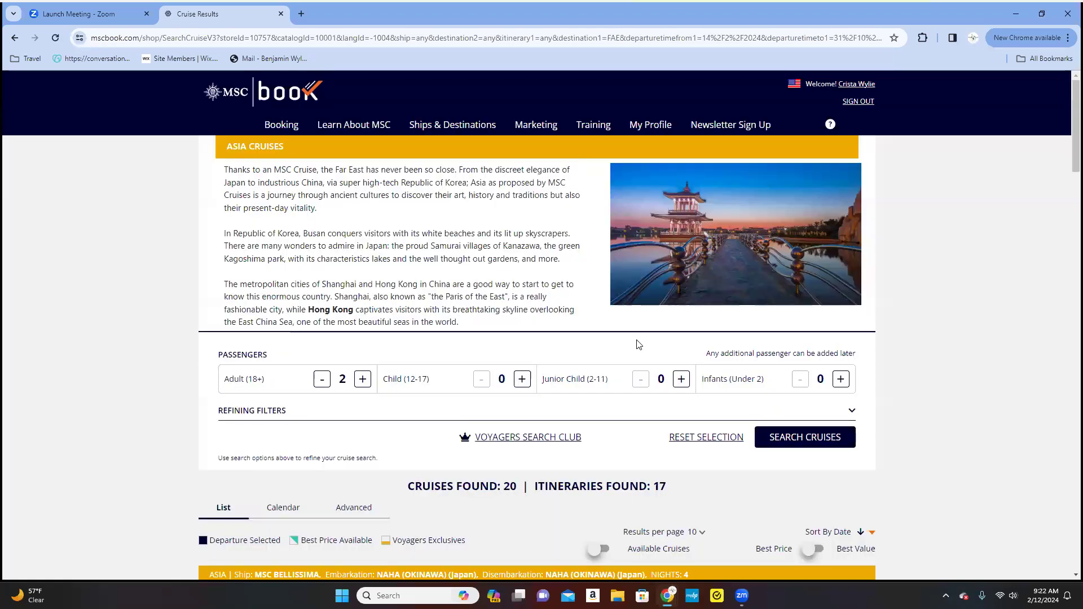
Step: Scroll through the Asia cruise results, mostly MSC Bellissima sailings
{"action": "scroll", "scroll_direction": "down", "scroll_amount": 3}
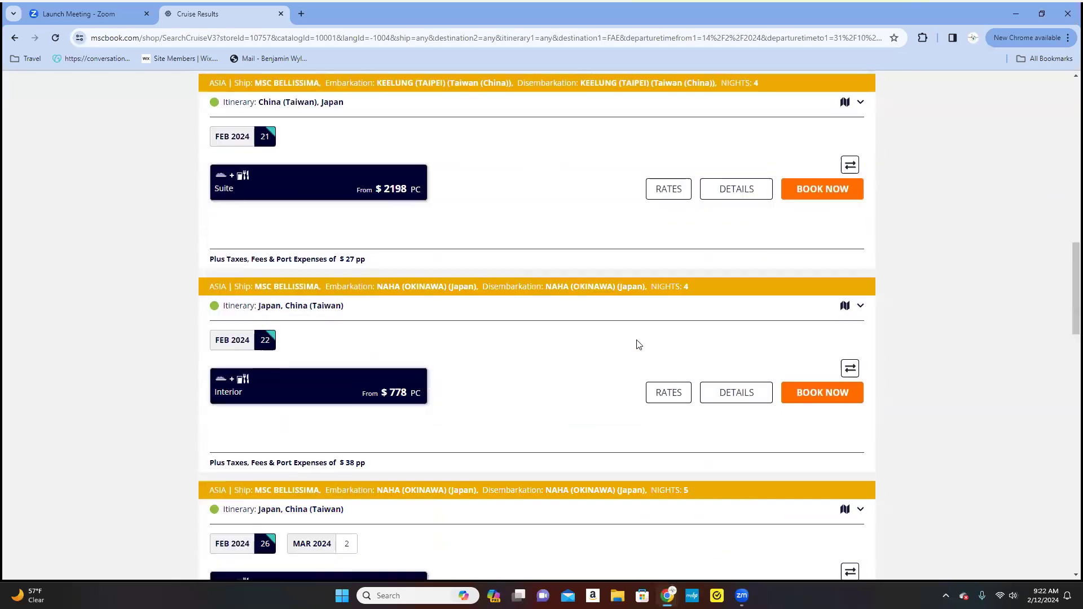
{"action": "scroll", "scroll_direction": "down", "scroll_amount": 3}
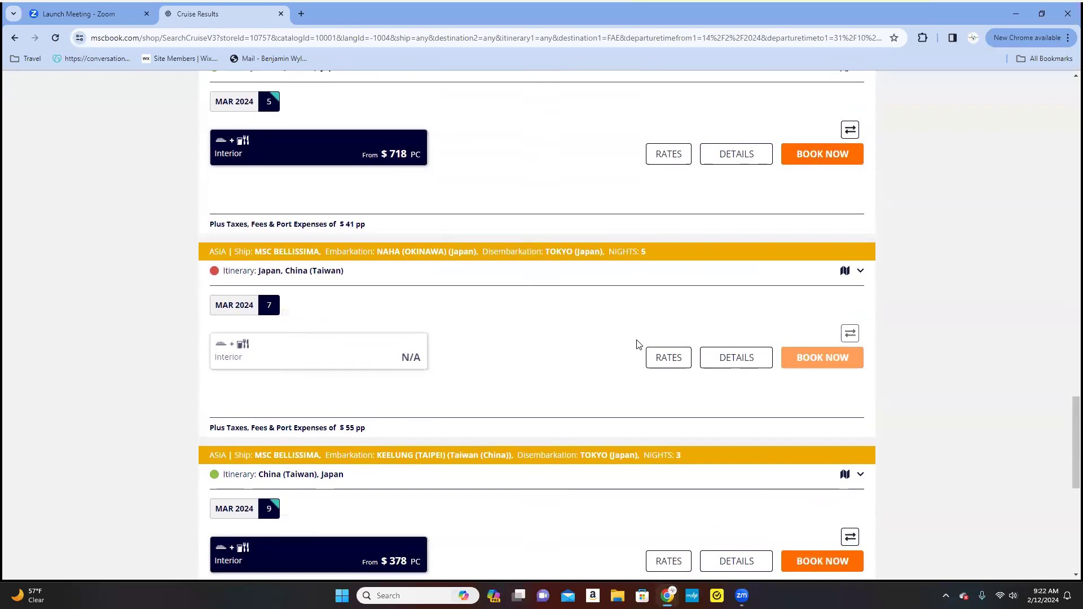
{"action": "scroll", "scroll_direction": "down", "scroll_amount": 3}
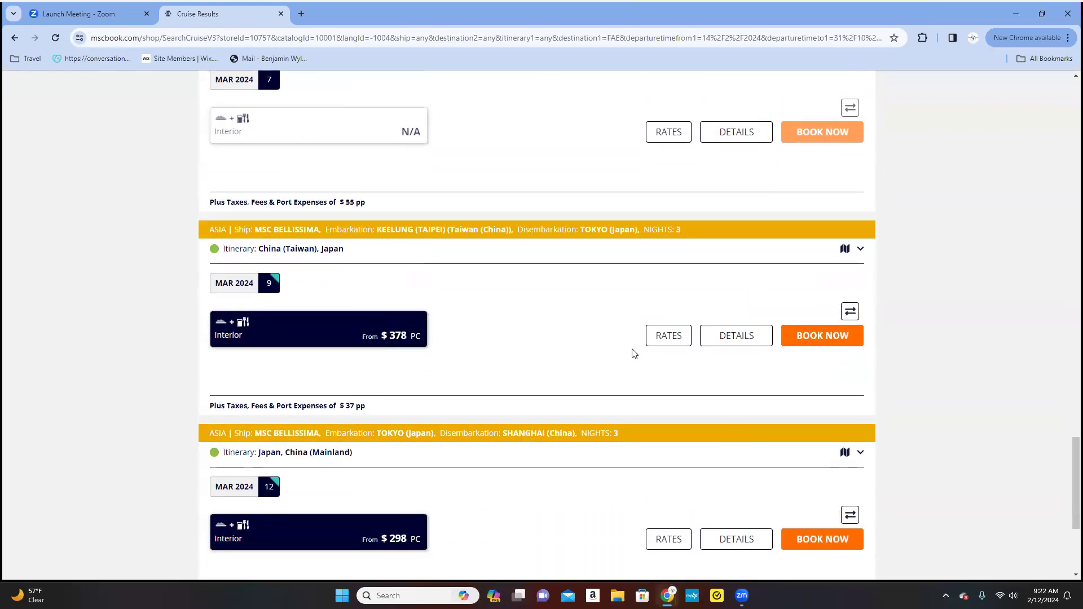
{"action": "mouse_move", "coordinate": [611, 355]}
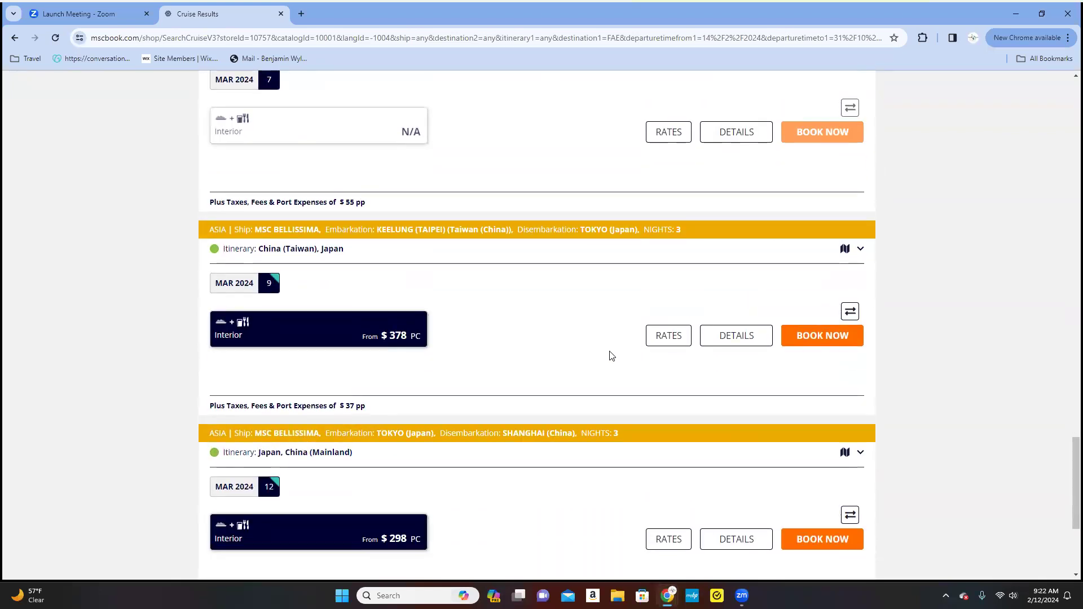
{"action": "scroll", "scroll_direction": "down", "scroll_amount": 3}
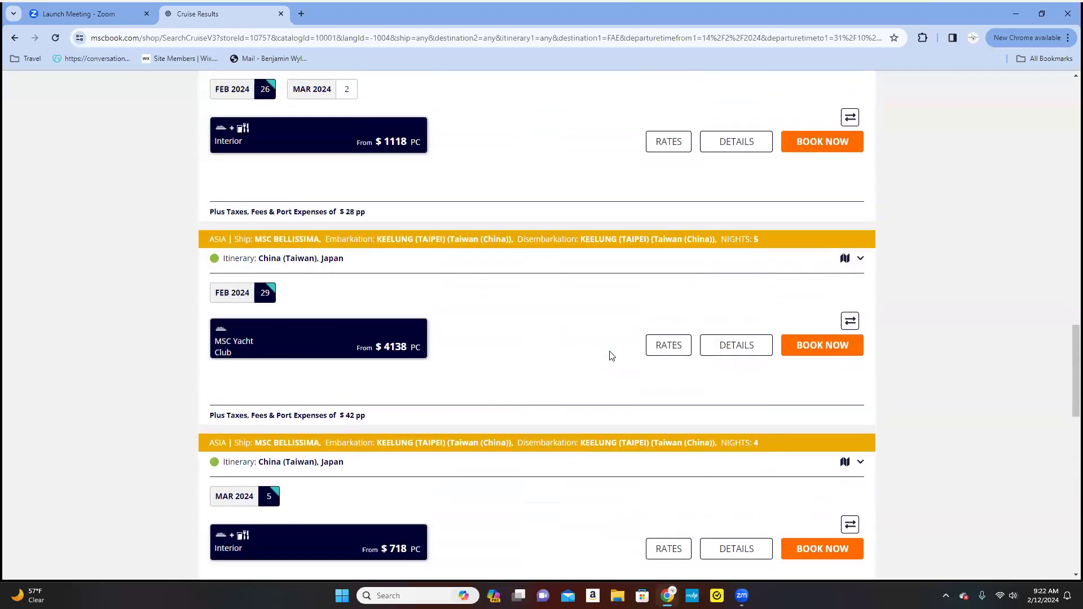
{"action": "scroll", "scroll_direction": "down", "scroll_amount": 3}
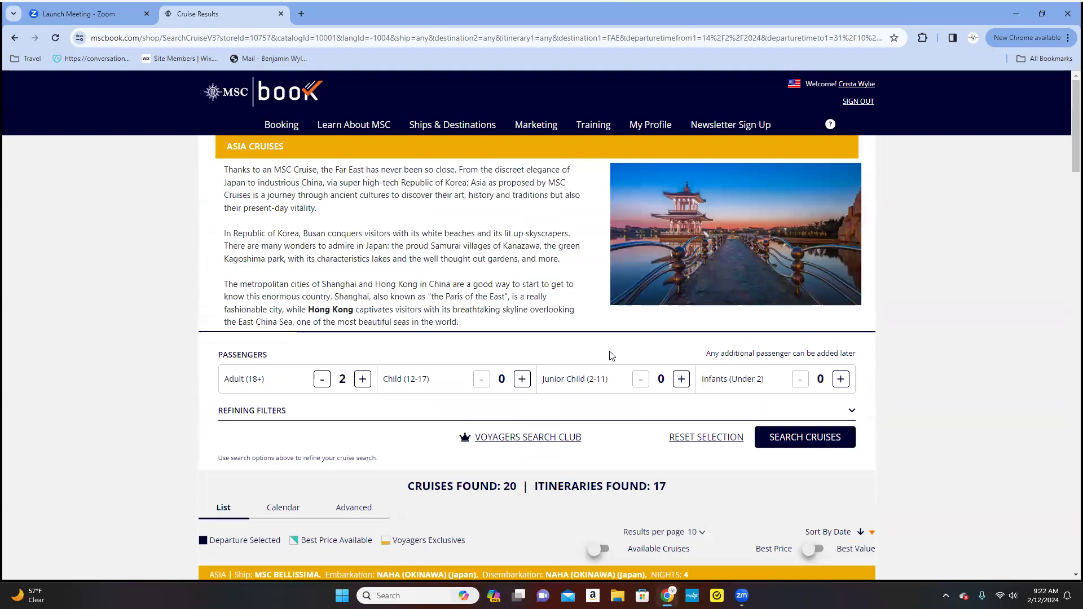
Step: Show MSC World Cruise results and scroll through the 15 MSC Poesia sailings
{"action": "left_click", "coordinate": [453, 126]}
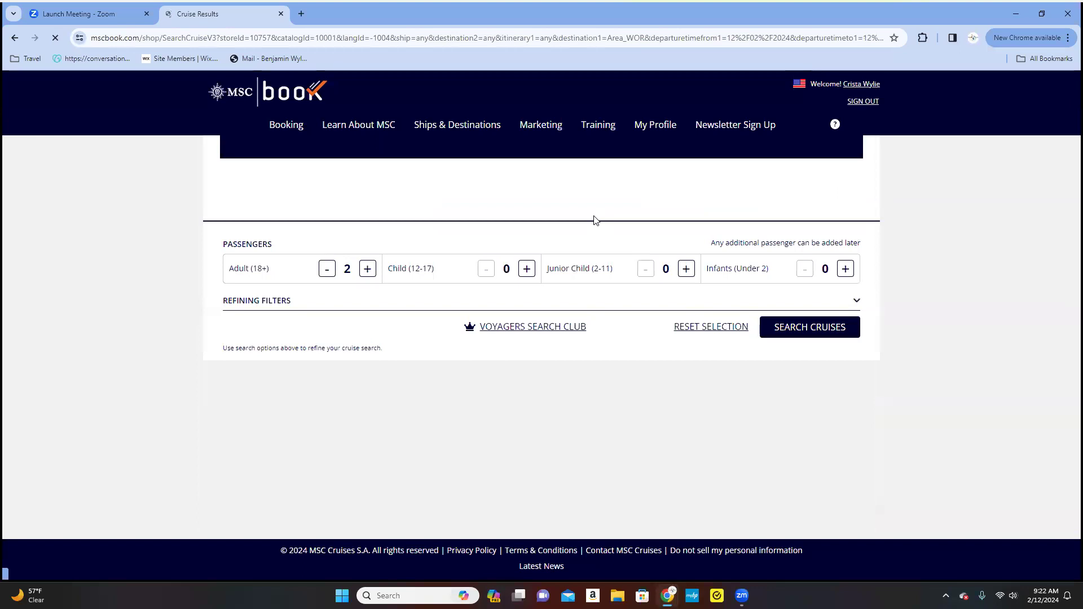
{"action": "left_click", "coordinate": [808, 327]}
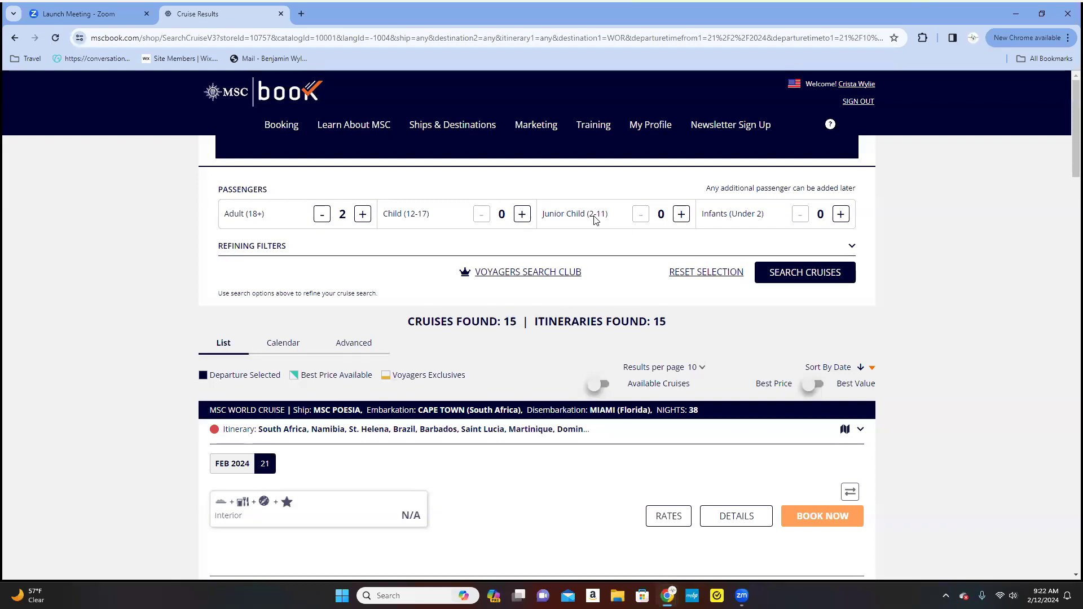
{"action": "mouse_move", "coordinate": [508, 463]}
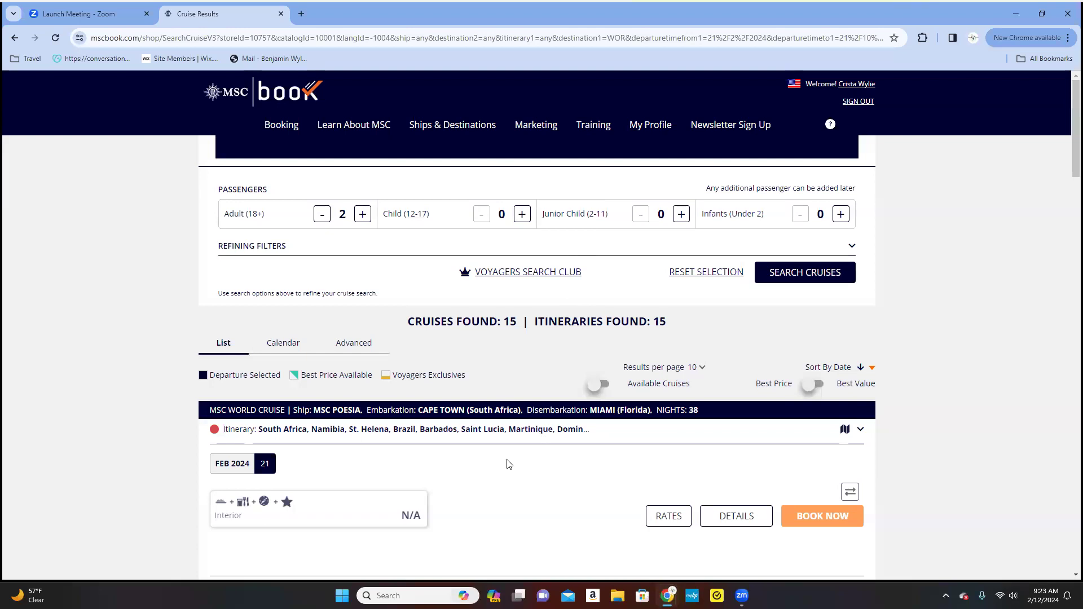
{"action": "scroll", "scroll_direction": "down", "scroll_amount": 3}
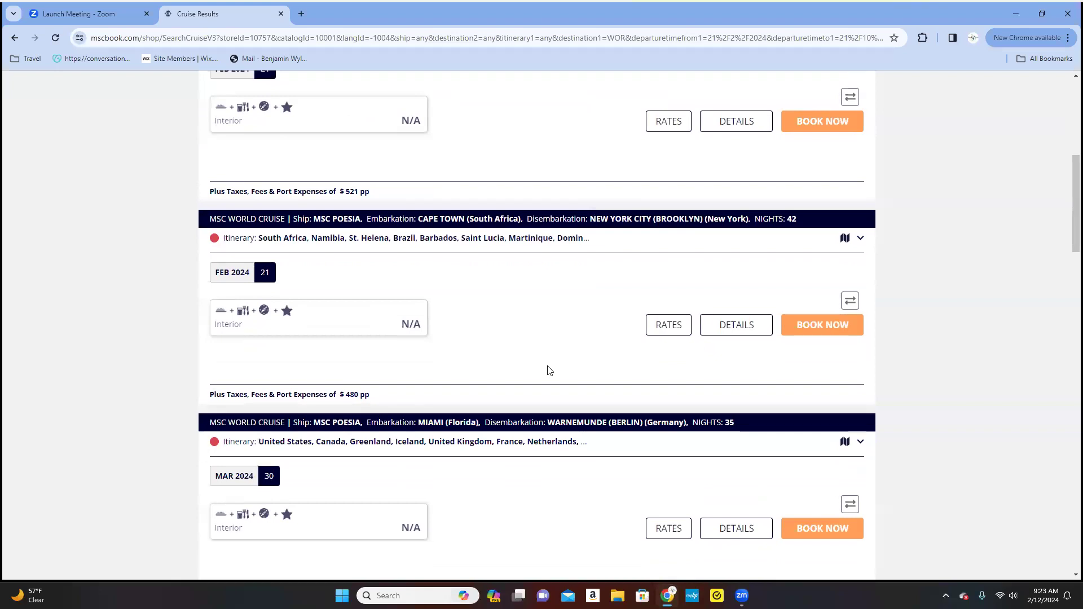
{"action": "scroll", "scroll_direction": "down", "scroll_amount": 3}
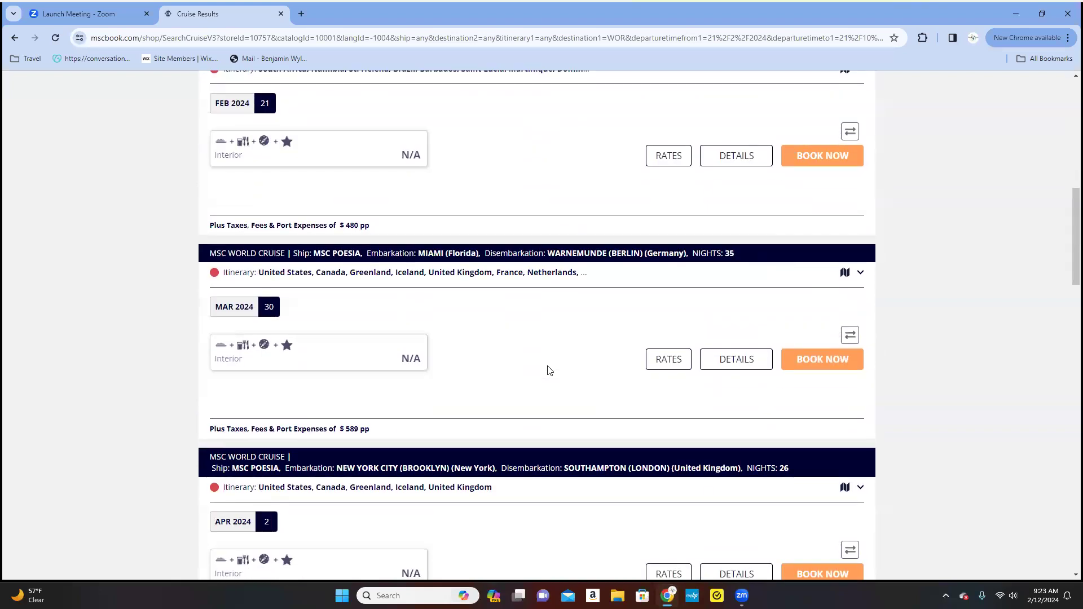
{"action": "scroll", "scroll_direction": "down", "scroll_amount": 3}
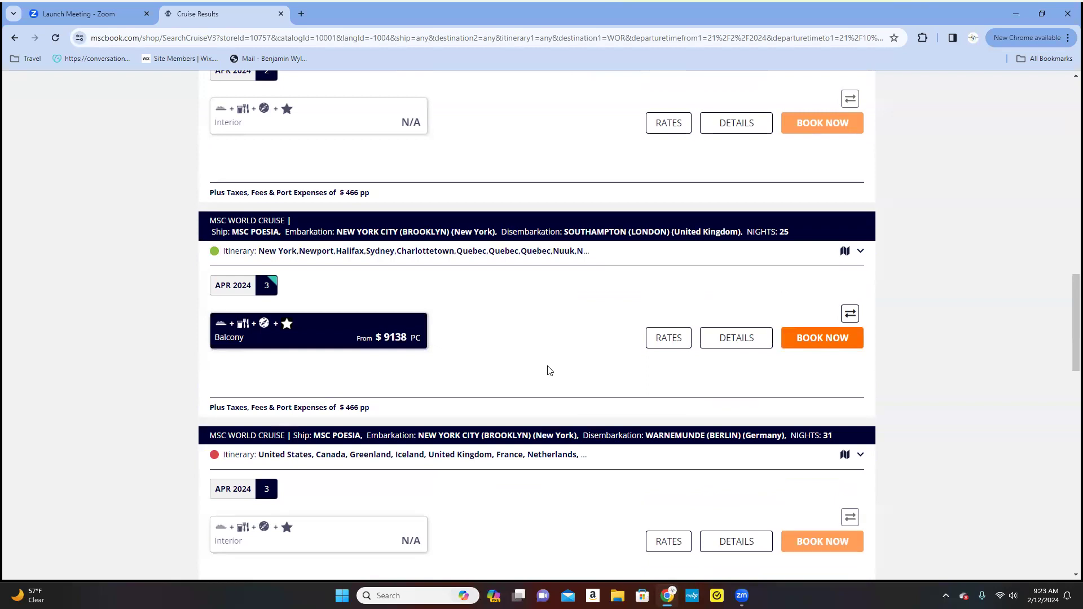
{"action": "mouse_move", "coordinate": [512, 342]}
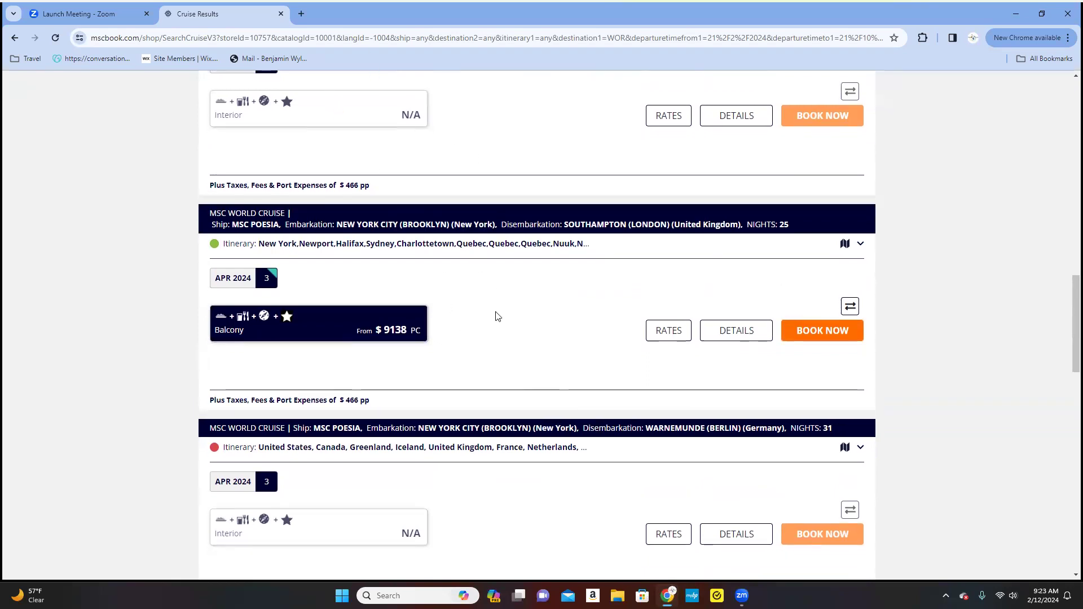
{"action": "scroll", "scroll_direction": "down", "scroll_amount": 3}
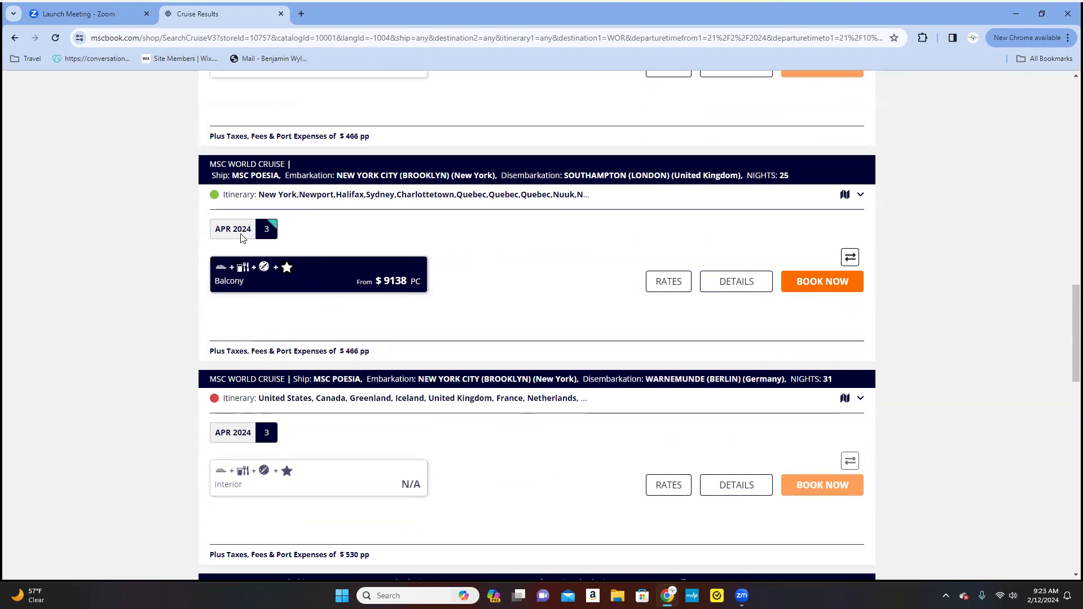
{"action": "mouse_move", "coordinate": [261, 282]}
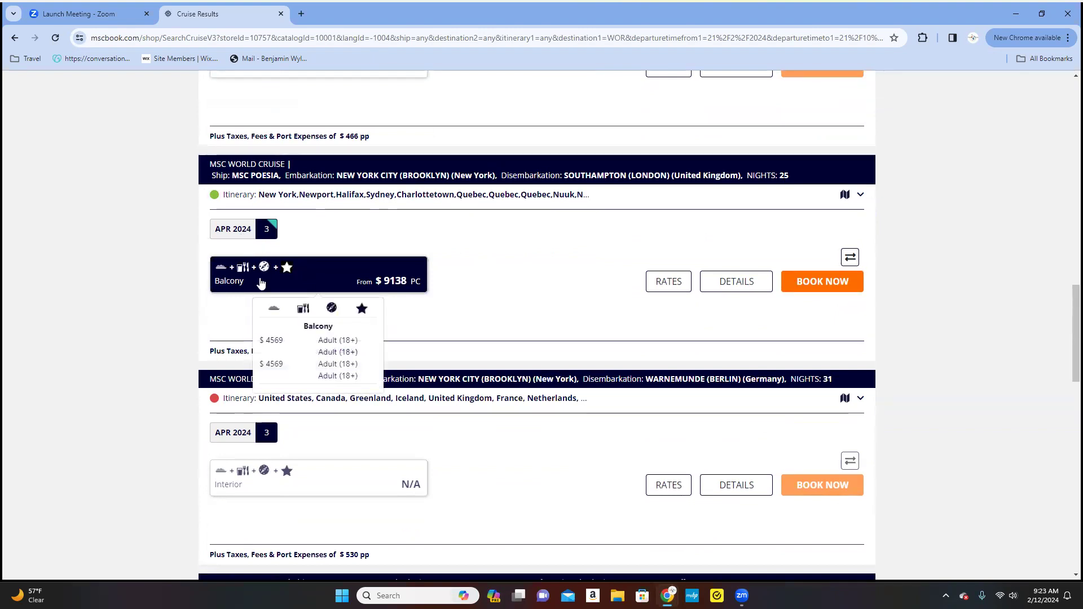
{"action": "mouse_move", "coordinate": [411, 289]}
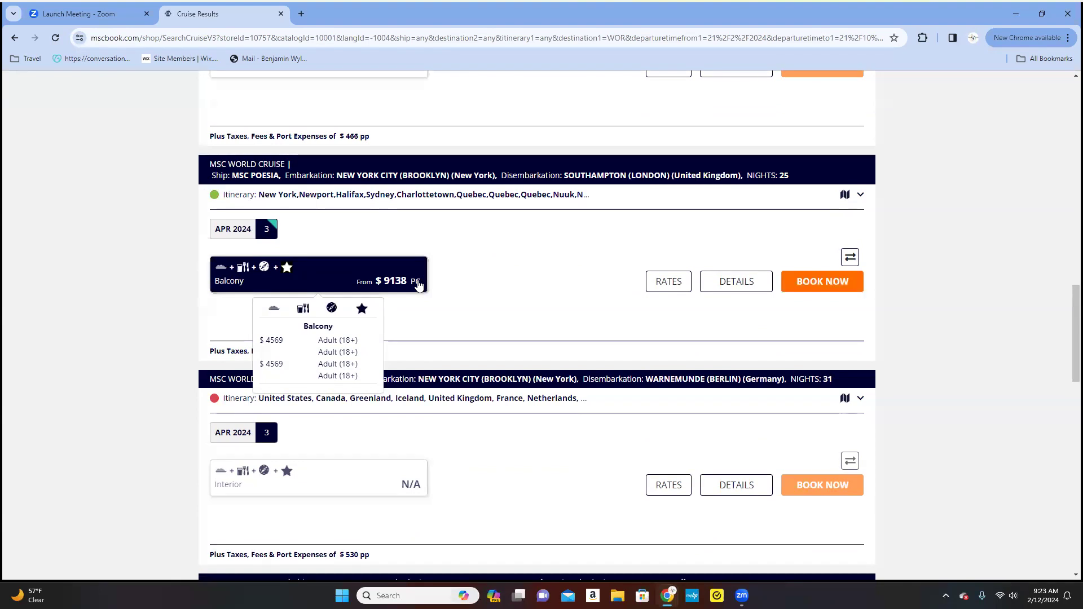
{"action": "mouse_move", "coordinate": [292, 284]}
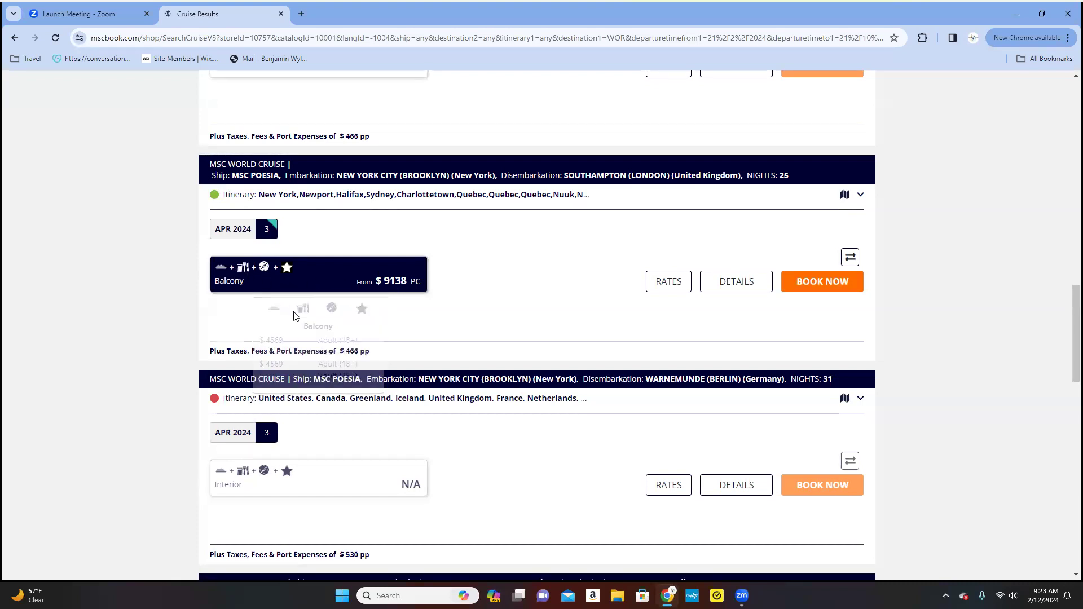
{"action": "mouse_move", "coordinate": [263, 267]}
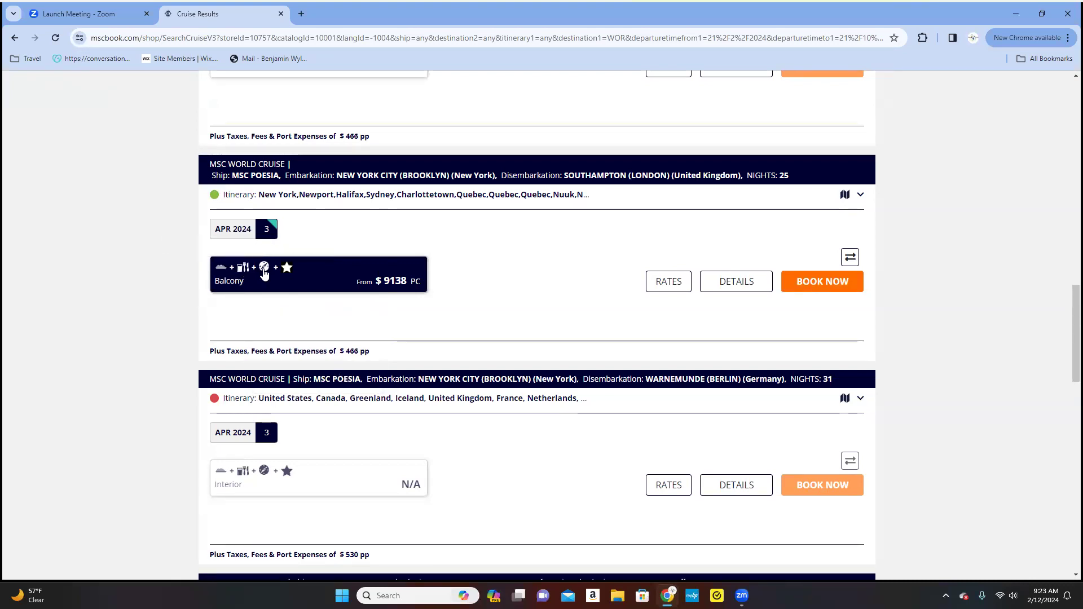
{"action": "mouse_move", "coordinate": [262, 268]}
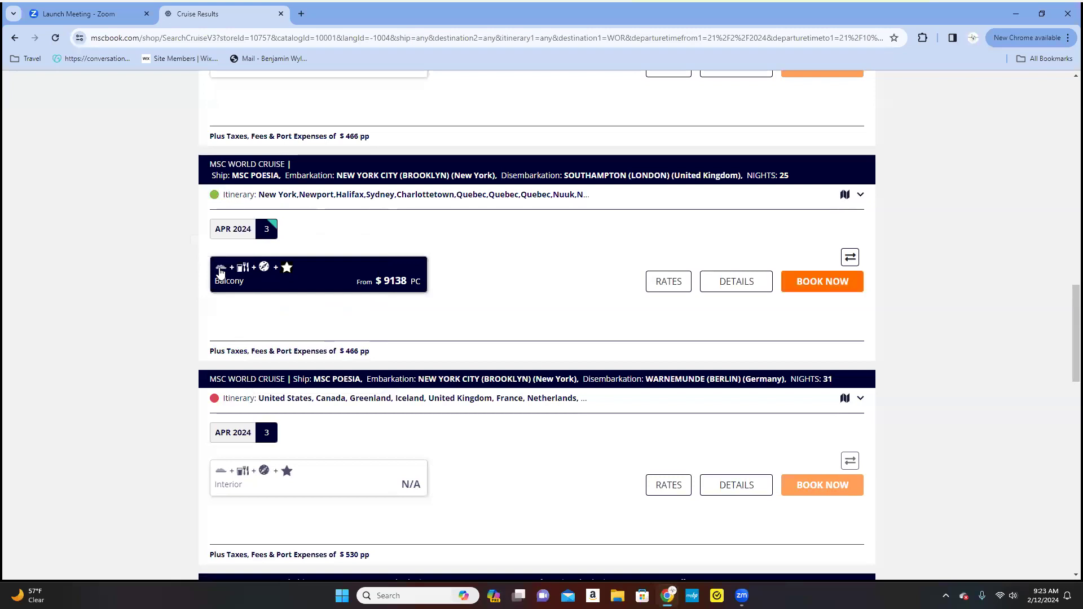
{"action": "mouse_move", "coordinate": [392, 297]}
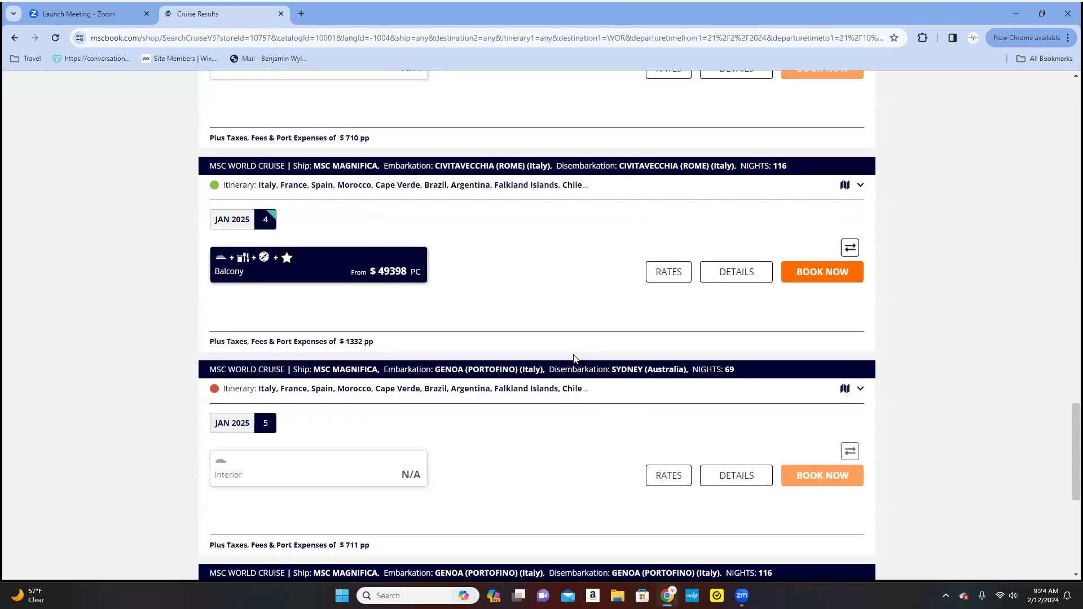
Step: Scroll through the Magnifica world cruise fares to the bottom of the list
{"action": "scroll", "scroll_direction": "down", "scroll_amount": 3}
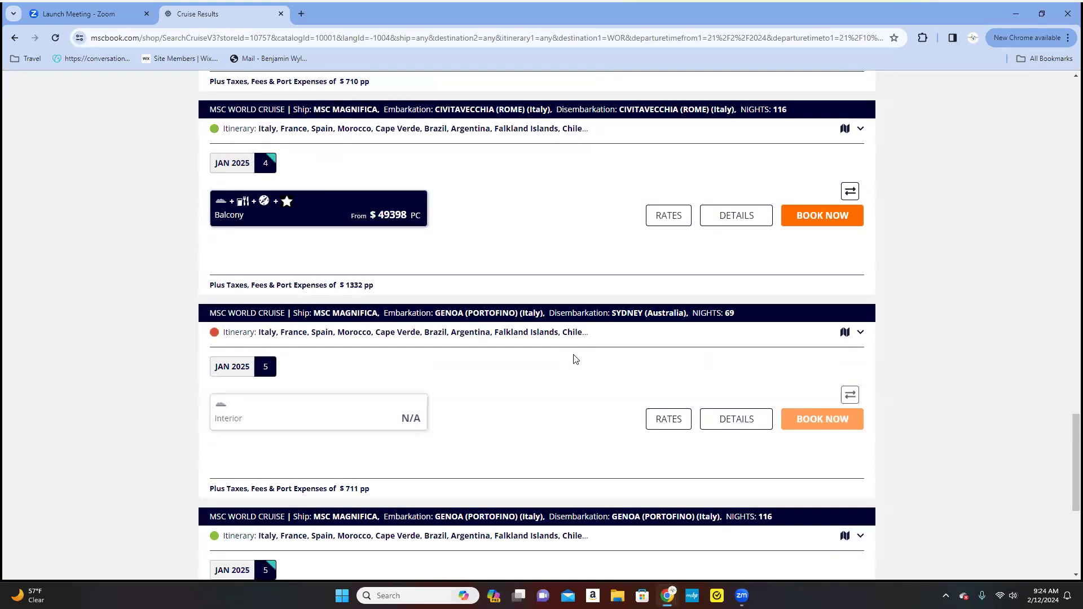
{"action": "mouse_move", "coordinate": [305, 252]}
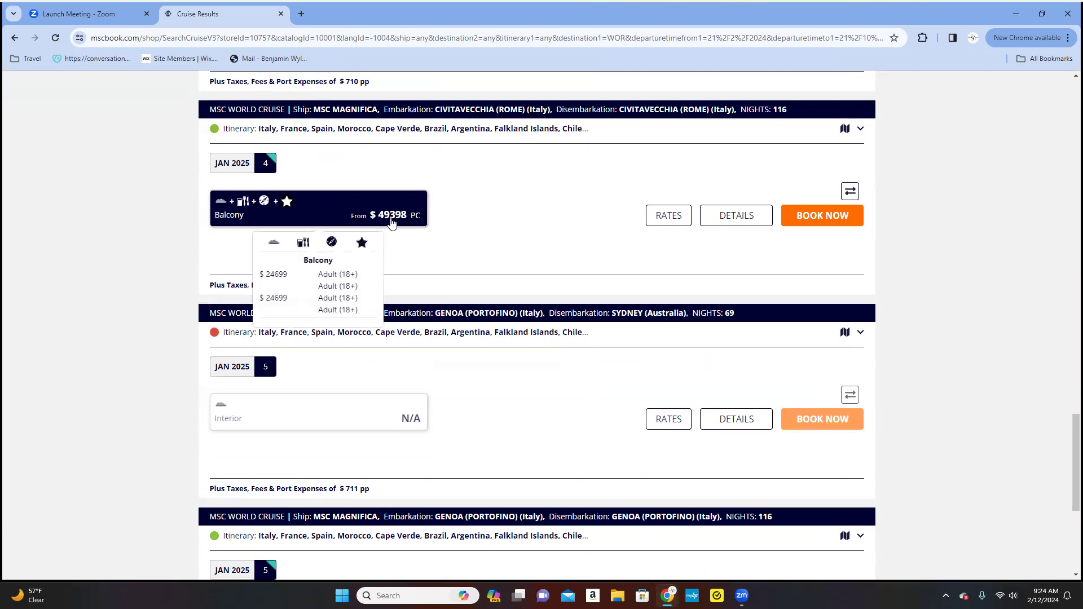
{"action": "mouse_move", "coordinate": [393, 218]}
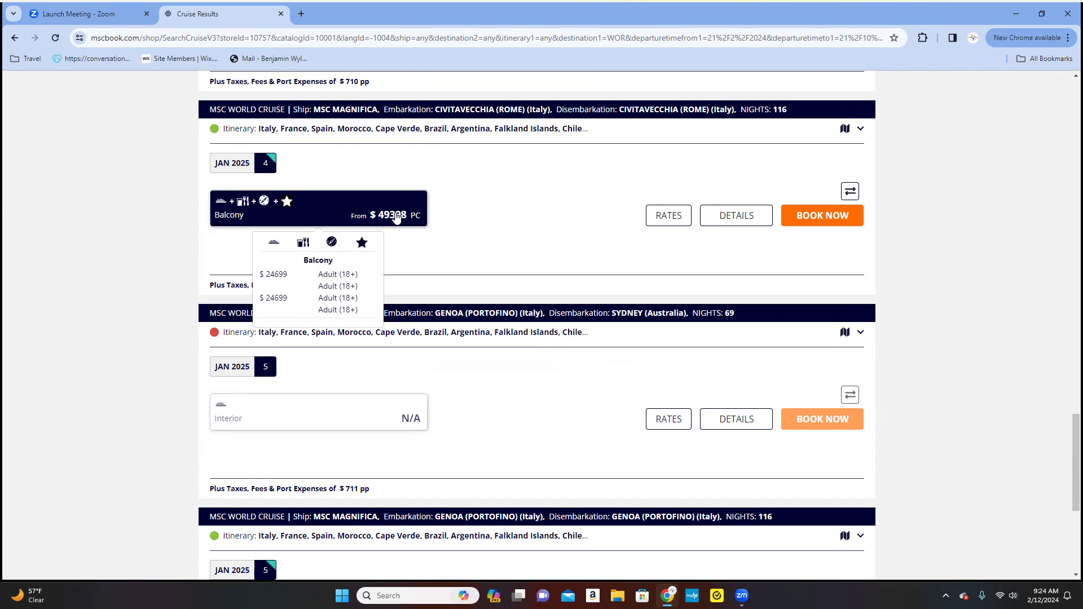
{"action": "mouse_move", "coordinate": [396, 220]}
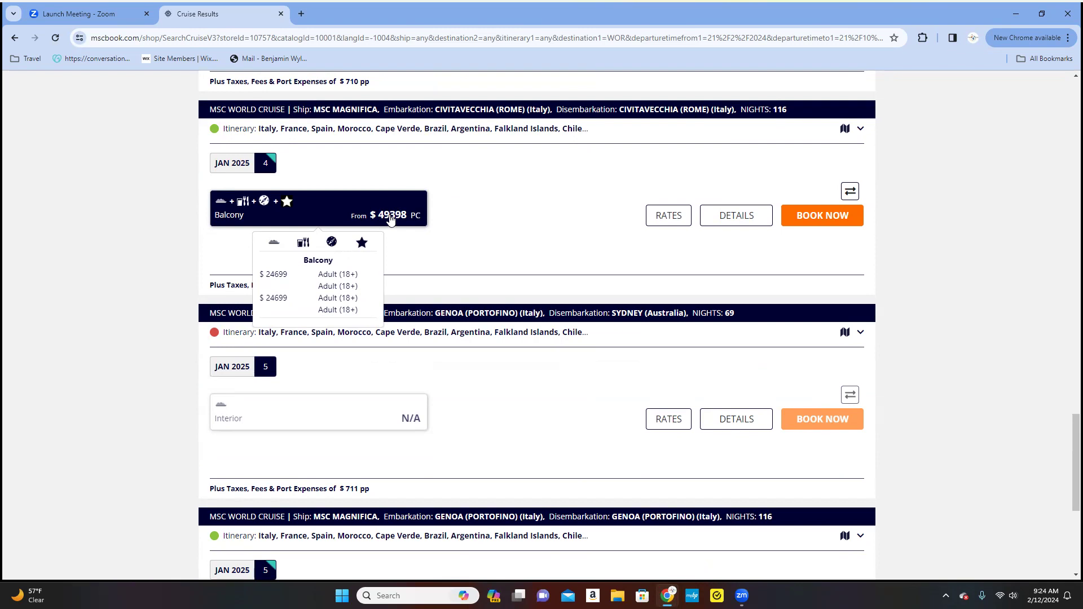
{"action": "scroll", "scroll_direction": "down", "scroll_amount": 3}
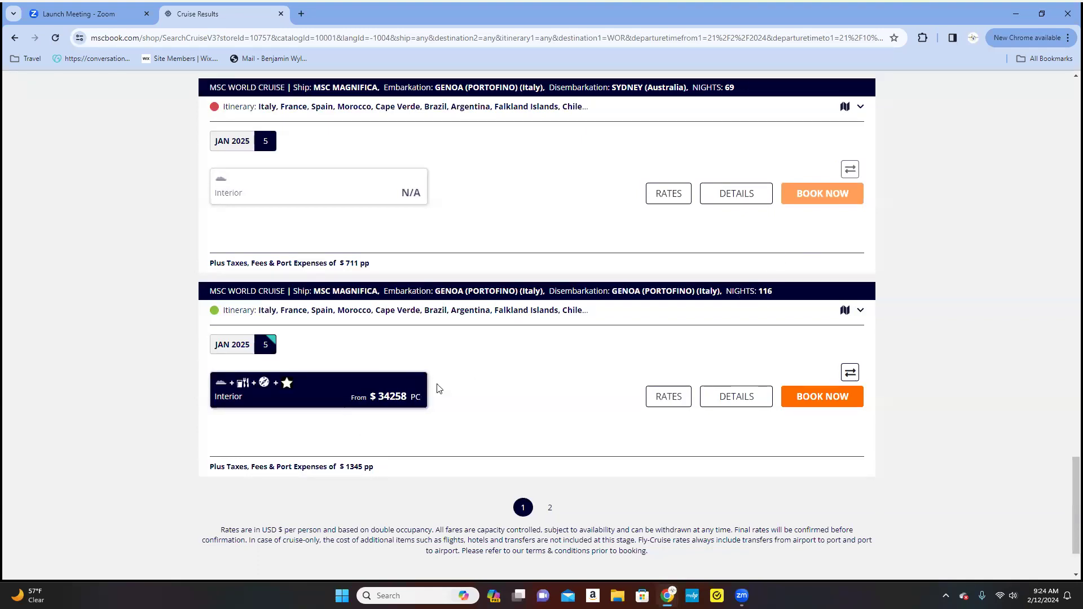
{"action": "mouse_move", "coordinate": [318, 390]}
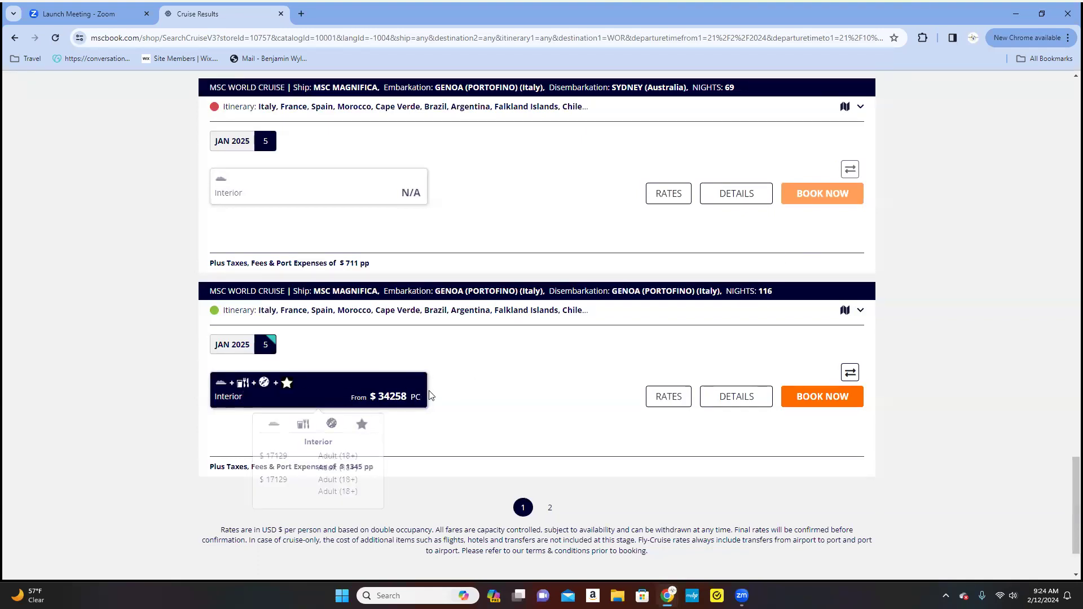
{"action": "scroll", "scroll_direction": "down", "scroll_amount": 3}
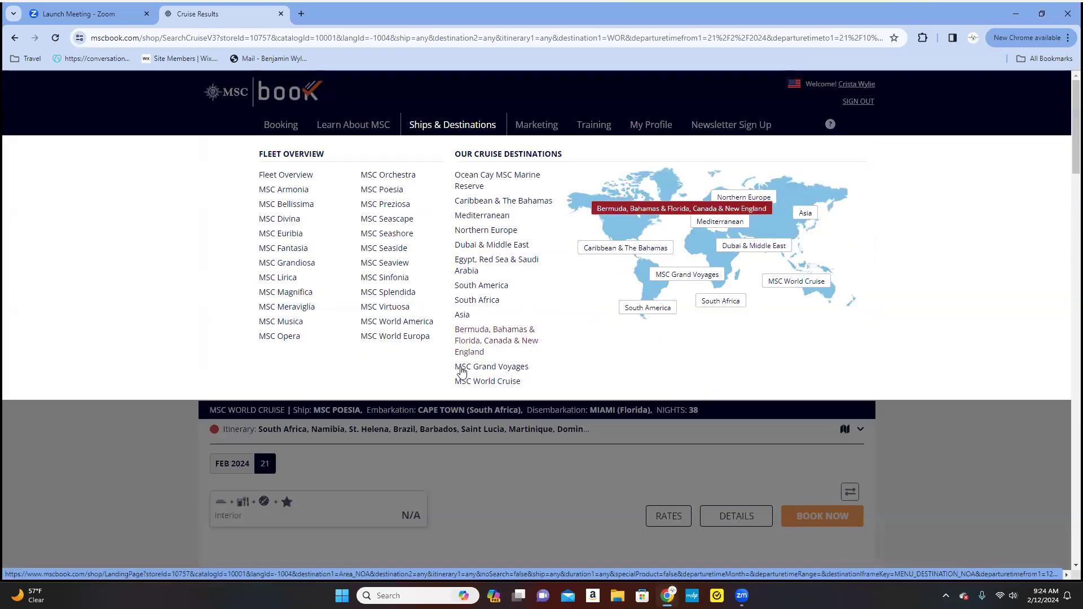
Step: Choose MSC Grand Voyages as the destination and show its 247 cruise results
{"action": "left_click", "coordinate": [491, 365]}
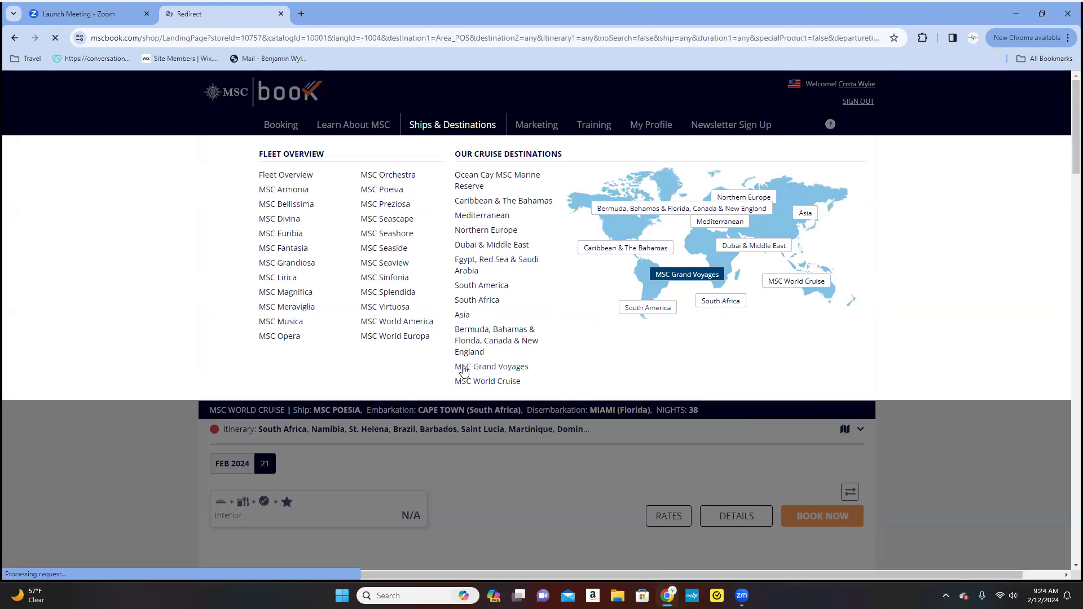
{"action": "left_click", "coordinate": [490, 365]}
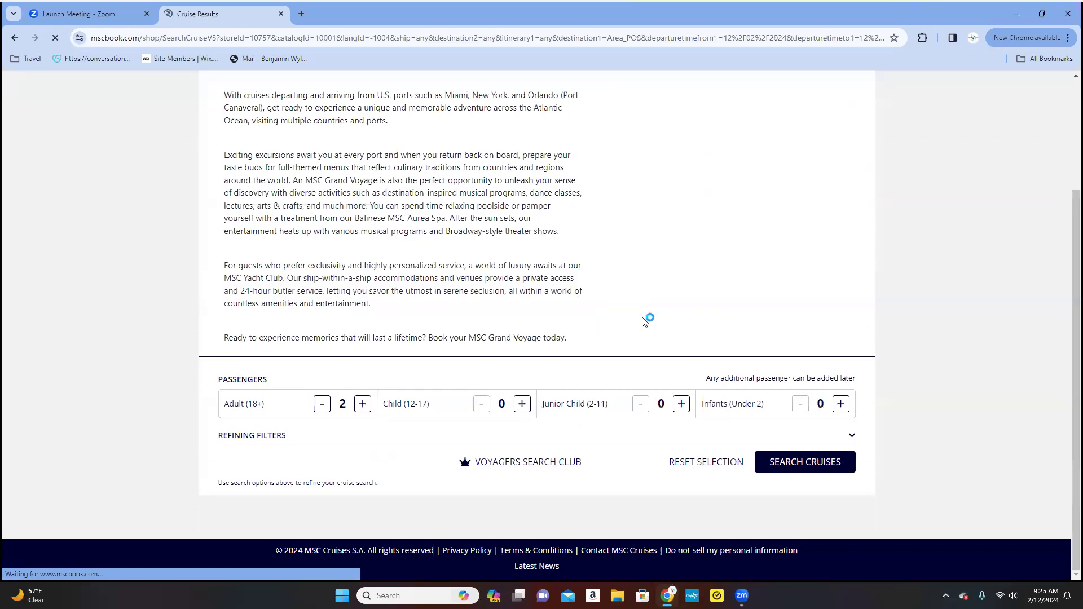
{"action": "left_click", "coordinate": [803, 461]}
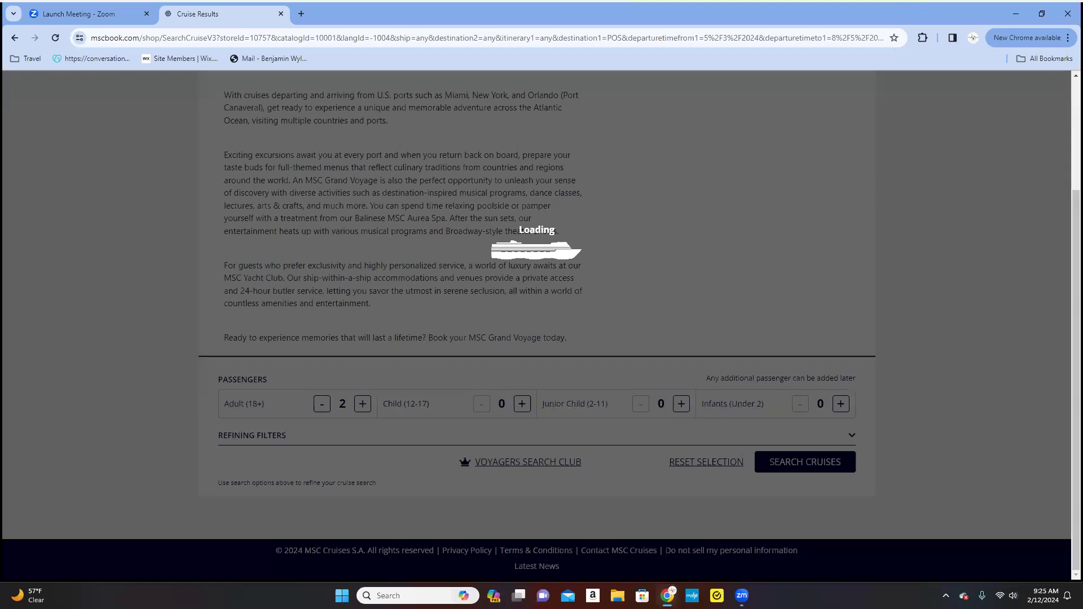
{"action": "left_click", "coordinate": [804, 461]}
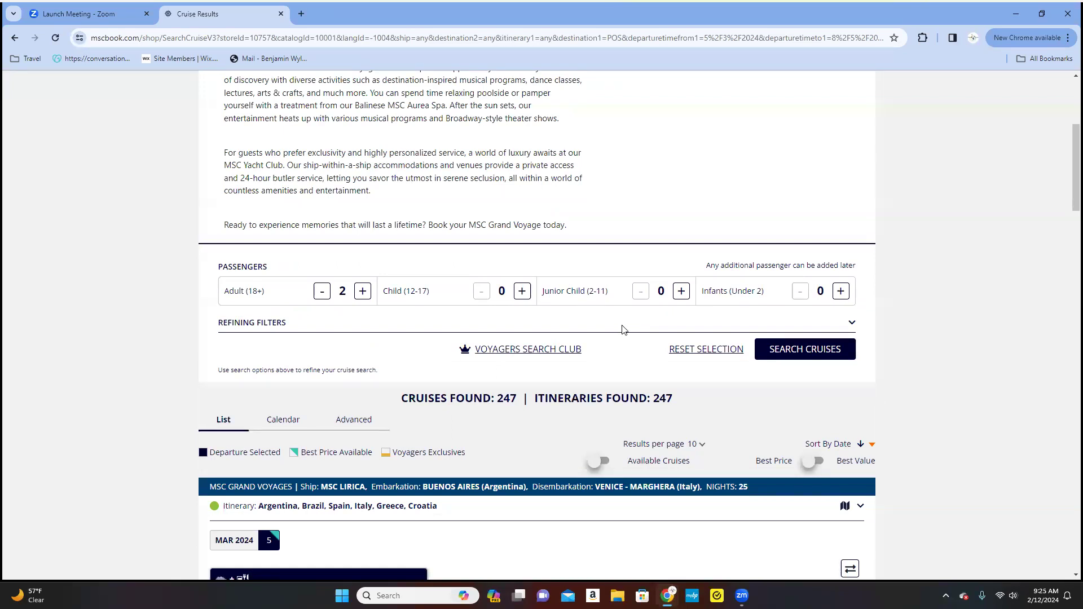
Step: Scroll to the first MSC Lirica Grand Voyage and view its $1439-per-adult Ocean View fare
{"action": "scroll", "scroll_direction": "down", "scroll_amount": 3}
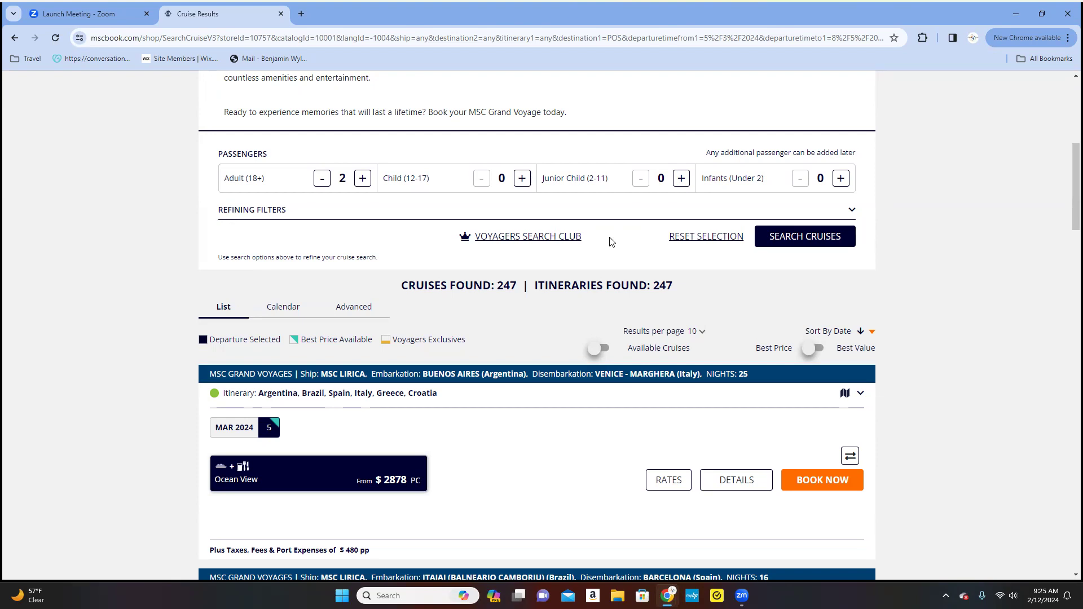
{"action": "mouse_move", "coordinate": [572, 98]}
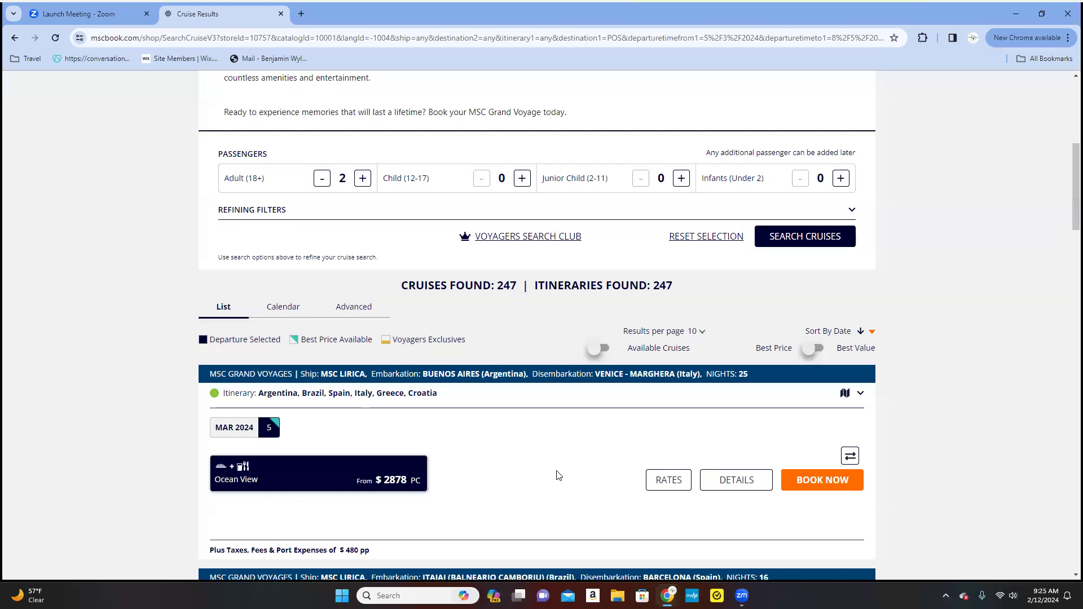
{"action": "scroll", "scroll_direction": "down", "scroll_amount": 3}
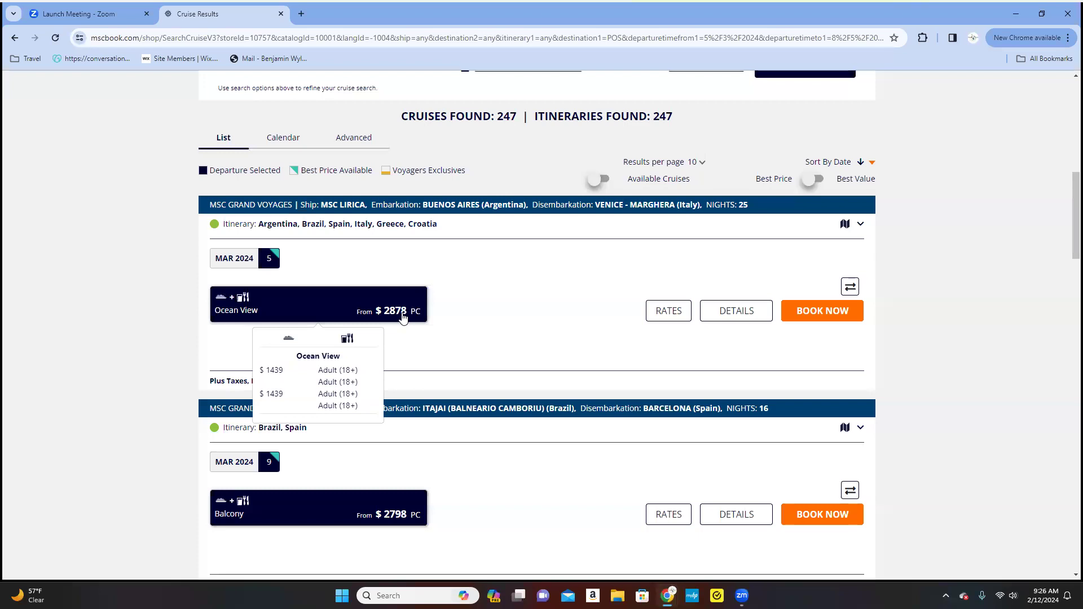
{"action": "mouse_move", "coordinate": [420, 318]}
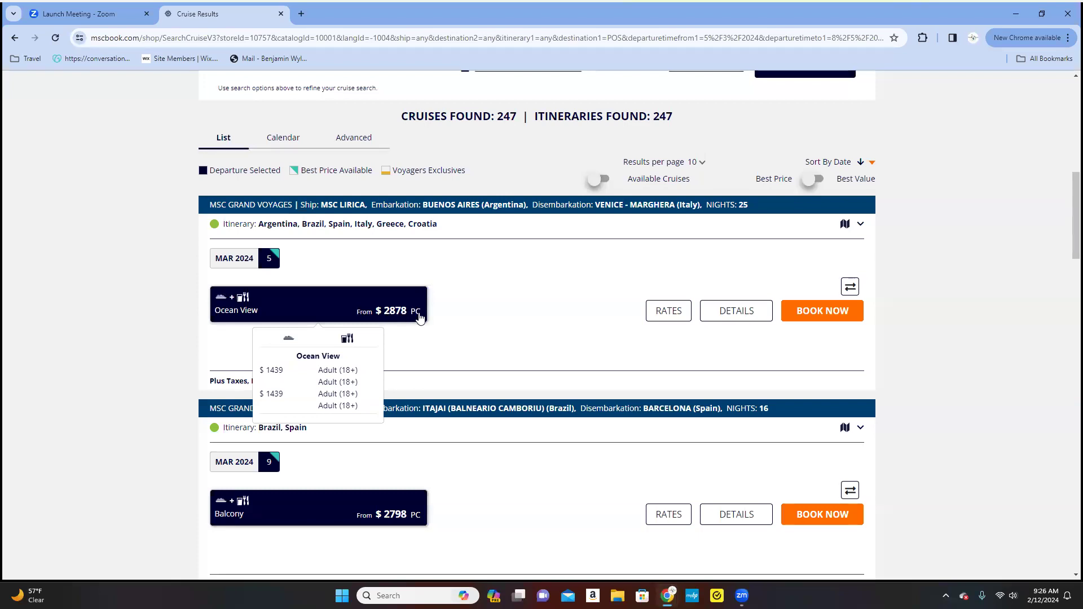
Step: Scroll through further MSC Lirica Grand Voyages, checking the $1019 per-adult Interior fare on the 21-night sailing
{"action": "scroll", "scroll_direction": "down", "scroll_amount": 3}
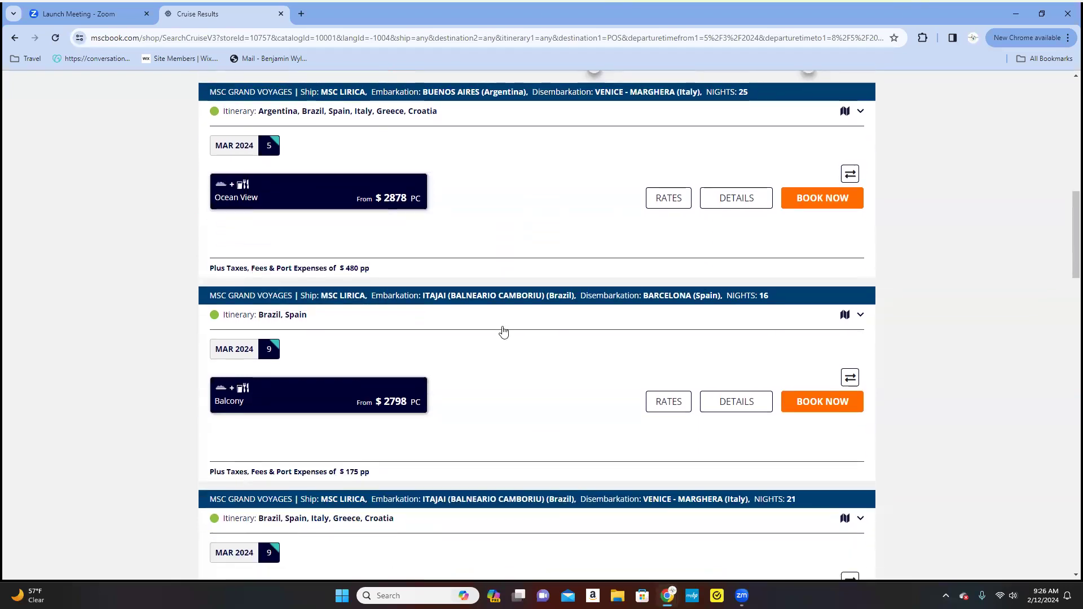
{"action": "scroll", "scroll_direction": "down", "scroll_amount": 3}
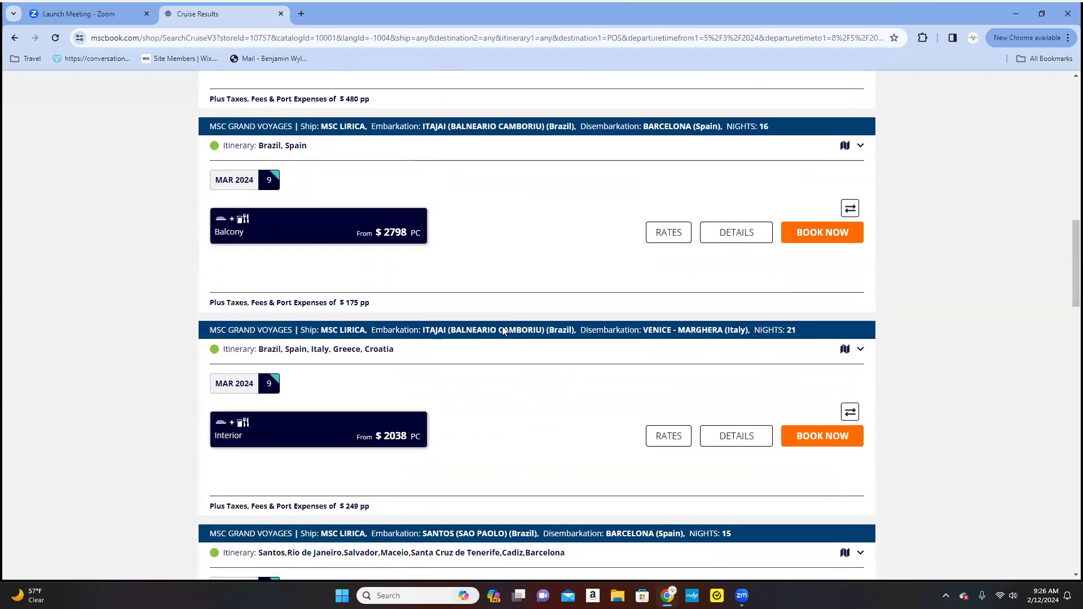
{"action": "scroll", "scroll_direction": "down", "scroll_amount": 3}
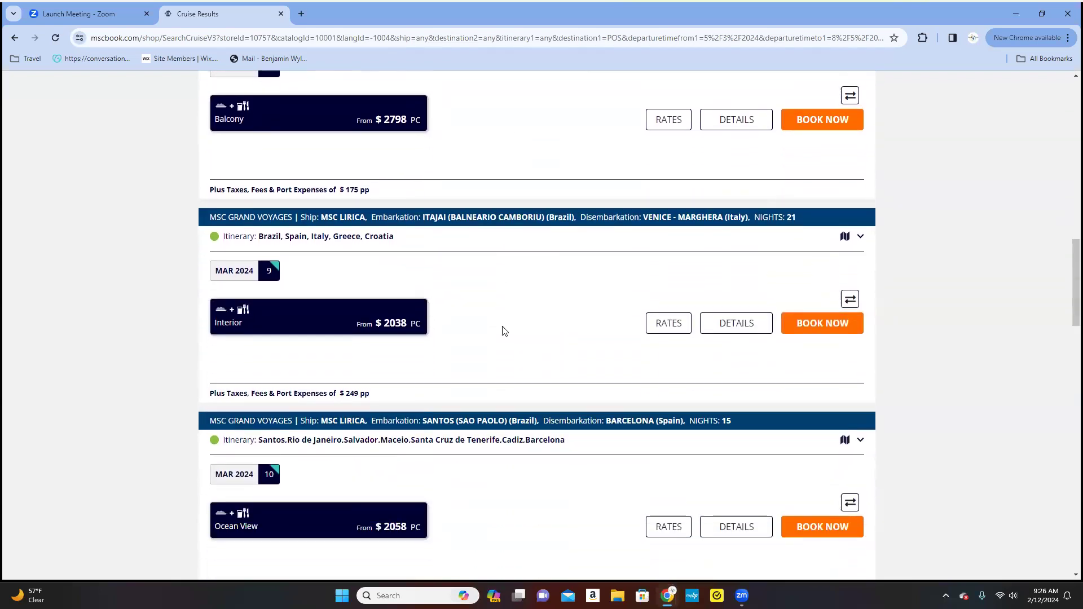
{"action": "mouse_move", "coordinate": [401, 332]}
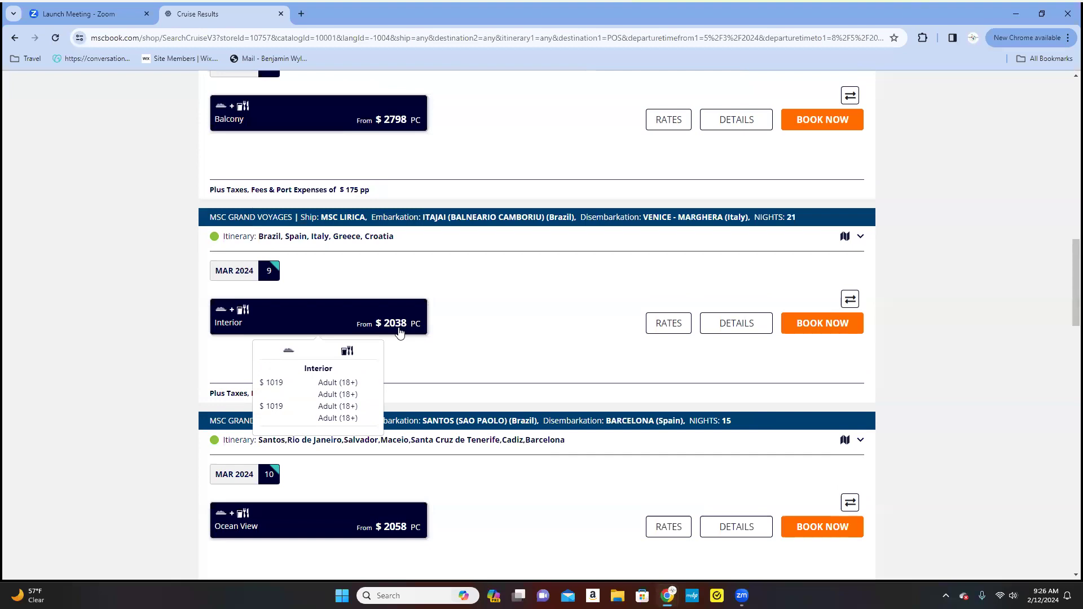
{"action": "scroll", "scroll_direction": "down", "scroll_amount": 3}
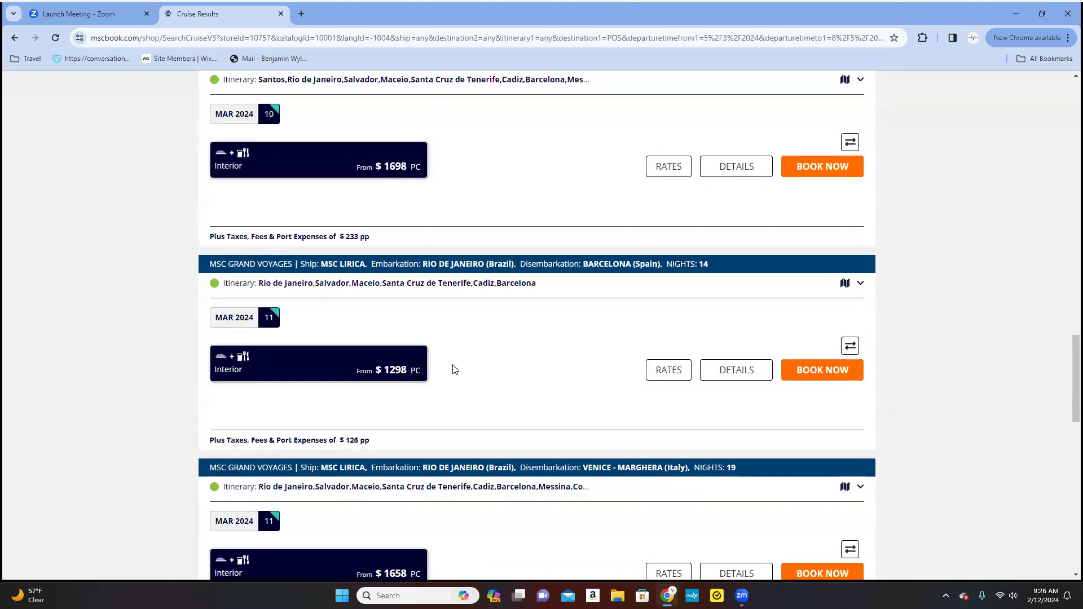
{"action": "mouse_move", "coordinate": [445, 291]}
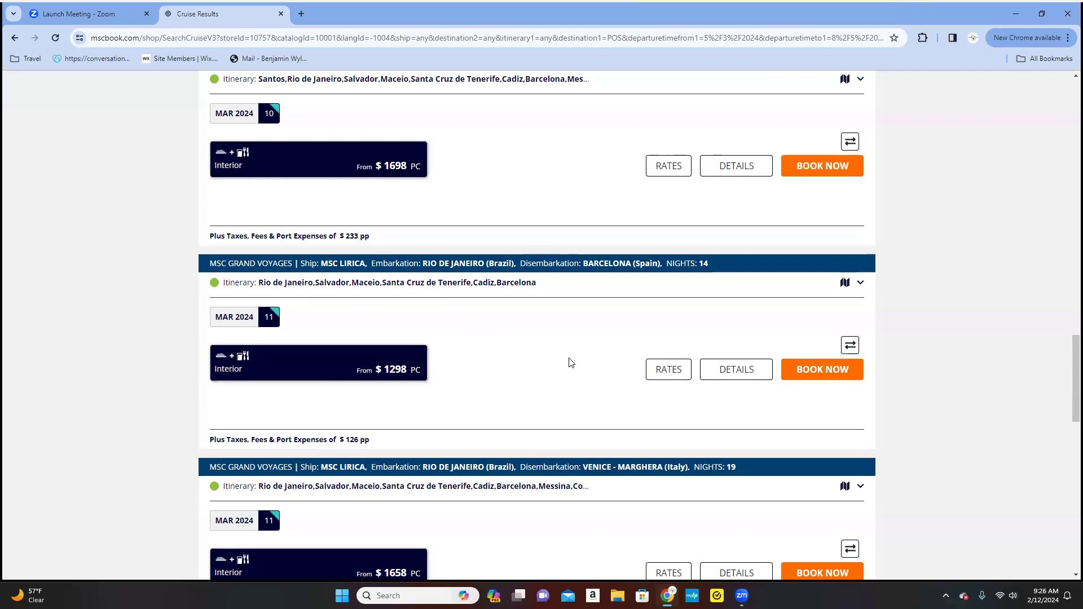
{"action": "scroll", "scroll_direction": "down", "scroll_amount": 3}
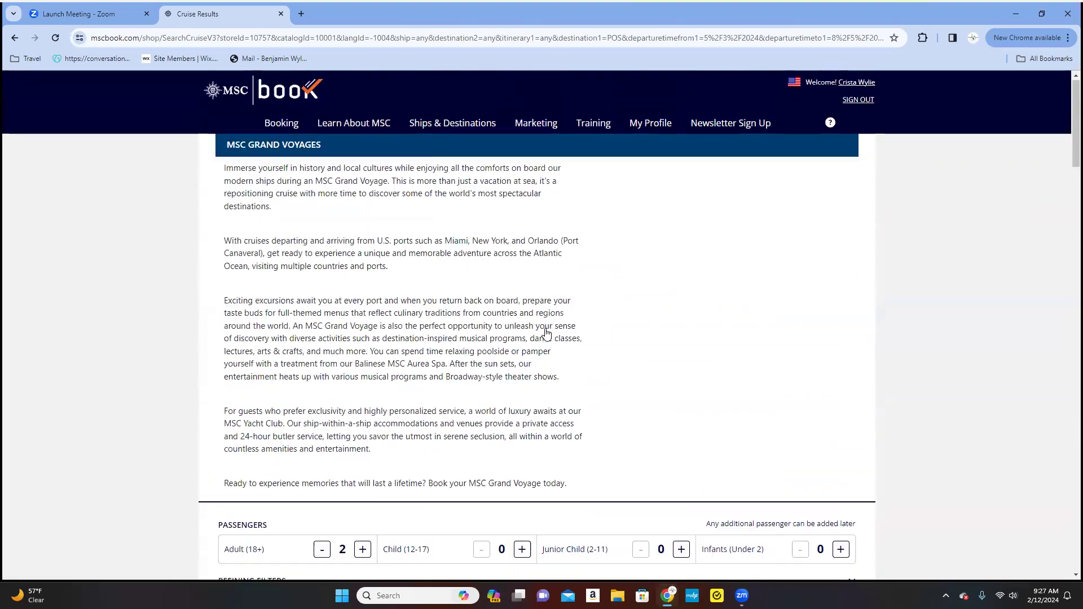
{"action": "left_click", "coordinate": [451, 124]}
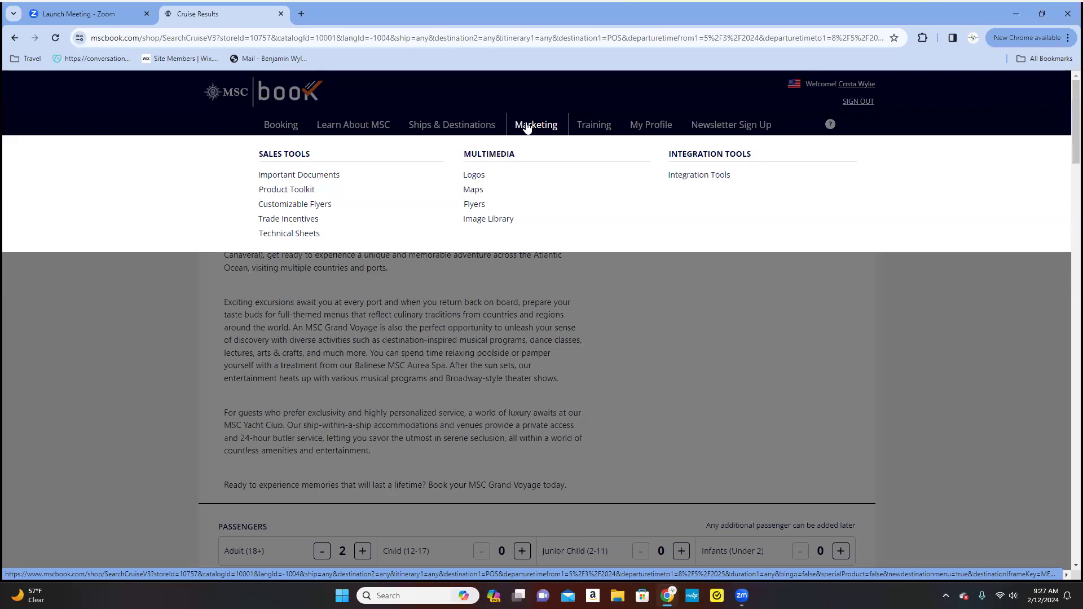
{"action": "mouse_move", "coordinate": [505, 140]}
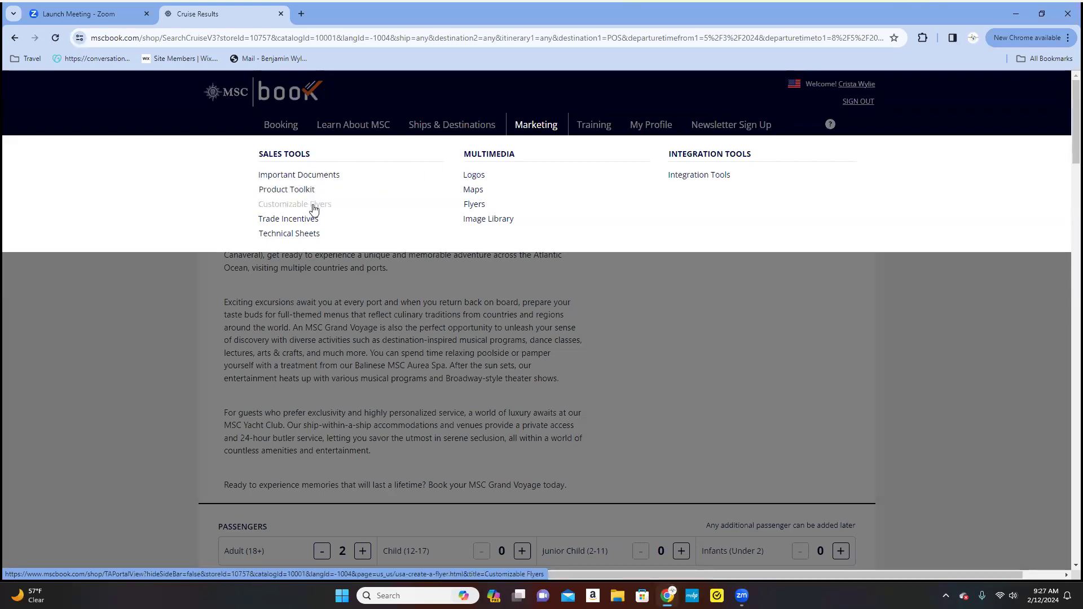
{"action": "mouse_move", "coordinate": [321, 238]}
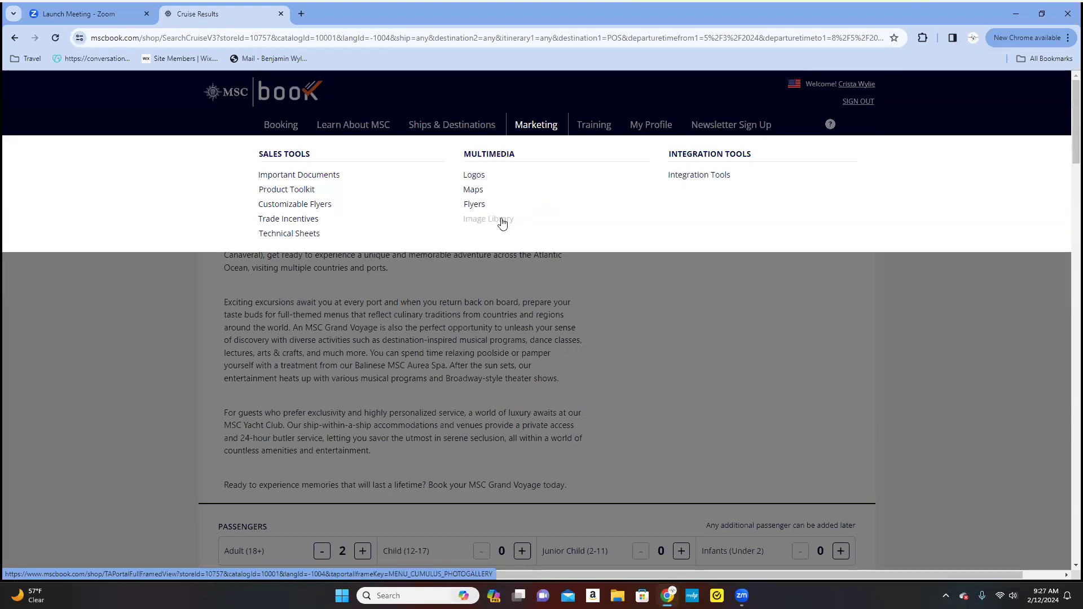
{"action": "mouse_move", "coordinate": [416, 215]}
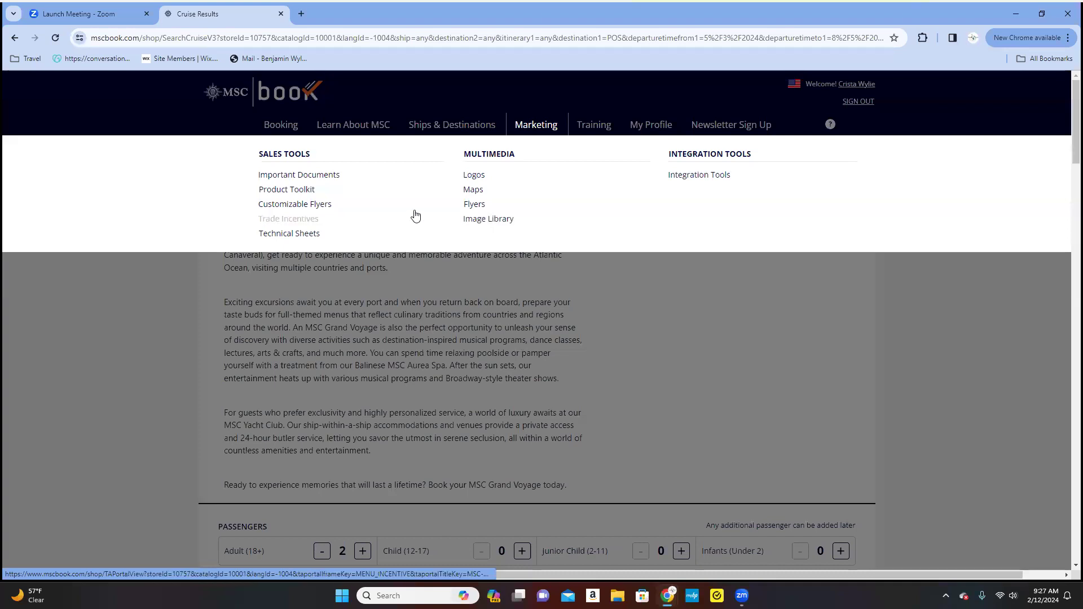
{"action": "mouse_move", "coordinate": [316, 209]}
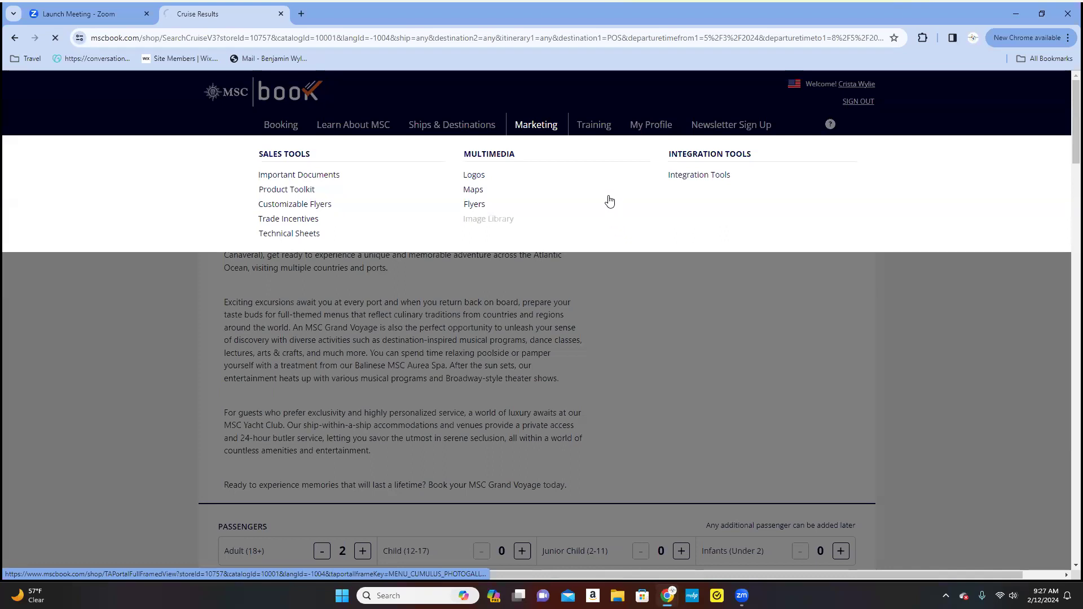
Step: Review the Customizable Flyers ship templates, then bring up the Marketing sales tools list
{"action": "left_click", "coordinate": [295, 204]}
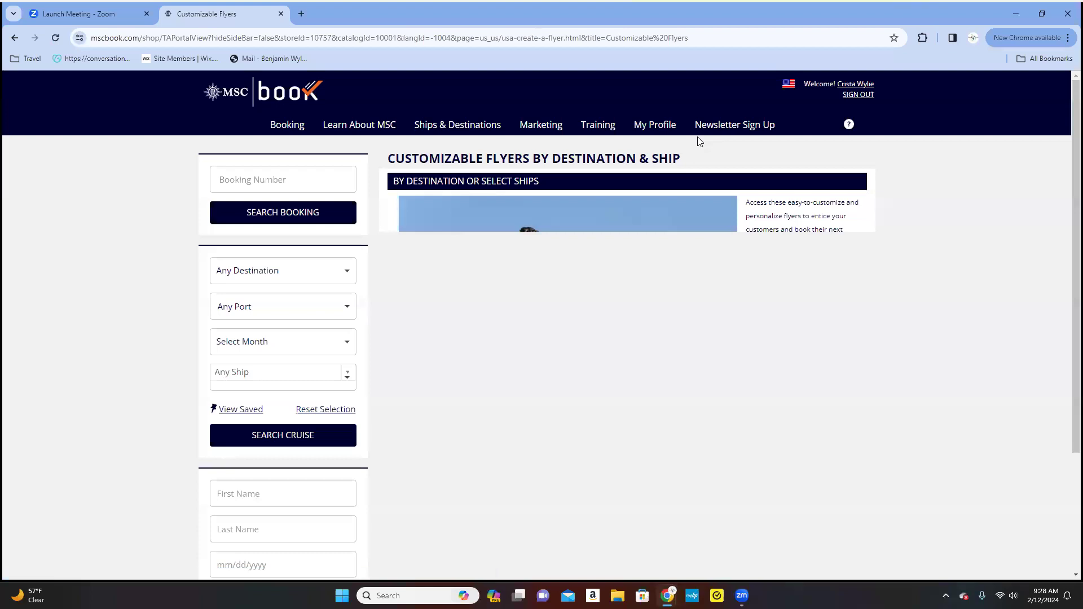
{"action": "scroll", "scroll_direction": "down", "scroll_amount": 3}
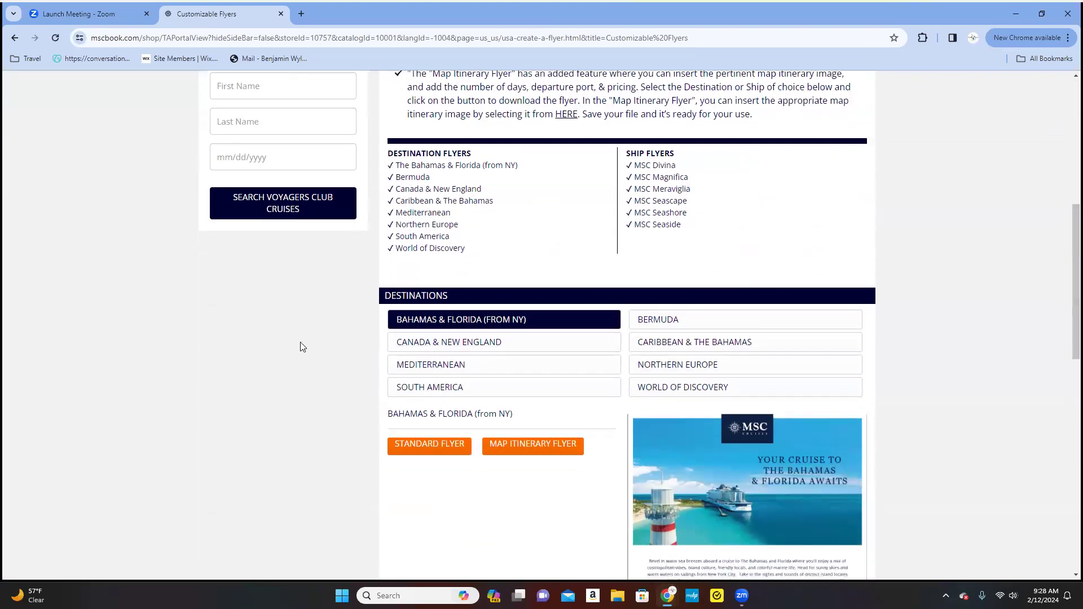
{"action": "scroll", "scroll_direction": "down", "scroll_amount": 3}
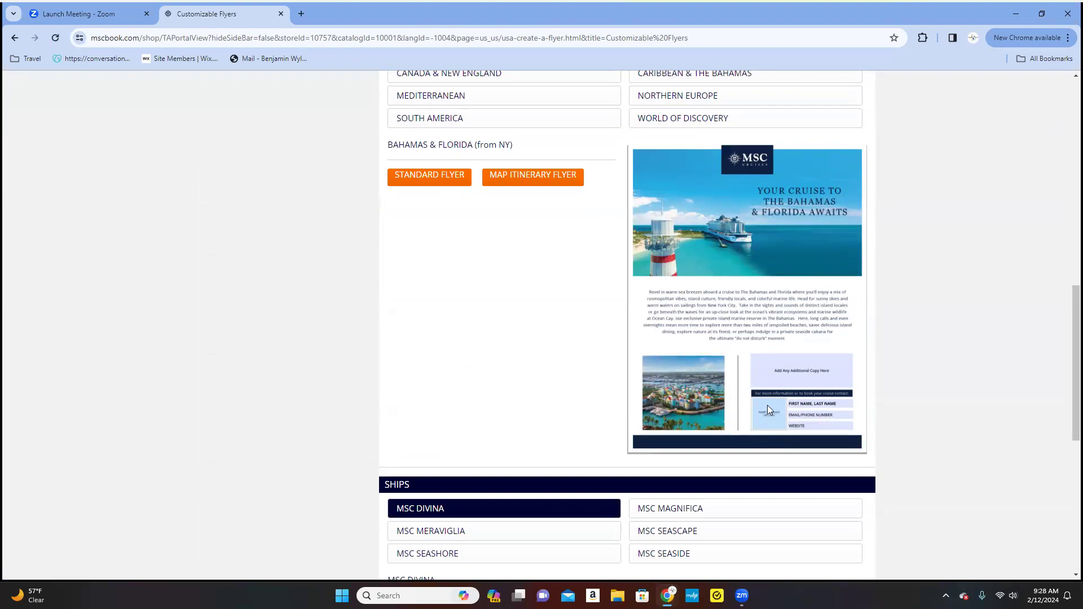
{"action": "mouse_move", "coordinate": [790, 387]}
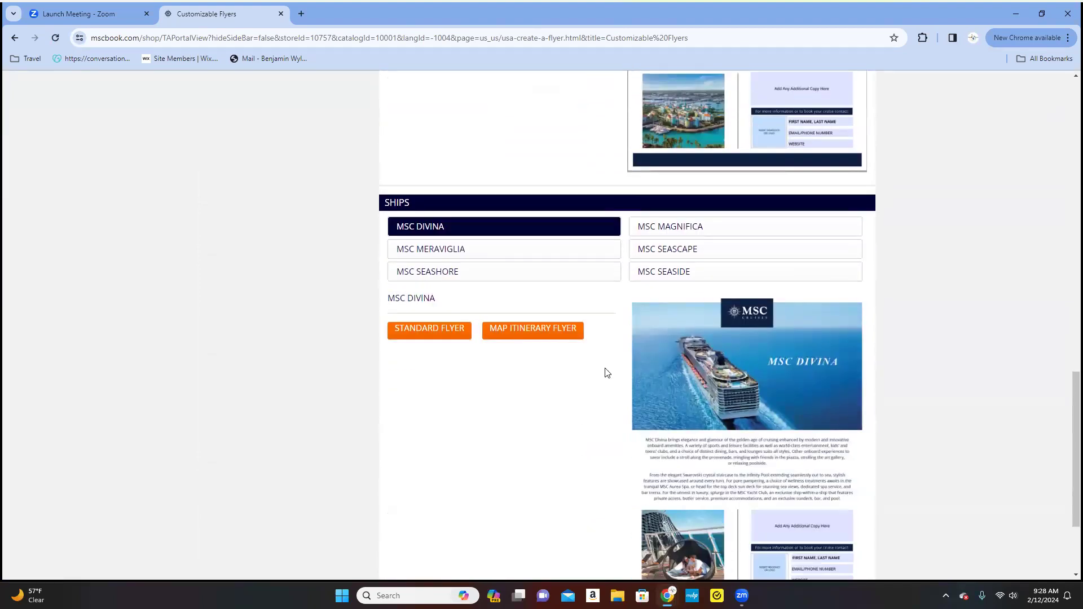
{"action": "mouse_move", "coordinate": [492, 311]}
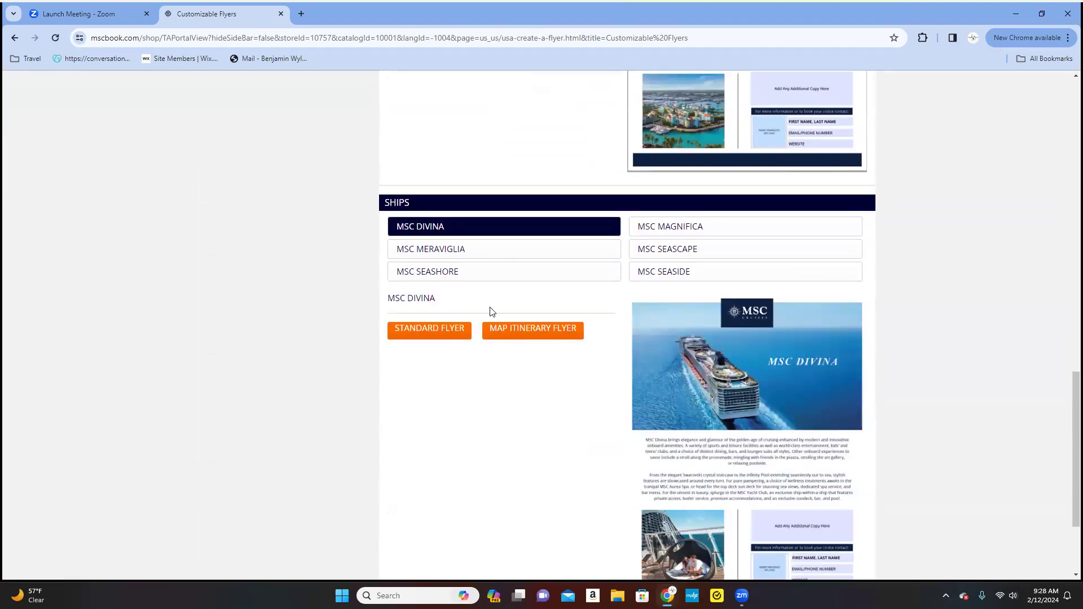
{"action": "scroll", "scroll_direction": "down", "scroll_amount": 3}
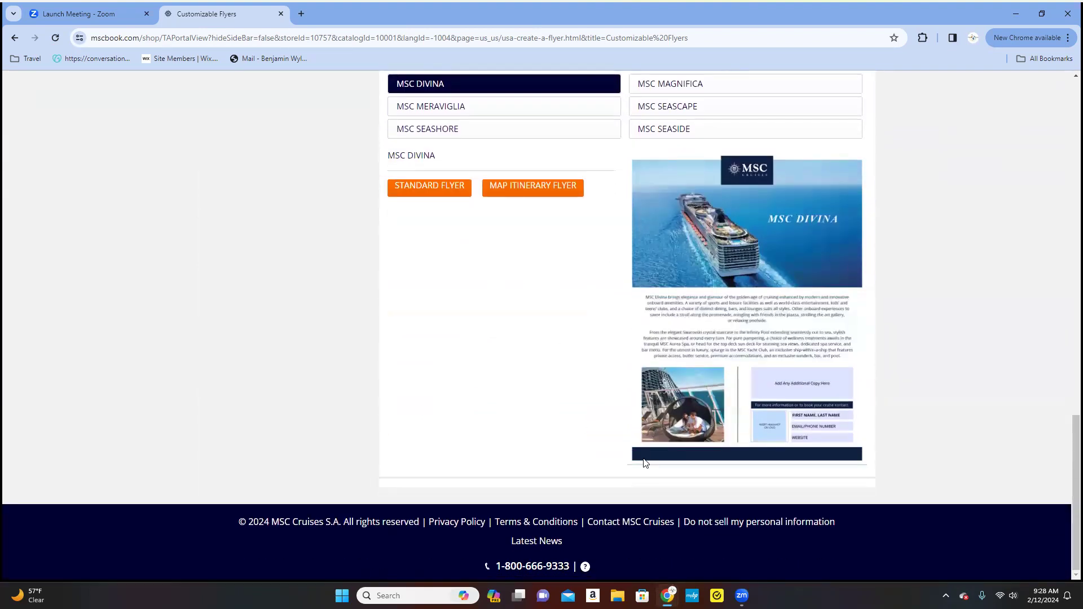
{"action": "scroll", "scroll_direction": "up", "scroll_amount": 3}
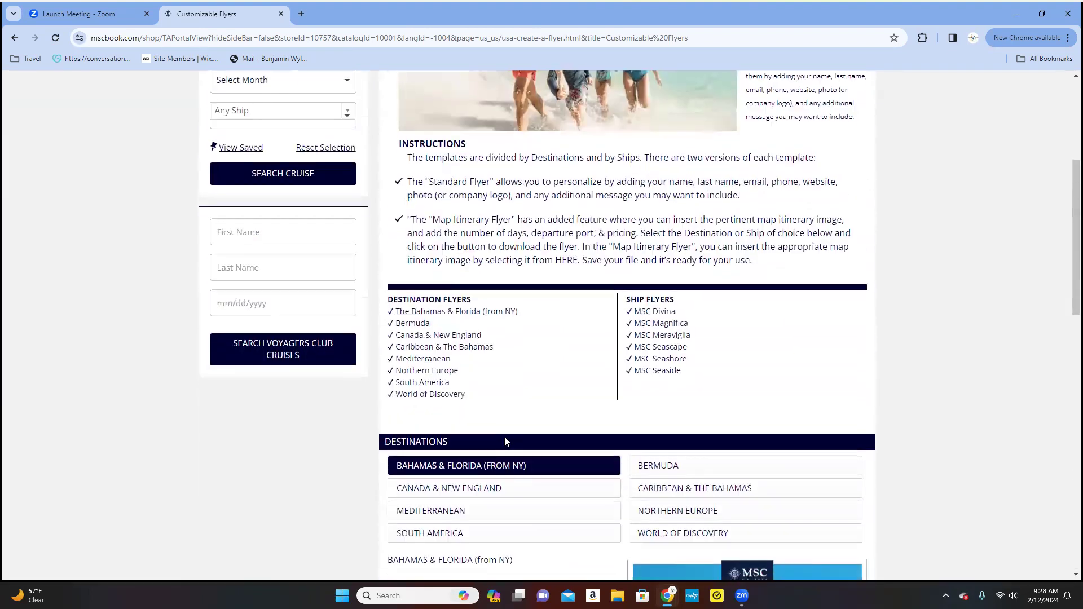
{"action": "left_click", "coordinate": [540, 125]}
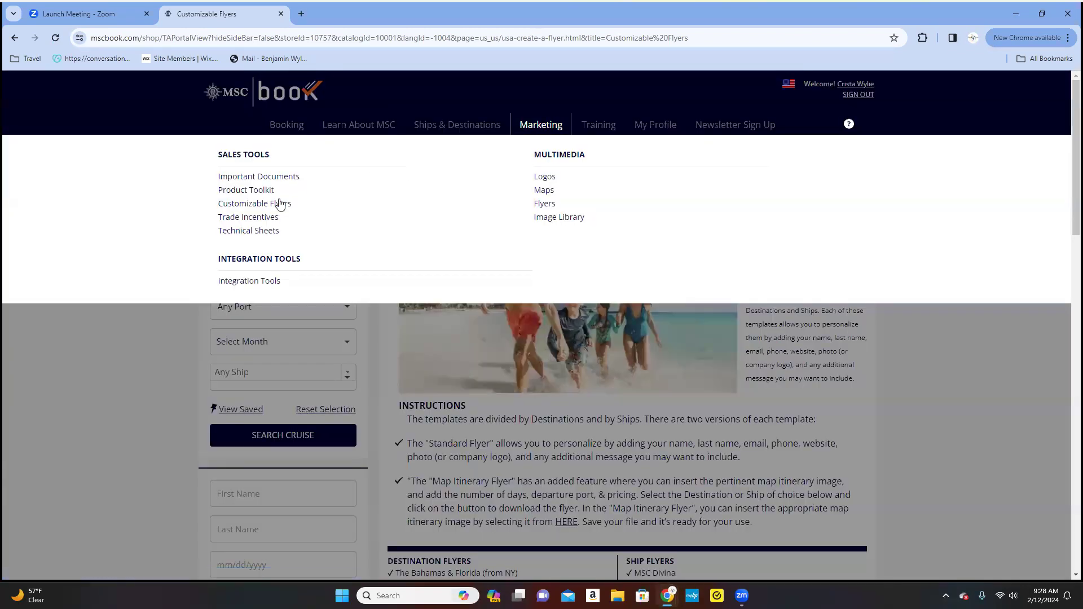
Step: Go to the Product Toolkit page offering the Ocean Cay and MSC for Me toolkits
{"action": "left_click", "coordinate": [254, 203]}
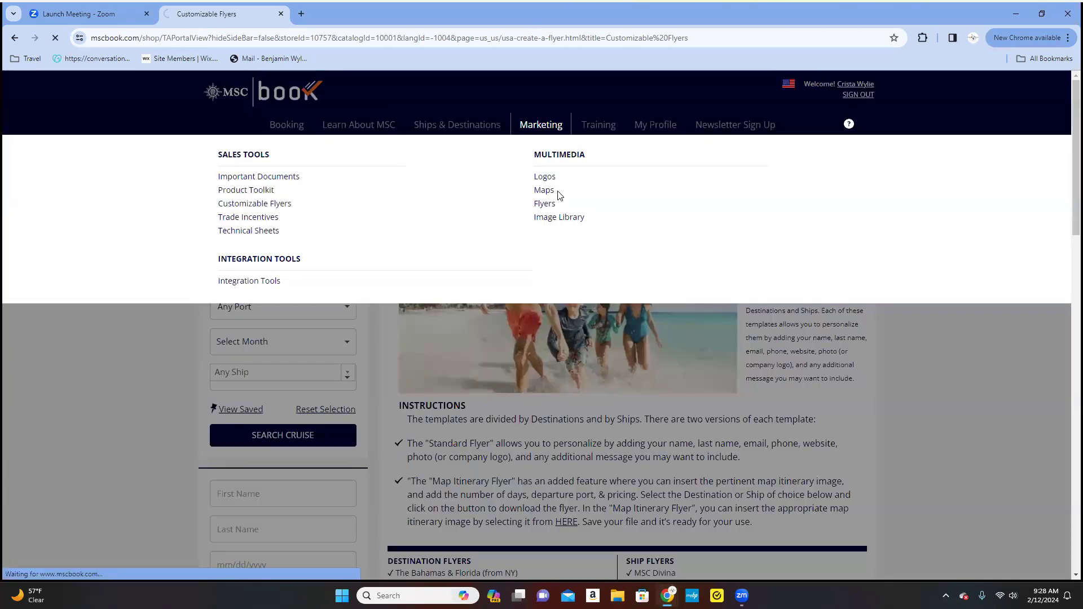
{"action": "left_click", "coordinate": [245, 190]}
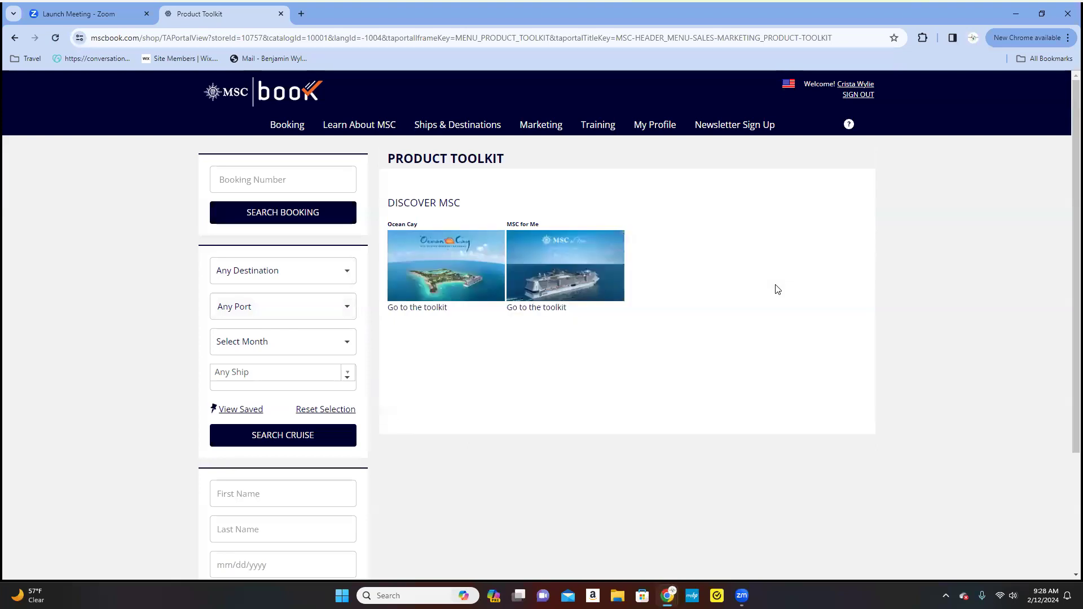
{"action": "mouse_move", "coordinate": [526, 263]}
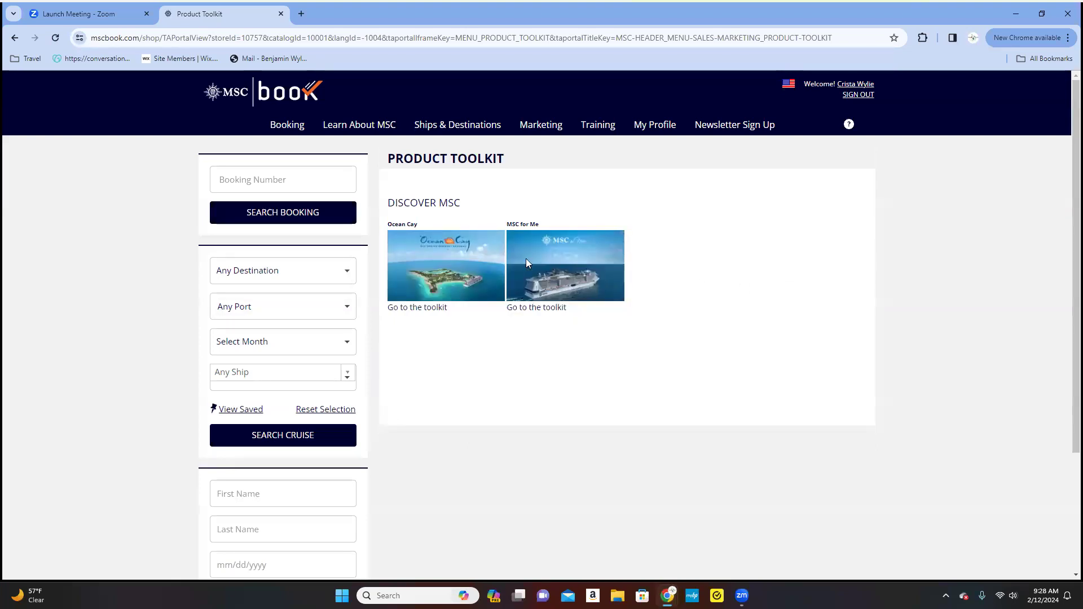
{"action": "mouse_move", "coordinate": [677, 236]}
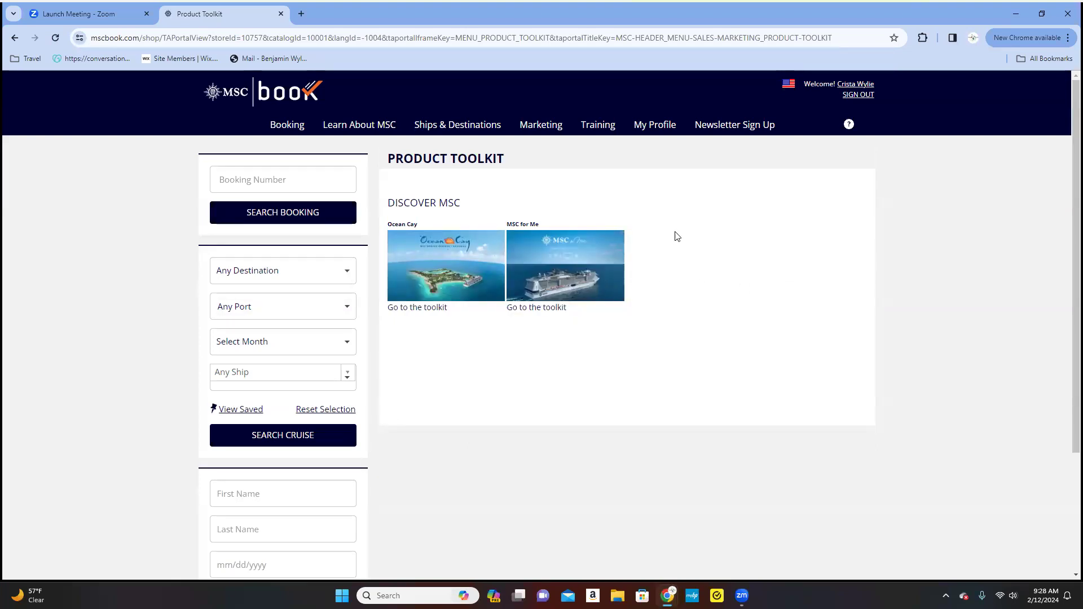
{"action": "mouse_move", "coordinate": [569, 275]}
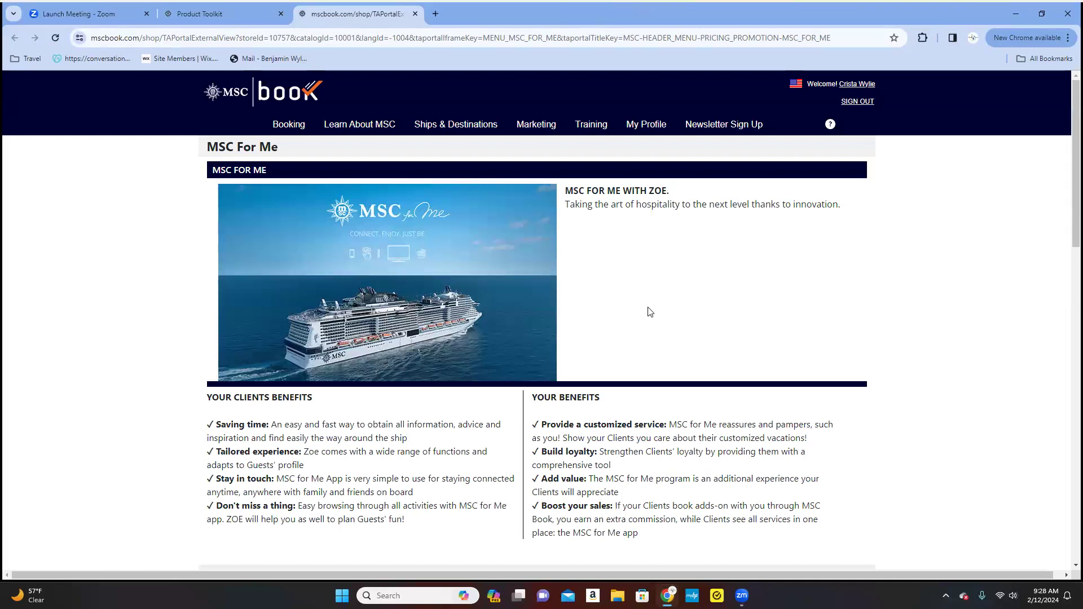
{"action": "mouse_move", "coordinate": [650, 290]}
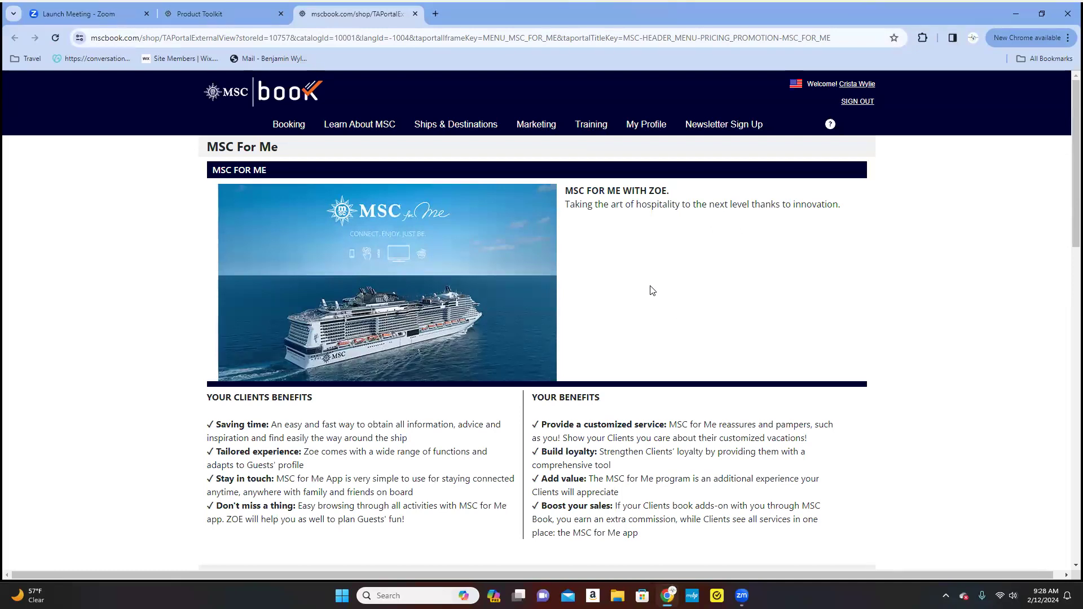
{"action": "mouse_move", "coordinate": [647, 300]}
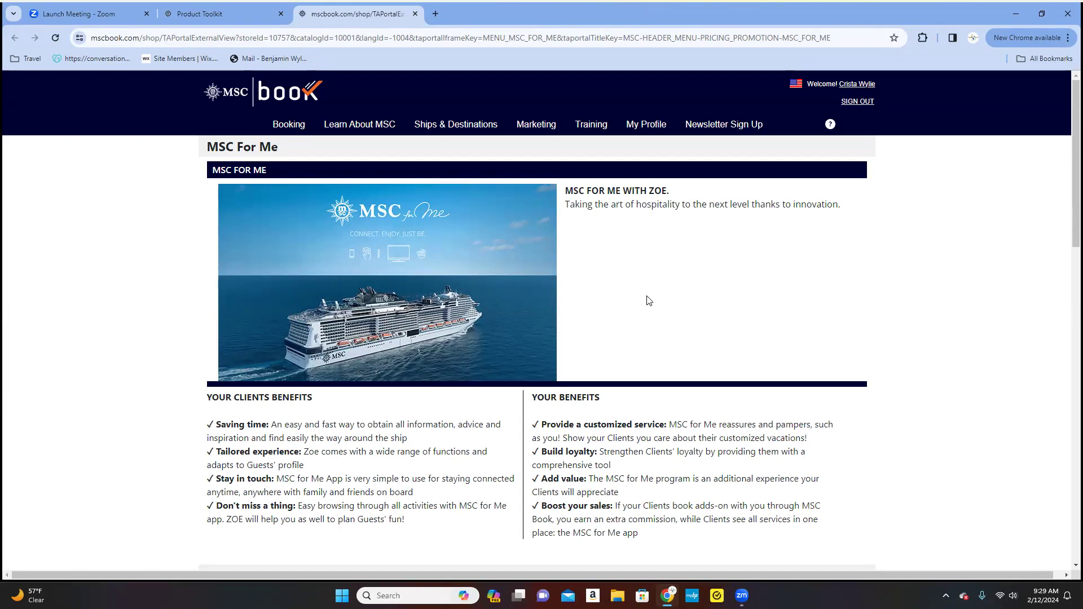
{"action": "mouse_move", "coordinate": [641, 302]}
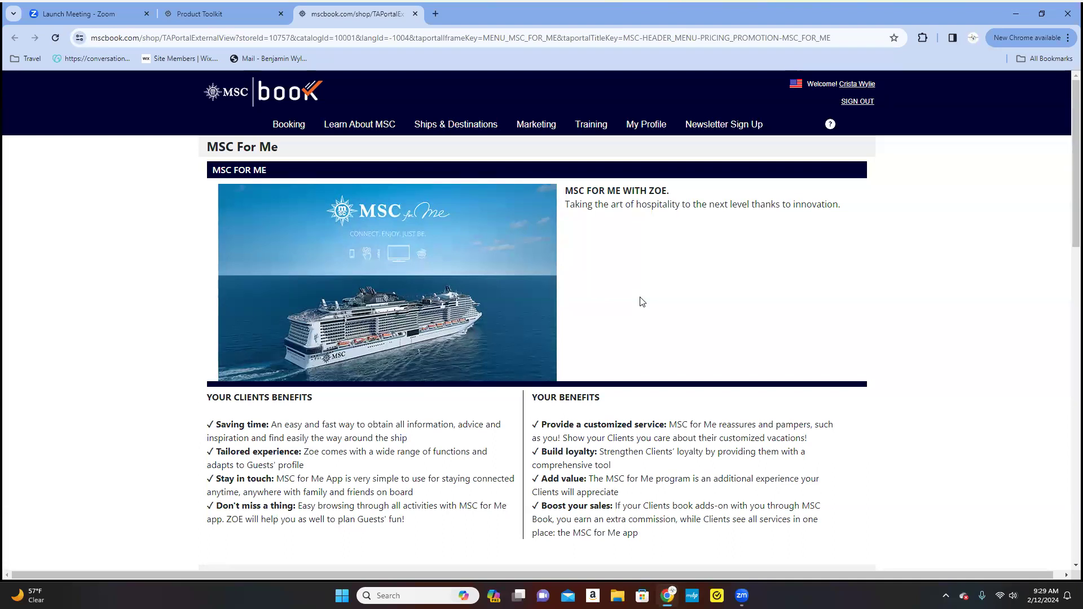
{"action": "mouse_move", "coordinate": [636, 302]}
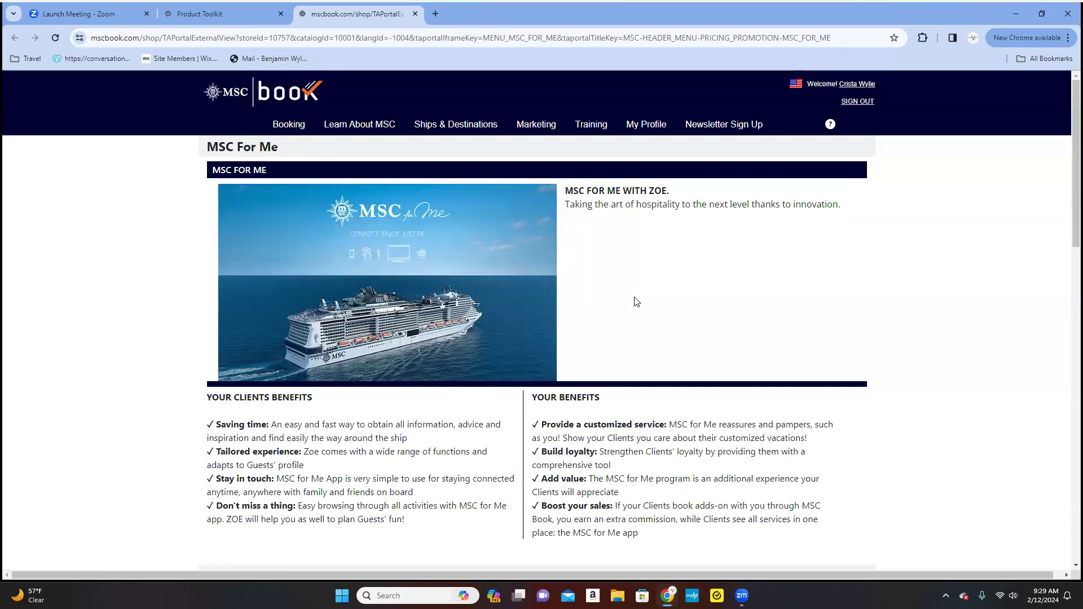
{"action": "mouse_move", "coordinate": [626, 302]}
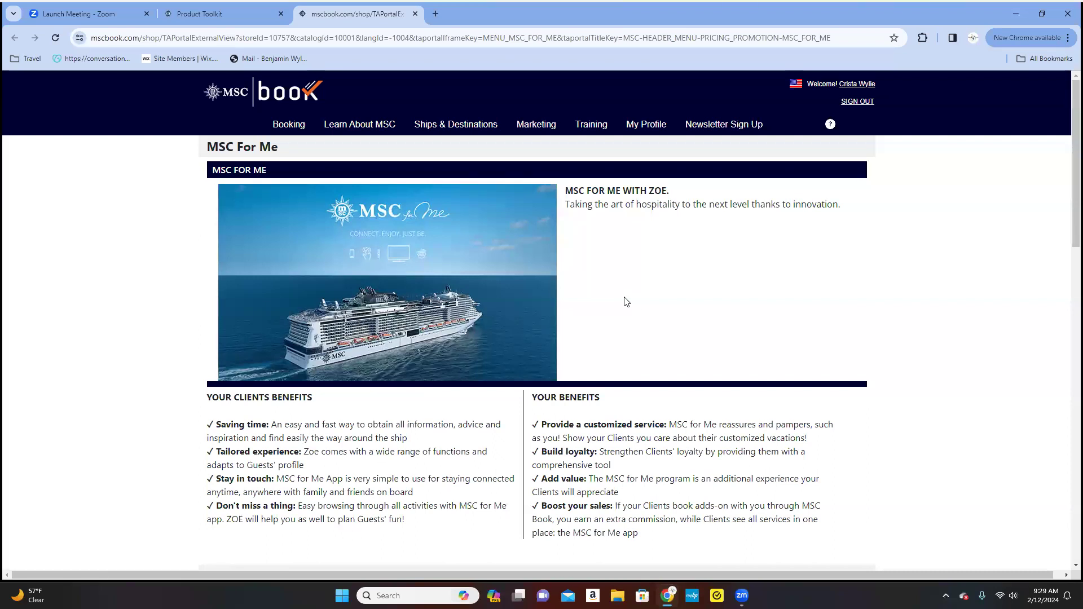
Step: Read through the MSC for Me page's client and agent benefits, program details and Zoe assistant info
{"action": "scroll", "scroll_direction": "down", "scroll_amount": 3}
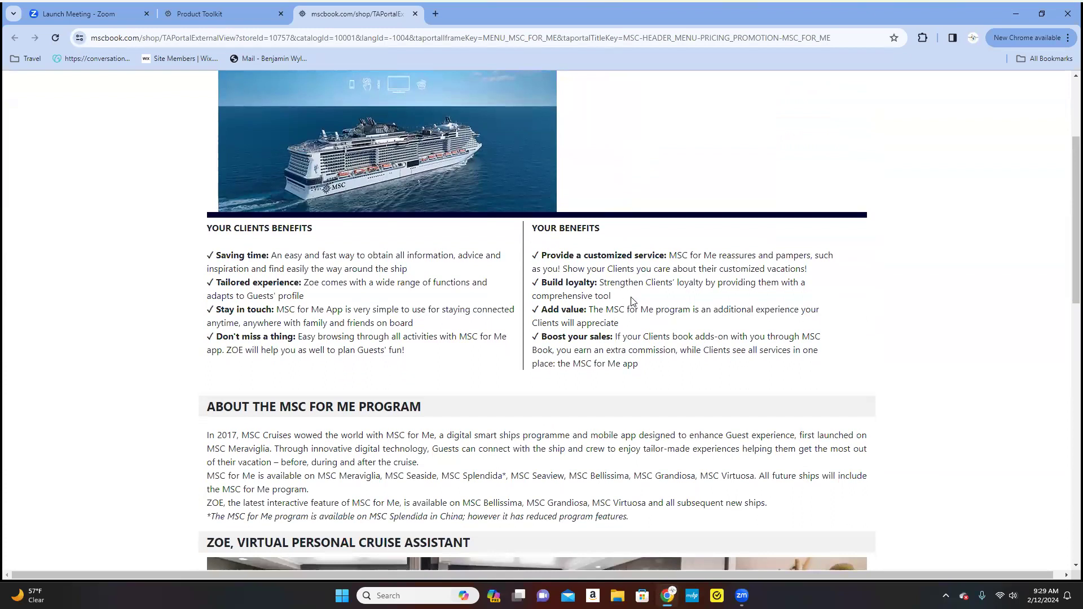
{"action": "scroll", "scroll_direction": "down", "scroll_amount": 3}
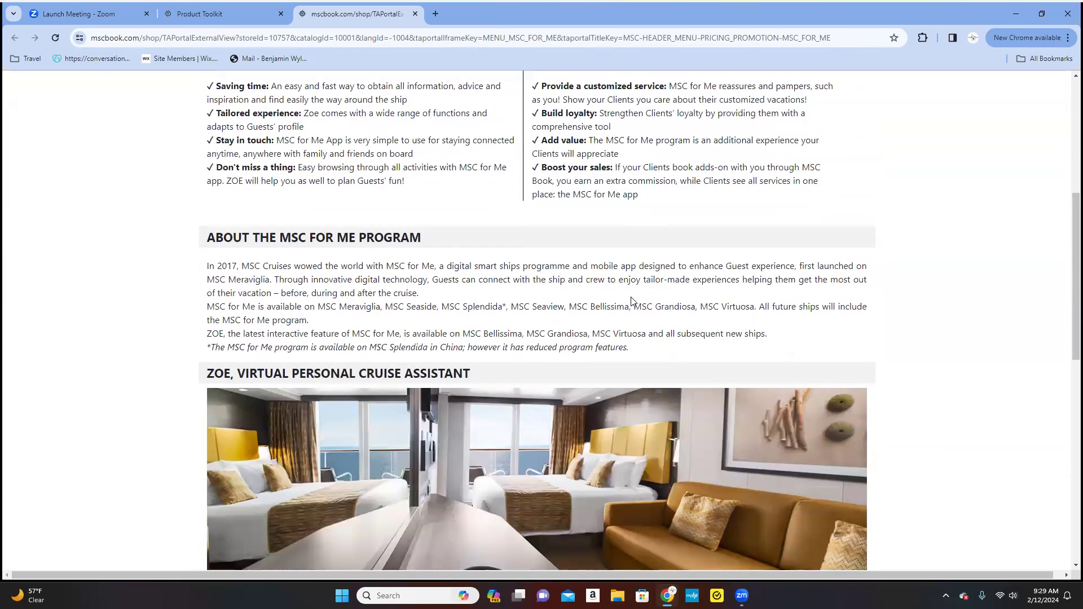
{"action": "scroll", "scroll_direction": "down", "scroll_amount": 3}
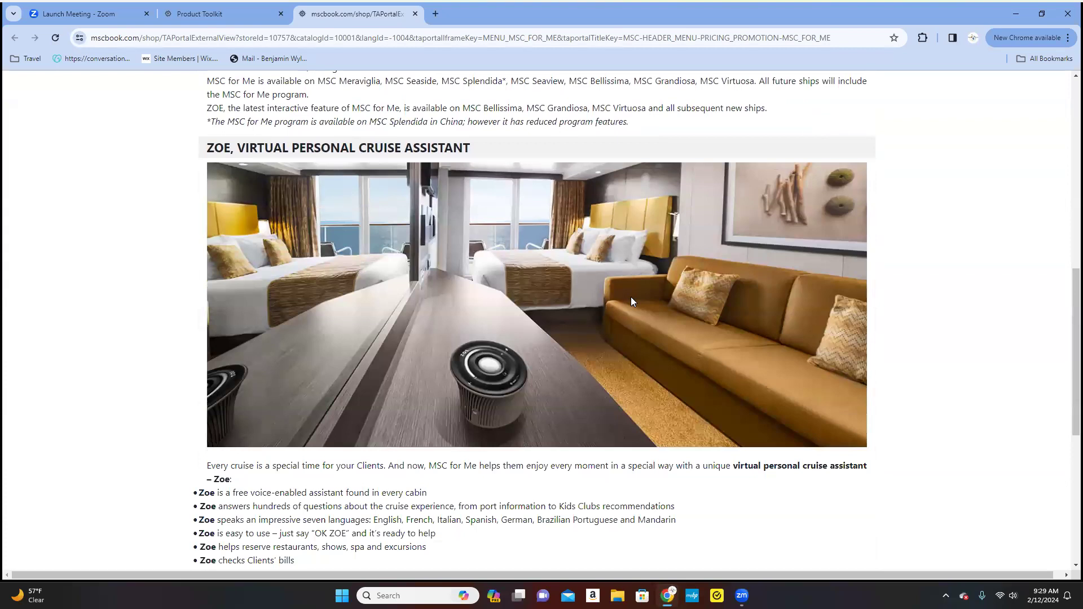
{"action": "scroll", "scroll_direction": "down", "scroll_amount": 3}
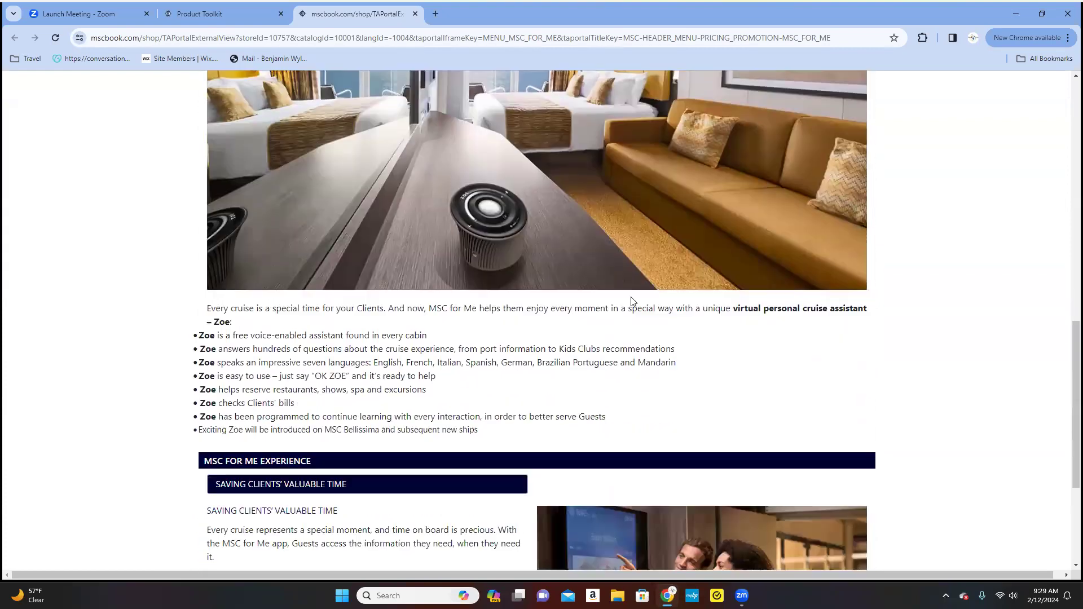
{"action": "scroll", "scroll_direction": "down", "scroll_amount": 3}
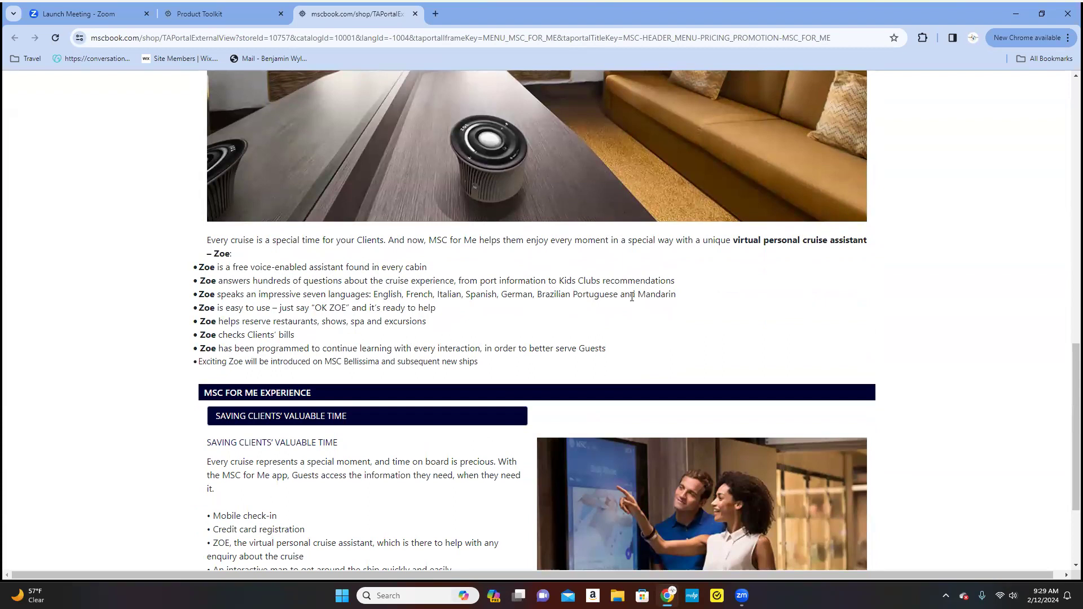
{"action": "scroll", "scroll_direction": "down", "scroll_amount": 3}
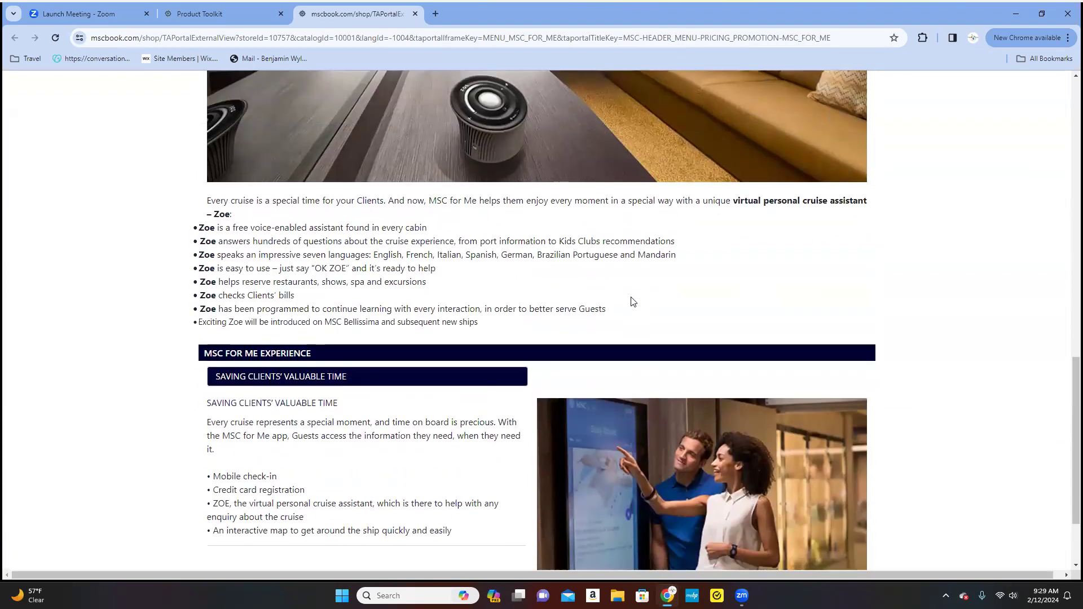
{"action": "scroll", "scroll_direction": "down", "scroll_amount": 3}
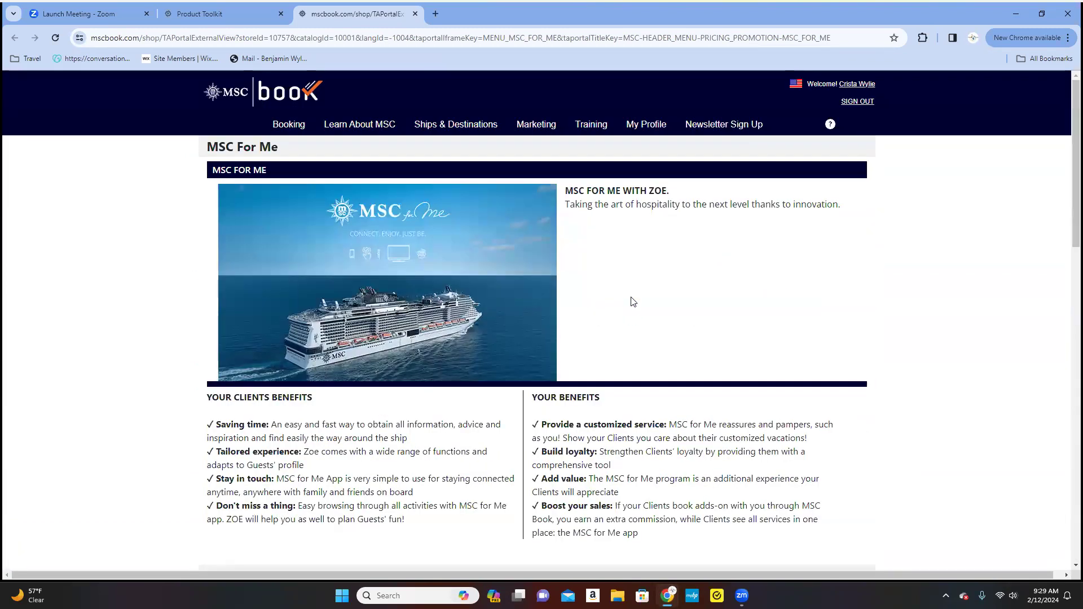
Step: Bring up the Marketing menu over the MSC for Me page
{"action": "left_click", "coordinate": [535, 124]}
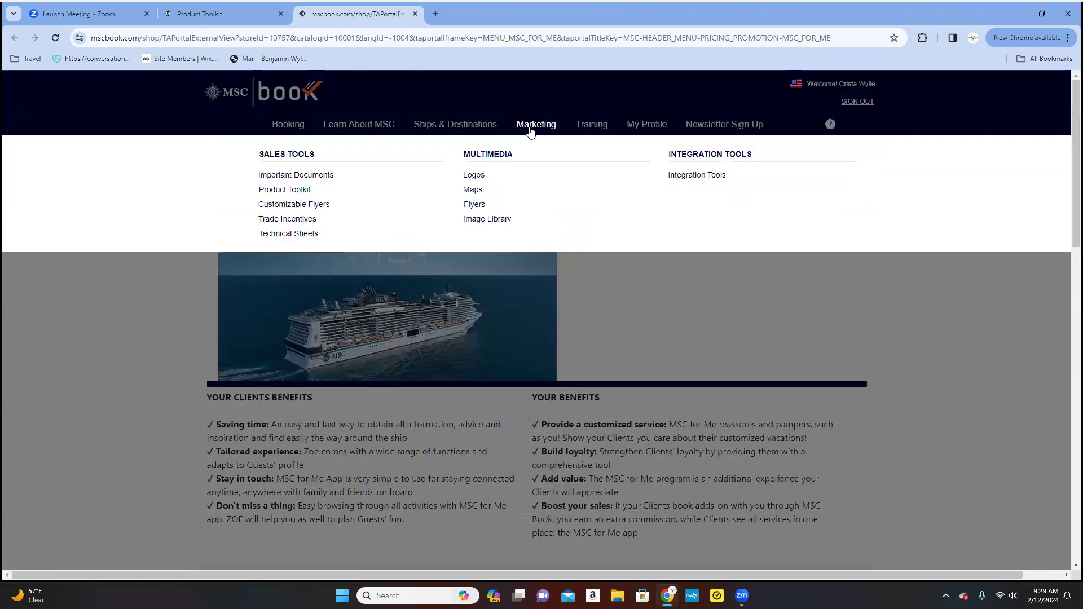
{"action": "mouse_move", "coordinate": [473, 189]}
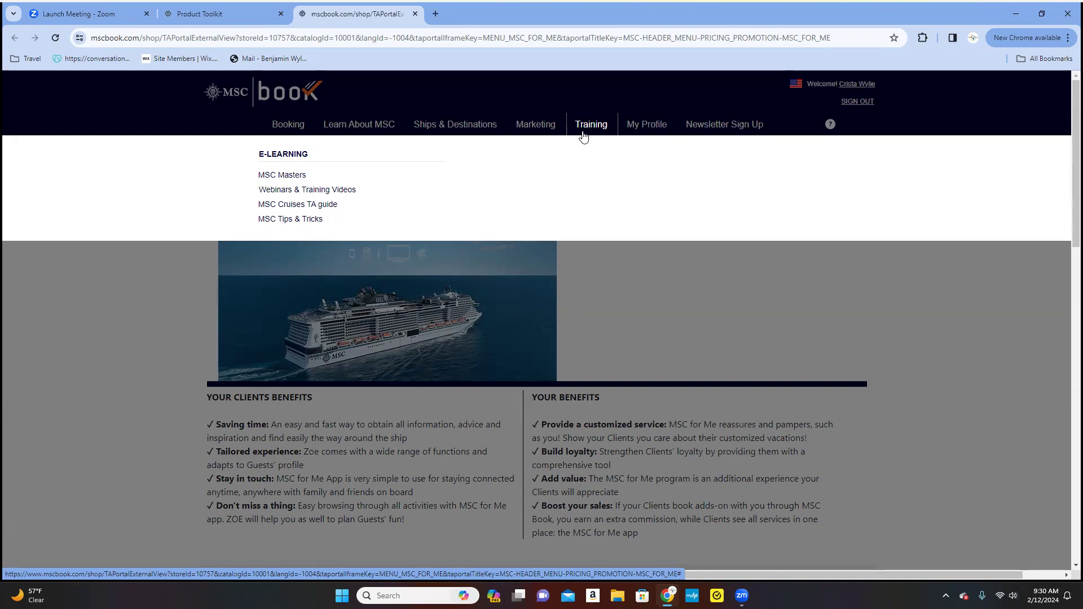
{"action": "mouse_move", "coordinate": [589, 128]}
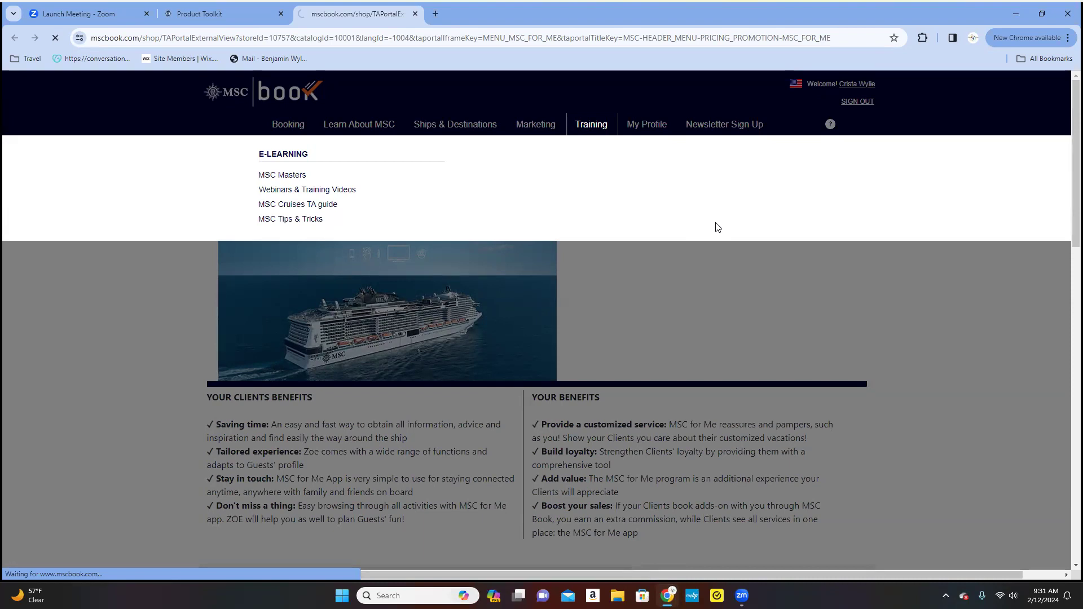
{"action": "left_click", "coordinate": [290, 219]}
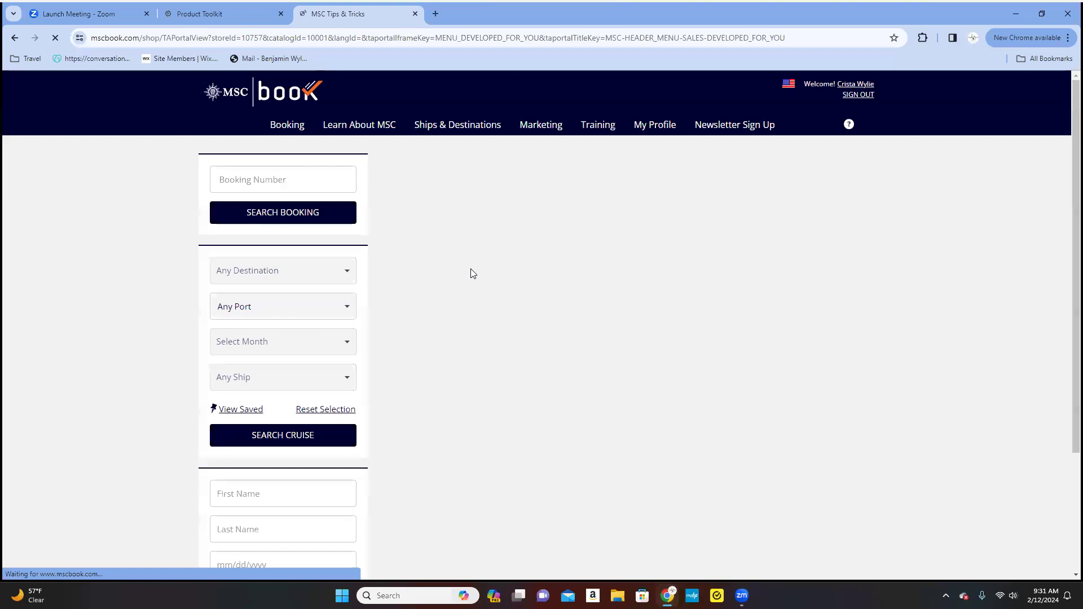
{"action": "mouse_move", "coordinate": [153, 278]}
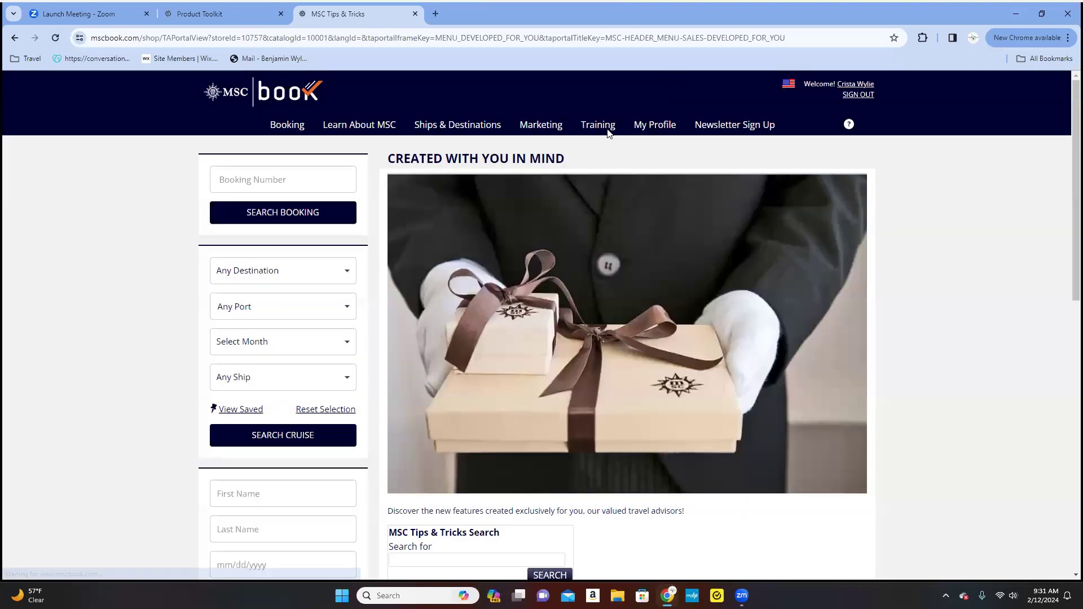
{"action": "scroll", "scroll_direction": "down", "scroll_amount": 3}
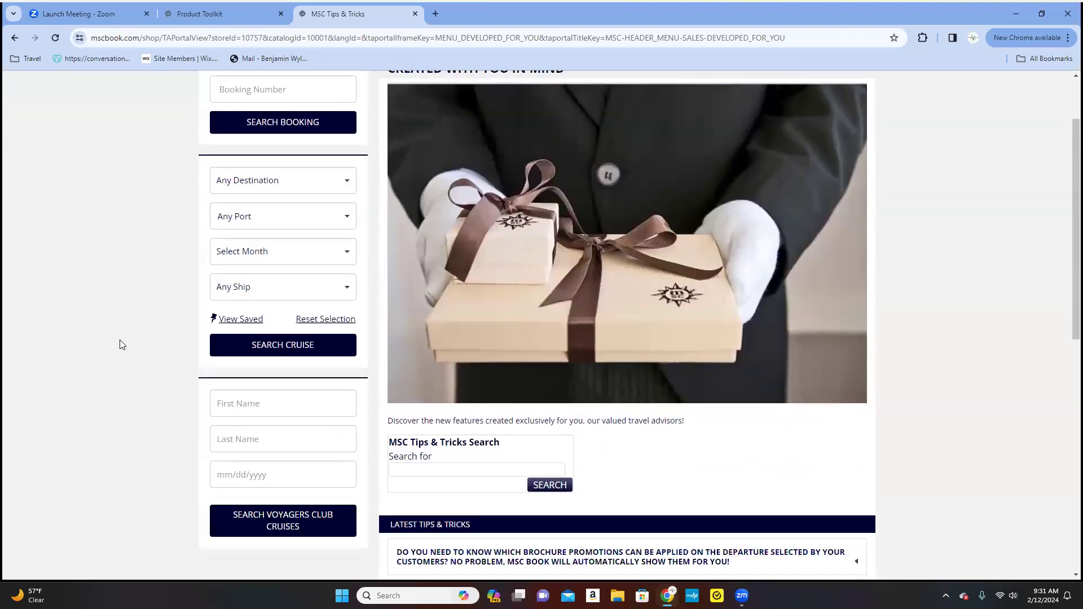
{"action": "scroll", "scroll_direction": "down", "scroll_amount": 3}
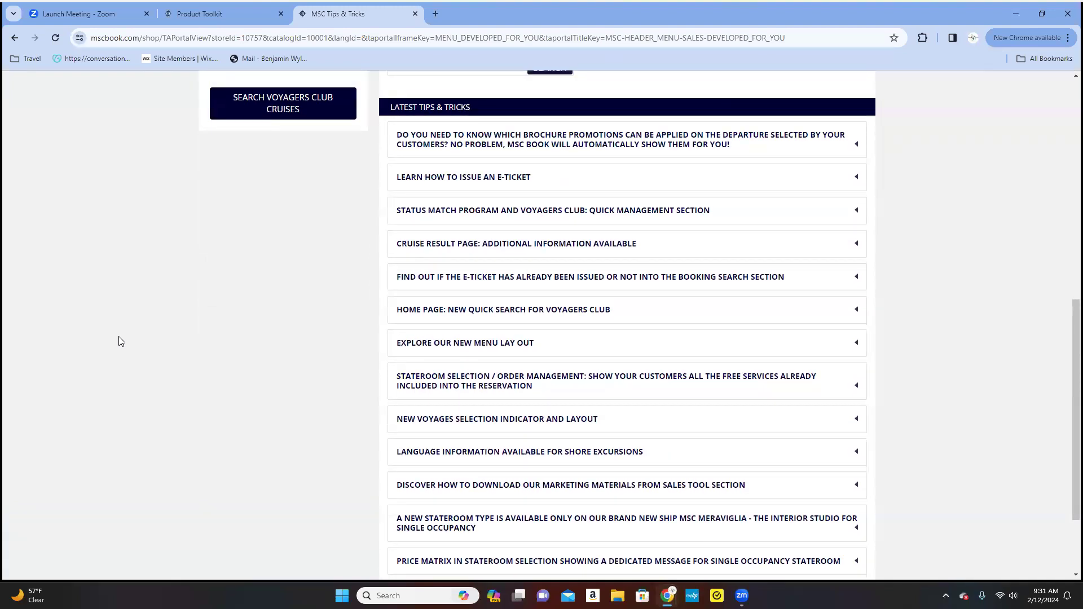
{"action": "mouse_move", "coordinate": [138, 277]}
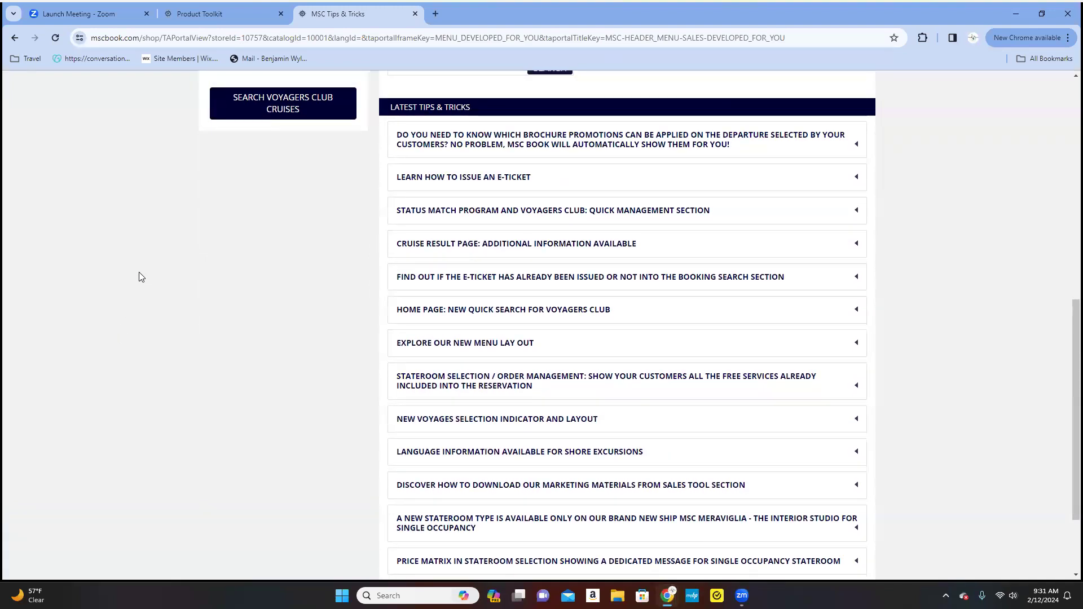
{"action": "mouse_move", "coordinate": [147, 271]}
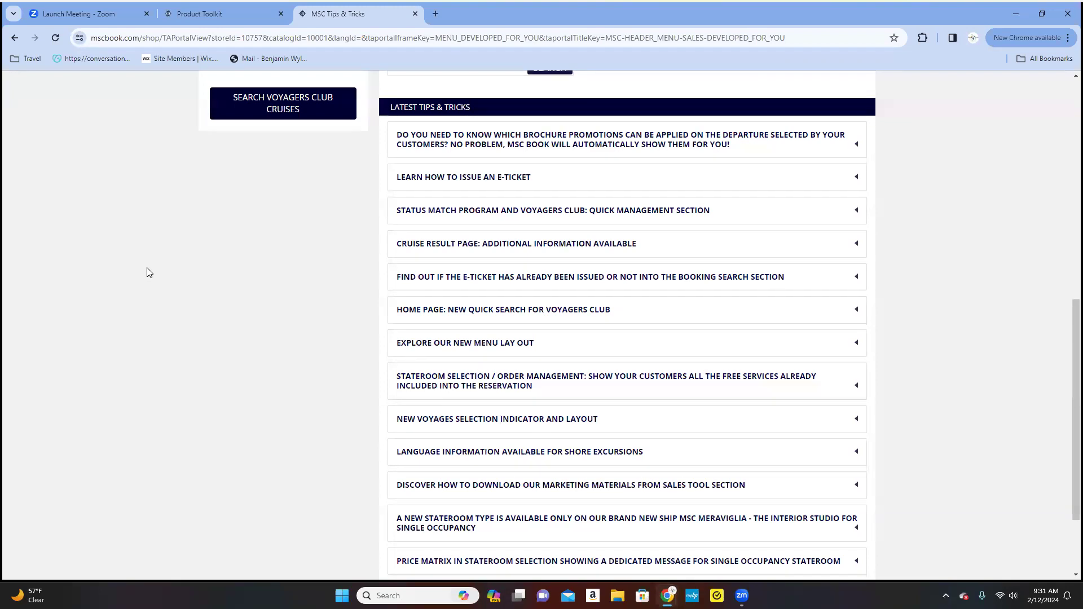
{"action": "scroll", "scroll_direction": "down", "scroll_amount": 3}
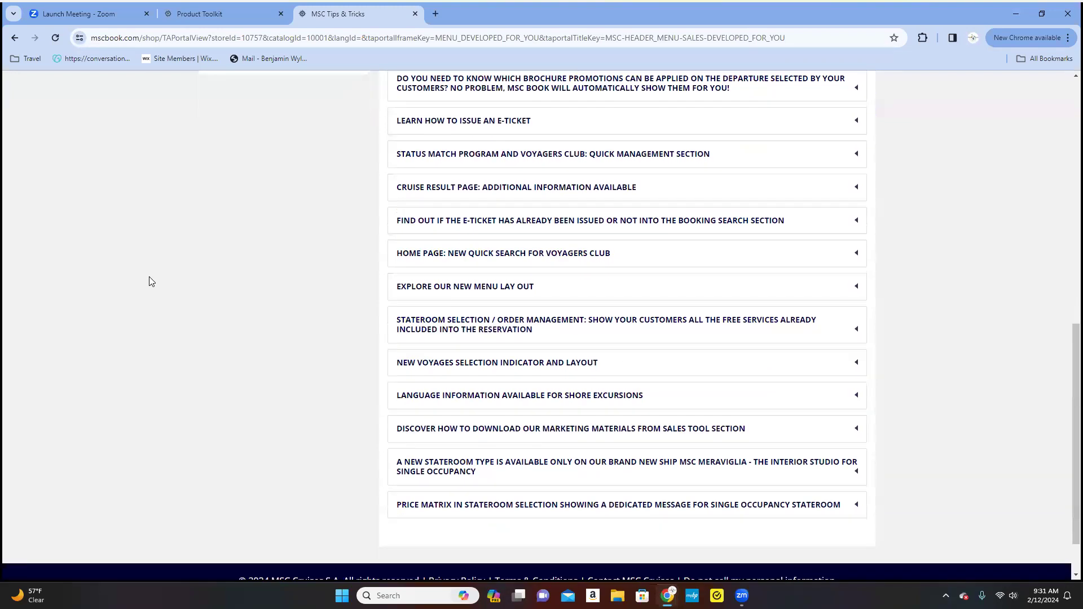
{"action": "mouse_move", "coordinate": [463, 302]}
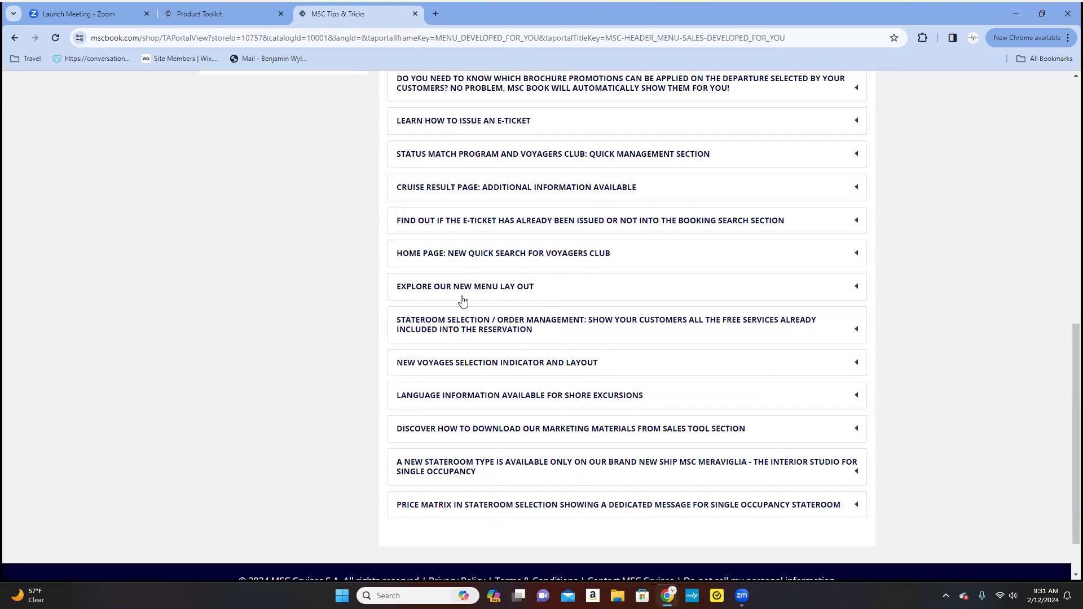
{"action": "mouse_move", "coordinate": [745, 377]}
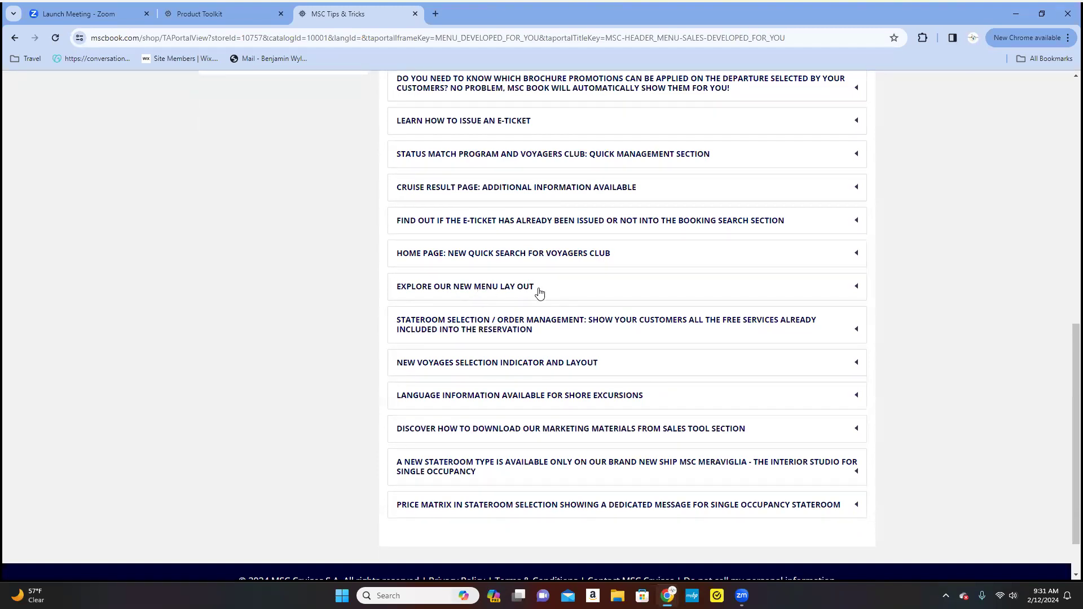
Step: Expand the 'Explore our new menu lay out' tip, then bring up the Training e-learning list
{"action": "left_click", "coordinate": [464, 286]}
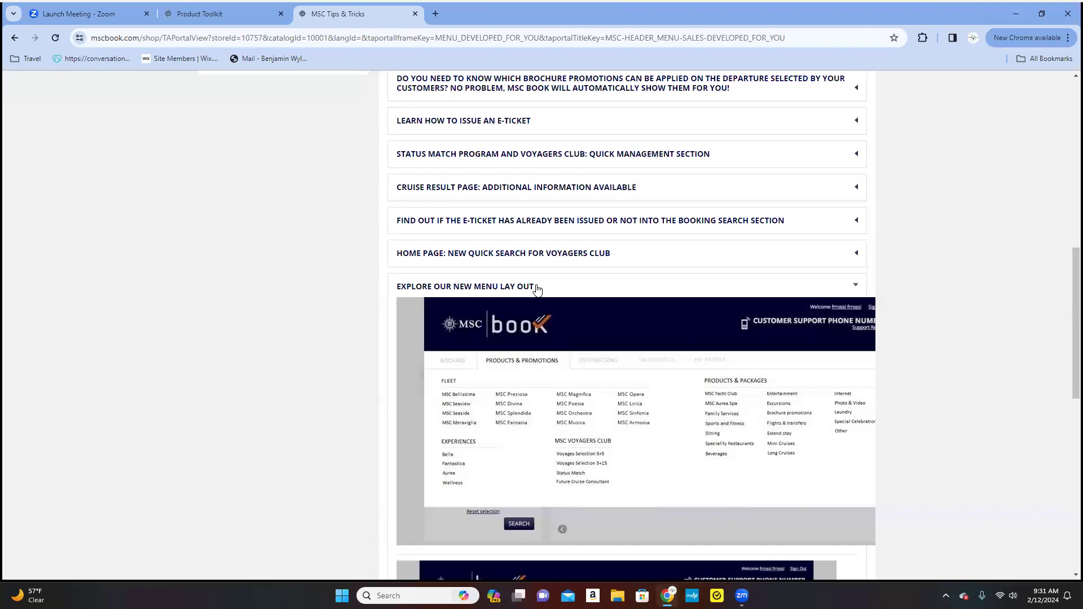
{"action": "mouse_move", "coordinate": [496, 307]}
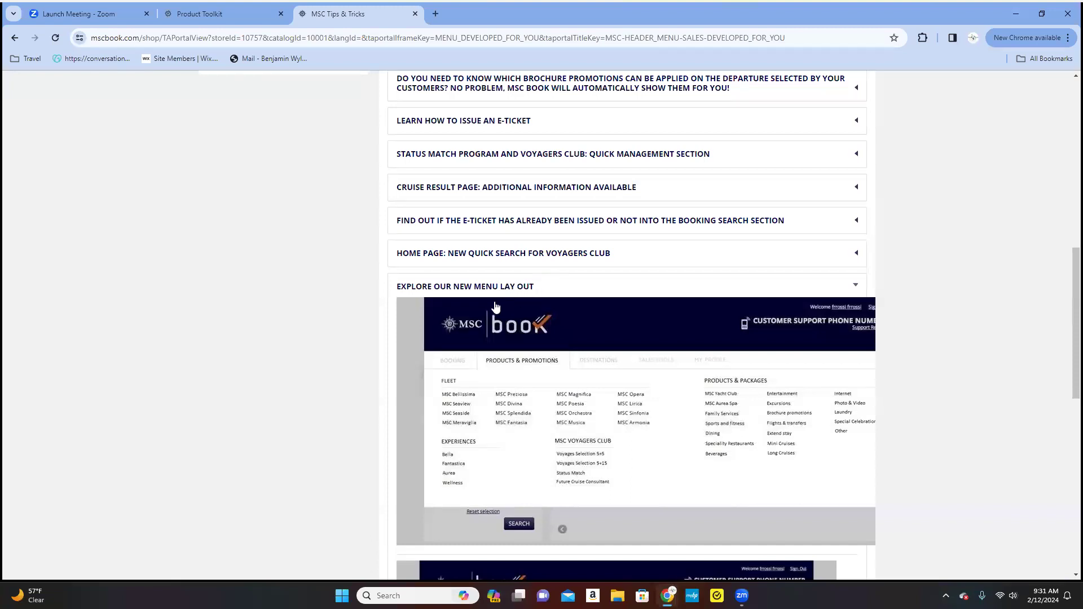
{"action": "mouse_move", "coordinate": [493, 297]}
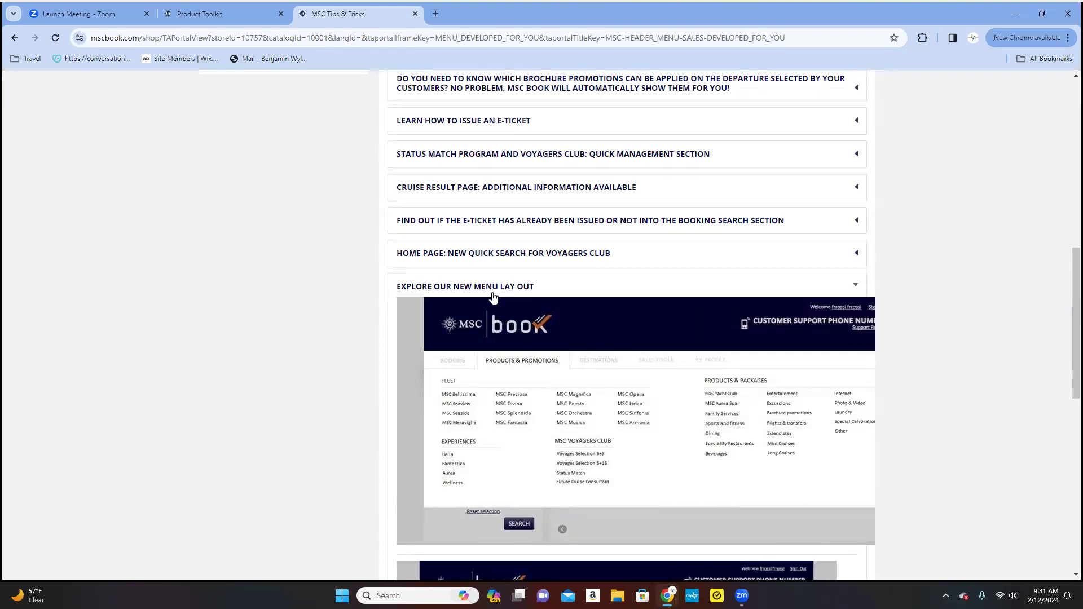
{"action": "mouse_move", "coordinate": [553, 385]}
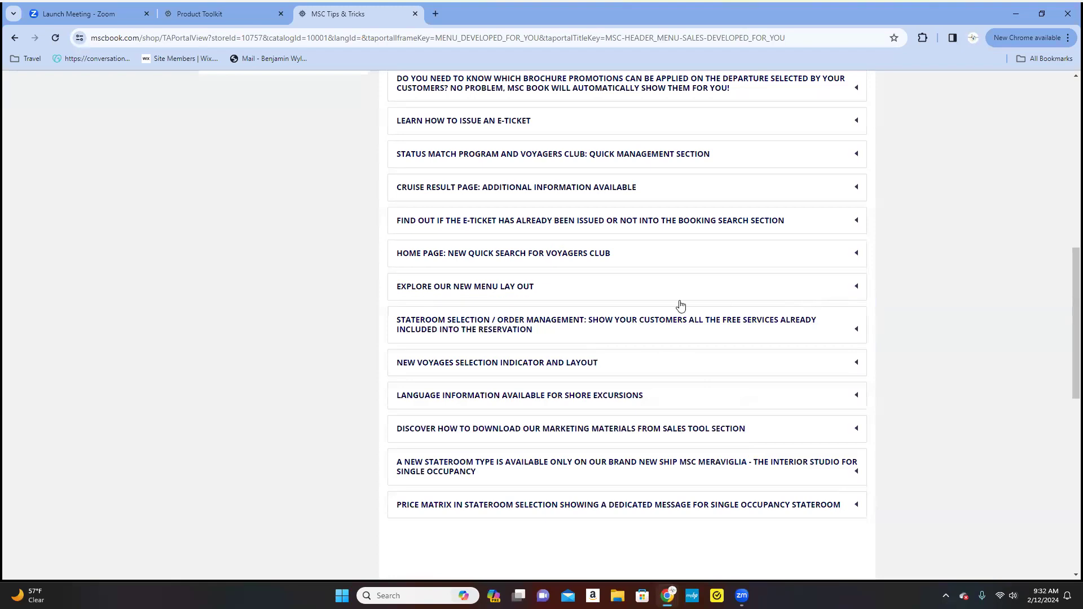
{"action": "scroll", "scroll_direction": "down", "scroll_amount": 3}
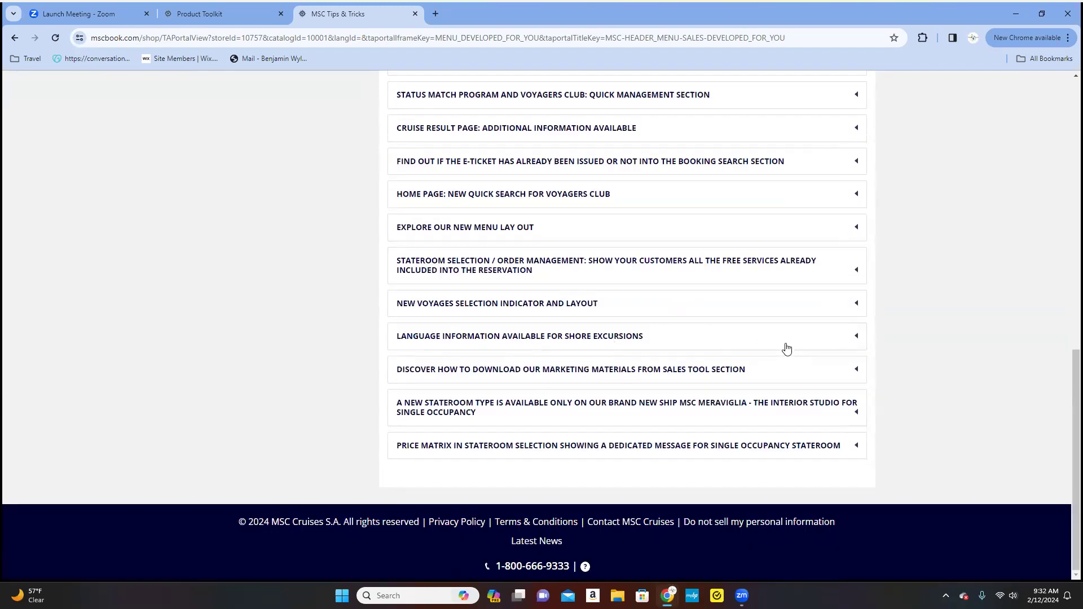
{"action": "mouse_move", "coordinate": [673, 421]}
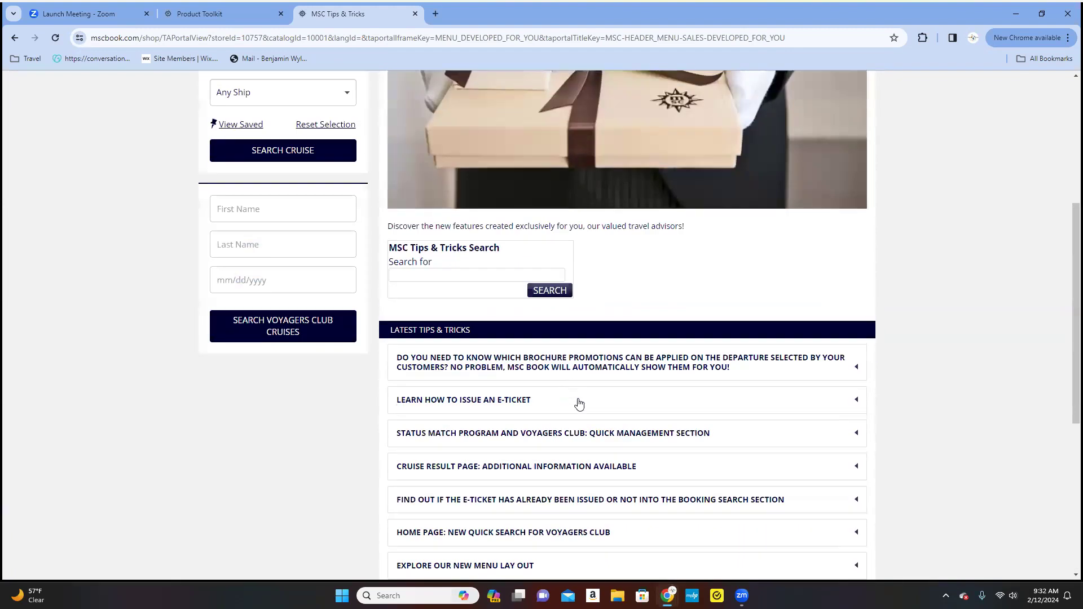
{"action": "left_click", "coordinate": [542, 124]}
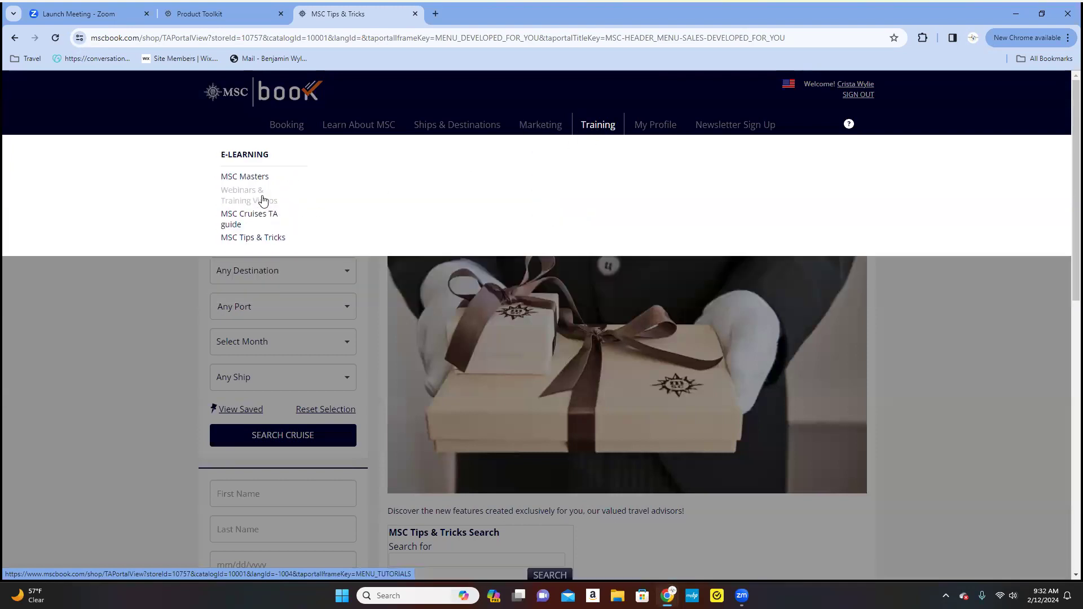
Step: Go to Webinars & Training Videos and look through the recorded sessions on groups, pricing and MSC Book overview
{"action": "left_click", "coordinate": [248, 195]}
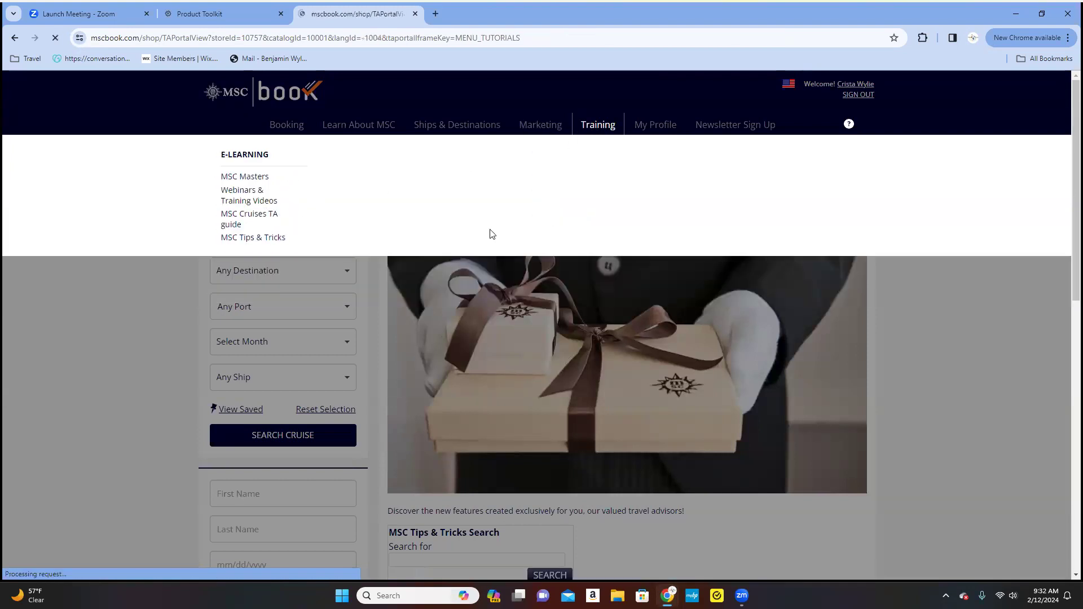
{"action": "left_click", "coordinate": [248, 195]}
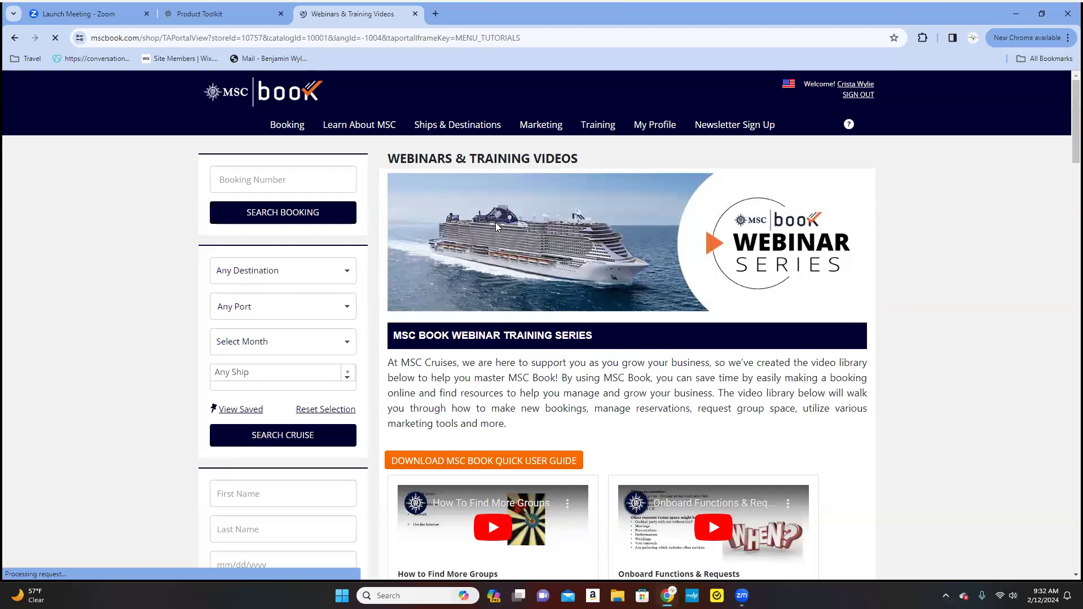
{"action": "scroll", "scroll_direction": "down", "scroll_amount": 3}
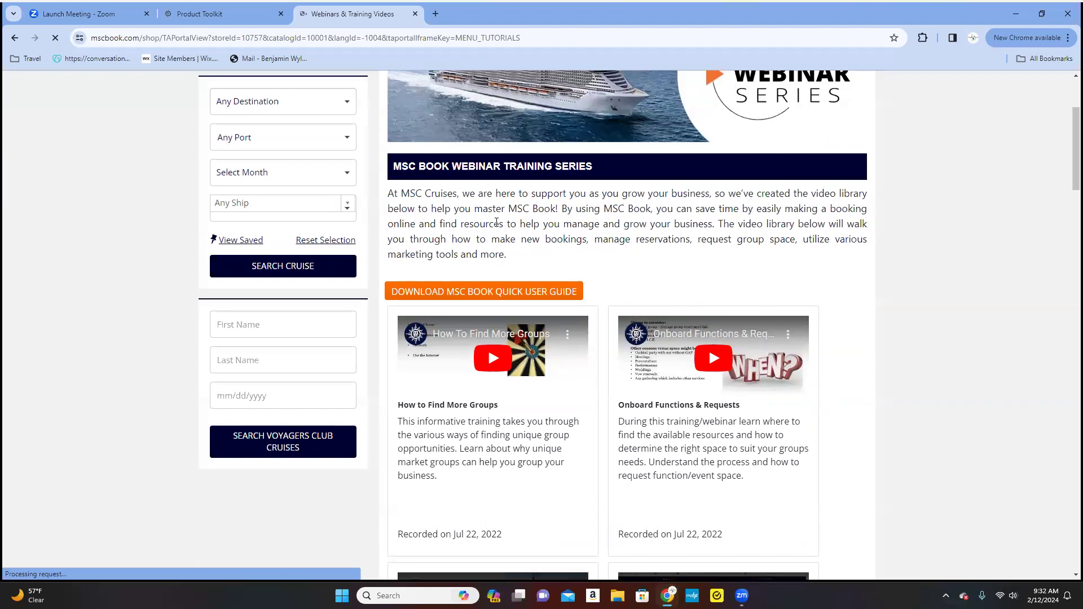
{"action": "scroll", "scroll_direction": "down", "scroll_amount": 3}
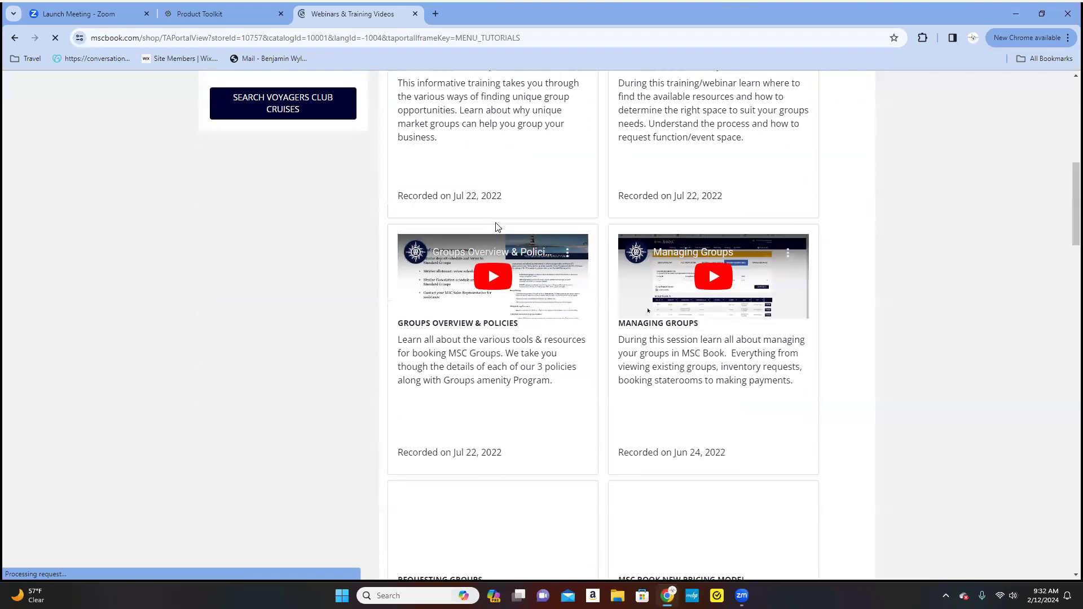
{"action": "scroll", "scroll_direction": "down", "scroll_amount": 3}
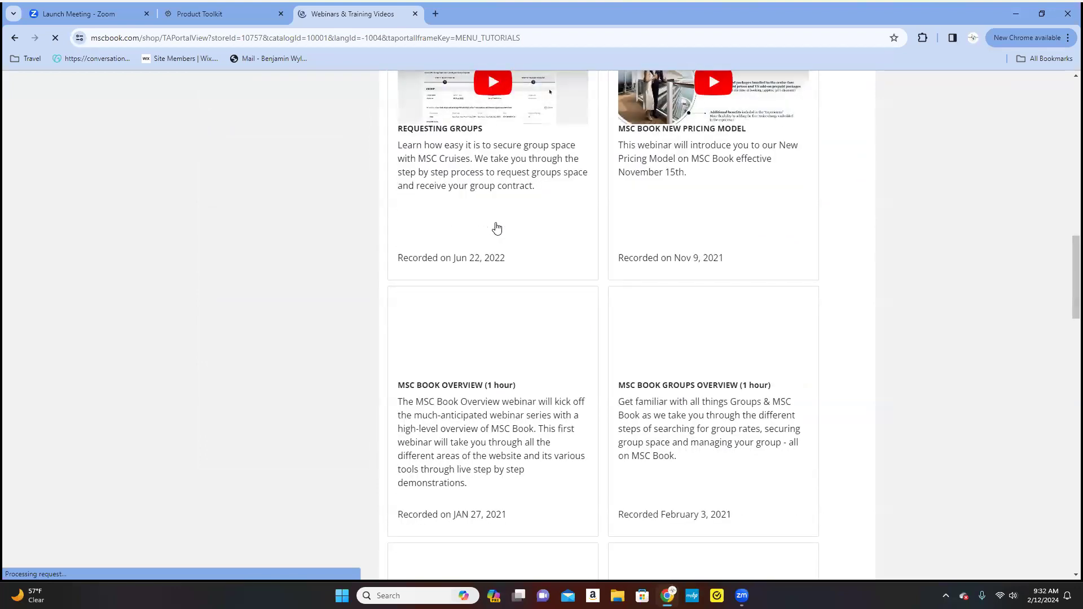
{"action": "scroll", "scroll_direction": "down", "scroll_amount": 3}
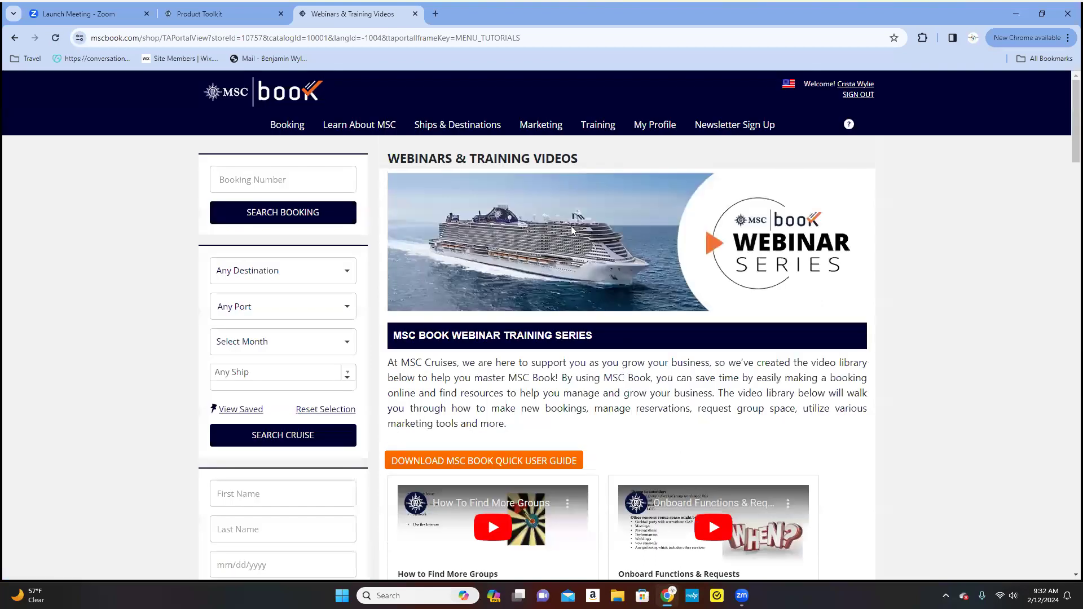
{"action": "left_click", "coordinate": [597, 124]}
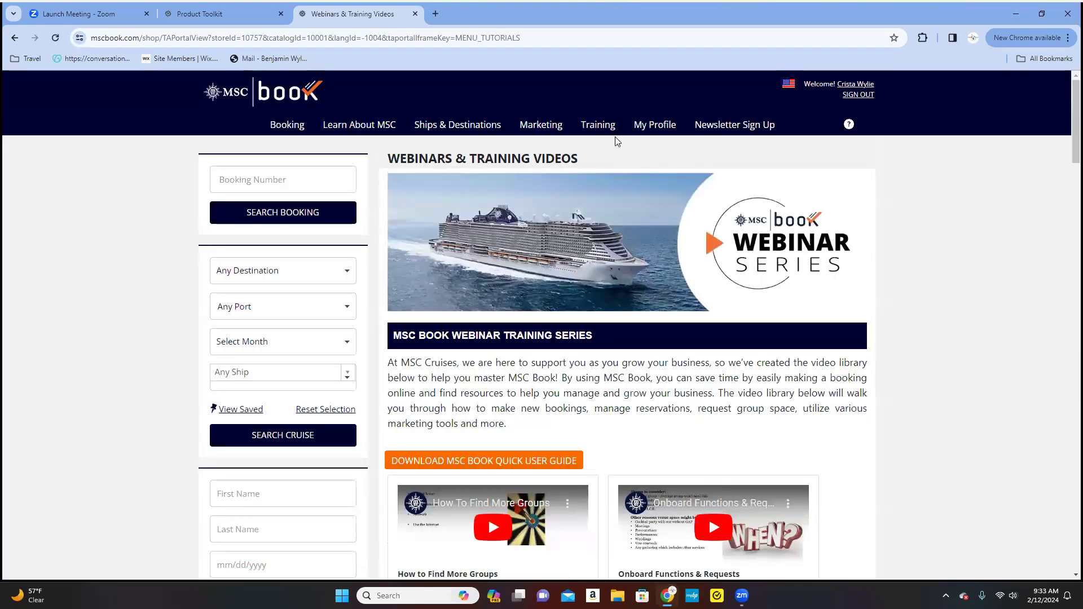
Step: Go to the MSC Masters registration page with its account details form
{"action": "left_click", "coordinate": [598, 124]}
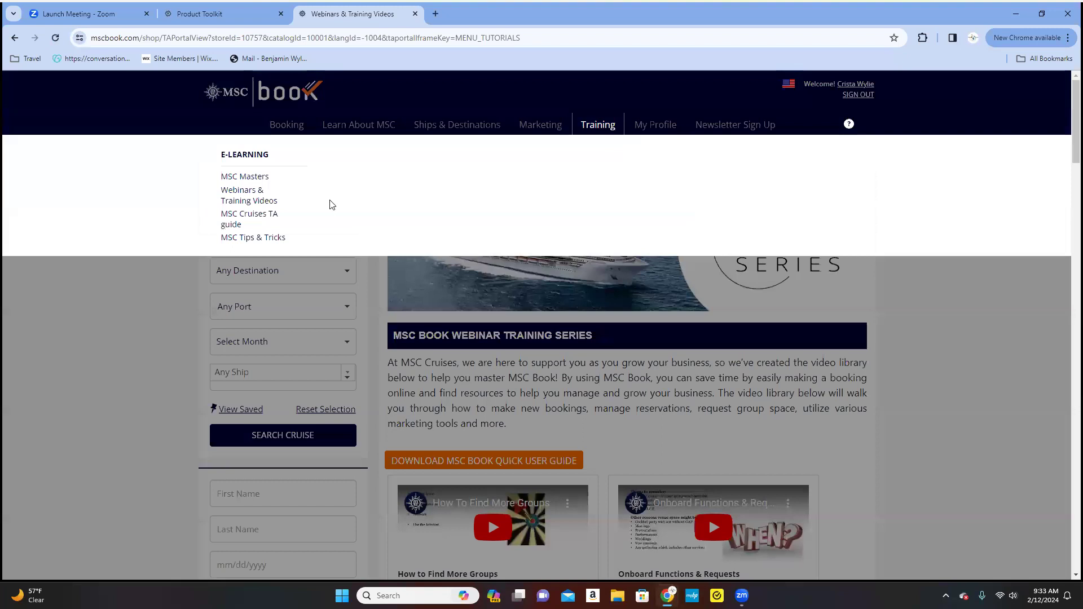
{"action": "mouse_move", "coordinate": [248, 196]}
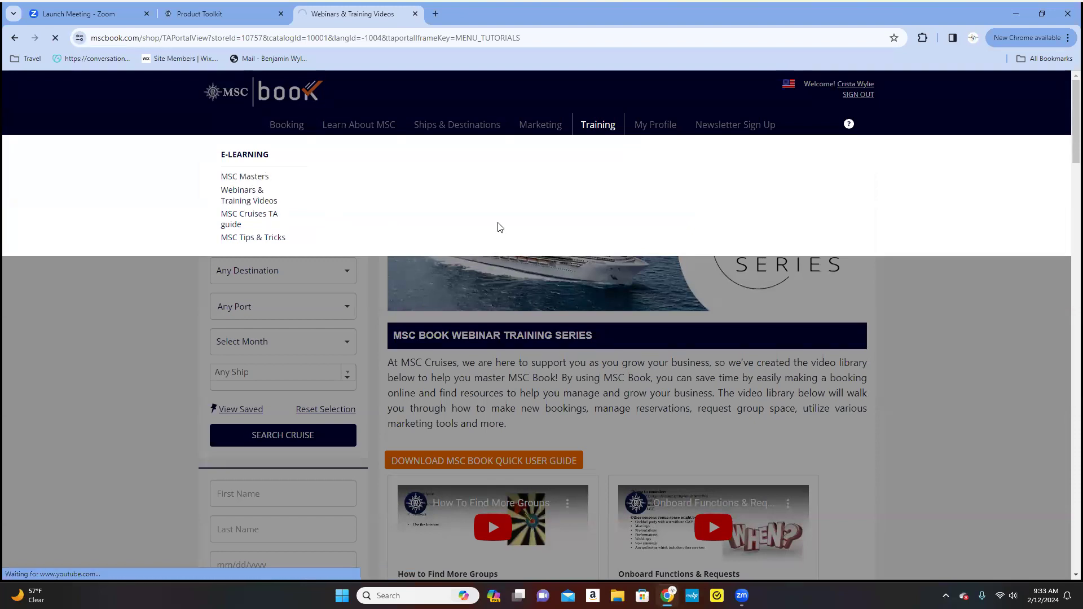
{"action": "left_click", "coordinate": [245, 176]}
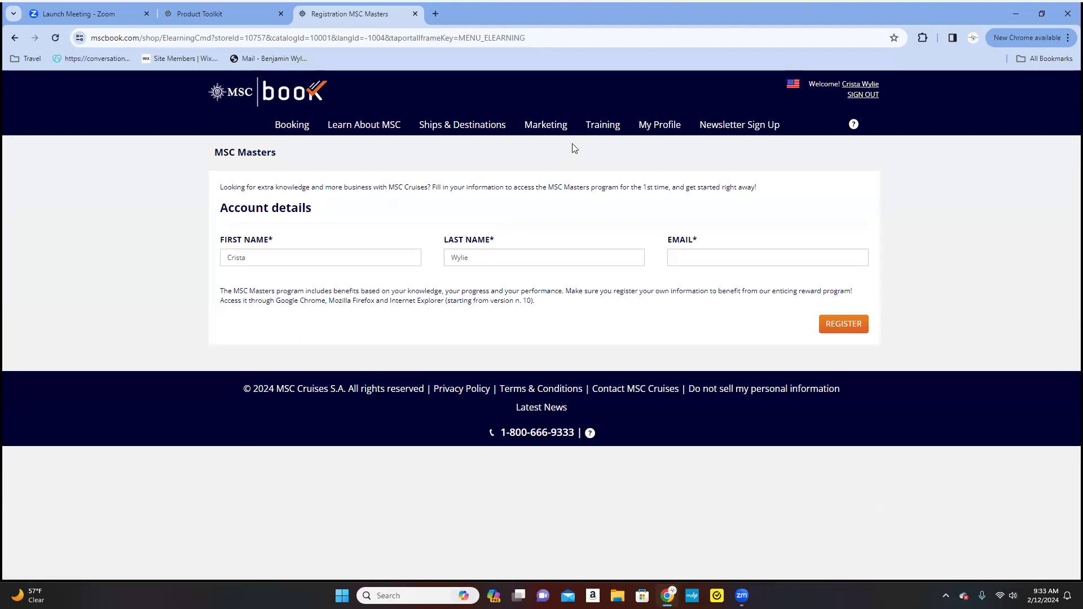
Step: Bring up the Newsletter Sign Up menu over the MSC Masters registration page
{"action": "left_click", "coordinate": [659, 124]}
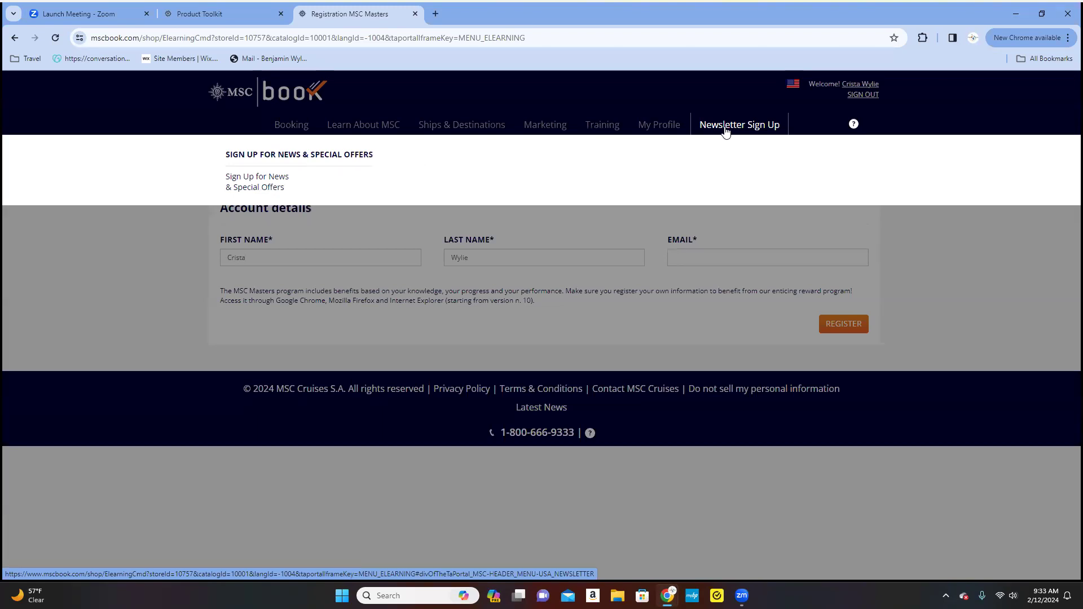
{"action": "mouse_move", "coordinate": [545, 90]}
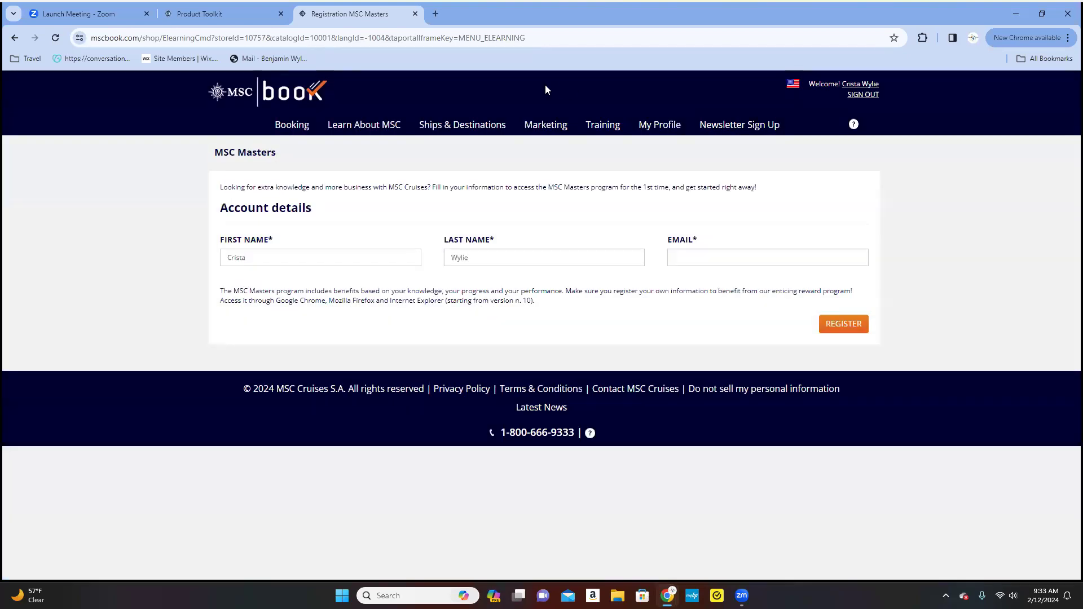
{"action": "mouse_move", "coordinate": [582, 69]}
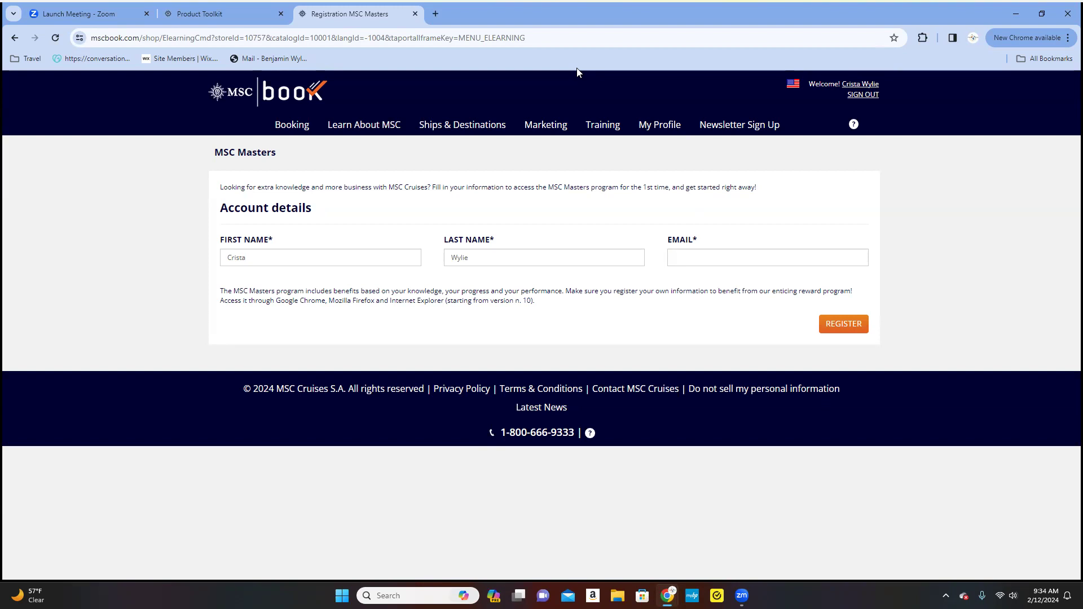
{"action": "mouse_move", "coordinate": [560, 88]}
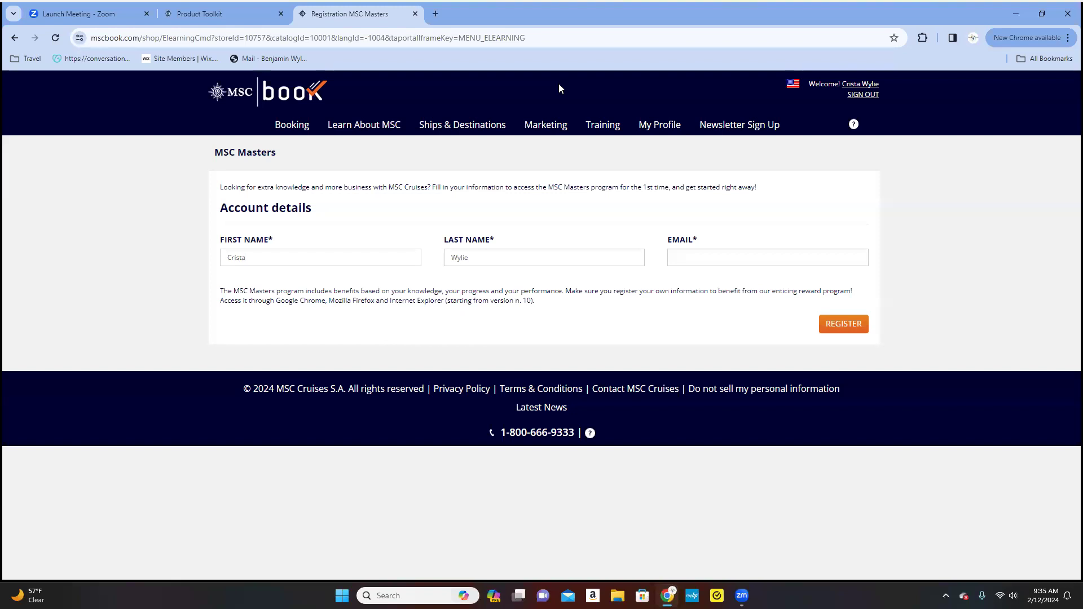
{"action": "mouse_move", "coordinate": [820, 251]}
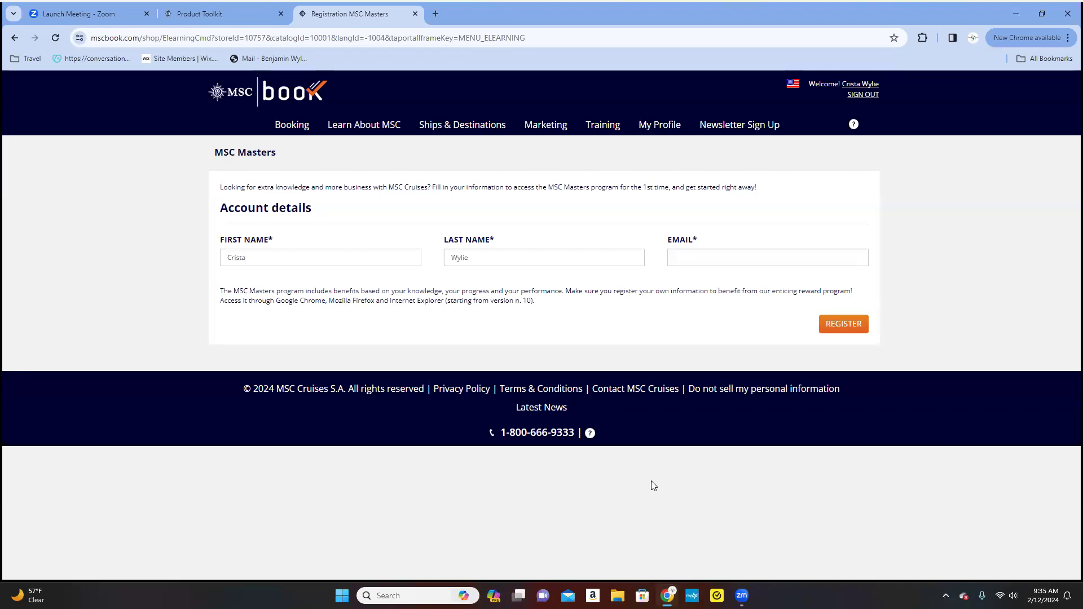
{"action": "mouse_move", "coordinate": [540, 336]}
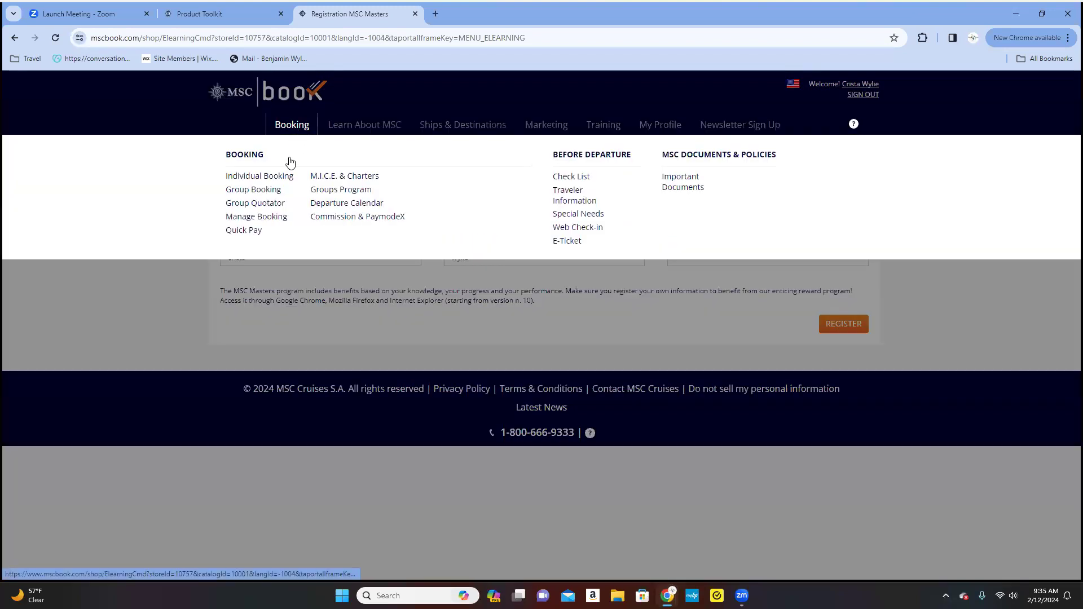
Step: Start a new Individual Booking, opening the reservation search for two adults
{"action": "left_click", "coordinate": [260, 175]}
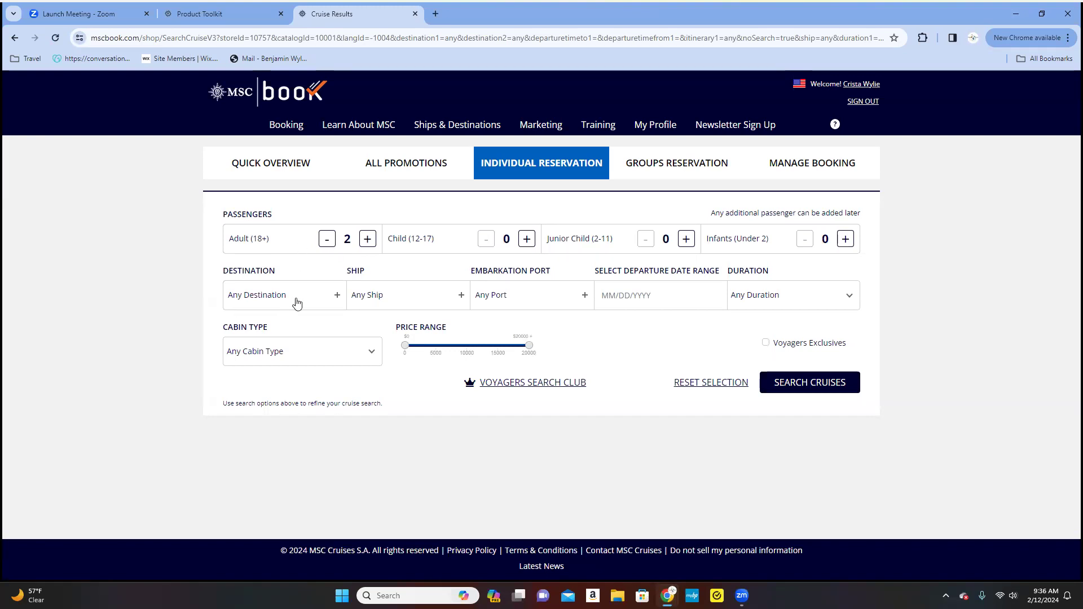
Step: Set the search destination to Northern Europe and the cabin type to Balcony
{"action": "left_click", "coordinate": [283, 294]}
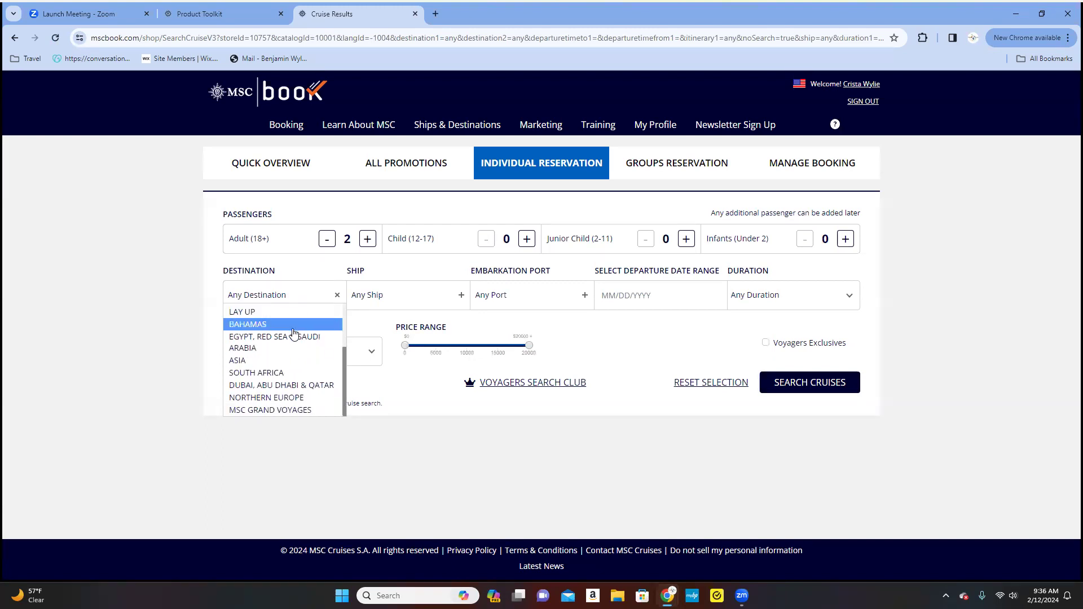
{"action": "mouse_move", "coordinate": [294, 338]}
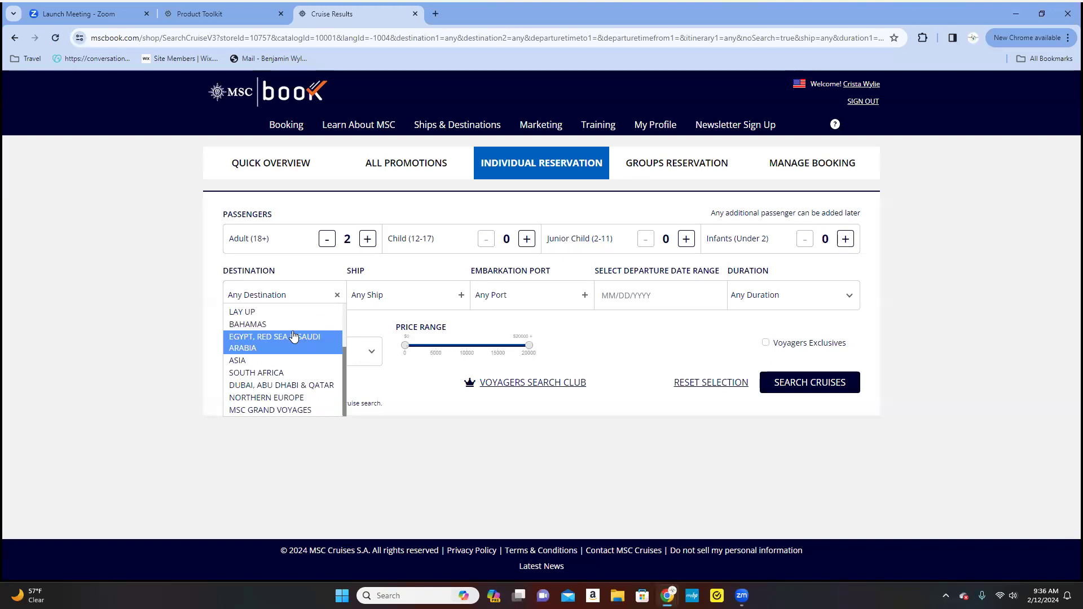
{"action": "mouse_move", "coordinate": [283, 397]}
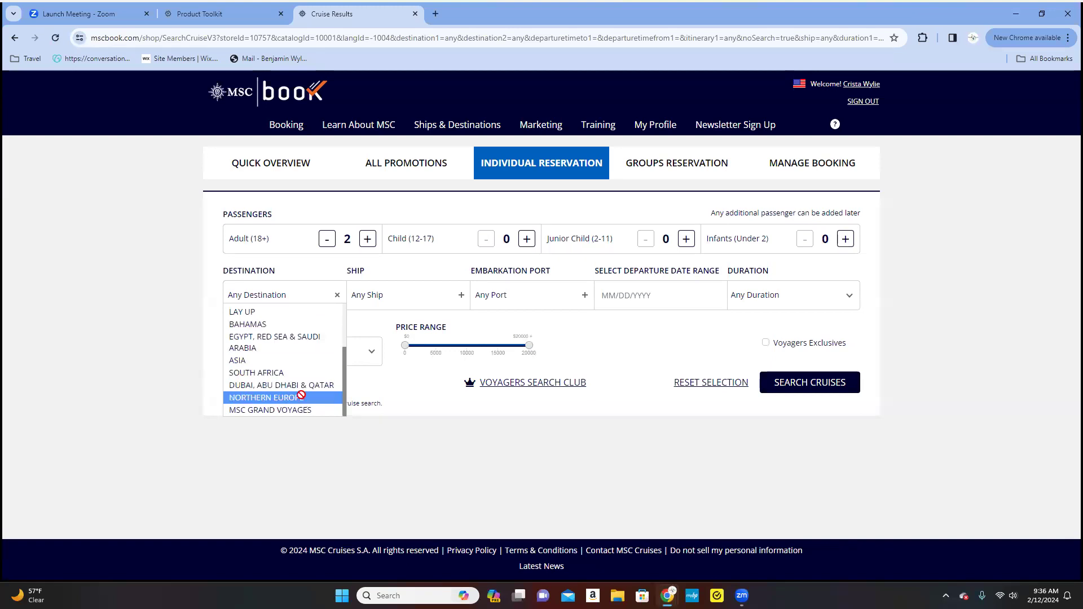
{"action": "left_click", "coordinate": [271, 397]}
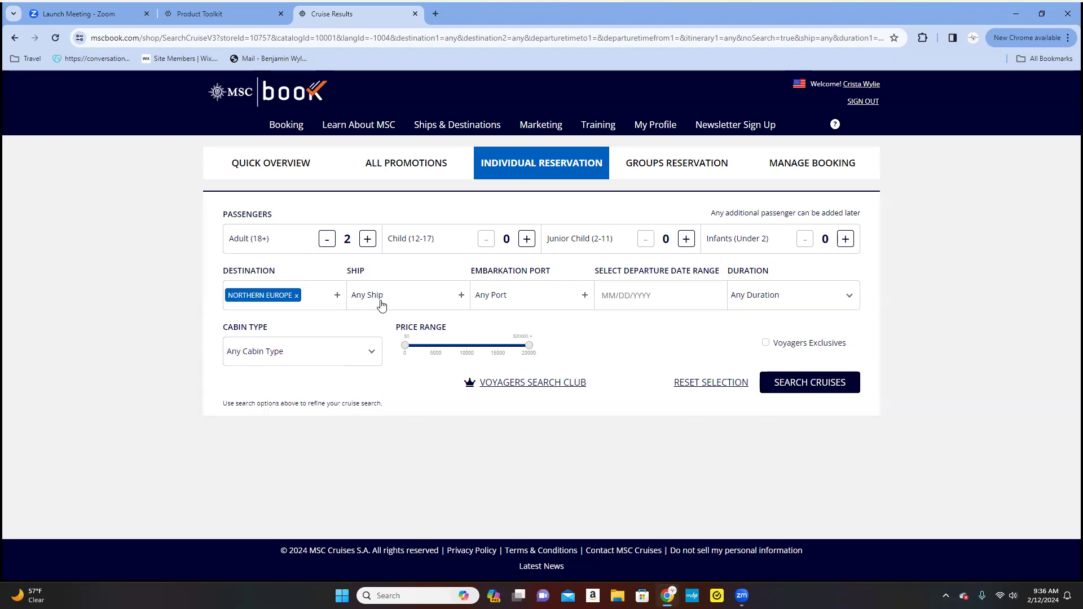
{"action": "mouse_move", "coordinate": [297, 359]}
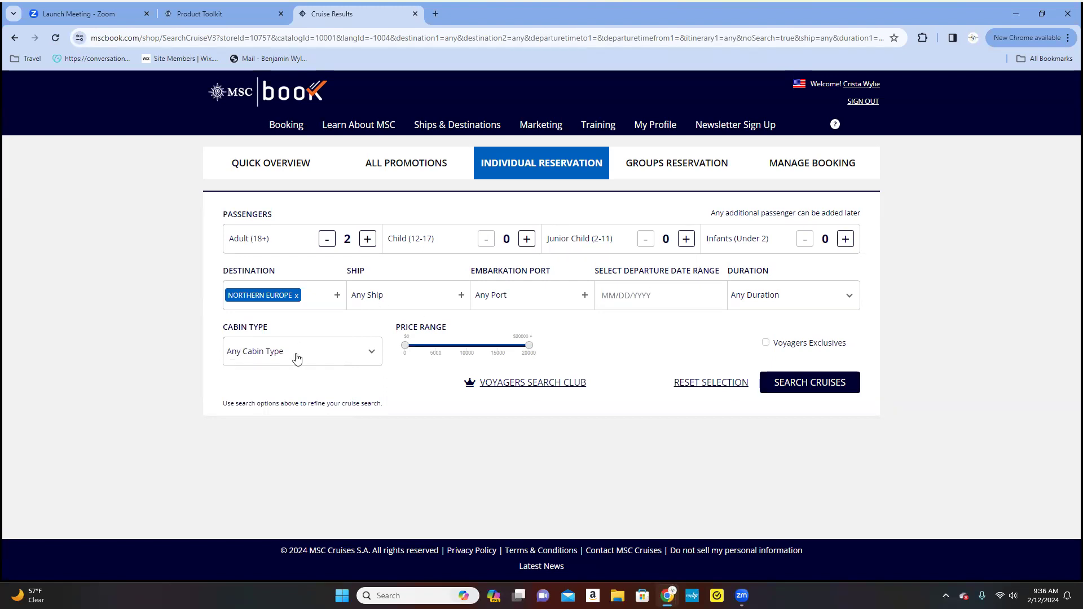
{"action": "left_click", "coordinate": [303, 351]}
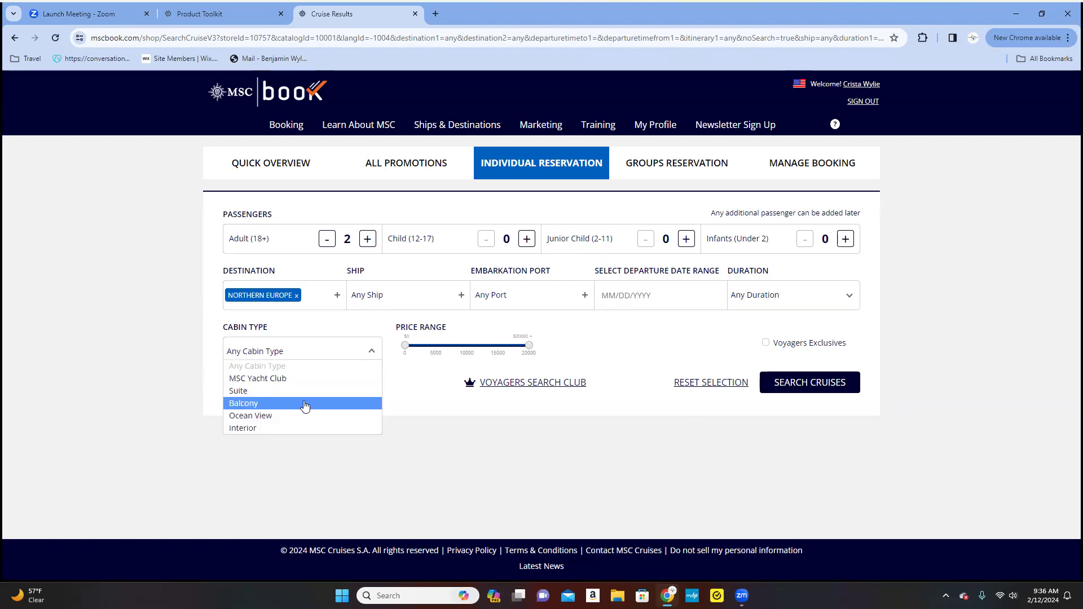
{"action": "left_click", "coordinate": [243, 403]}
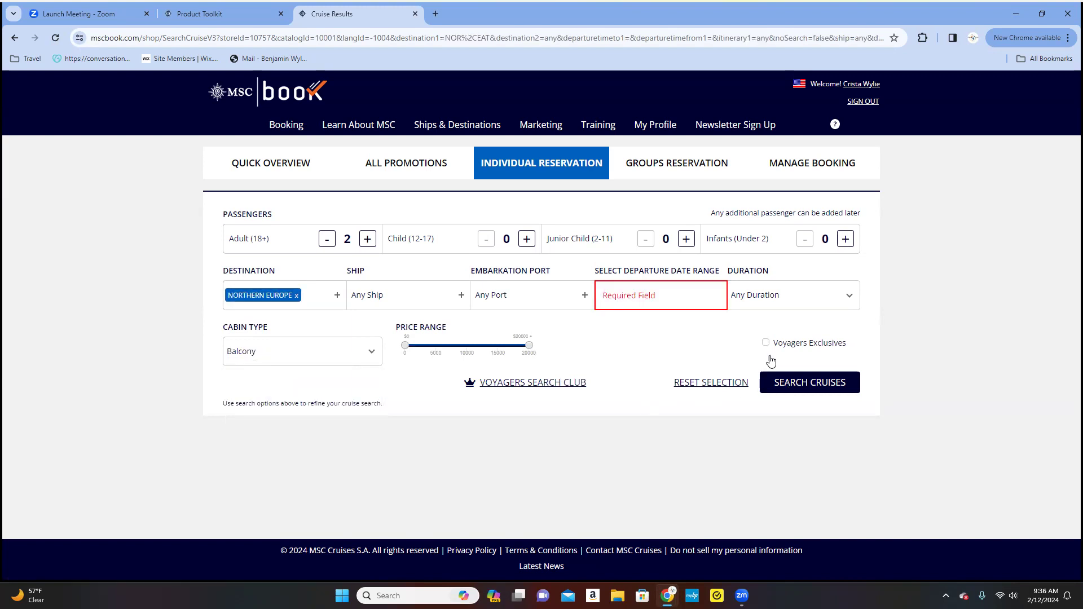
Step: Choose the departure date range 10/13/2024 through 11/30/2024
{"action": "left_click", "coordinate": [660, 294]}
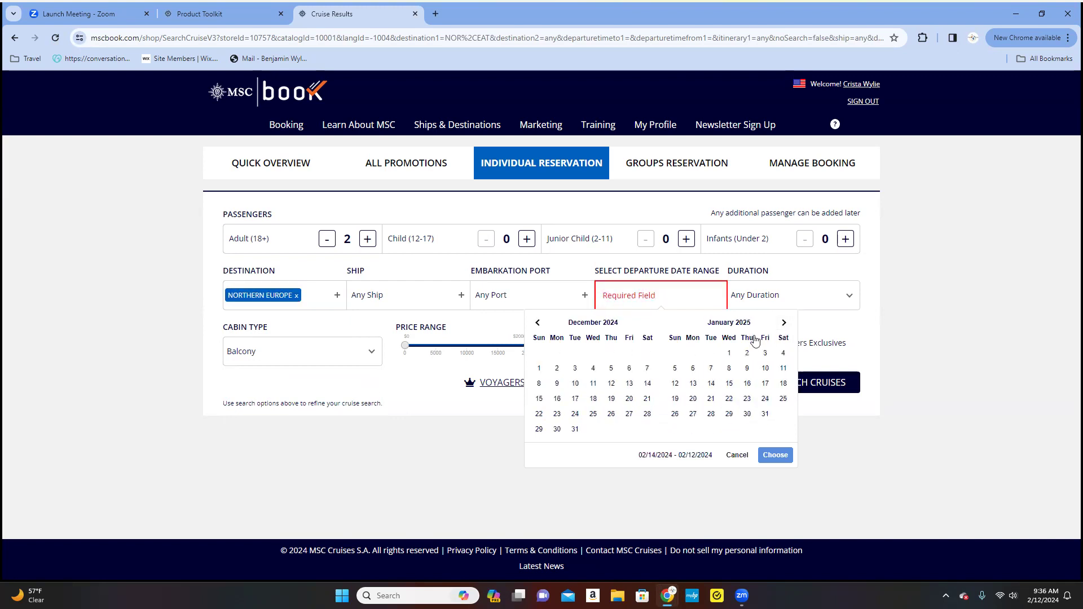
{"action": "left_click", "coordinate": [537, 323]}
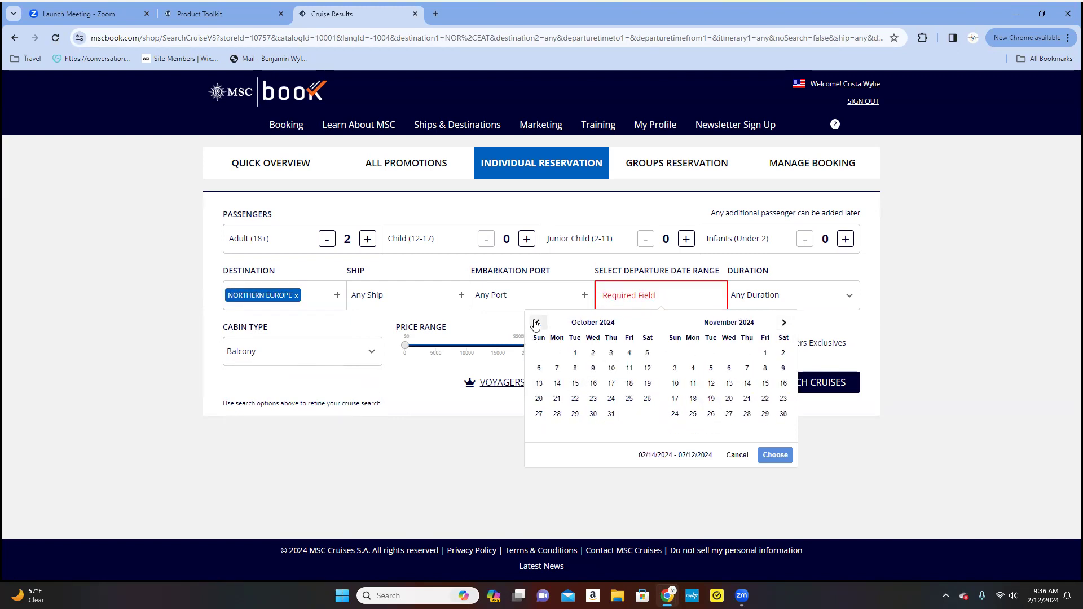
{"action": "left_click", "coordinate": [538, 382]}
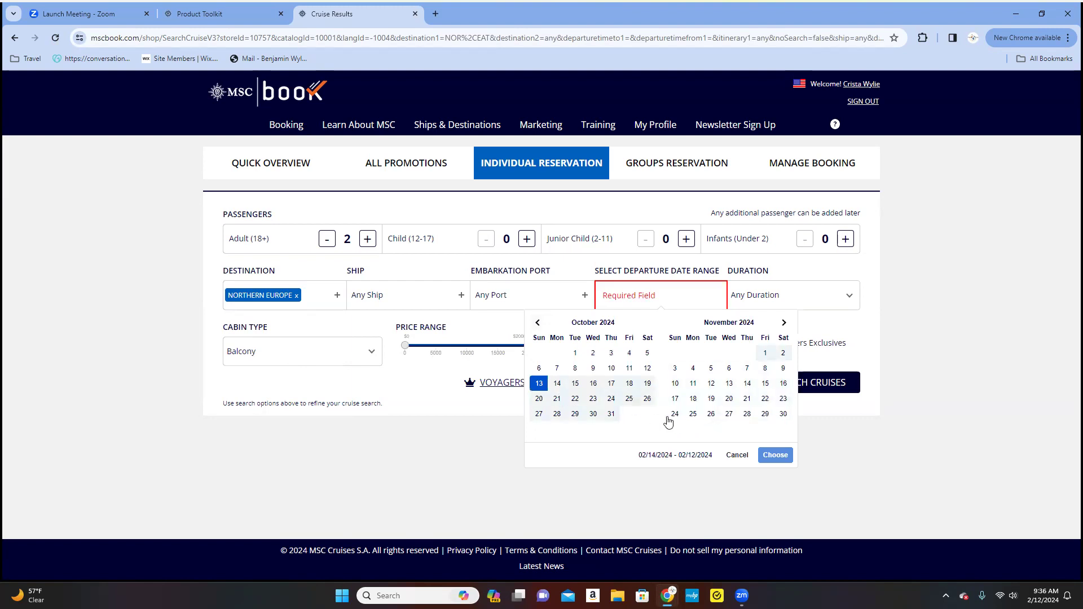
{"action": "left_click", "coordinate": [783, 414]}
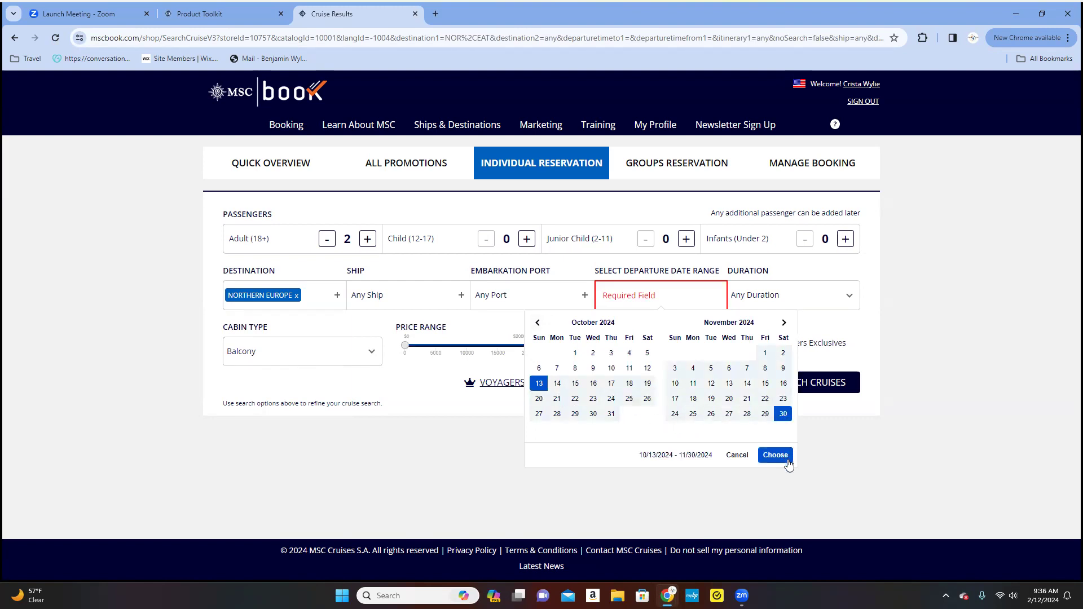
{"action": "left_click", "coordinate": [773, 454]}
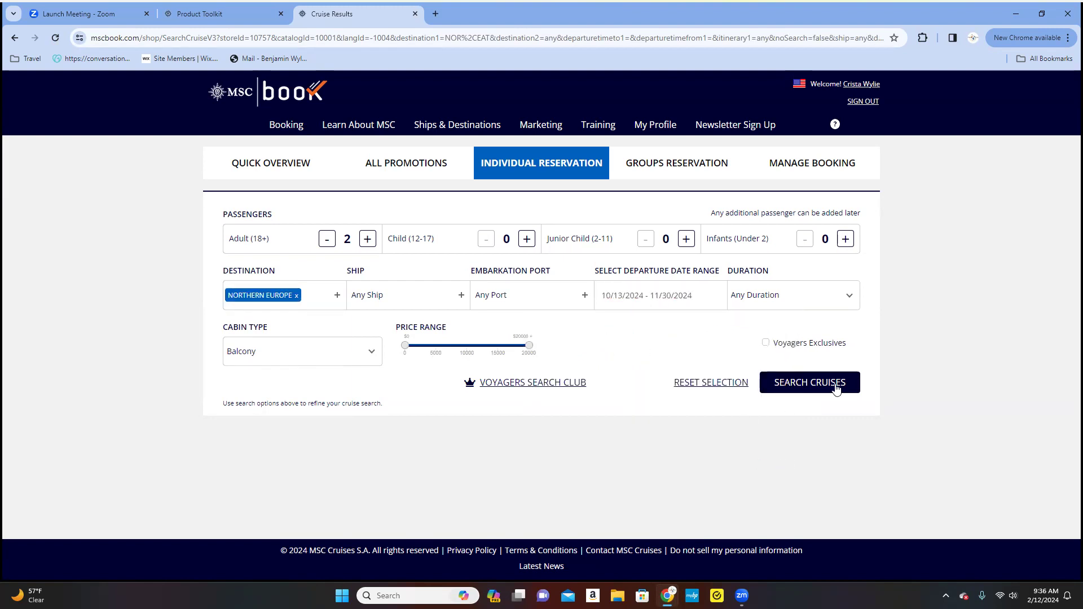
Step: Run the search for 40 Northern Europe balcony cruises, check the Calendar view, and return to List
{"action": "left_click", "coordinate": [808, 382]}
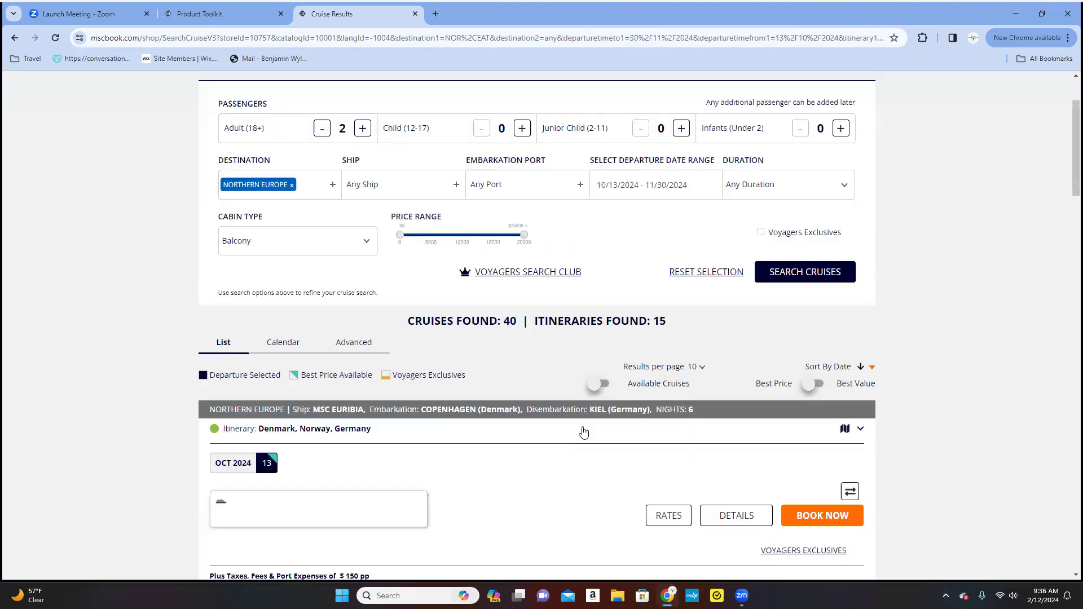
{"action": "scroll", "scroll_direction": "down", "scroll_amount": 3}
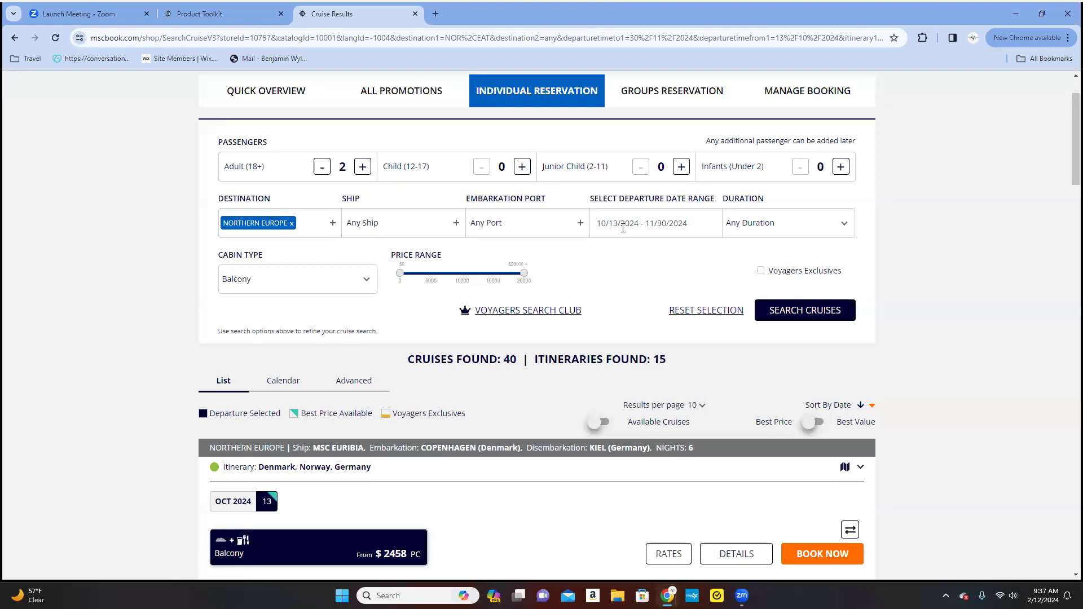
{"action": "scroll", "scroll_direction": "down", "scroll_amount": 3}
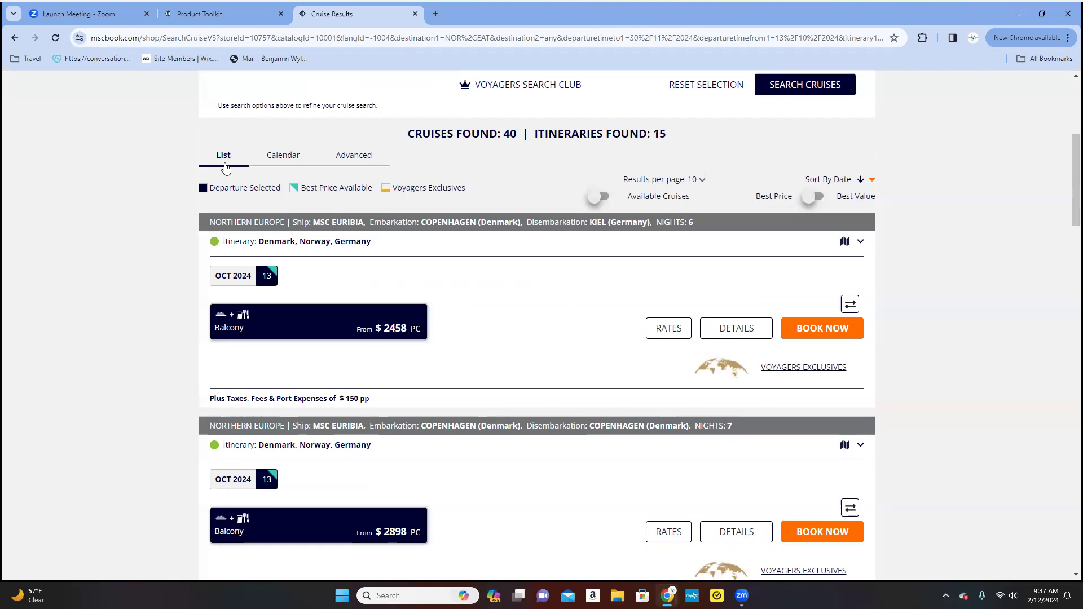
{"action": "left_click", "coordinate": [282, 154]}
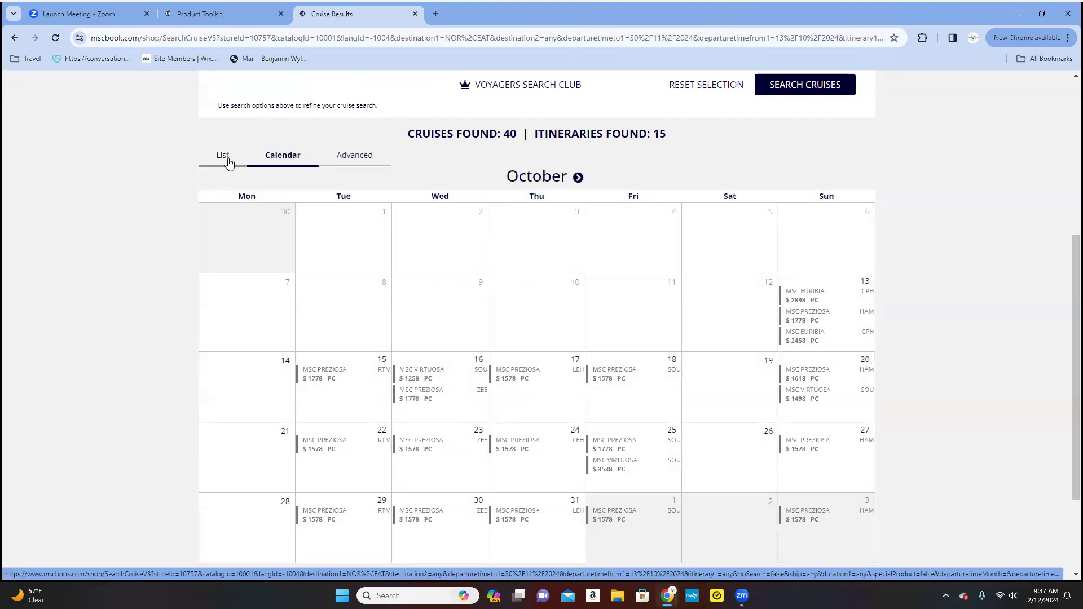
{"action": "left_click", "coordinate": [222, 155]}
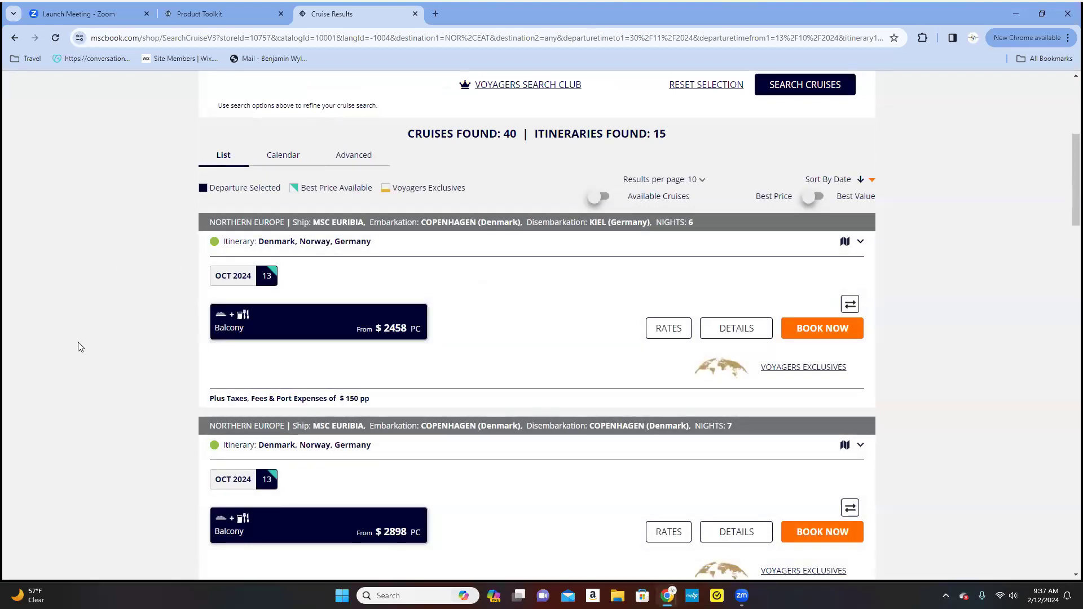
{"action": "mouse_move", "coordinate": [83, 308]}
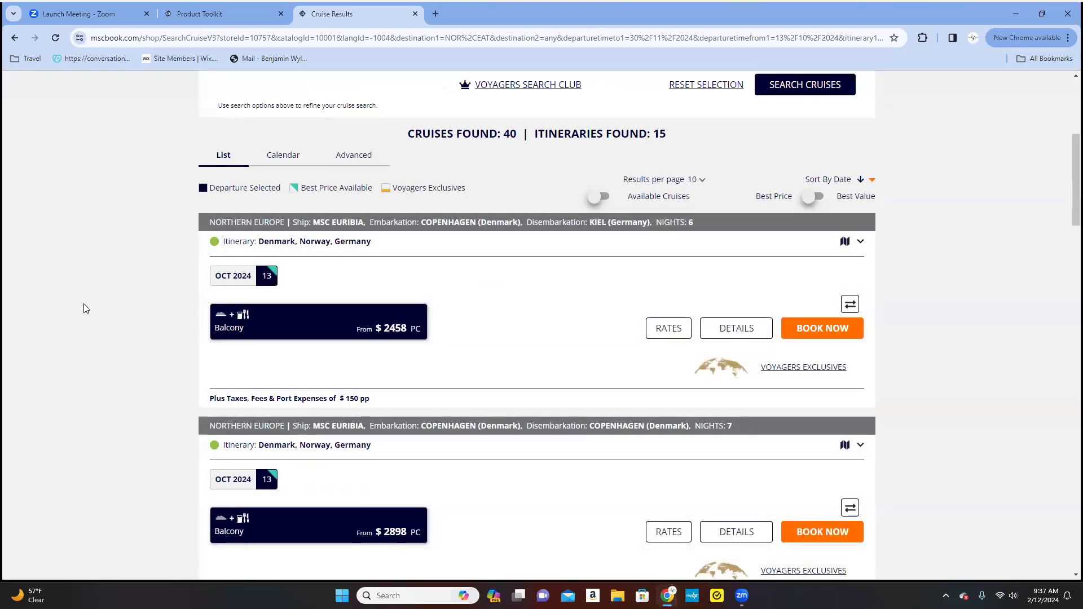
{"action": "mouse_move", "coordinate": [638, 260]}
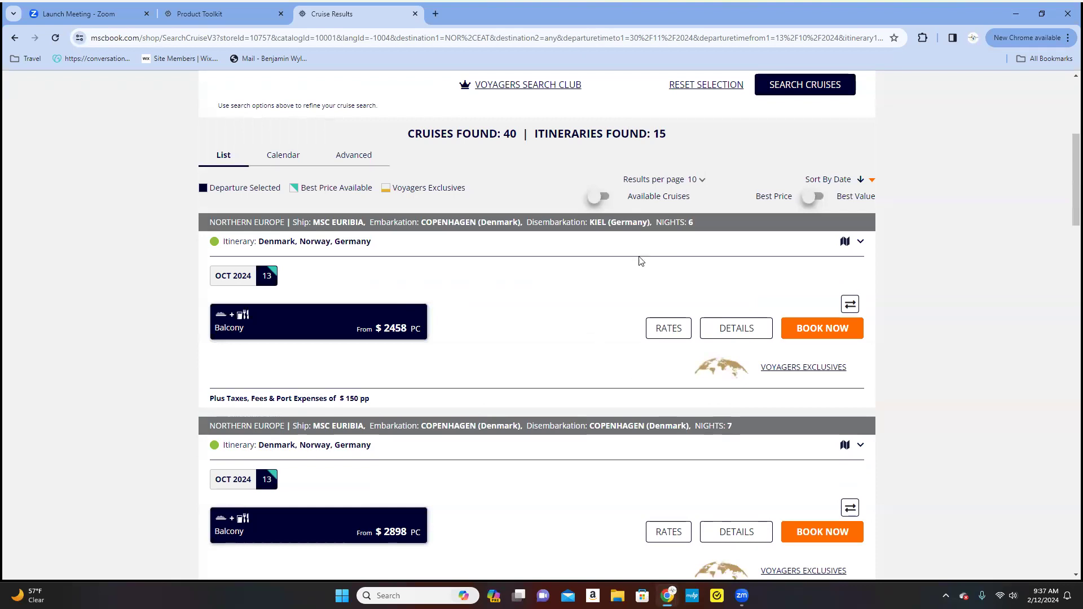
{"action": "mouse_move", "coordinate": [448, 222]}
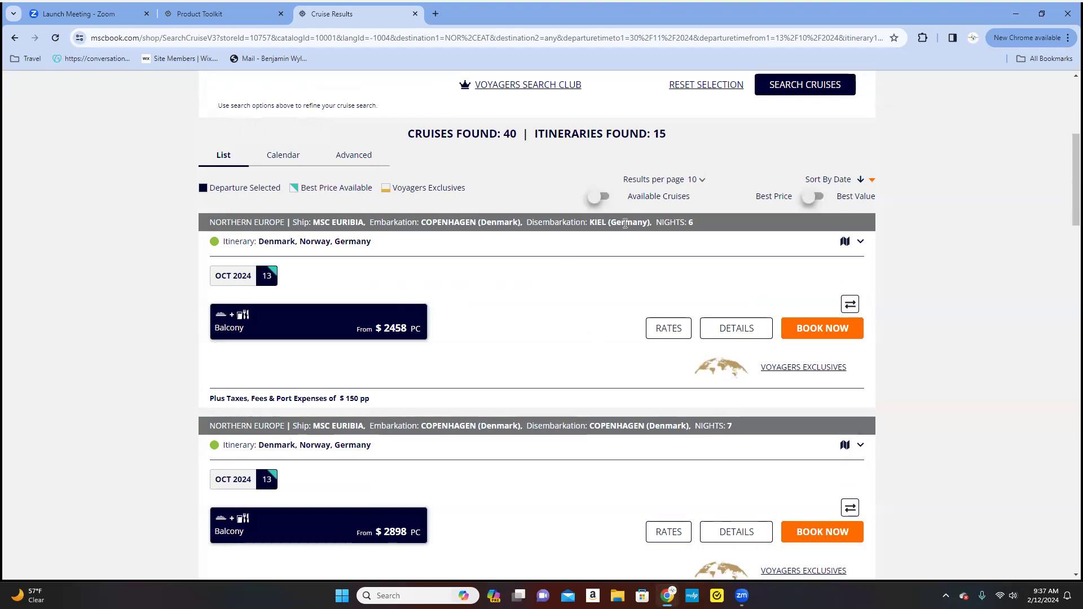
{"action": "scroll", "scroll_direction": "down", "scroll_amount": 3}
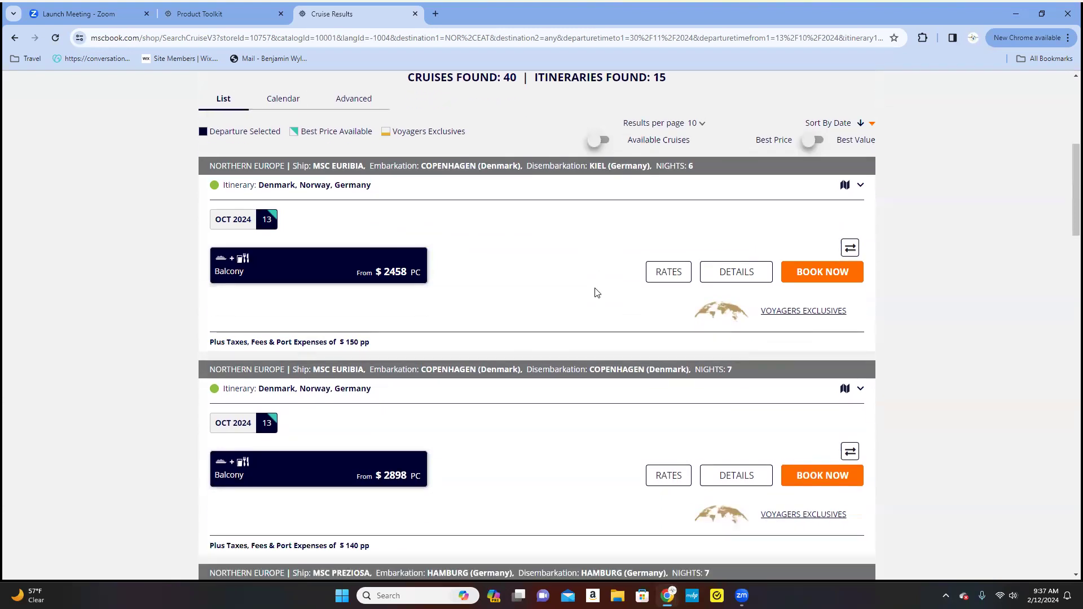
{"action": "scroll", "scroll_direction": "down", "scroll_amount": 3}
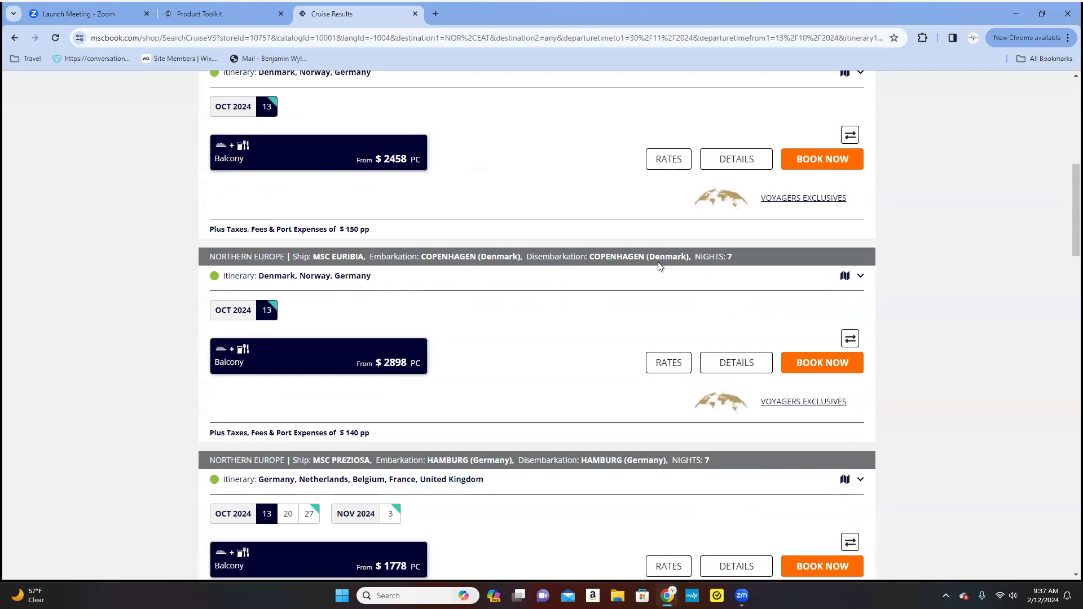
{"action": "scroll", "scroll_direction": "down", "scroll_amount": 3}
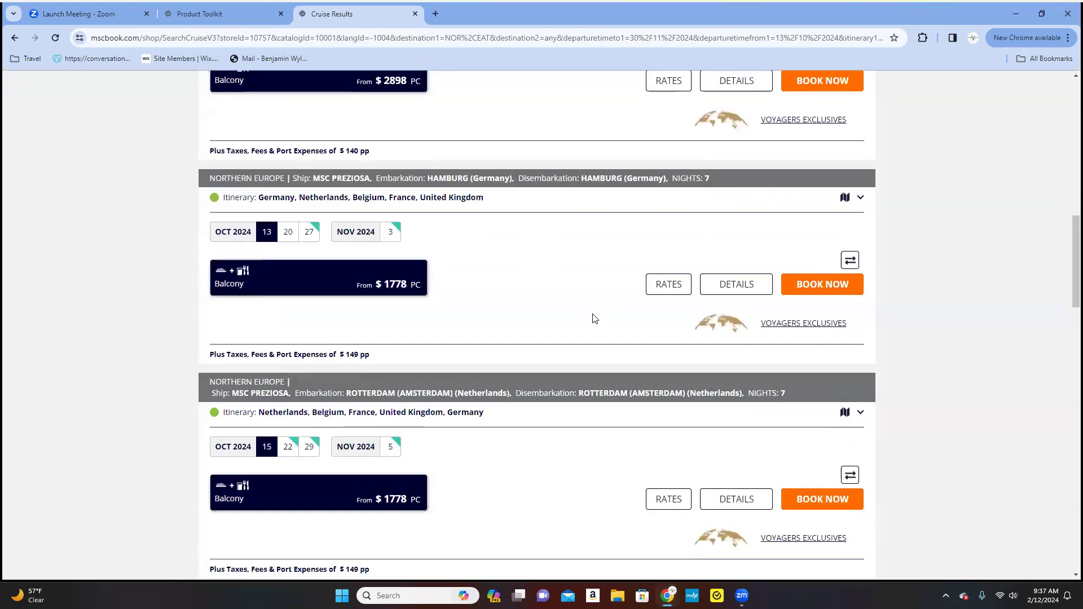
{"action": "mouse_move", "coordinate": [597, 239]}
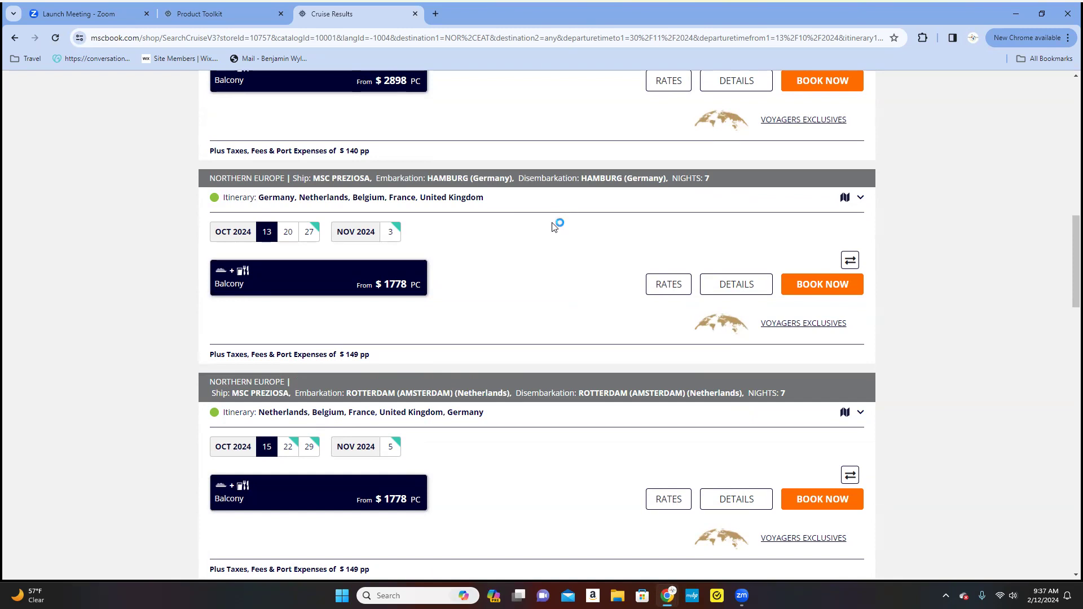
{"action": "mouse_move", "coordinate": [565, 252]}
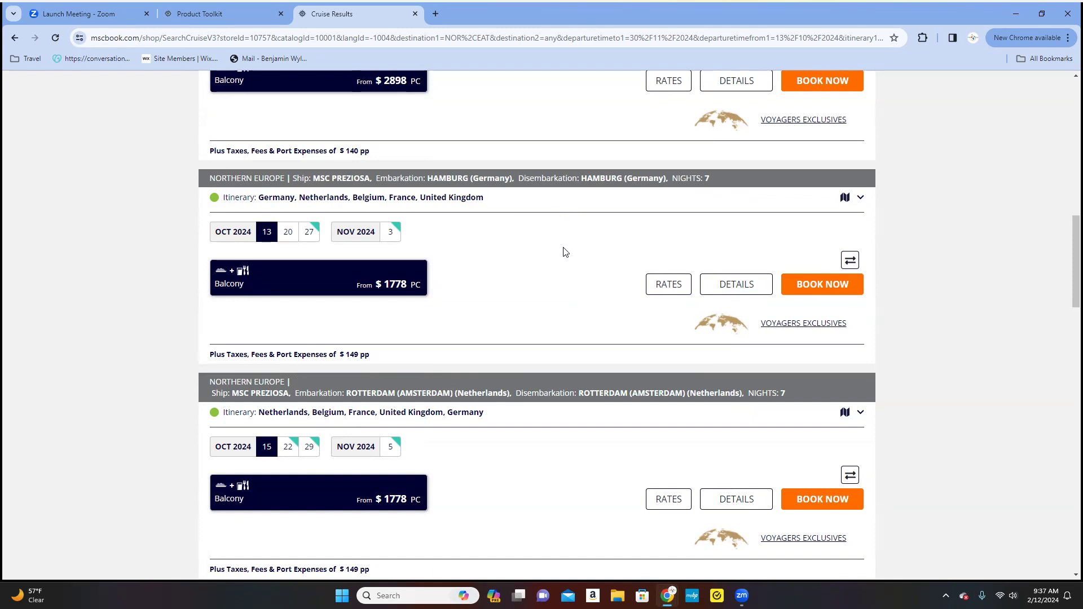
{"action": "mouse_move", "coordinate": [563, 253]}
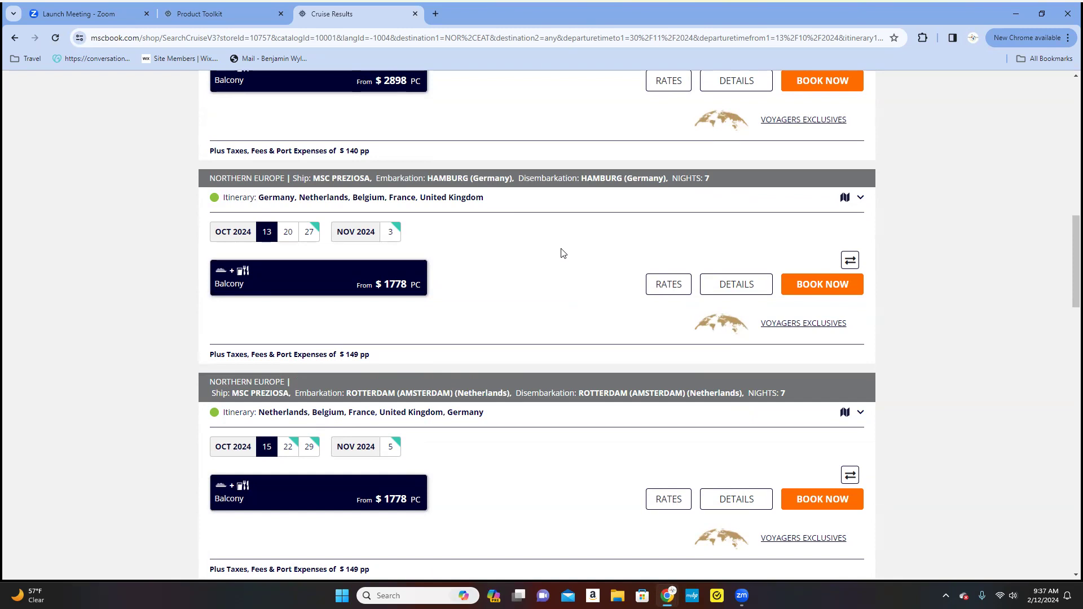
{"action": "mouse_move", "coordinate": [576, 306]}
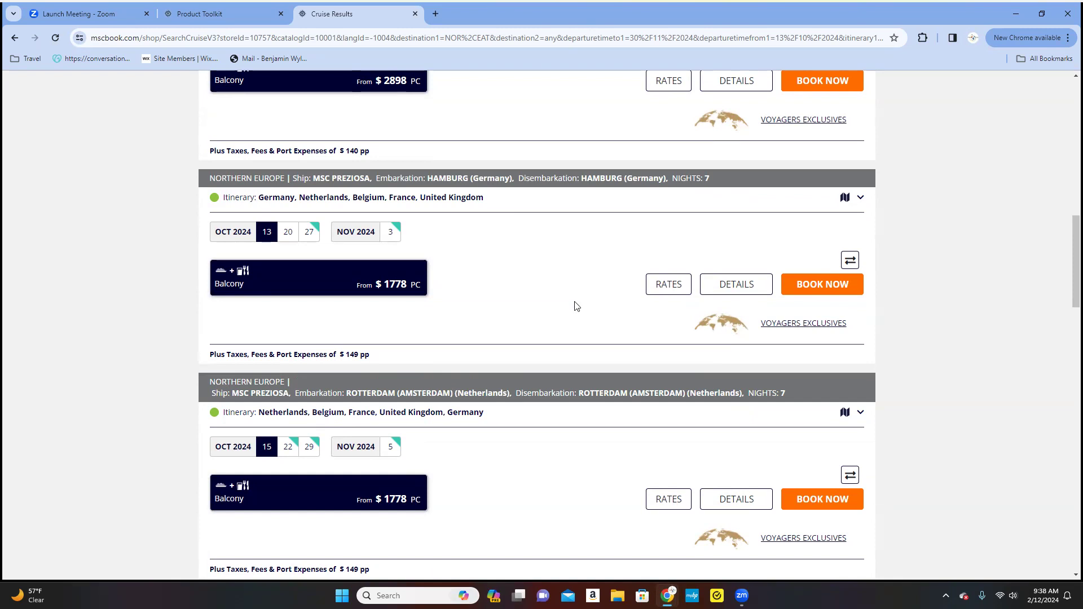
{"action": "mouse_move", "coordinate": [603, 309]}
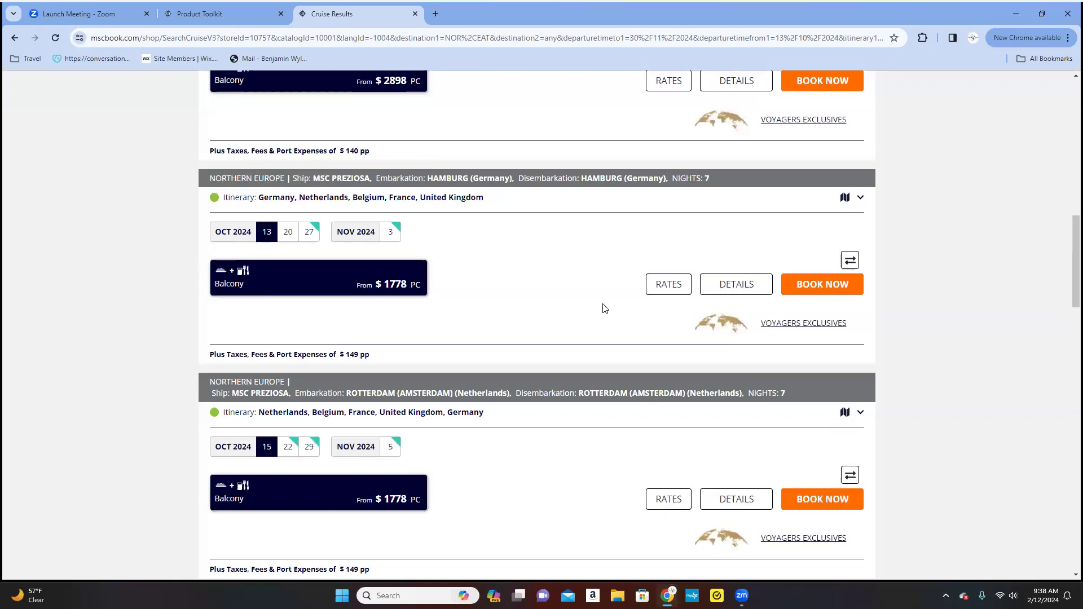
{"action": "scroll", "scroll_direction": "down", "scroll_amount": 3}
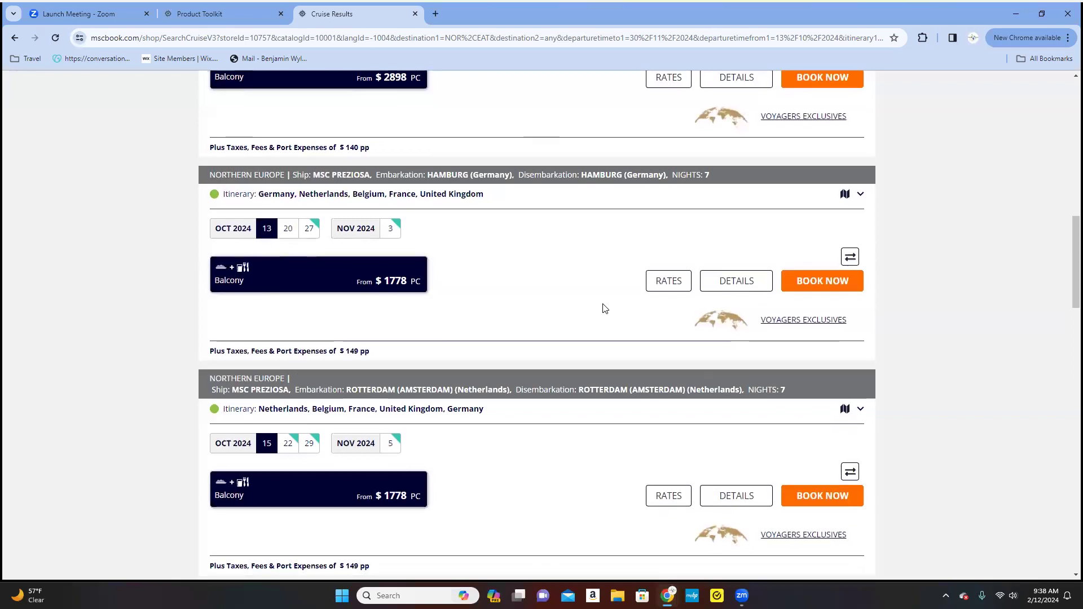
{"action": "scroll", "scroll_direction": "down", "scroll_amount": 3}
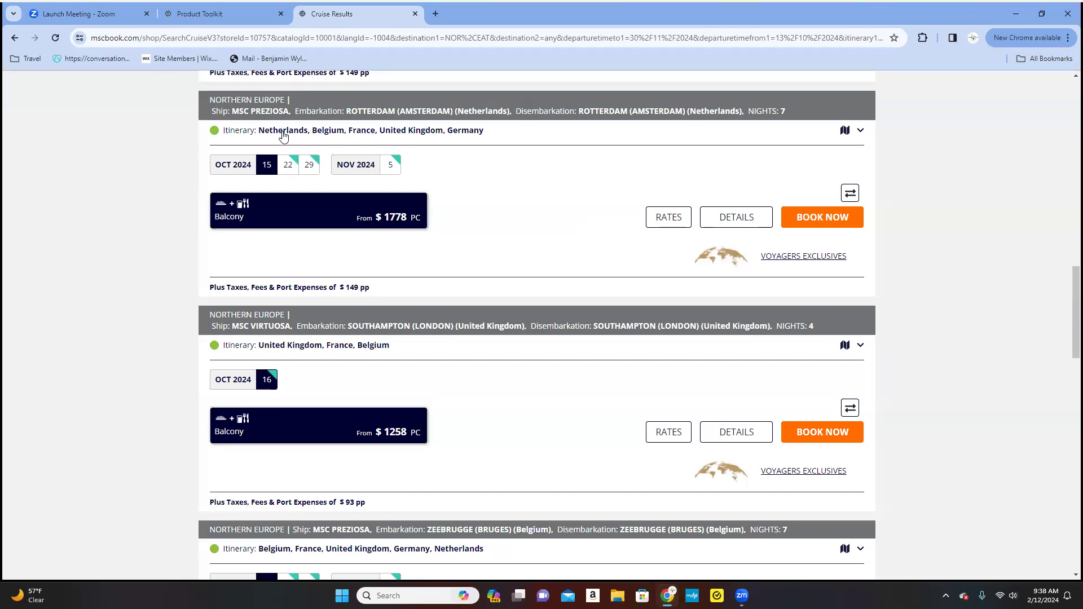
{"action": "mouse_move", "coordinate": [366, 134]}
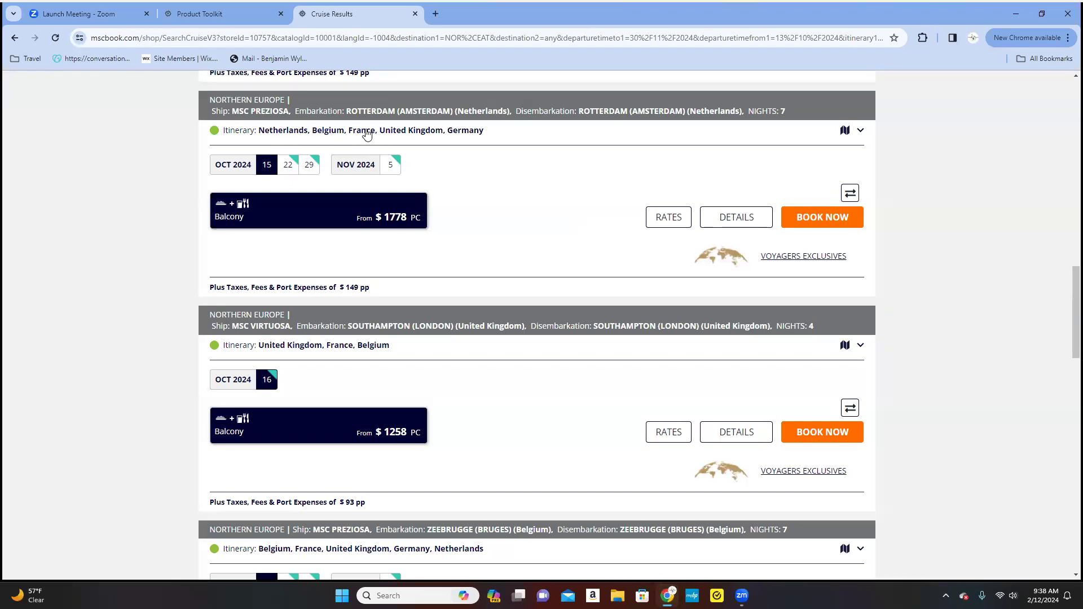
{"action": "mouse_move", "coordinate": [468, 143]}
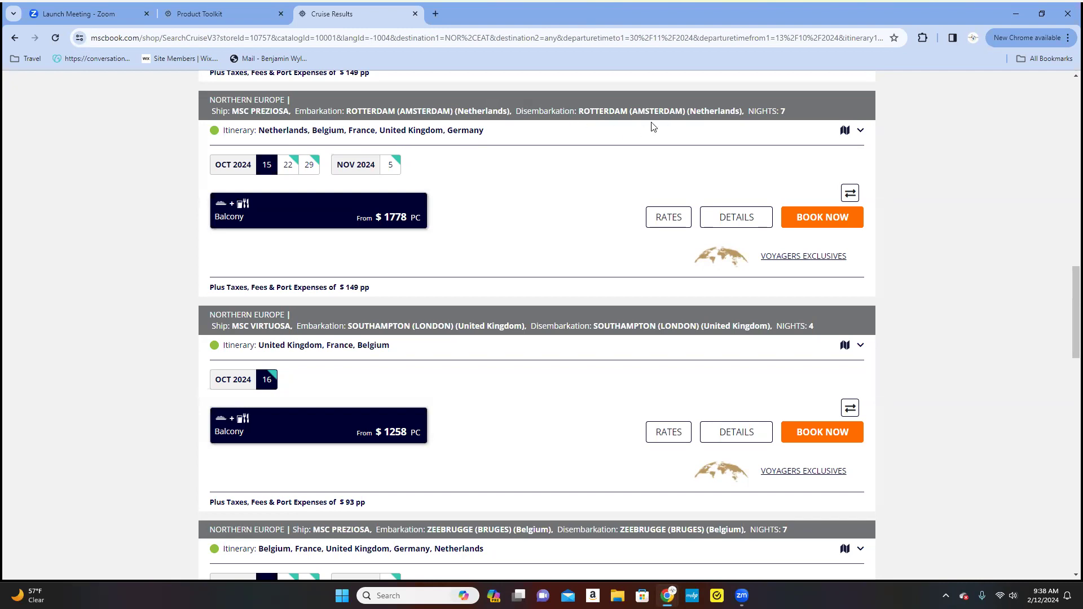
{"action": "mouse_move", "coordinate": [318, 211]}
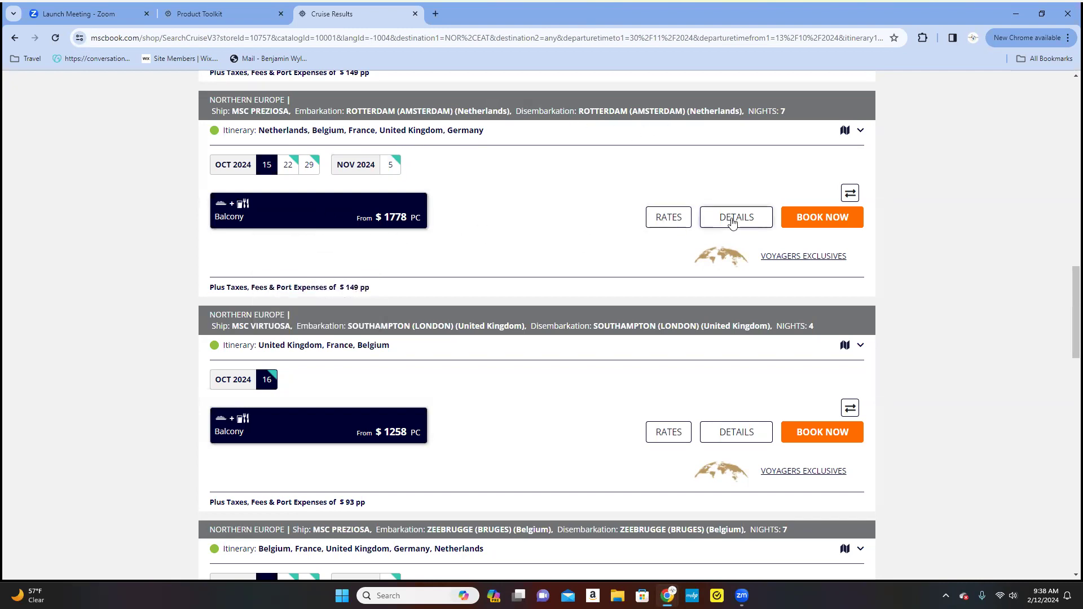
Step: Open Cruise Details for the MSC Preziosa Rotterdam round trip departing 10/15/2024
{"action": "left_click", "coordinate": [734, 216]}
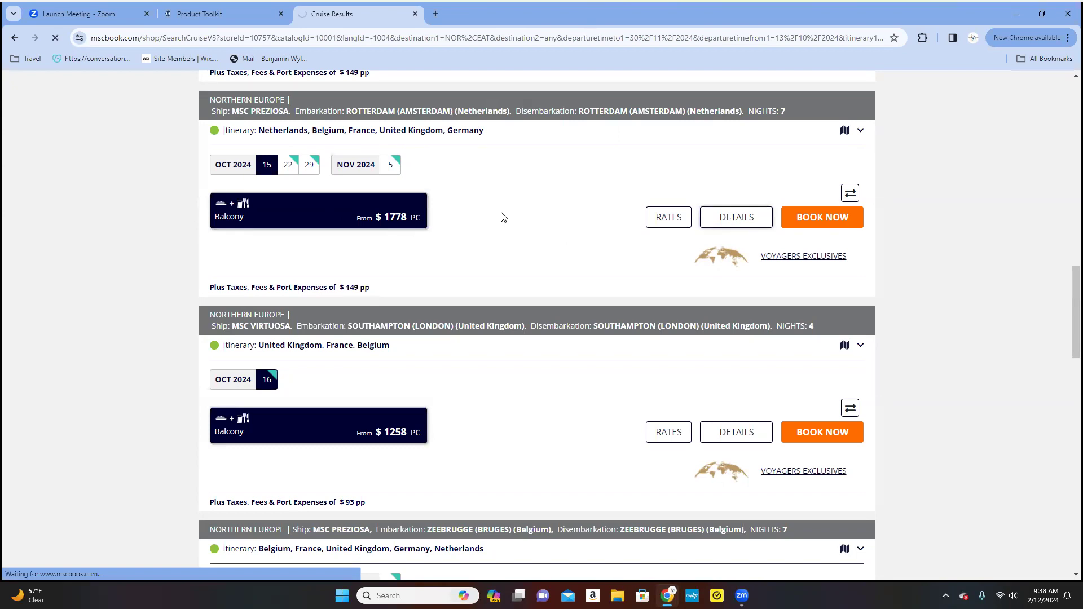
{"action": "left_click", "coordinate": [734, 216]}
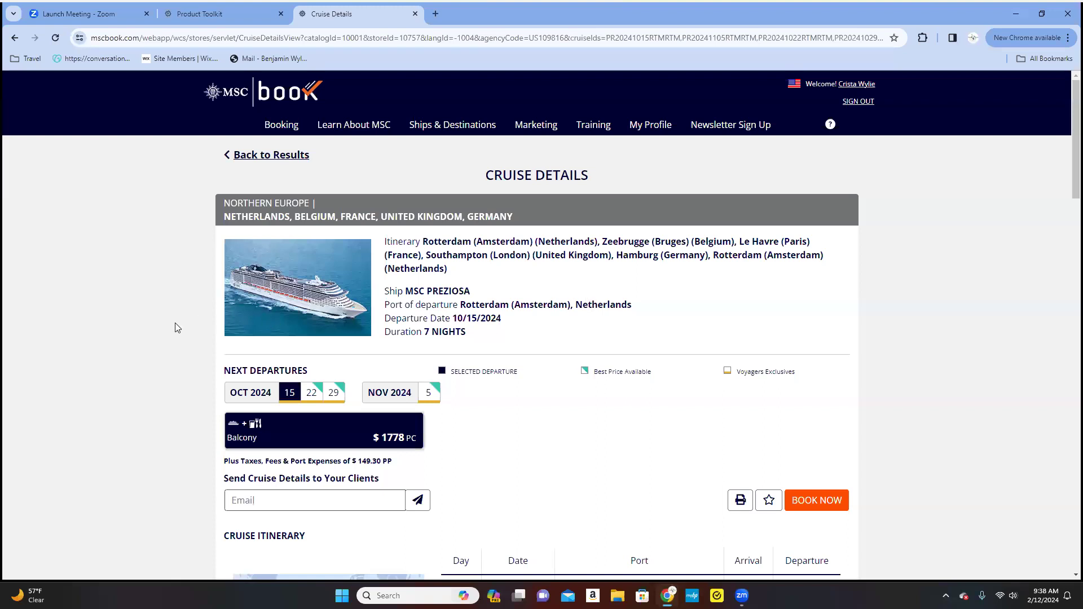
{"action": "mouse_move", "coordinate": [163, 325]}
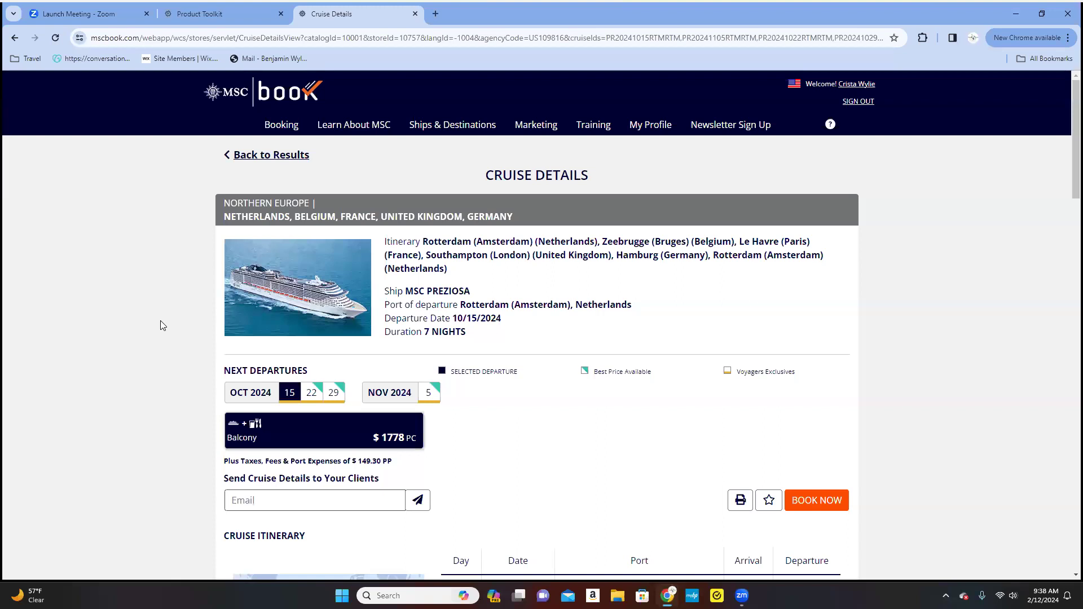
{"action": "scroll", "scroll_direction": "down", "scroll_amount": 3}
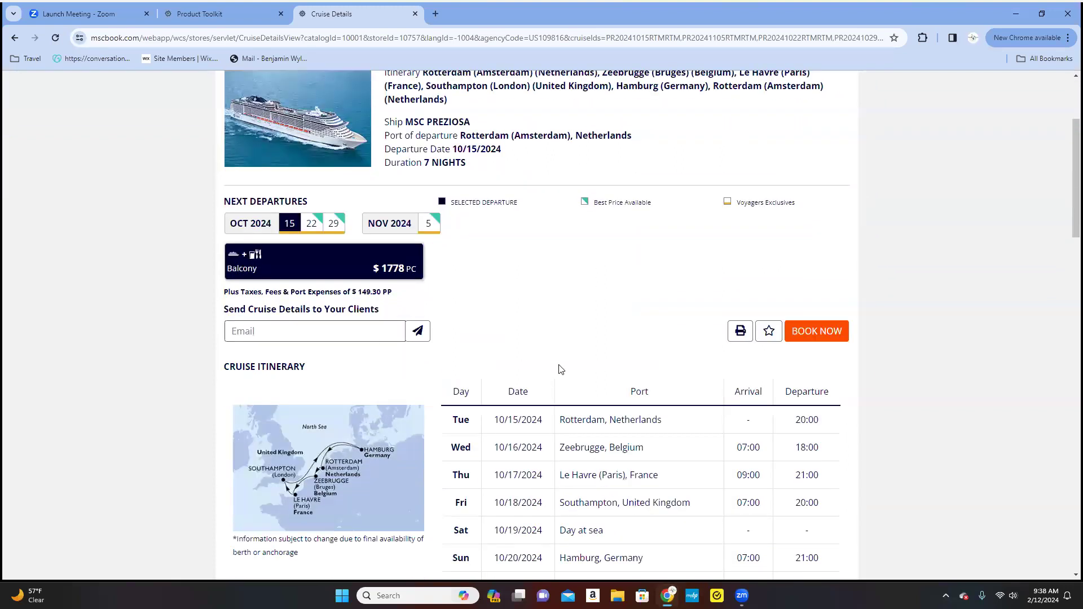
{"action": "scroll", "scroll_direction": "down", "scroll_amount": 3}
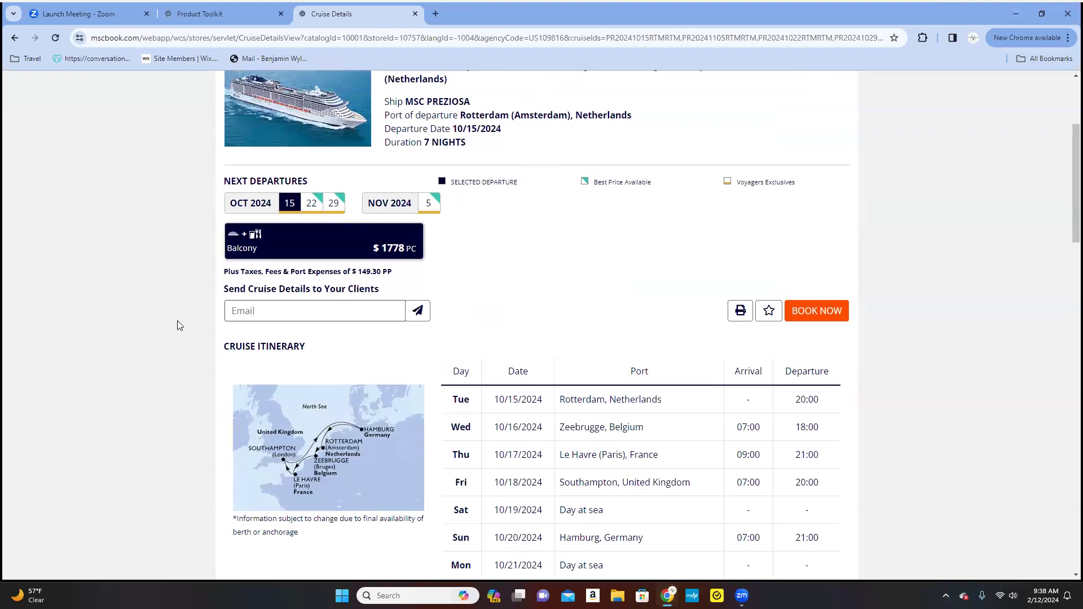
{"action": "scroll", "scroll_direction": "down", "scroll_amount": 3}
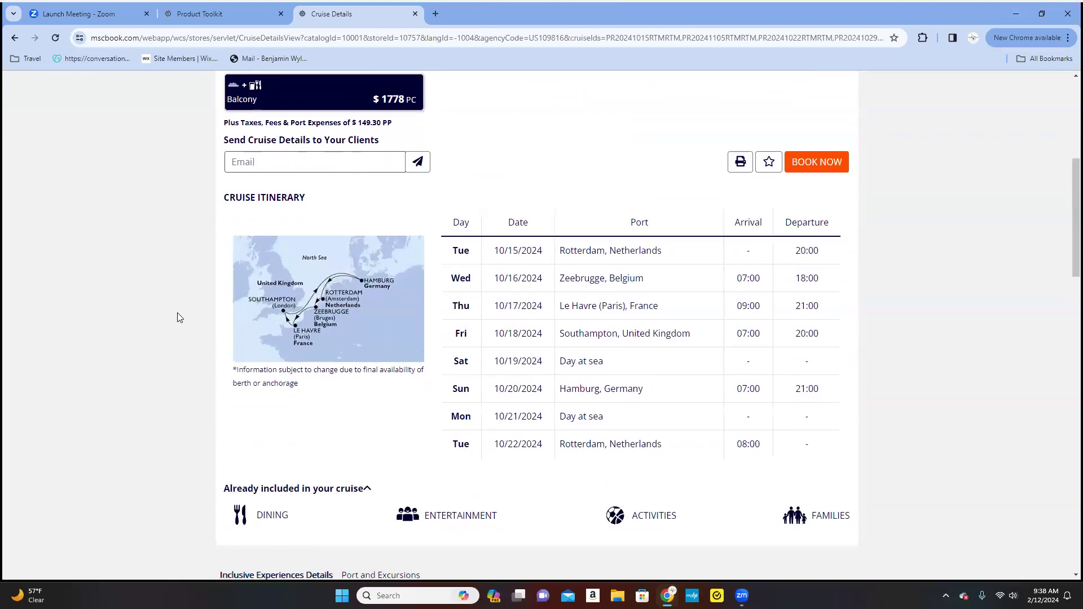
{"action": "mouse_move", "coordinate": [654, 309]}
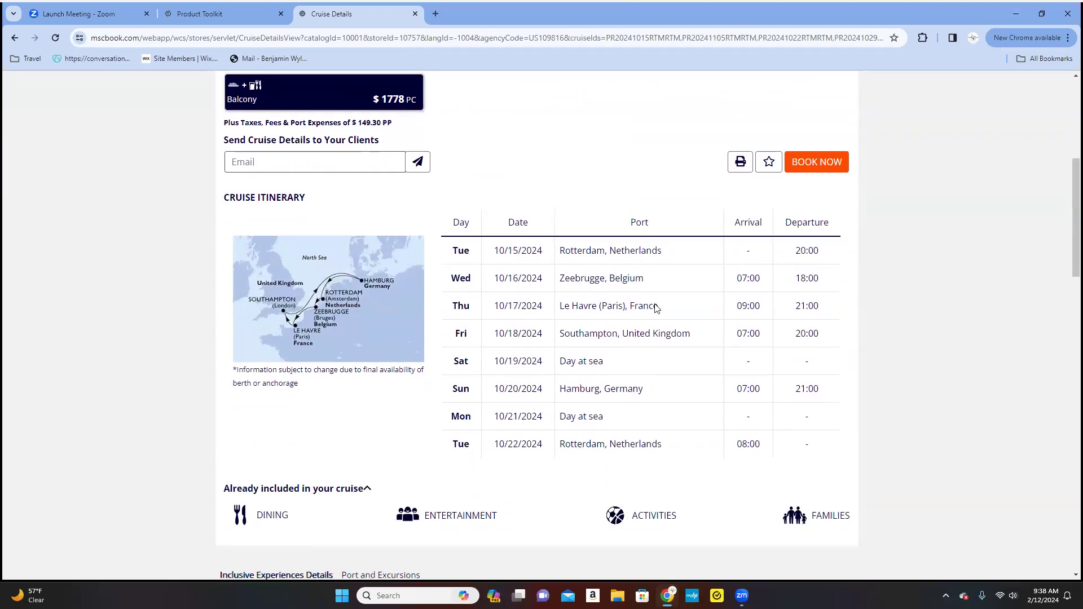
{"action": "mouse_move", "coordinate": [593, 419]}
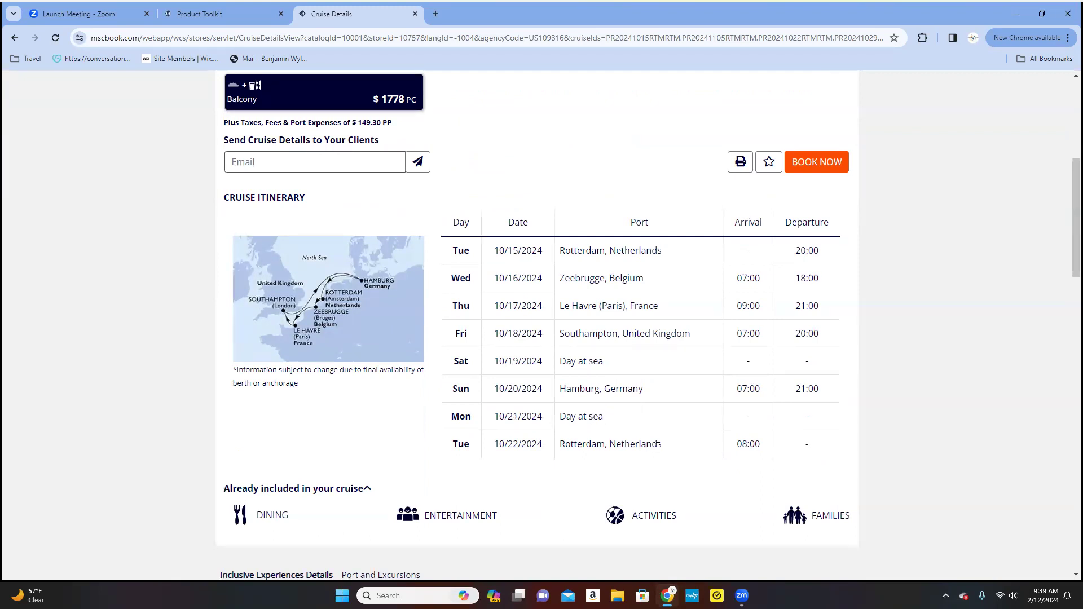
{"action": "mouse_move", "coordinate": [620, 400]}
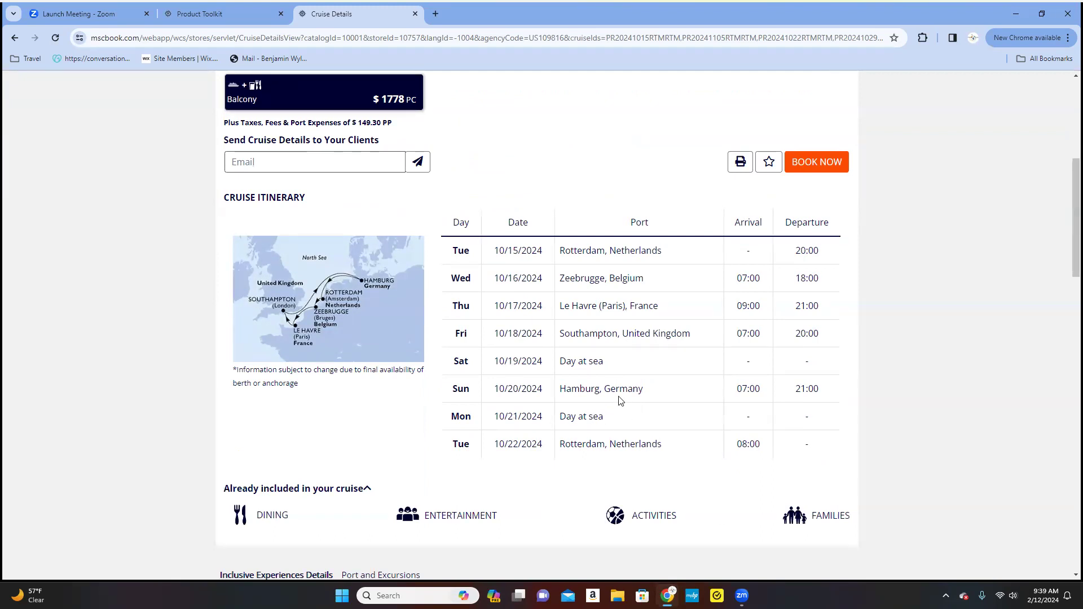
{"action": "scroll", "scroll_direction": "down", "scroll_amount": 3}
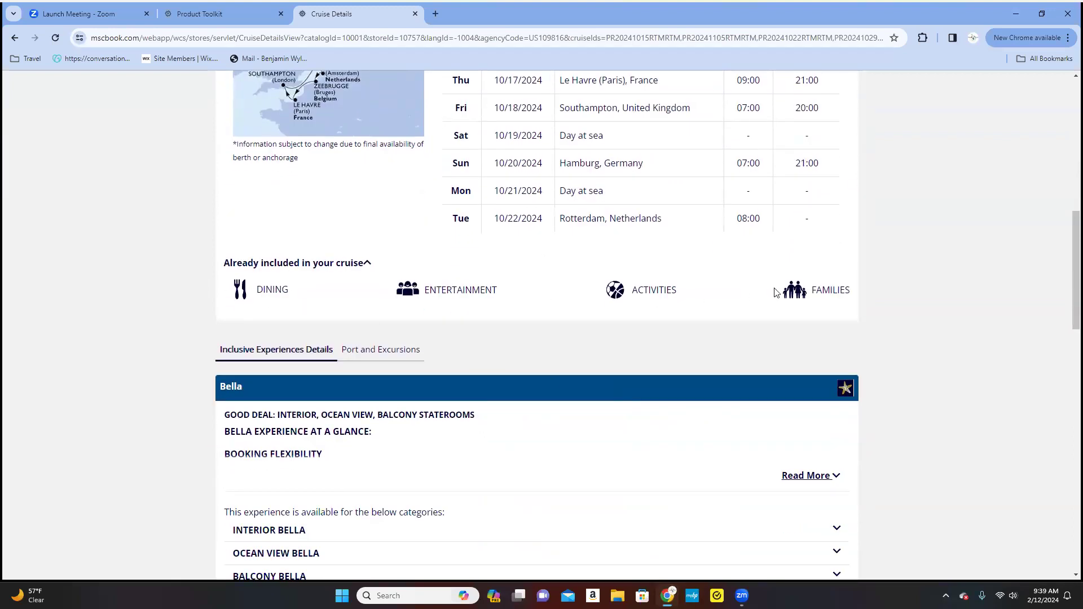
Step: Scroll past Bella, Fantastica and Aurea and expand the full Yacht Club privileges via Read More
{"action": "scroll", "scroll_direction": "down", "scroll_amount": 3}
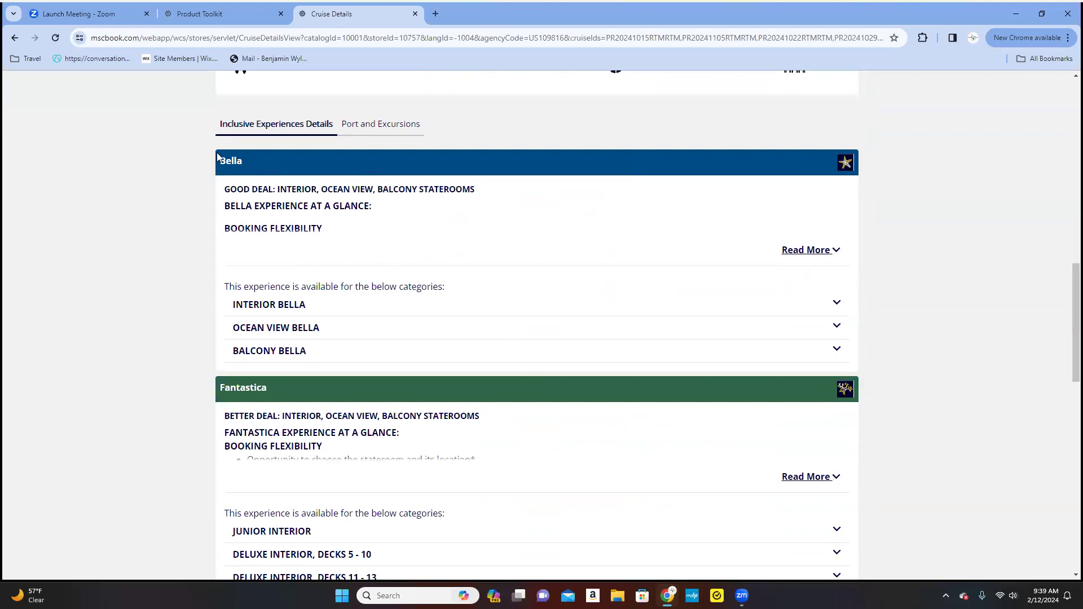
{"action": "scroll", "scroll_direction": "down", "scroll_amount": 3}
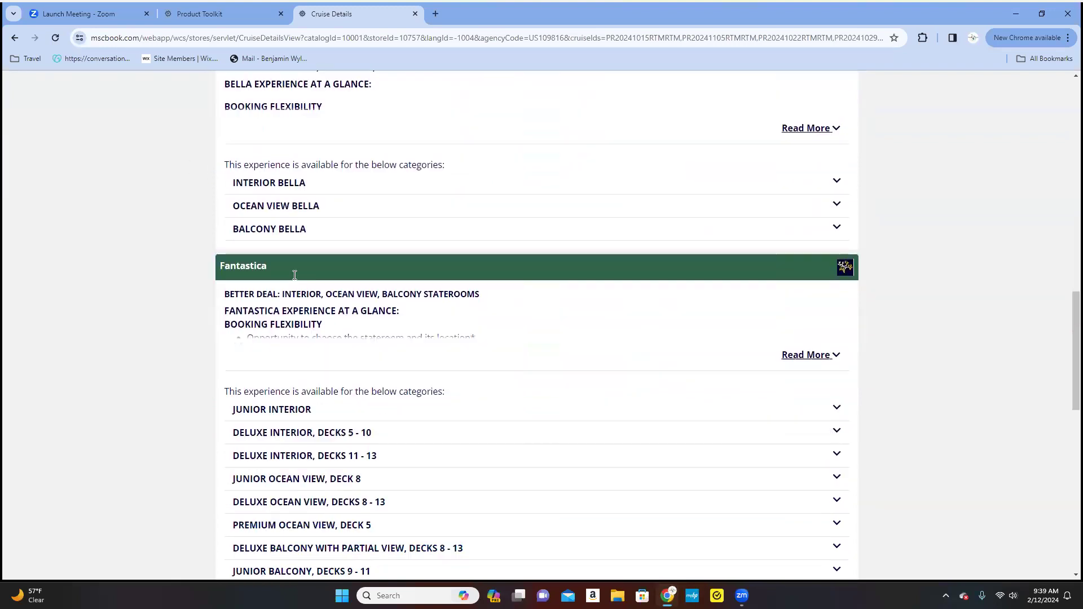
{"action": "scroll", "scroll_direction": "down", "scroll_amount": 3}
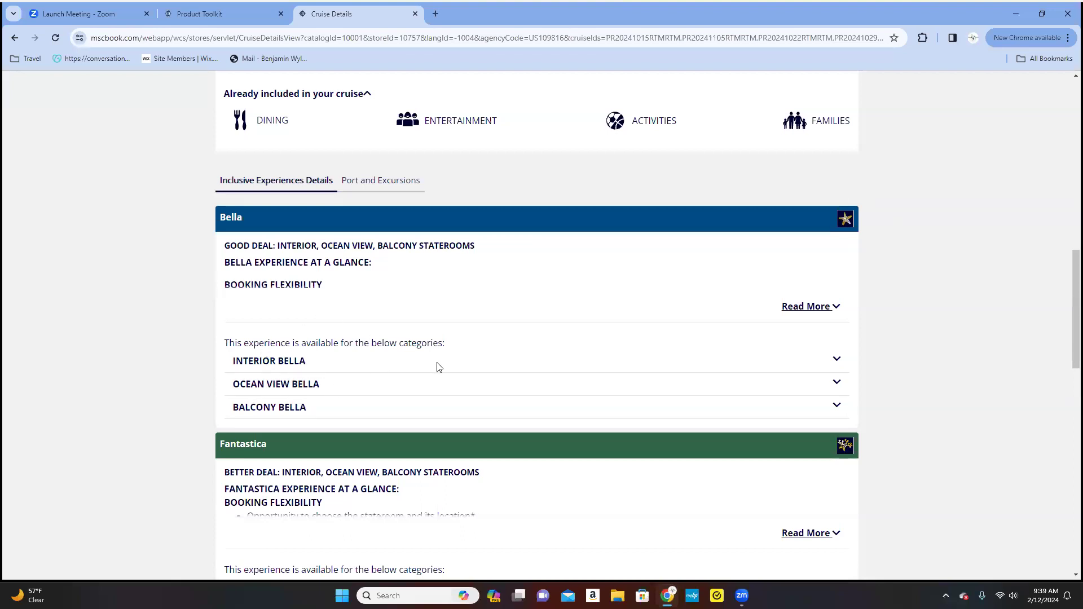
{"action": "scroll", "scroll_direction": "down", "scroll_amount": 3}
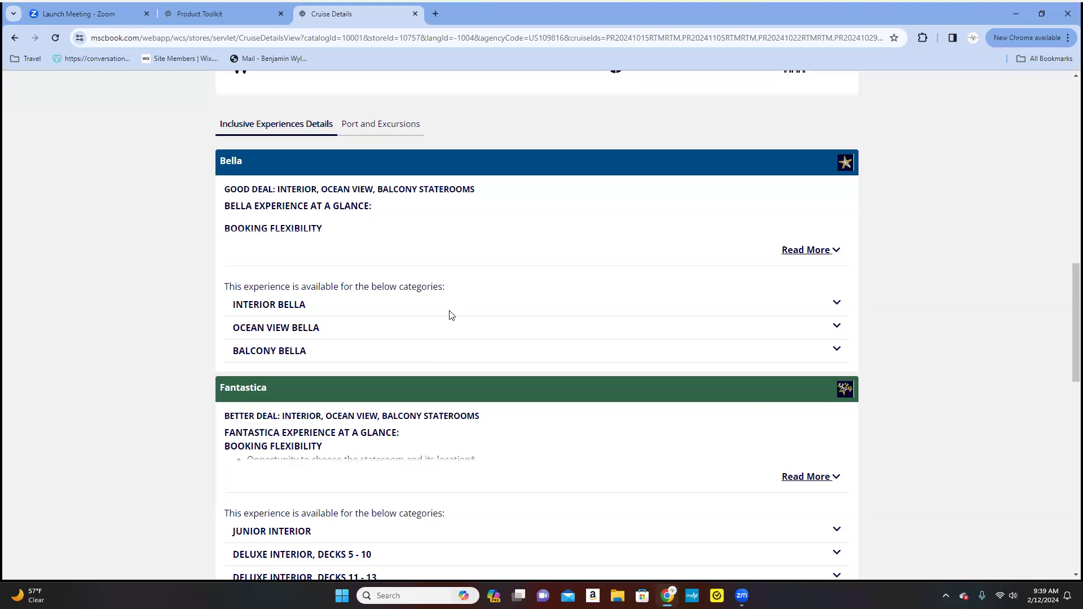
{"action": "scroll", "scroll_direction": "down", "scroll_amount": 3}
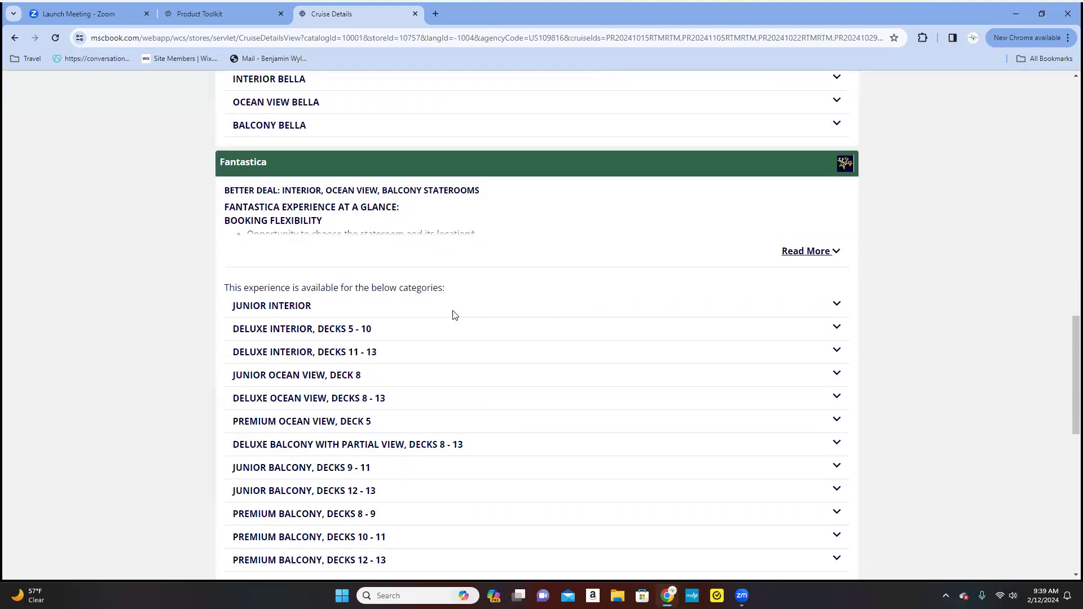
{"action": "scroll", "scroll_direction": "down", "scroll_amount": 3}
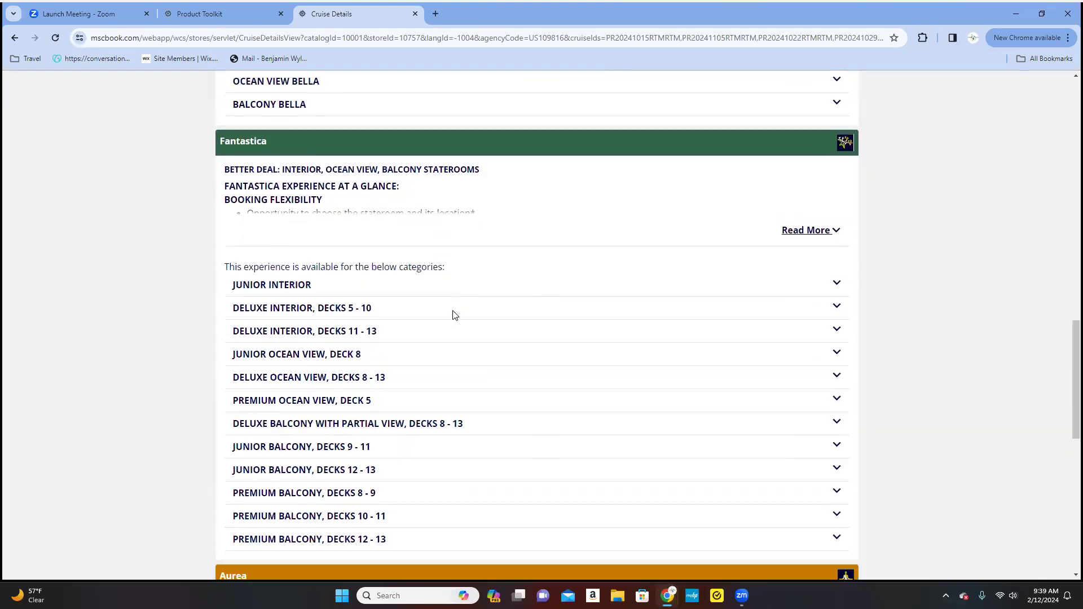
{"action": "scroll", "scroll_direction": "down", "scroll_amount": 3}
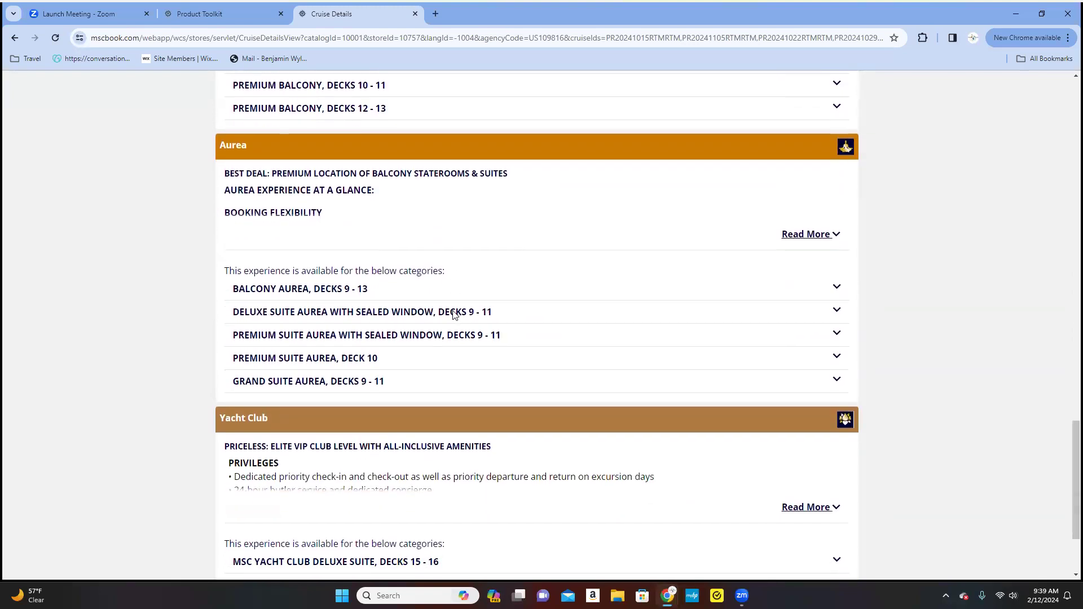
{"action": "scroll", "scroll_direction": "down", "scroll_amount": 3}
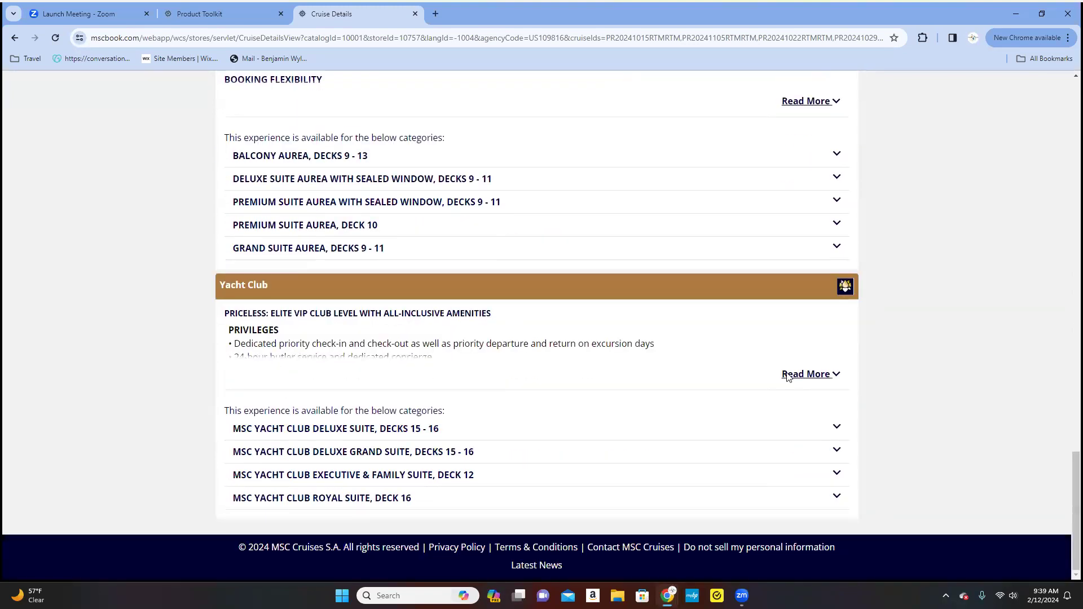
{"action": "left_click", "coordinate": [805, 373]}
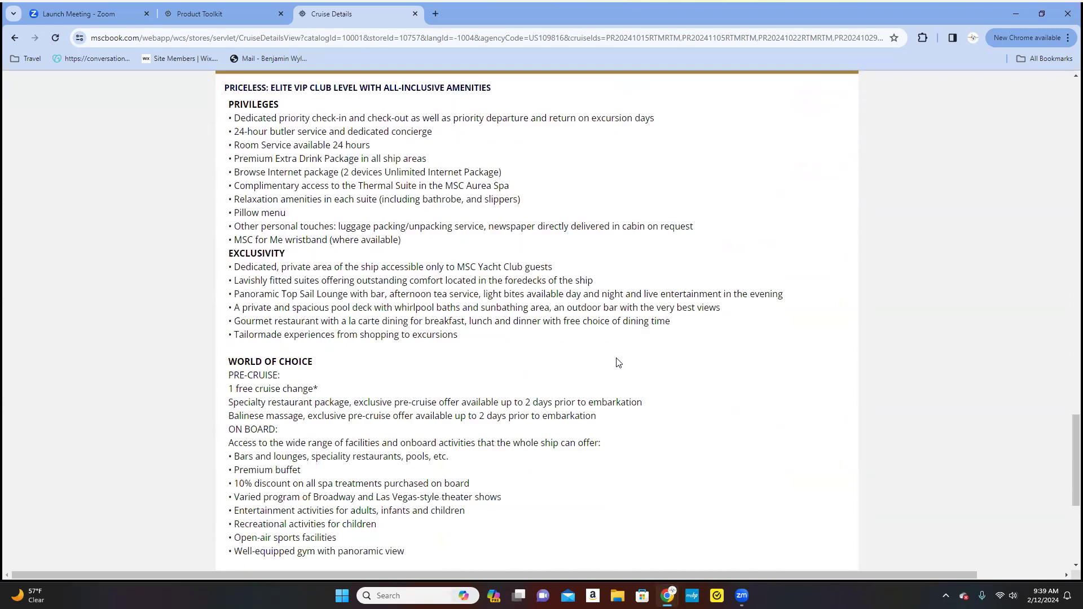
{"action": "scroll", "scroll_direction": "down", "scroll_amount": 3}
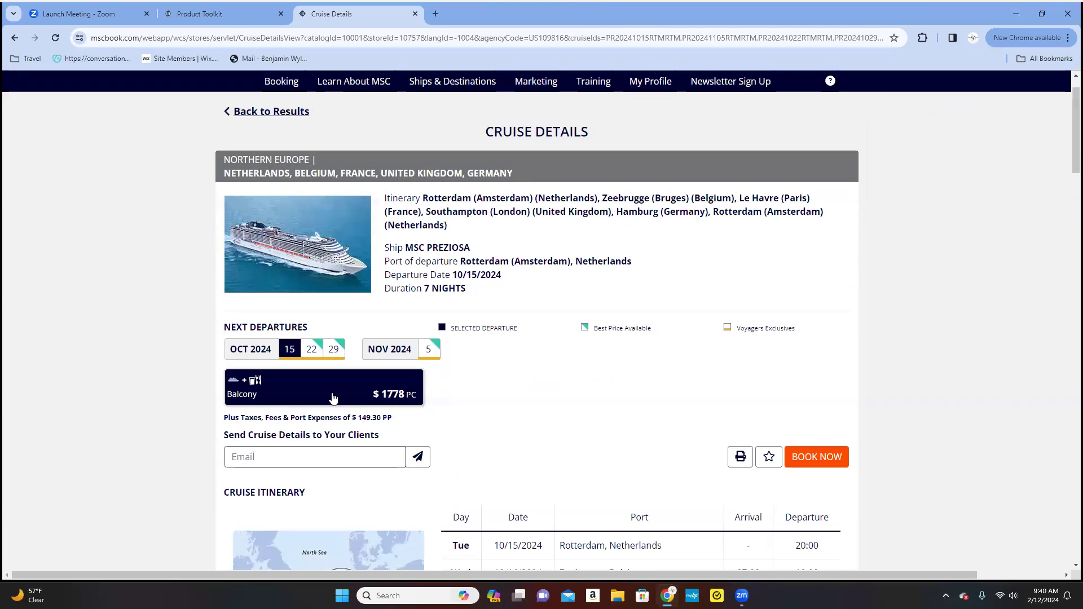
{"action": "mouse_move", "coordinate": [331, 394]}
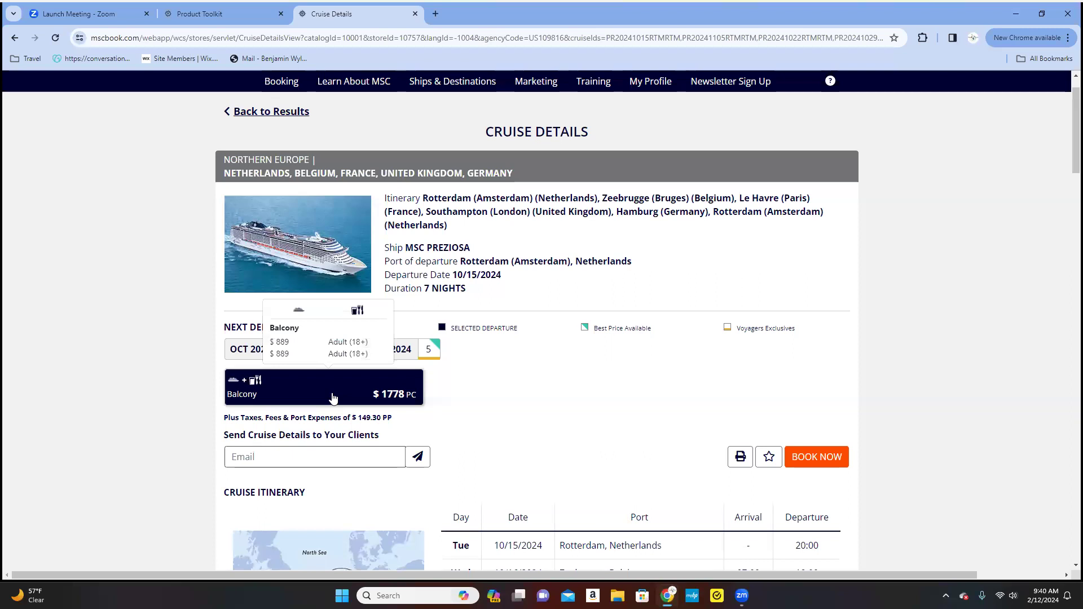
{"action": "mouse_move", "coordinate": [541, 403]}
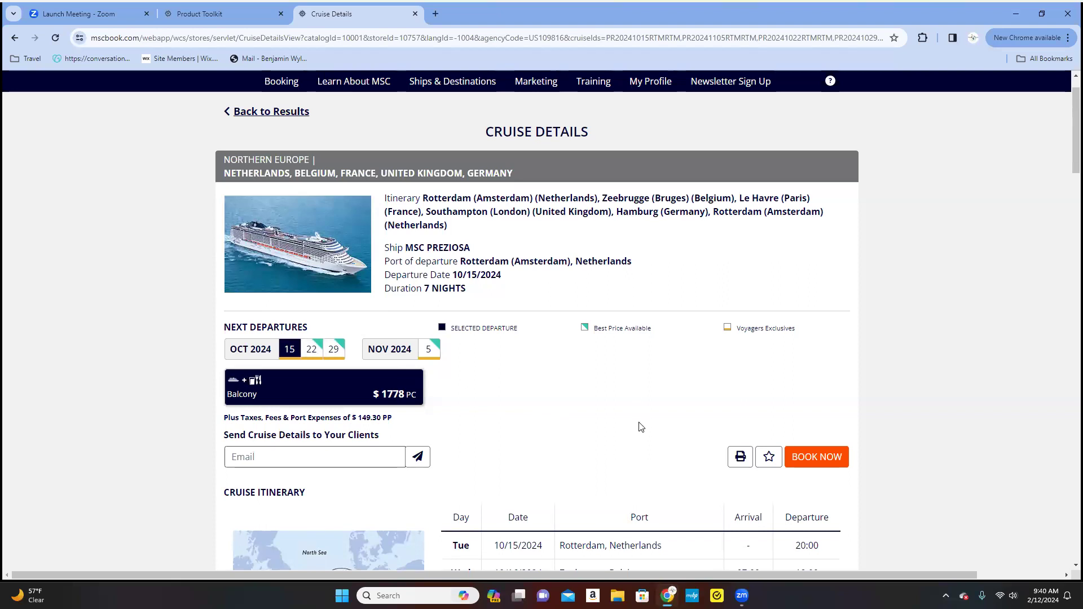
Step: Book the 15 October 2024 MSC Preziosa sailing to reach the Select Stateroom step
{"action": "scroll", "scroll_direction": "down", "scroll_amount": 3}
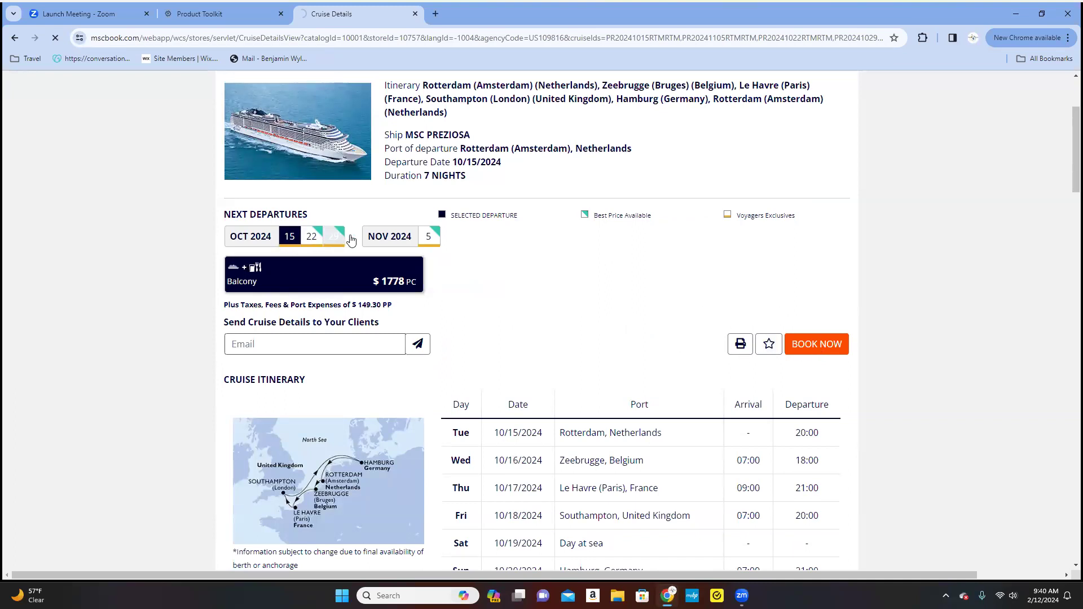
{"action": "left_click", "coordinate": [815, 344]}
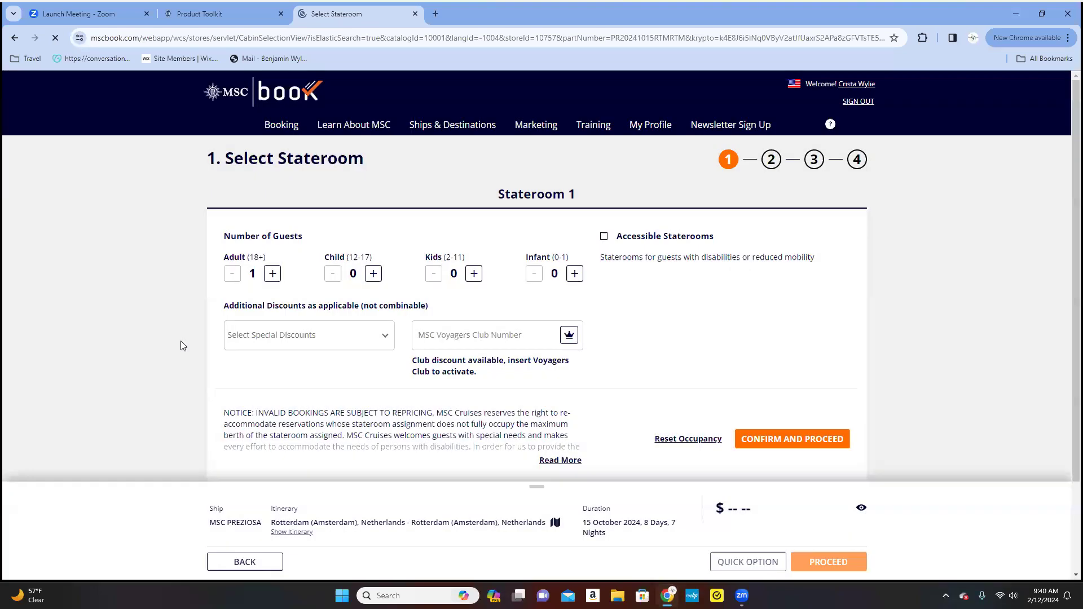
Step: Set Stateroom 1 to two adults, leave Special Discounts empty, and confirm the occupancy
{"action": "left_click", "coordinate": [272, 272]}
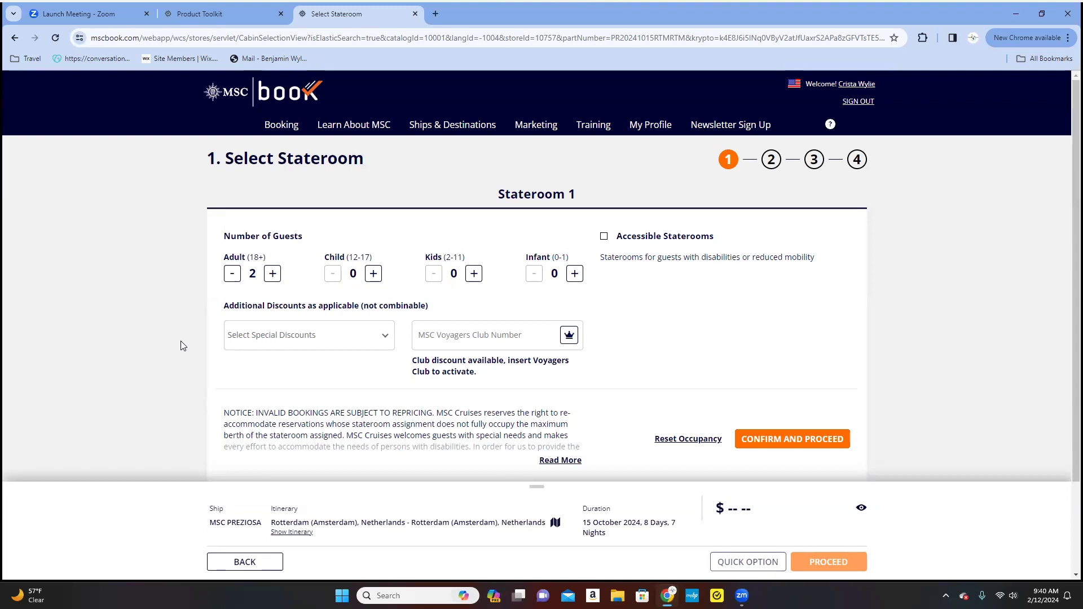
{"action": "scroll", "scroll_direction": "down", "scroll_amount": 3}
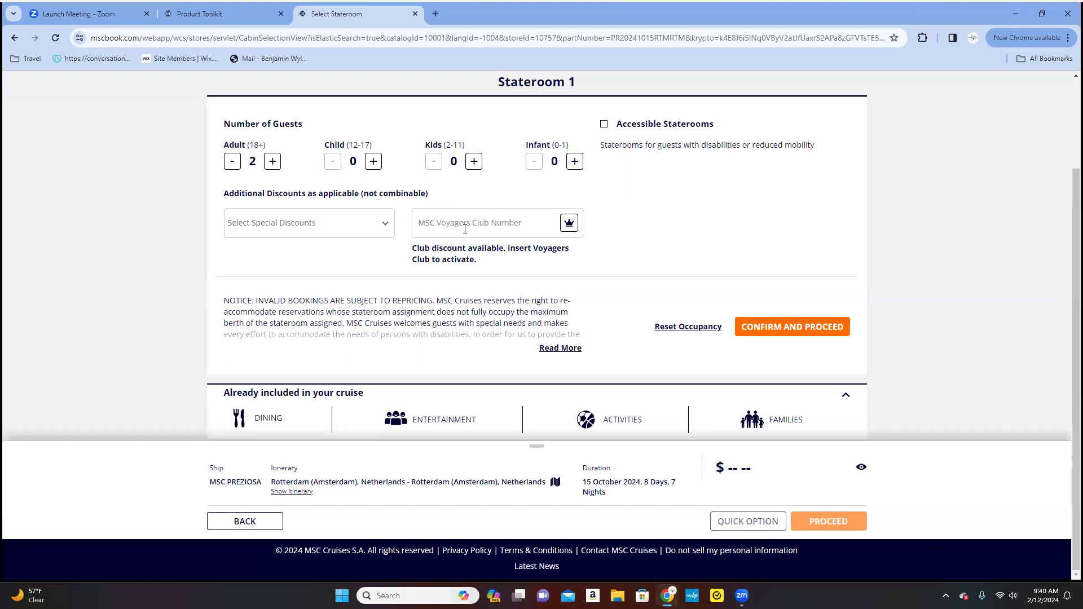
{"action": "mouse_move", "coordinate": [364, 230]}
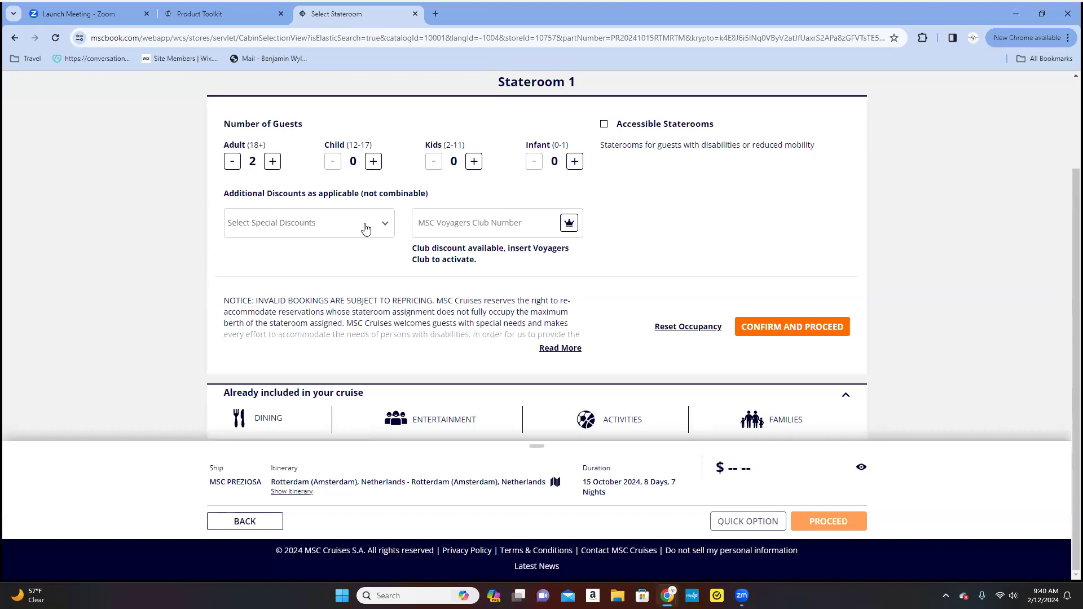
{"action": "mouse_move", "coordinate": [250, 183]}
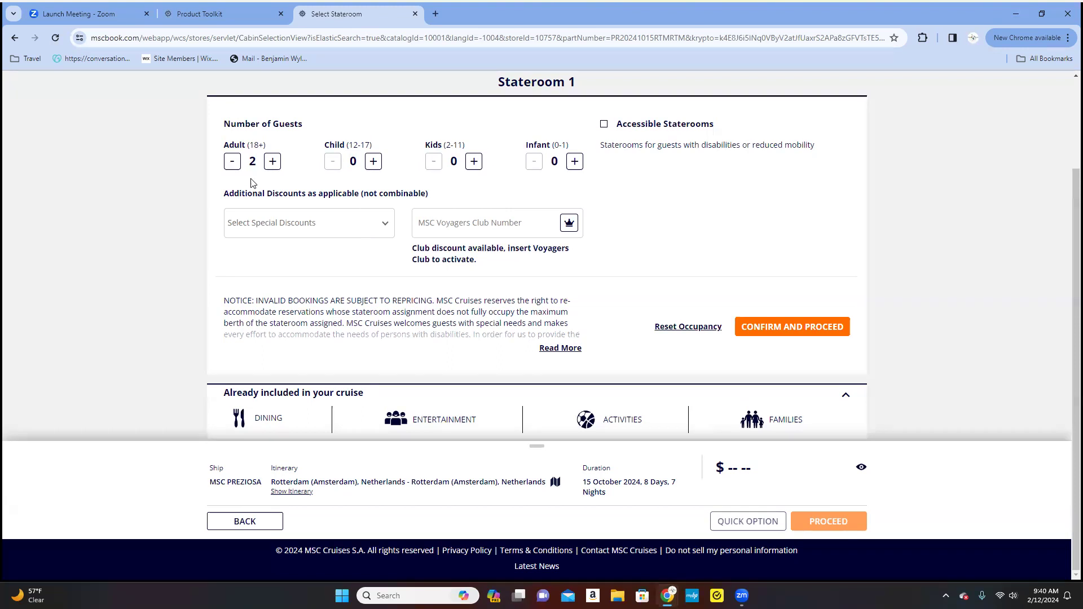
{"action": "left_click", "coordinate": [308, 222]}
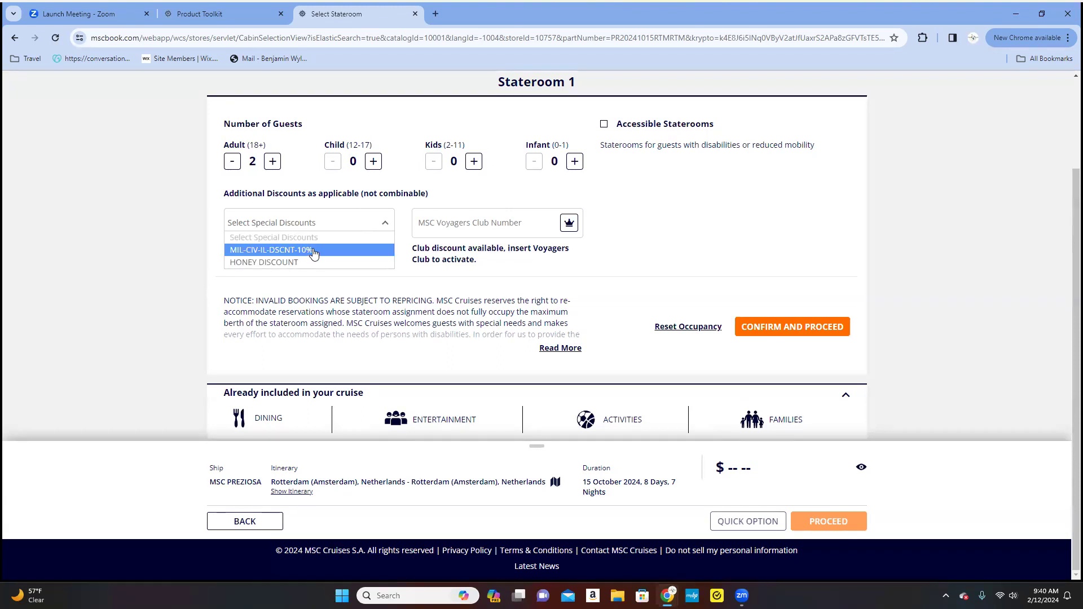
{"action": "mouse_move", "coordinate": [264, 261]}
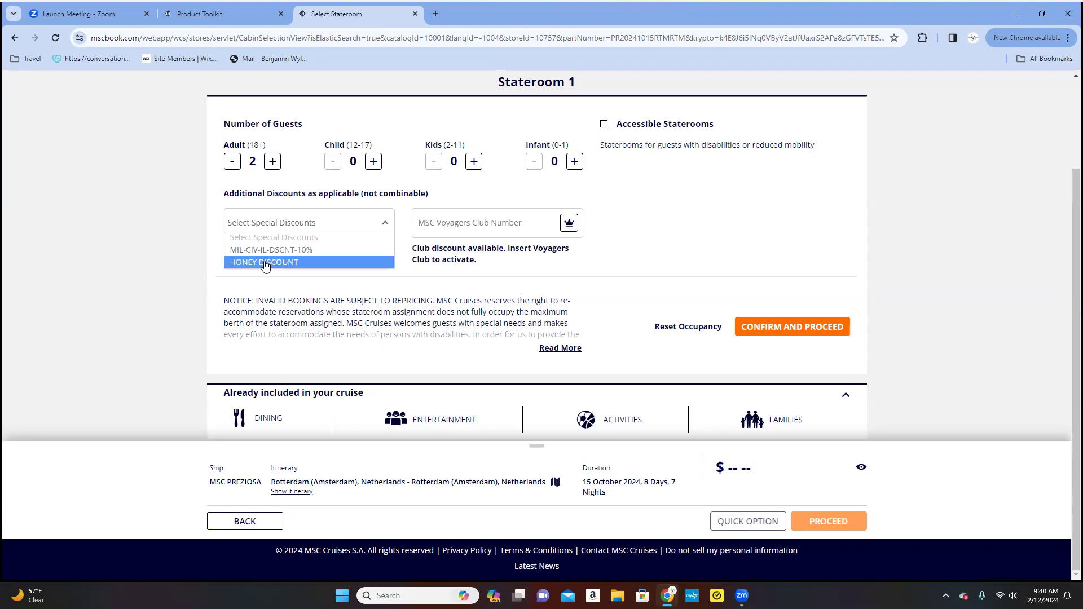
{"action": "mouse_move", "coordinate": [282, 250]}
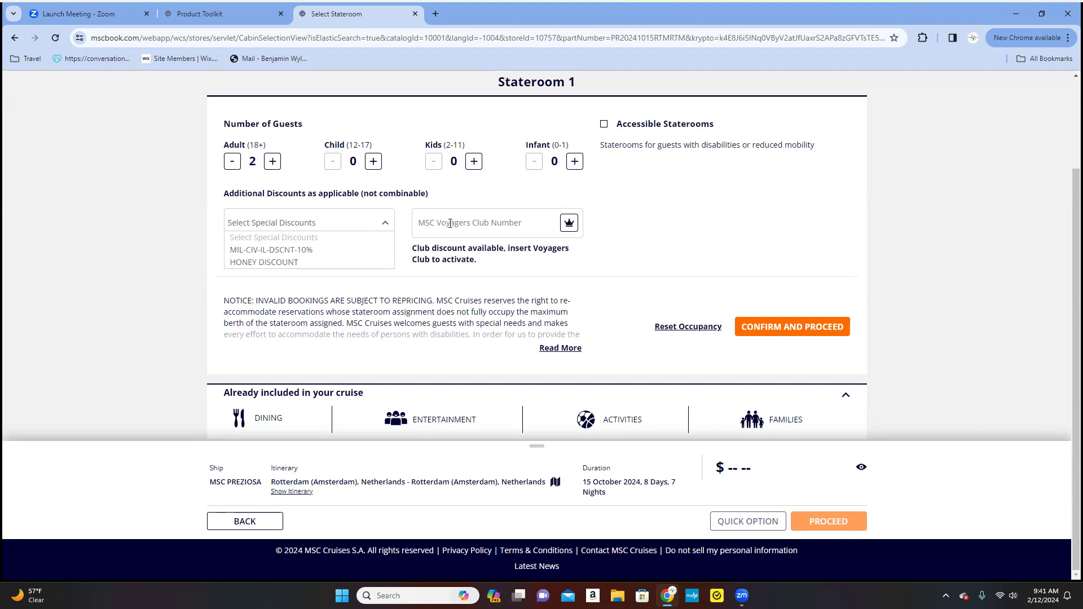
{"action": "left_click", "coordinate": [309, 222]}
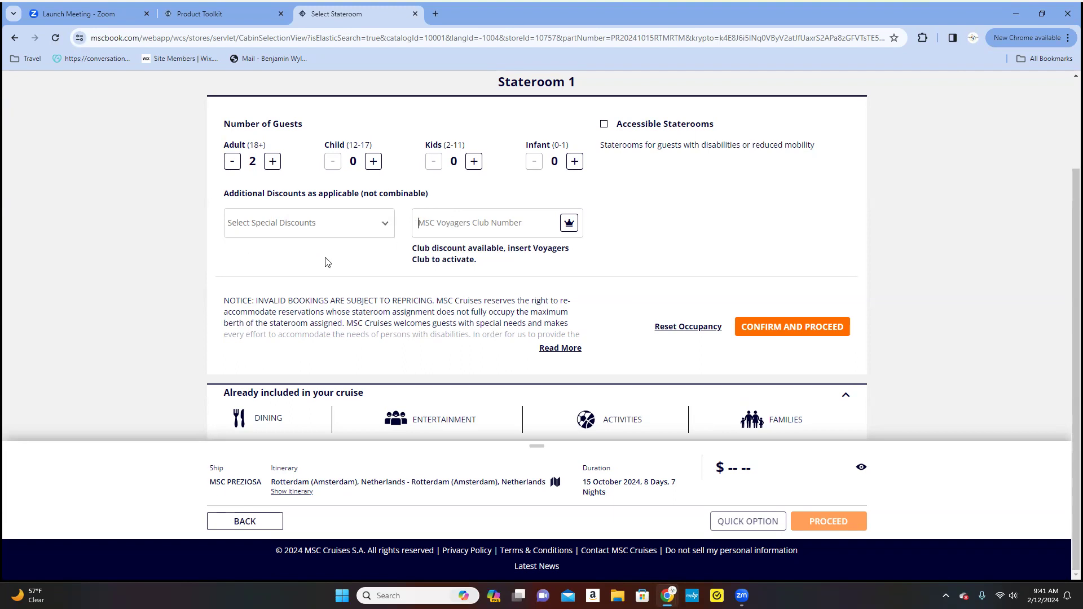
{"action": "mouse_move", "coordinate": [335, 250]}
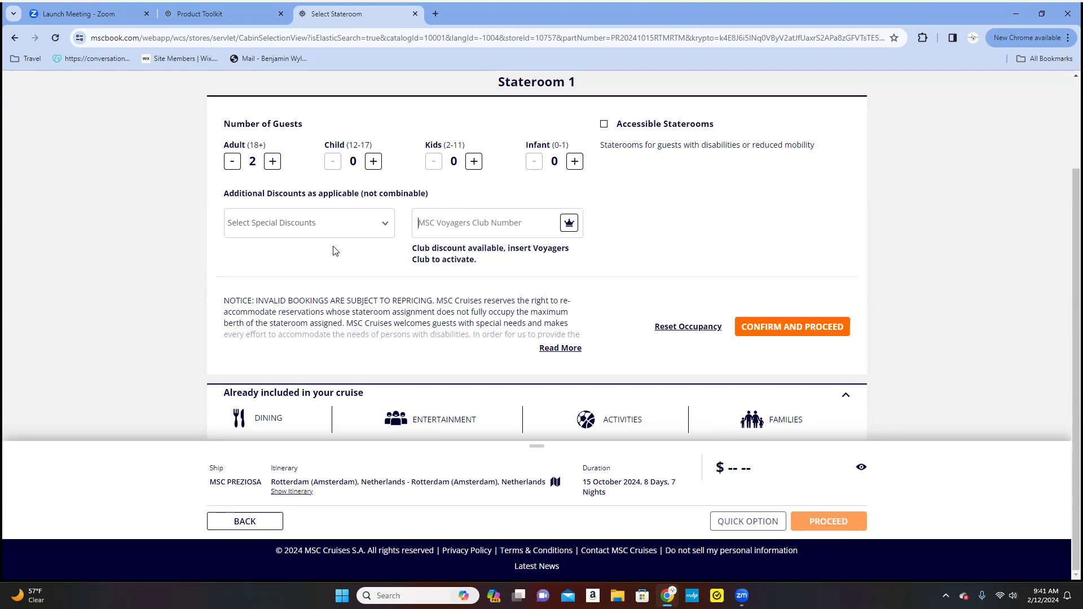
{"action": "mouse_move", "coordinate": [755, 329]}
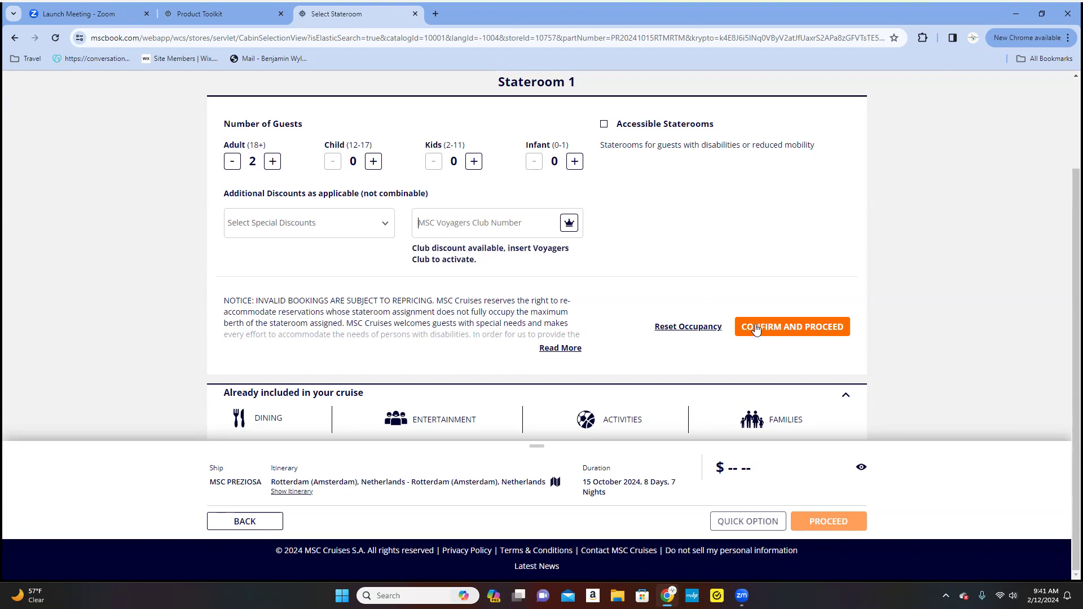
{"action": "left_click", "coordinate": [791, 326]}
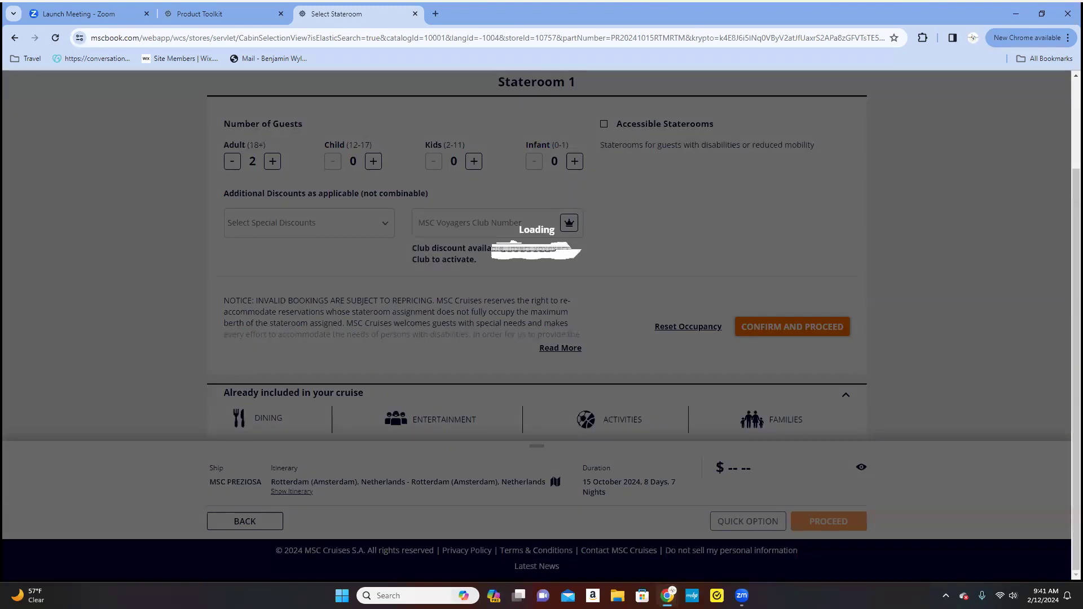
Step: Compare Yacht Club suite prices under Escape to Sea Cruise Only, Brochure Rates and Drinks WiFi OBC Included
{"action": "left_click", "coordinate": [790, 326]}
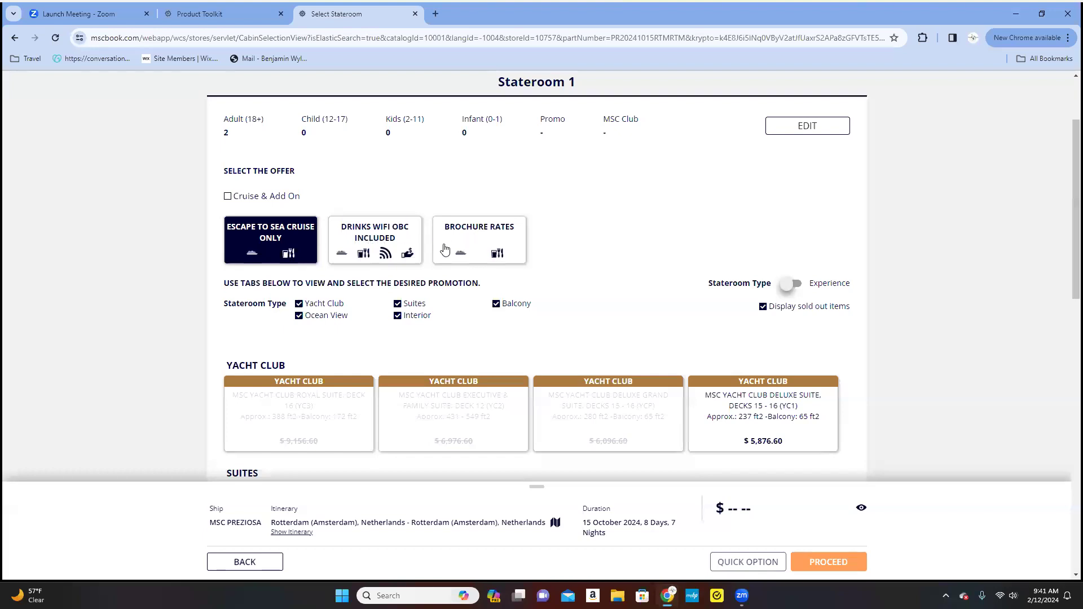
{"action": "left_click", "coordinate": [374, 240]}
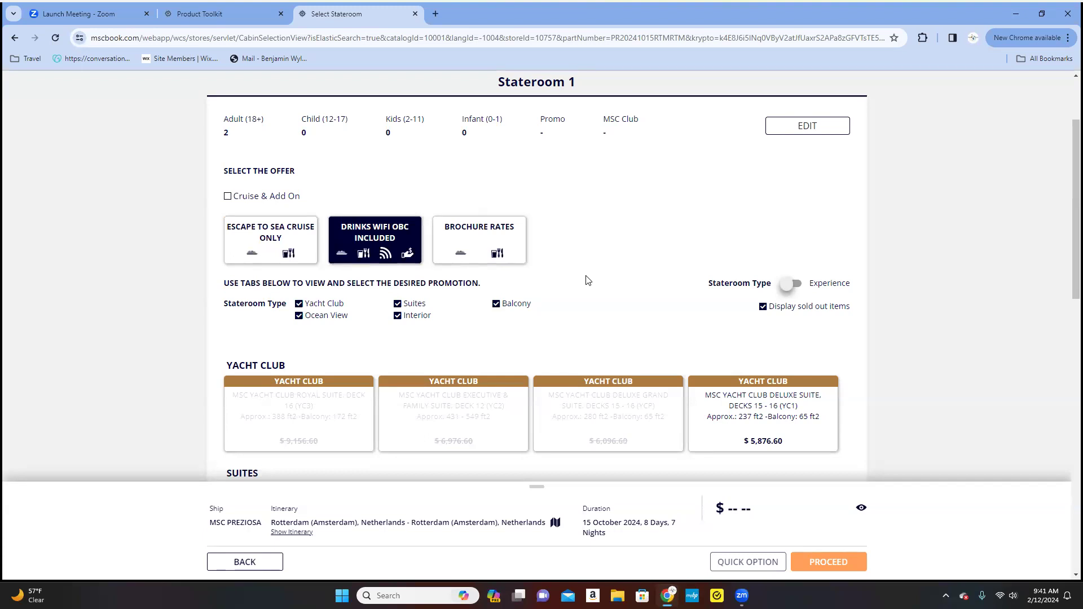
{"action": "left_click", "coordinate": [269, 238]}
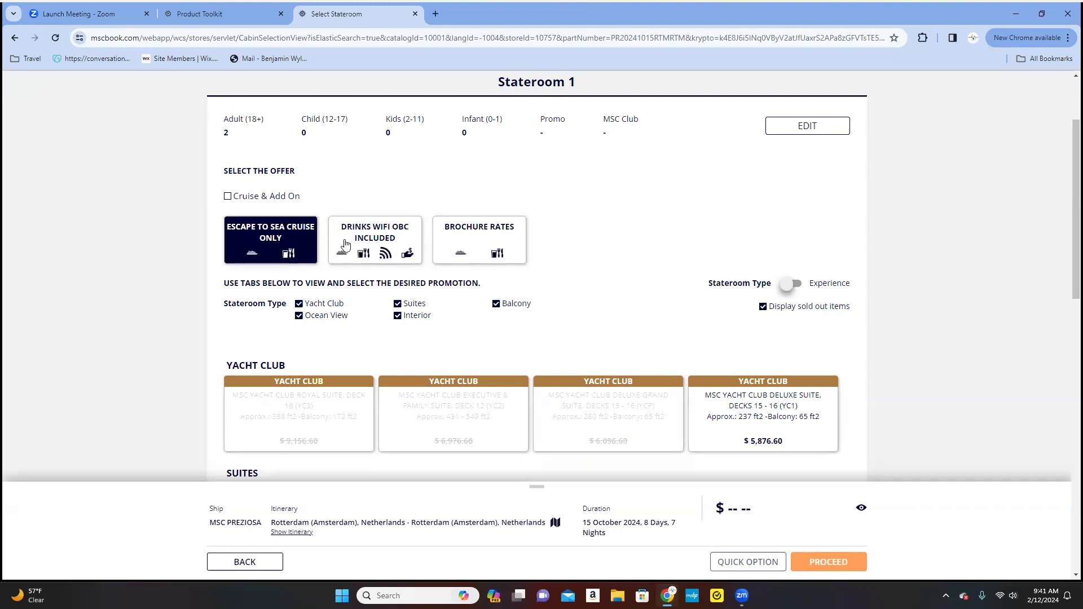
{"action": "left_click", "coordinate": [479, 239]}
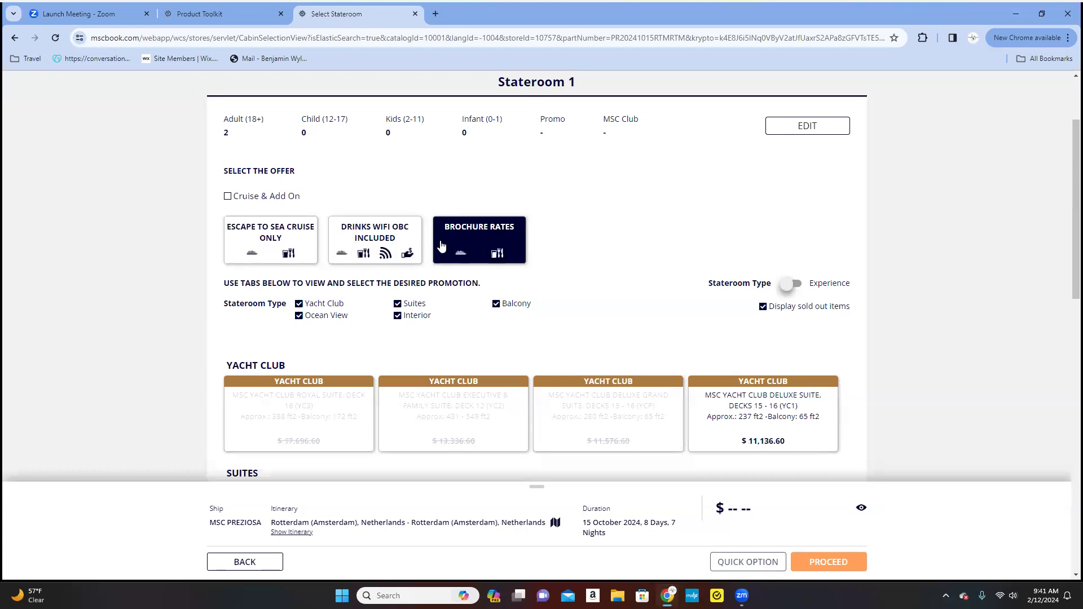
{"action": "scroll", "scroll_direction": "down", "scroll_amount": 3}
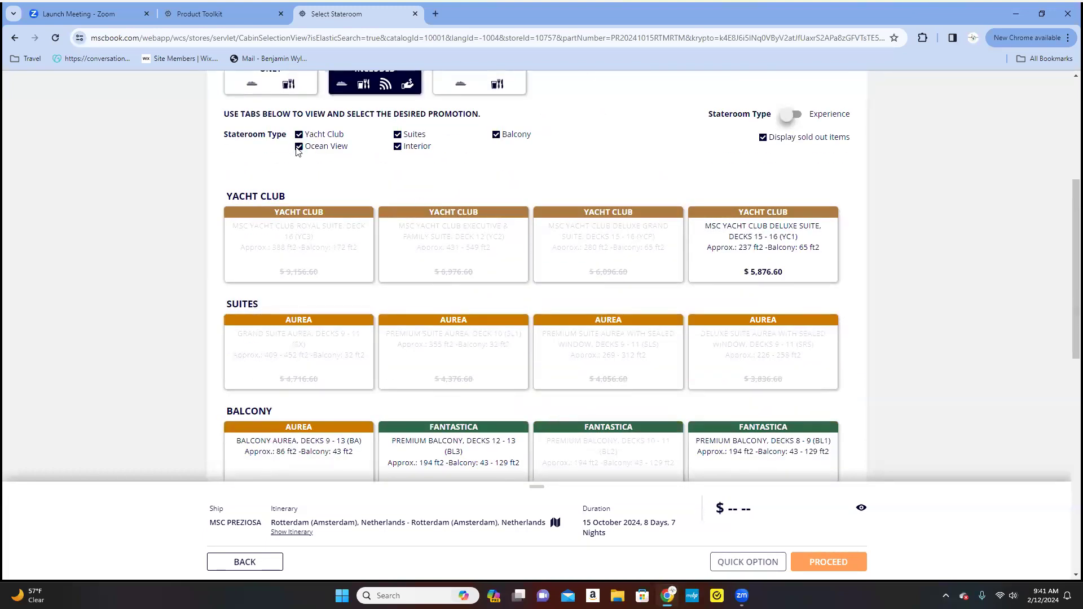
Step: Hide Ocean View, Interior and sold-out staterooms, leaving one Yacht Club suite and seven balconies
{"action": "left_click", "coordinate": [297, 147]}
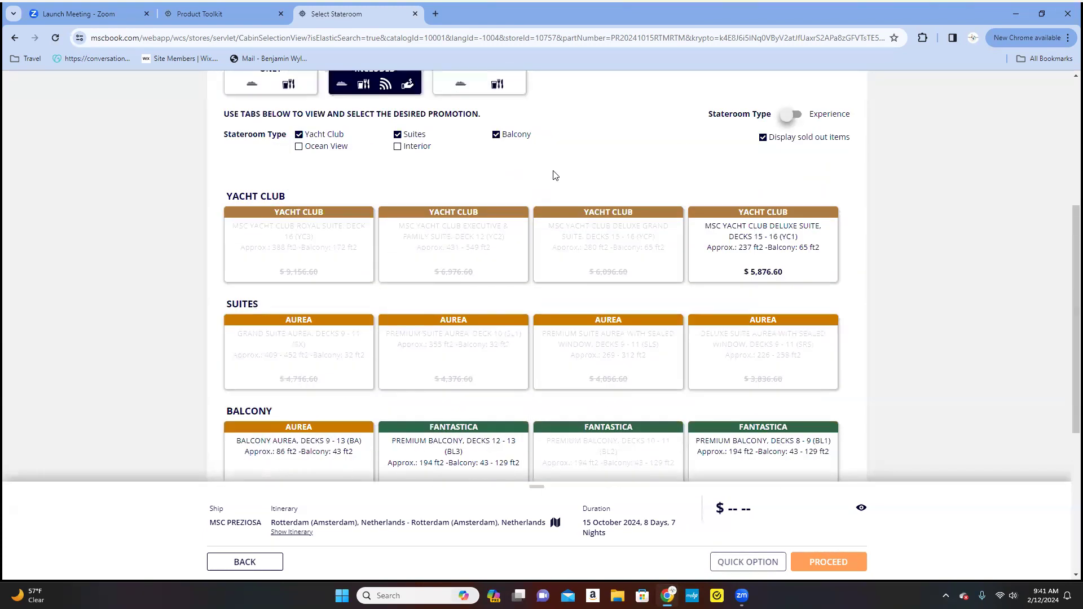
{"action": "left_click", "coordinate": [761, 137]}
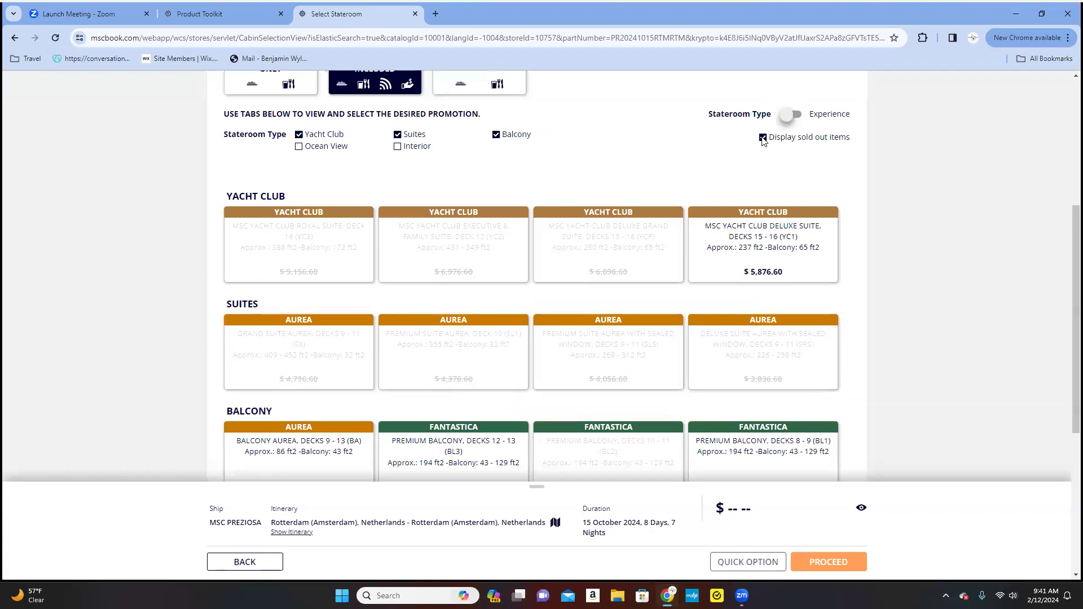
{"action": "left_click", "coordinate": [762, 137]}
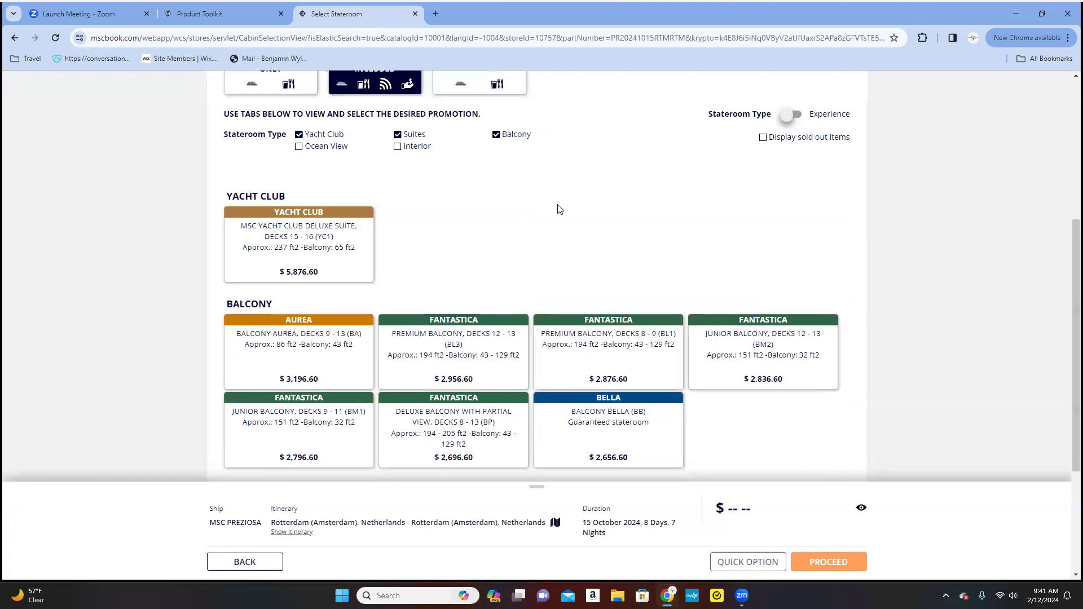
{"action": "scroll", "scroll_direction": "down", "scroll_amount": 3}
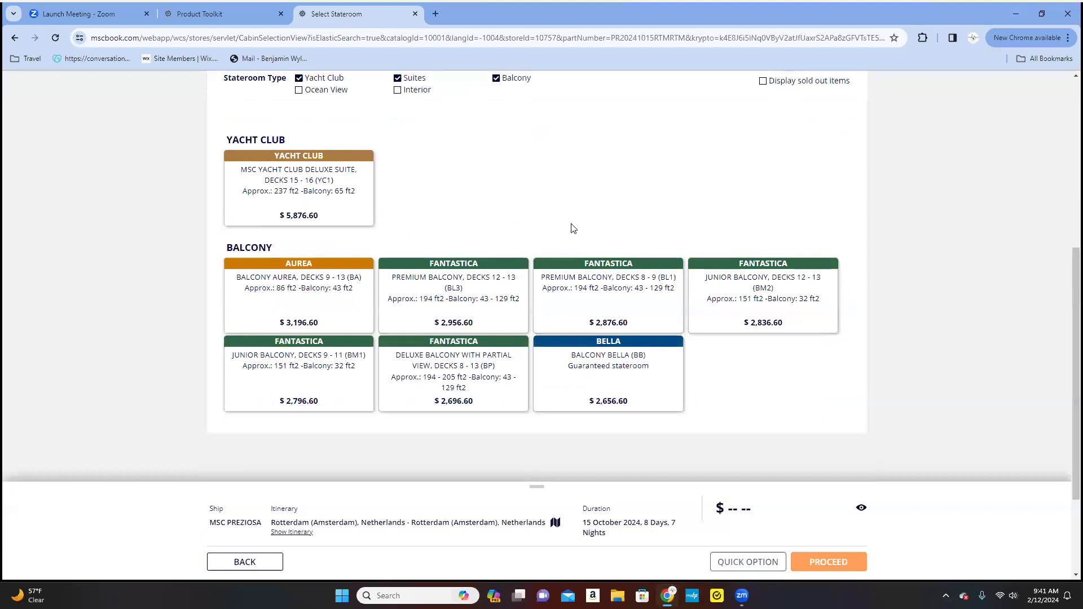
{"action": "mouse_move", "coordinate": [549, 208]}
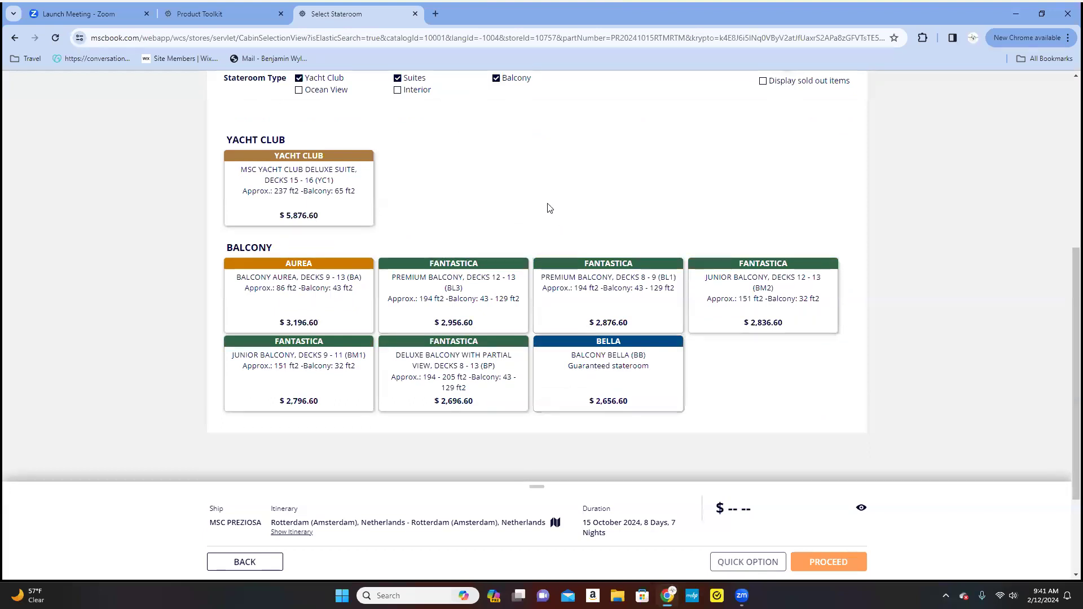
{"action": "mouse_move", "coordinate": [313, 239]}
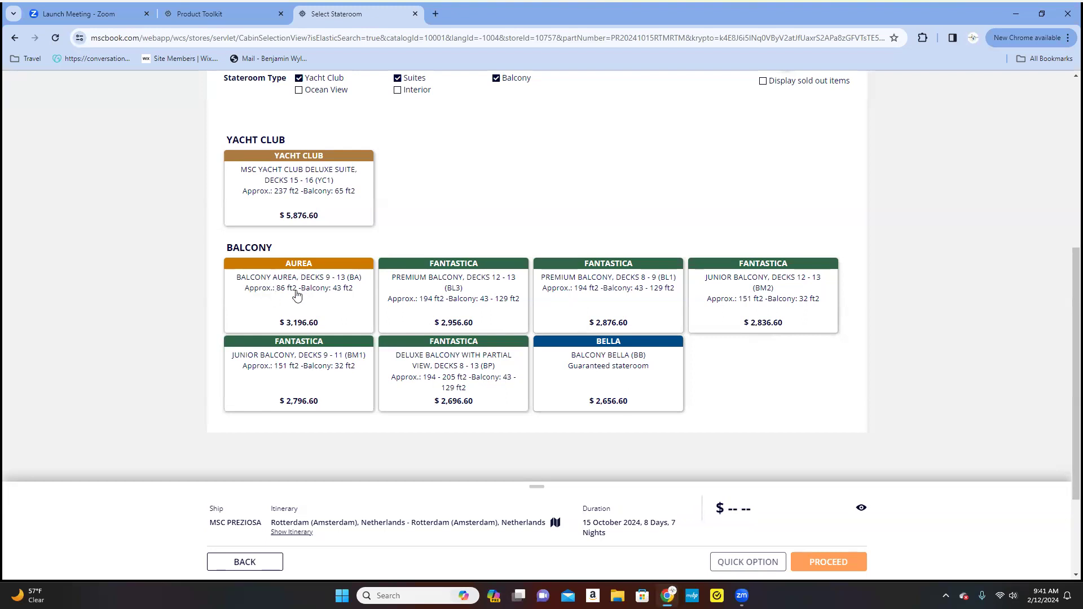
{"action": "mouse_move", "coordinate": [637, 267]}
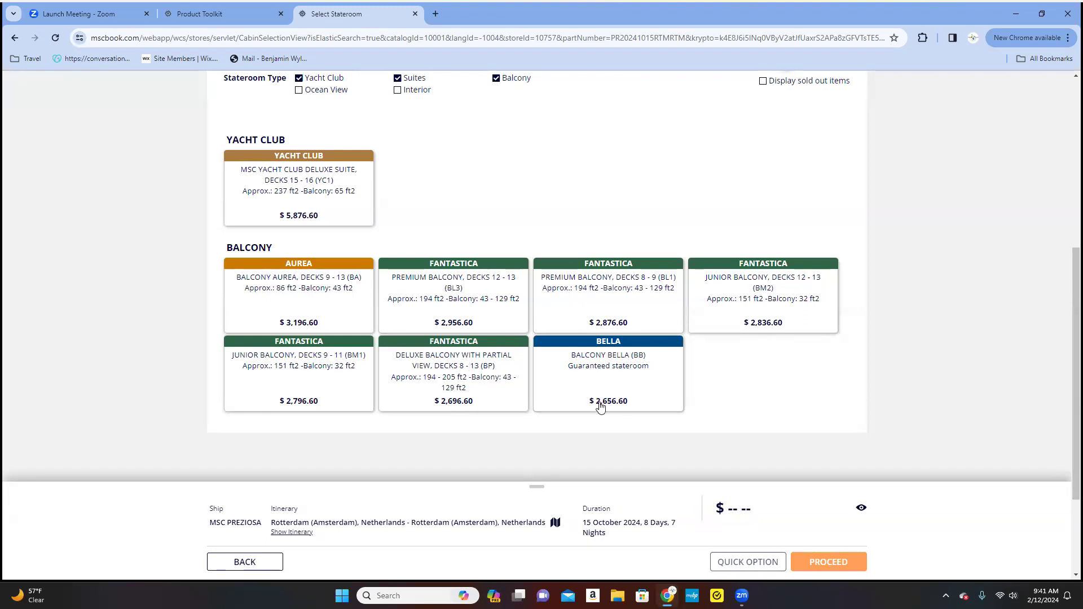
{"action": "mouse_move", "coordinate": [469, 349]}
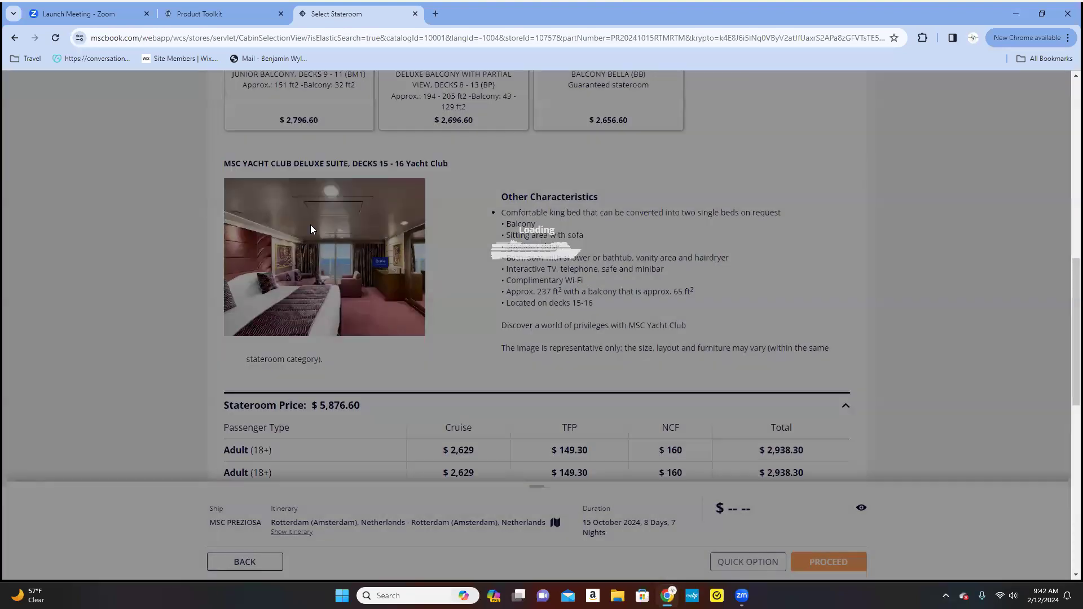
Step: Review the Yacht Club Deluxe Suite's $5,876.60 breakdown, expand the $100 shipboard credit, and reach the add-ons
{"action": "scroll", "scroll_direction": "down", "scroll_amount": 3}
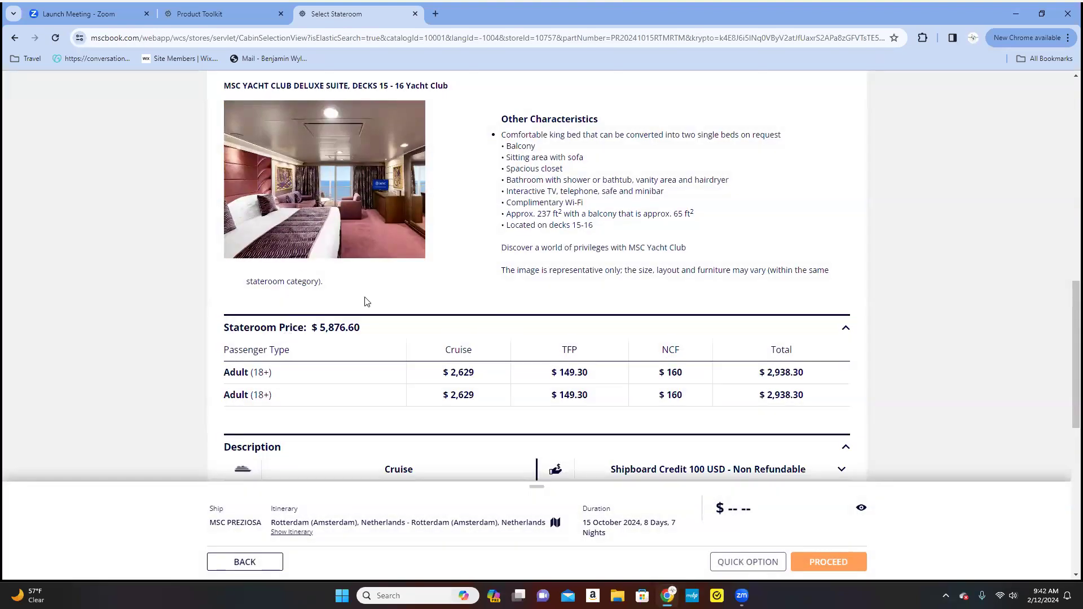
{"action": "mouse_move", "coordinate": [373, 285]}
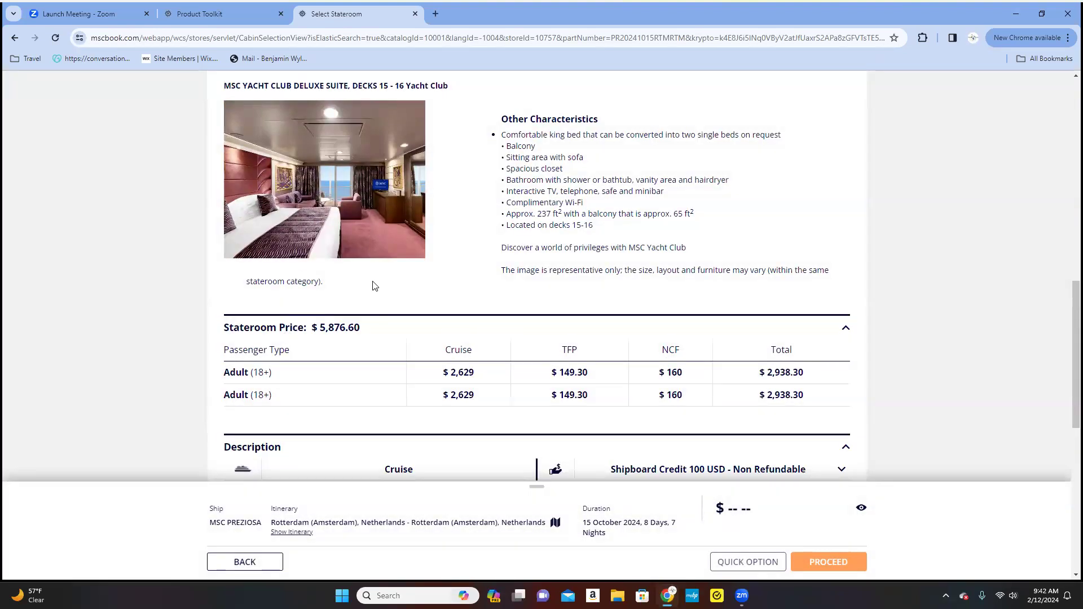
{"action": "mouse_move", "coordinate": [378, 274]}
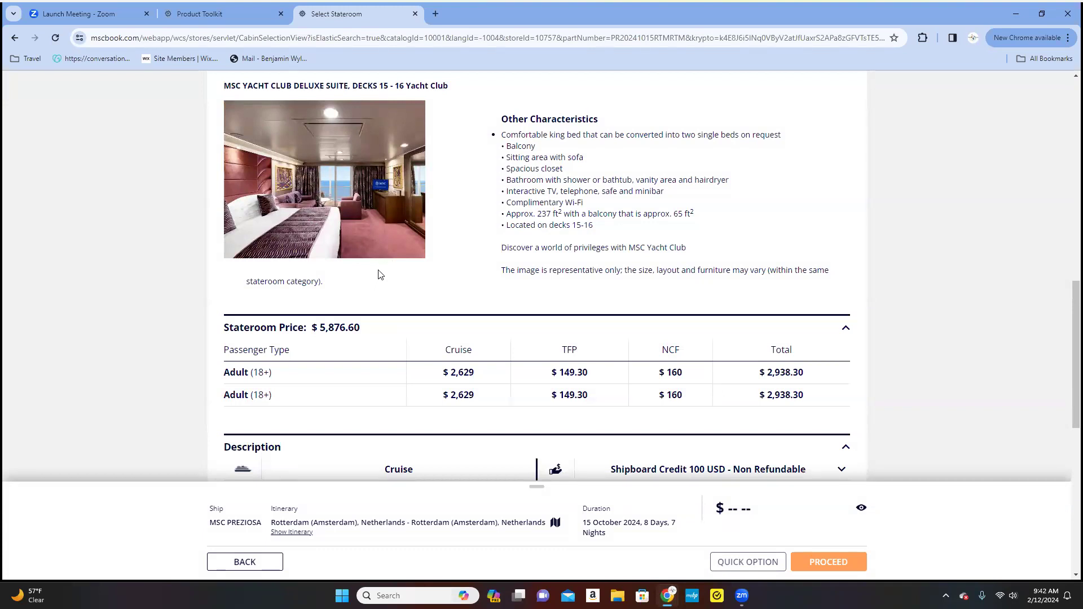
{"action": "scroll", "scroll_direction": "down", "scroll_amount": 3}
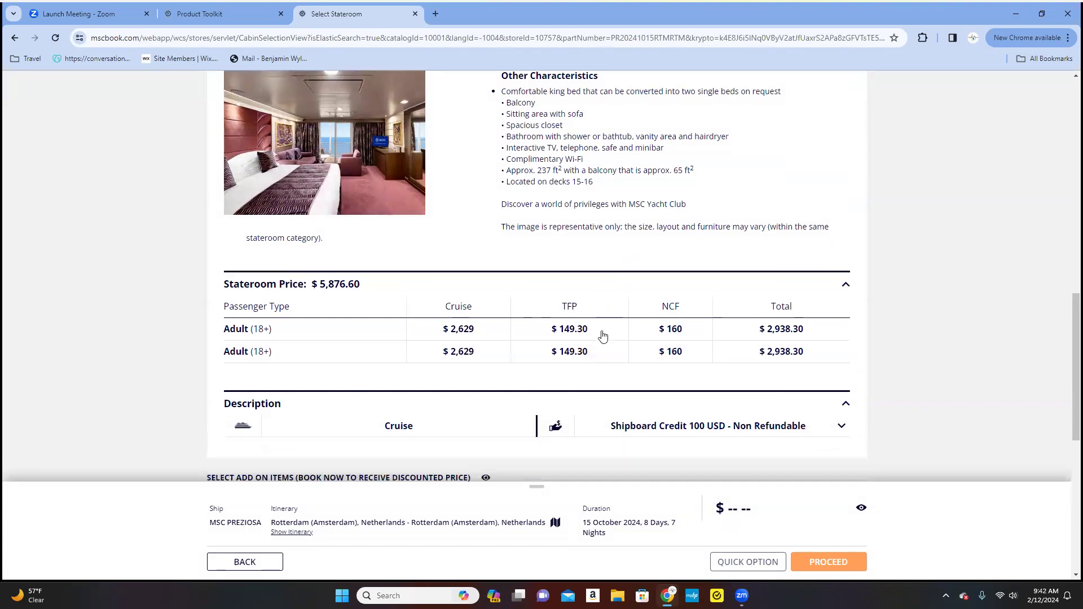
{"action": "scroll", "scroll_direction": "down", "scroll_amount": 3}
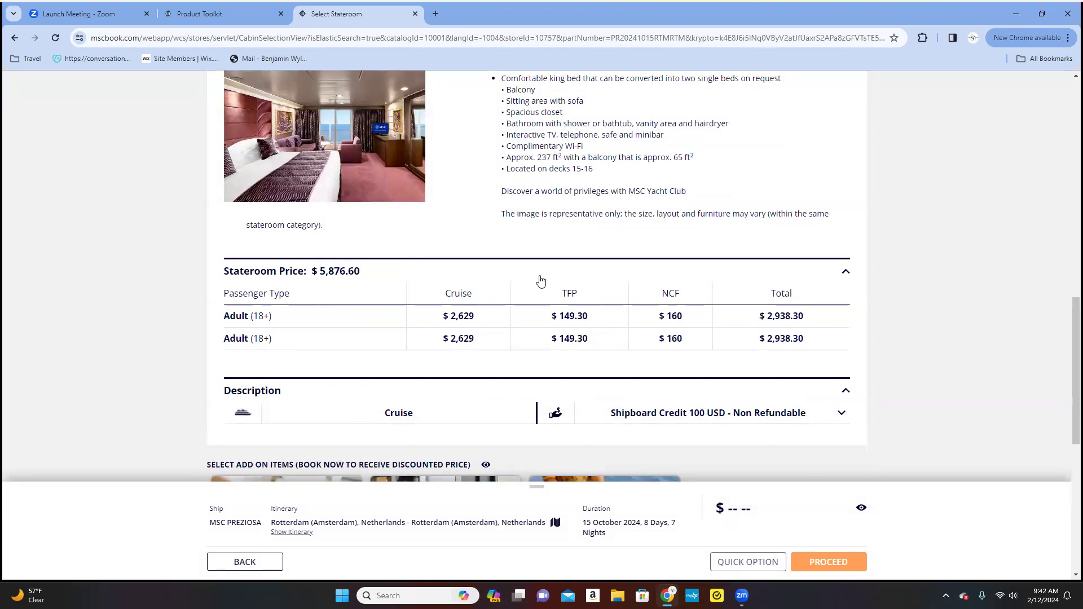
{"action": "scroll", "scroll_direction": "down", "scroll_amount": 3}
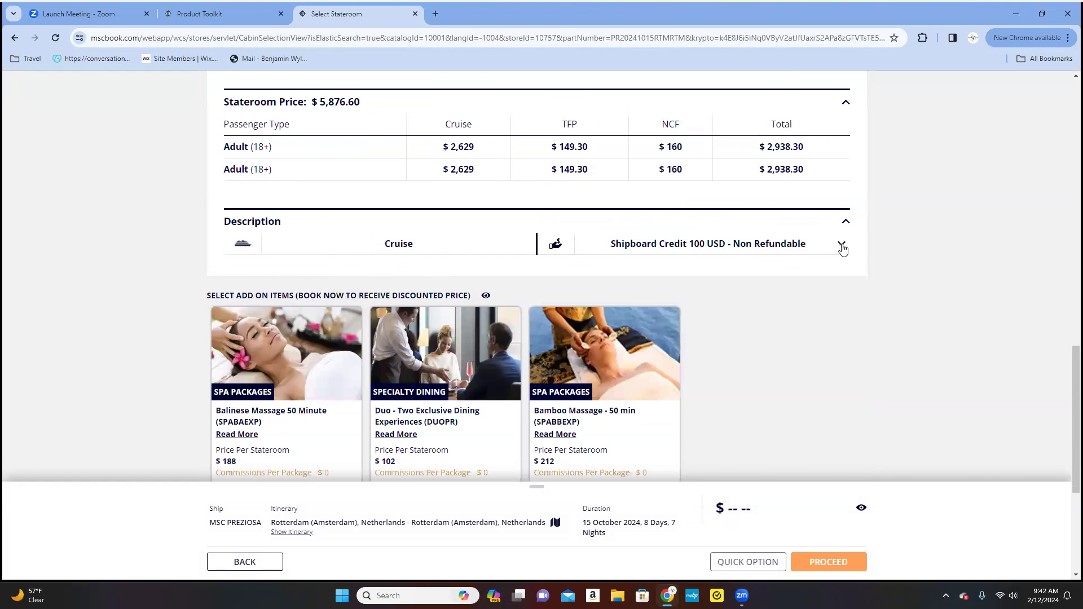
{"action": "left_click", "coordinate": [843, 248]}
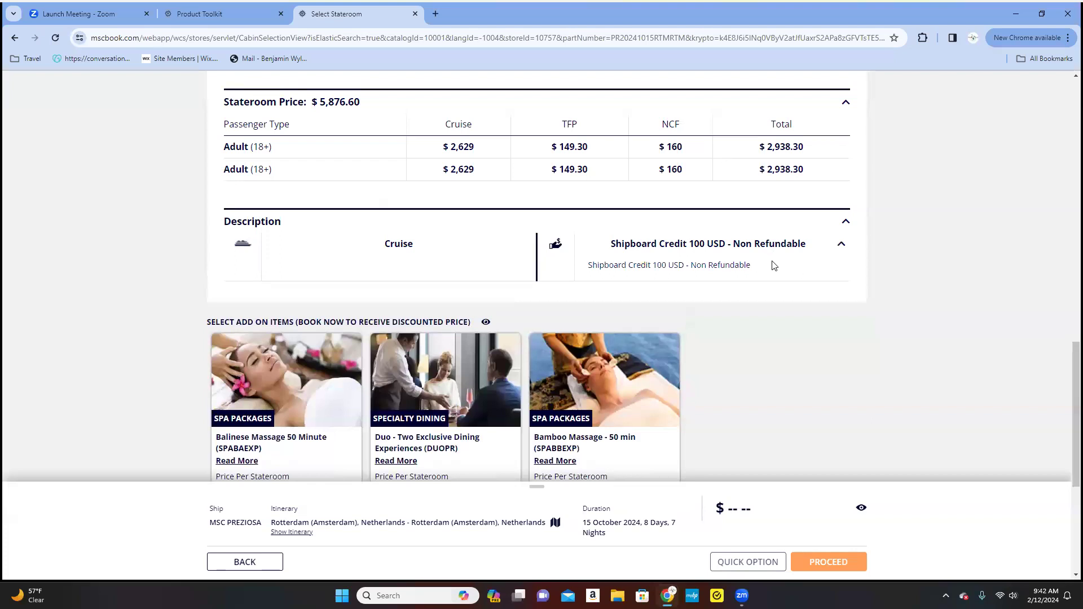
{"action": "scroll", "scroll_direction": "down", "scroll_amount": 3}
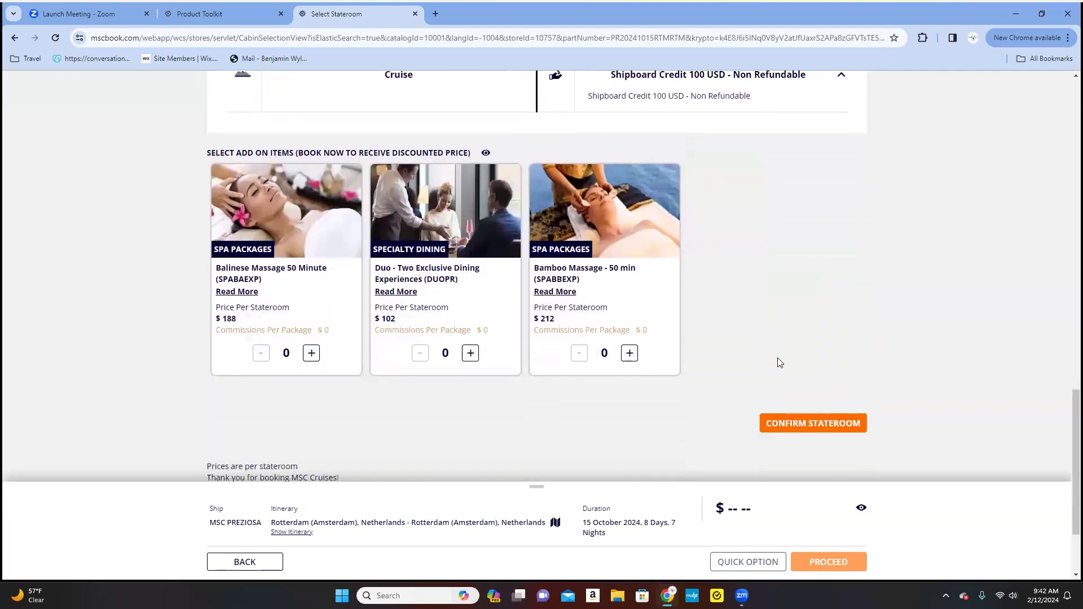
{"action": "mouse_move", "coordinate": [765, 335]}
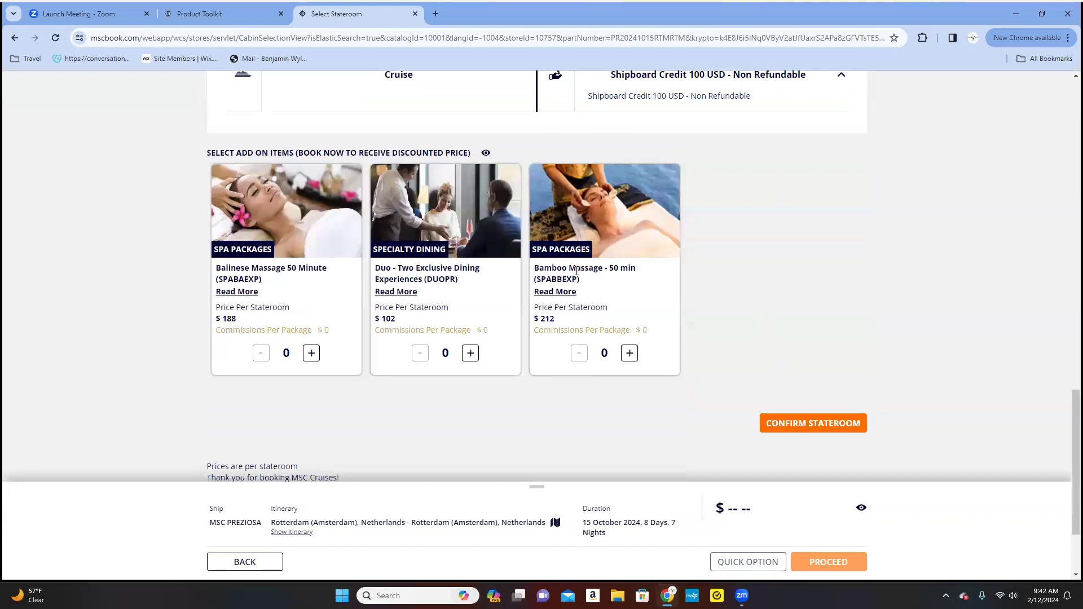
{"action": "mouse_move", "coordinate": [403, 242]}
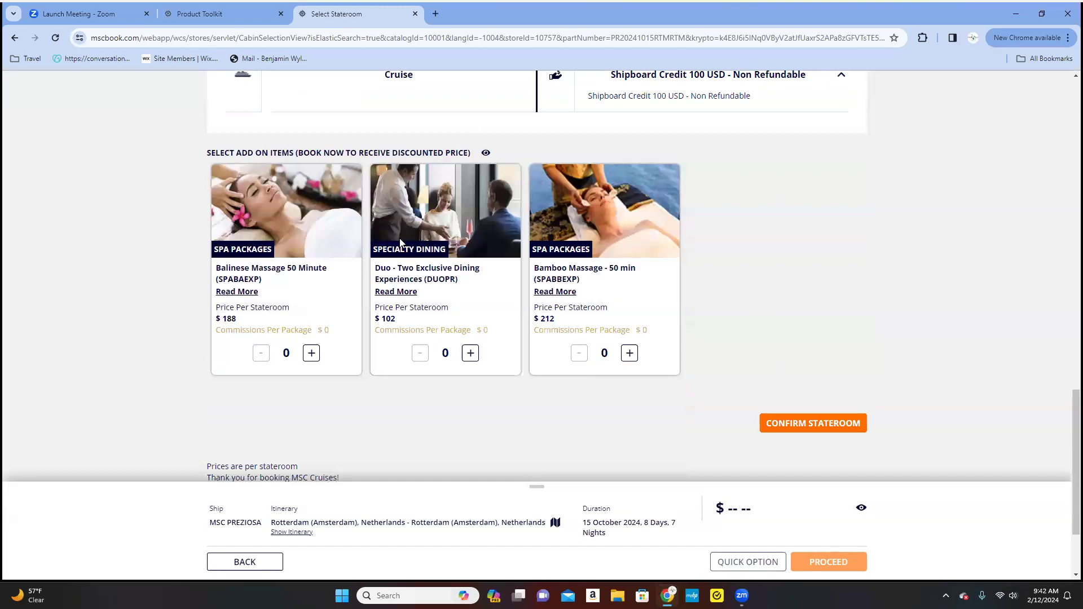
{"action": "scroll", "scroll_direction": "down", "scroll_amount": 3}
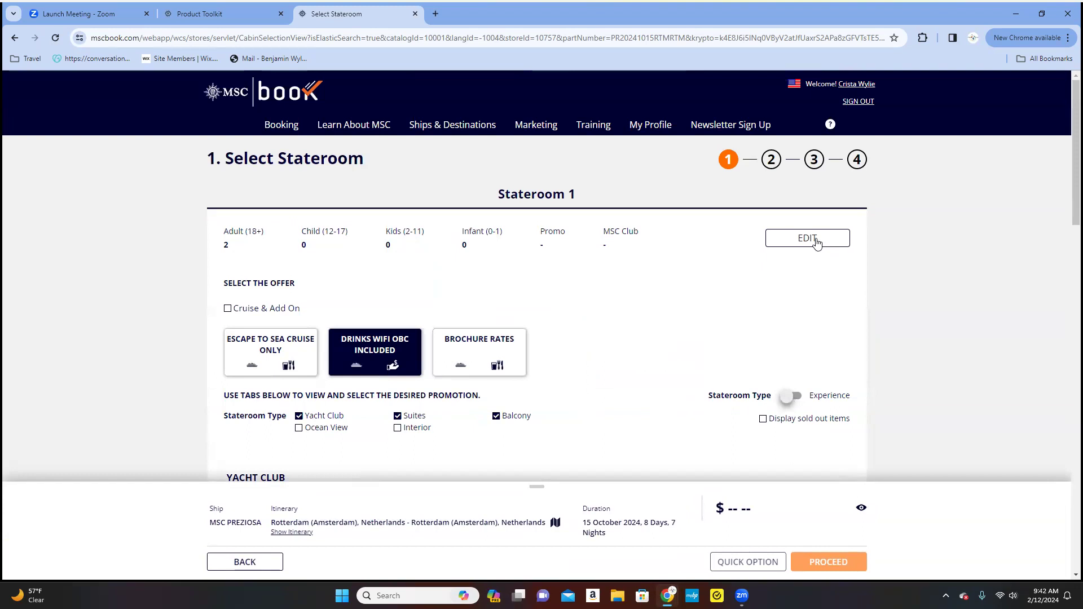
{"action": "mouse_move", "coordinate": [638, 262]}
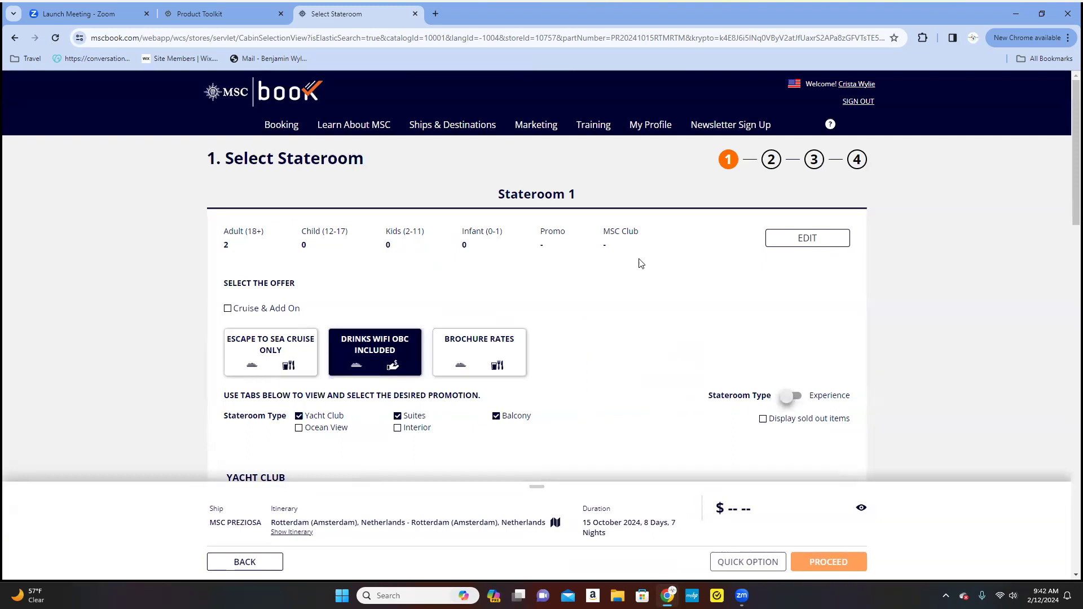
Step: Confirm Yacht Club Deluxe Suite 15015 on Deck 15 with all add-on quantities left at 0
{"action": "scroll", "scroll_direction": "down", "scroll_amount": 3}
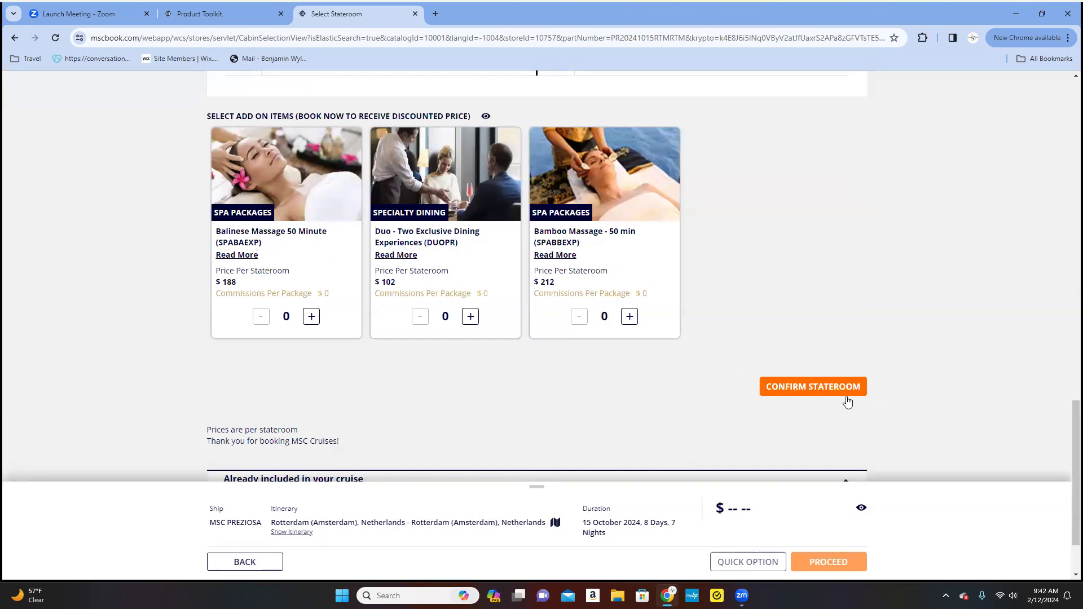
{"action": "left_click", "coordinate": [812, 386]}
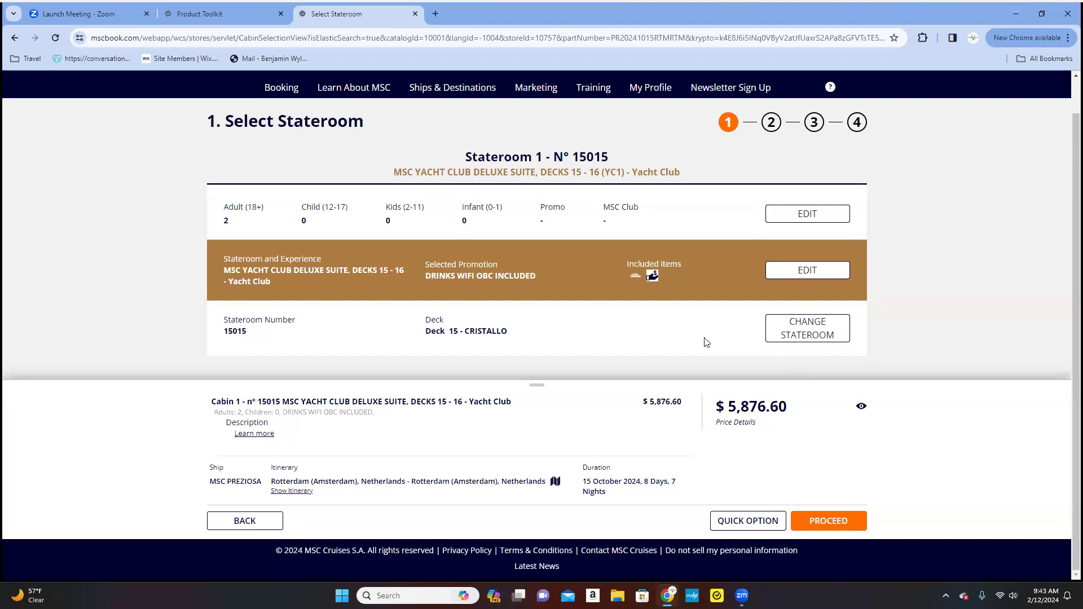
{"action": "mouse_move", "coordinate": [108, 239]}
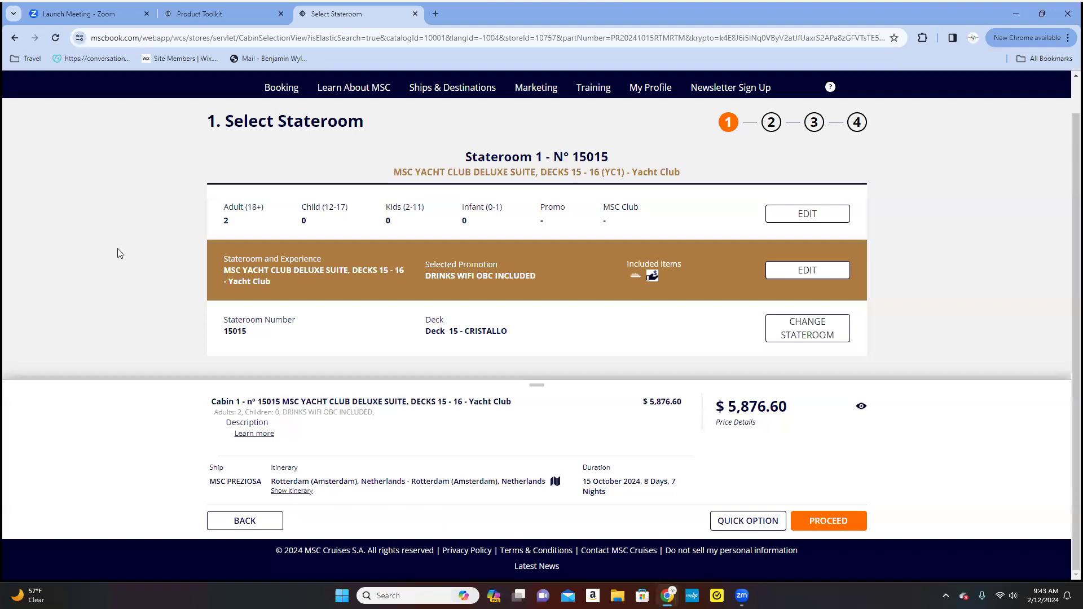
{"action": "mouse_move", "coordinate": [343, 310]}
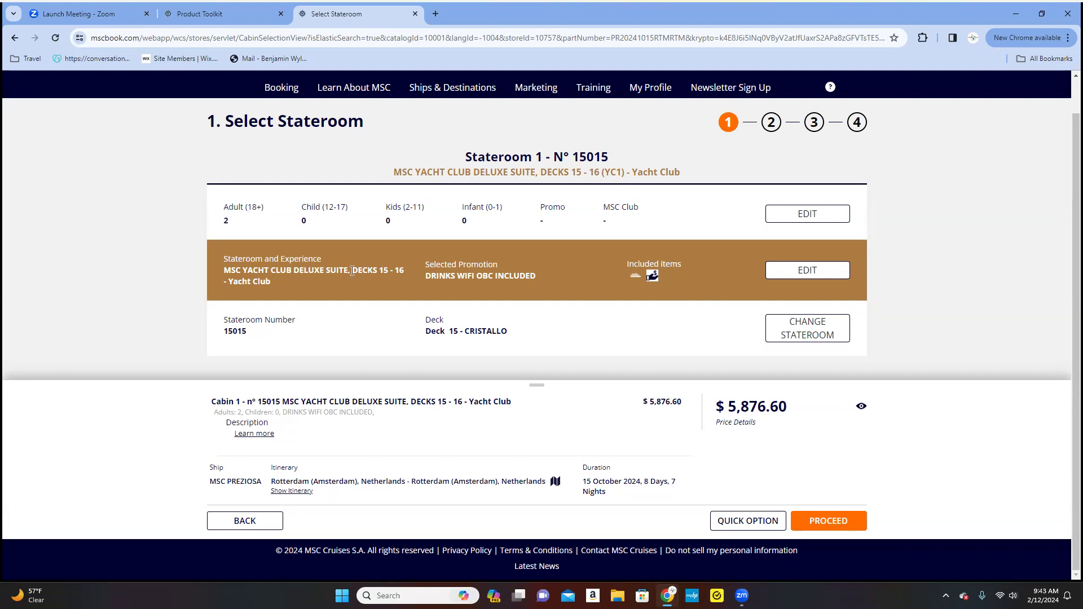
{"action": "mouse_move", "coordinate": [475, 392]}
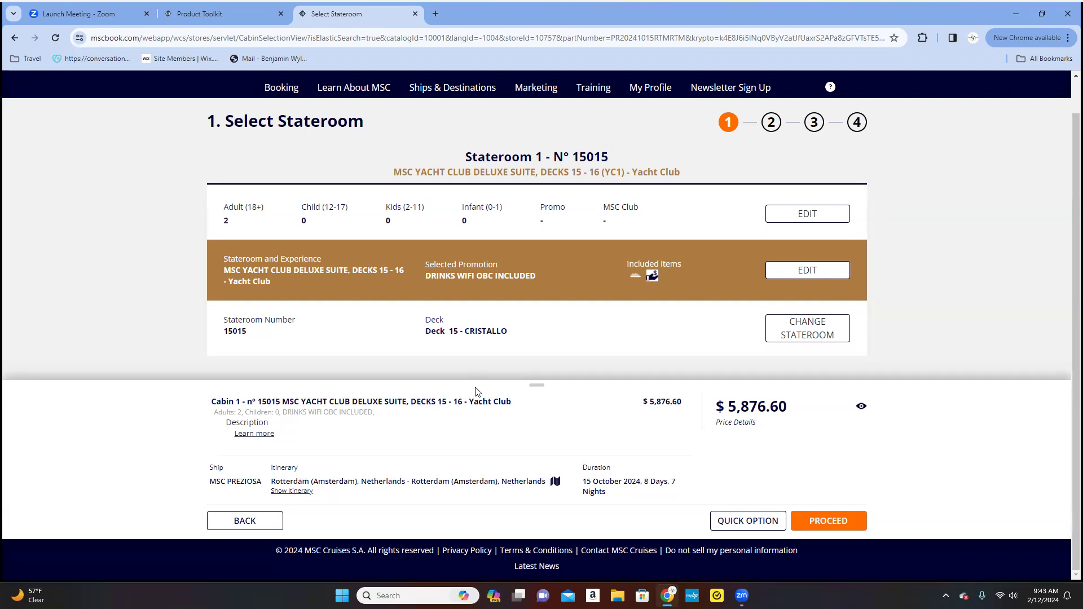
{"action": "mouse_move", "coordinate": [860, 410]}
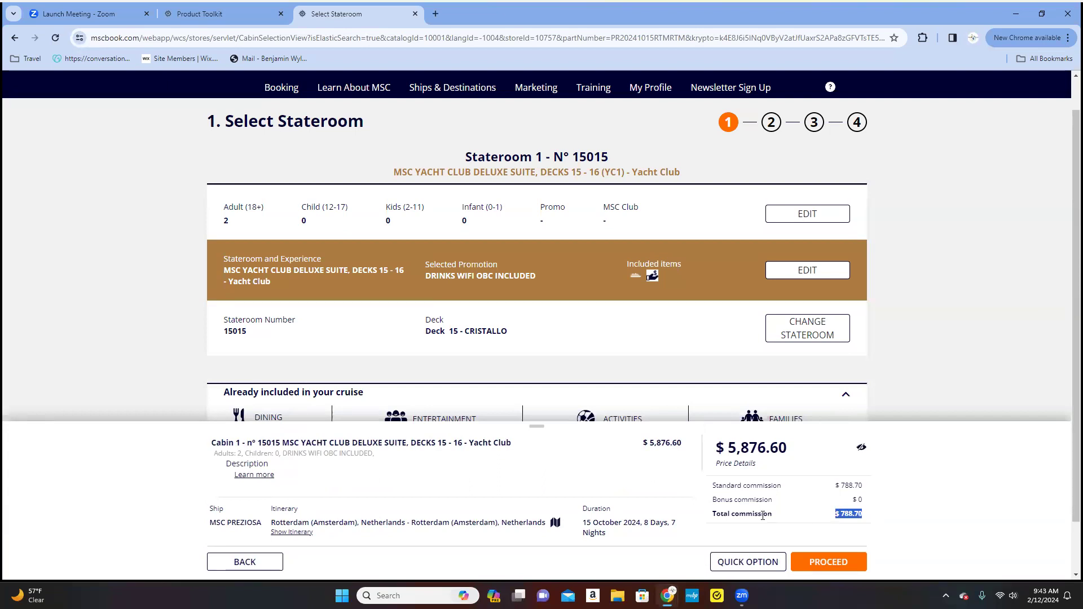
{"action": "mouse_move", "coordinate": [799, 453]}
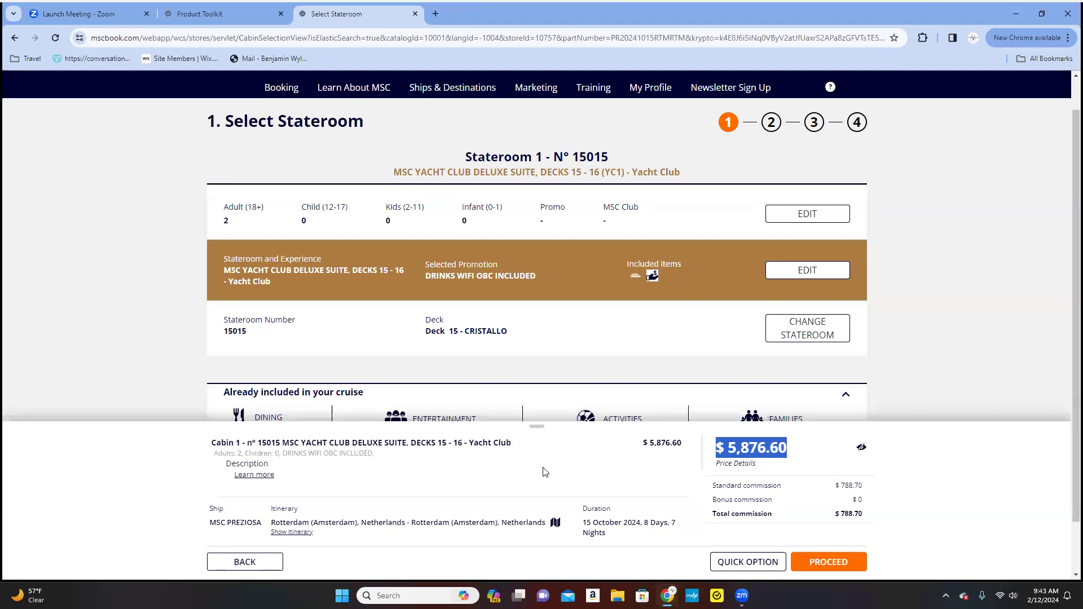
Step: Scroll the stateroom summary to the price details showing $788.70 commission on $5,876.60
{"action": "scroll", "scroll_direction": "down", "scroll_amount": 3}
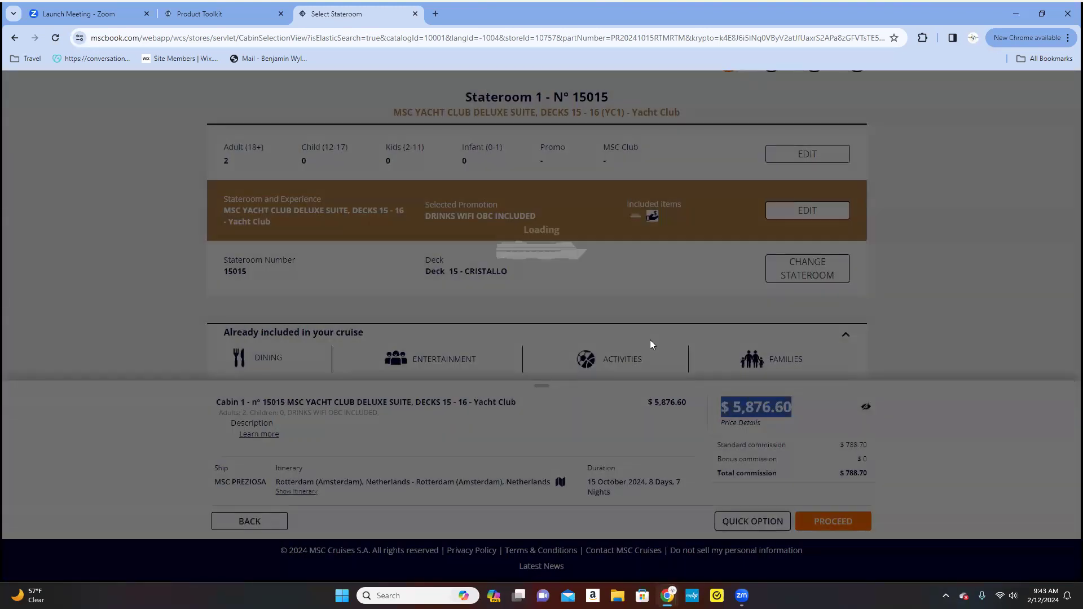
Step: Start a quick option hold on cabin 15015, close the form without booking, and proceed from staterooms
{"action": "left_click", "coordinate": [751, 521]}
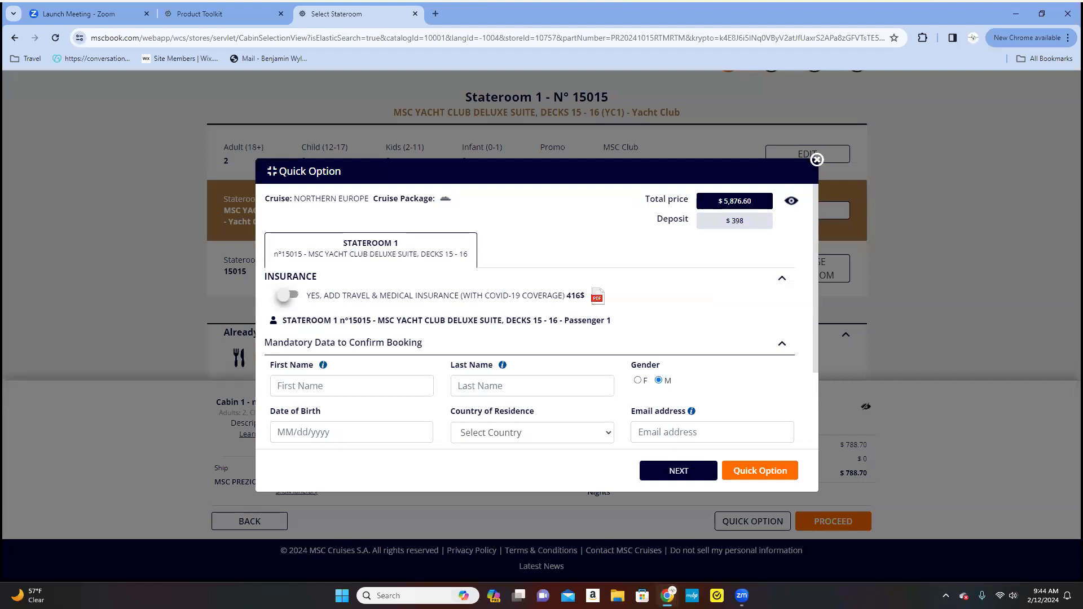
{"action": "left_click", "coordinate": [285, 294]}
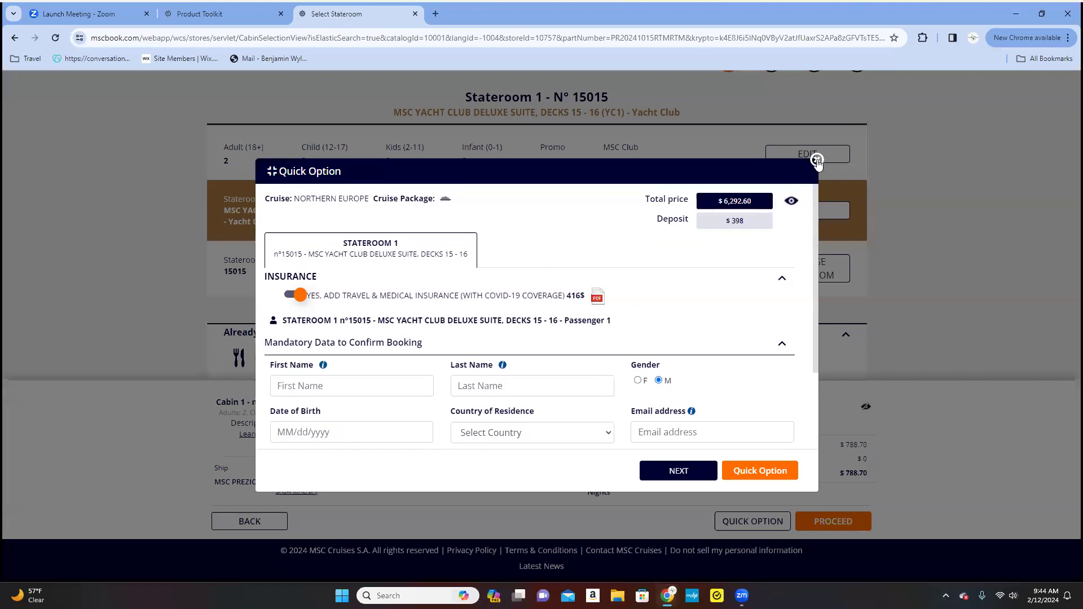
{"action": "left_click", "coordinate": [817, 161]}
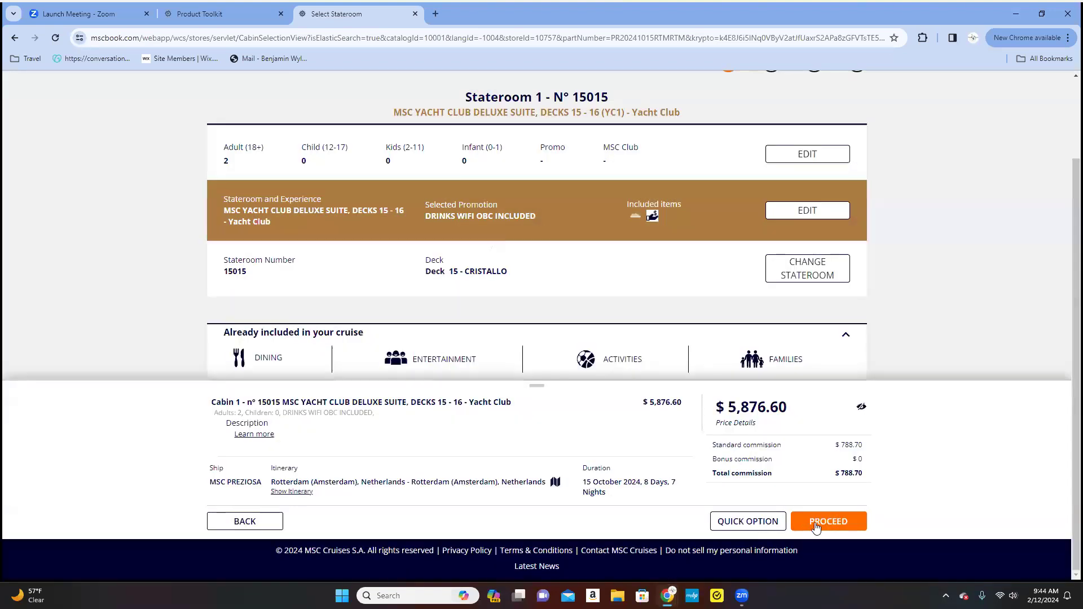
{"action": "left_click", "coordinate": [828, 521]}
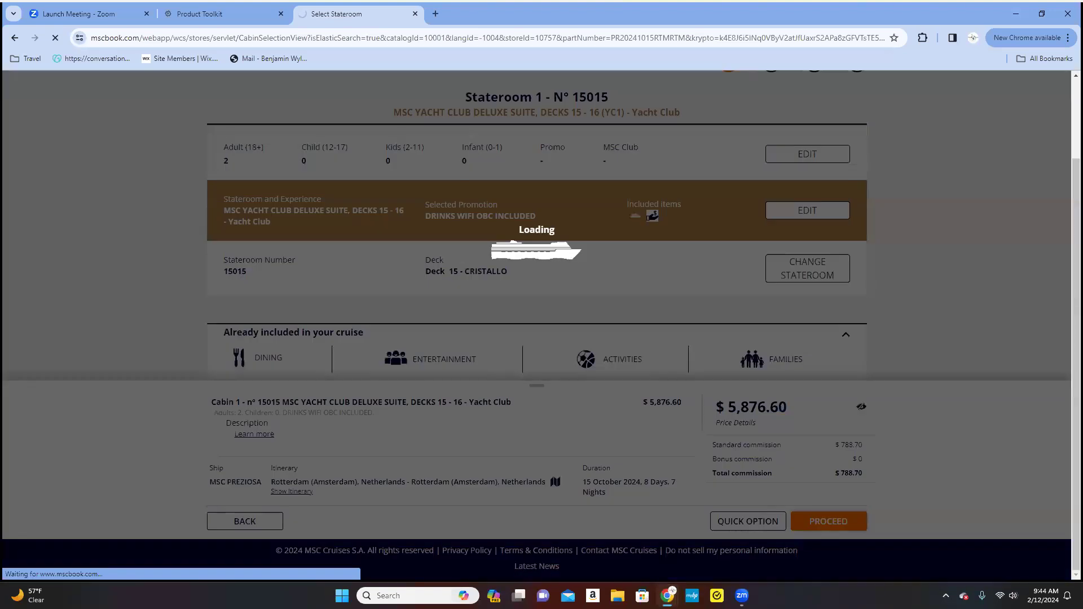
Step: Load more excursion results and scroll through the list, then return to the top
{"action": "left_click", "coordinate": [826, 521]}
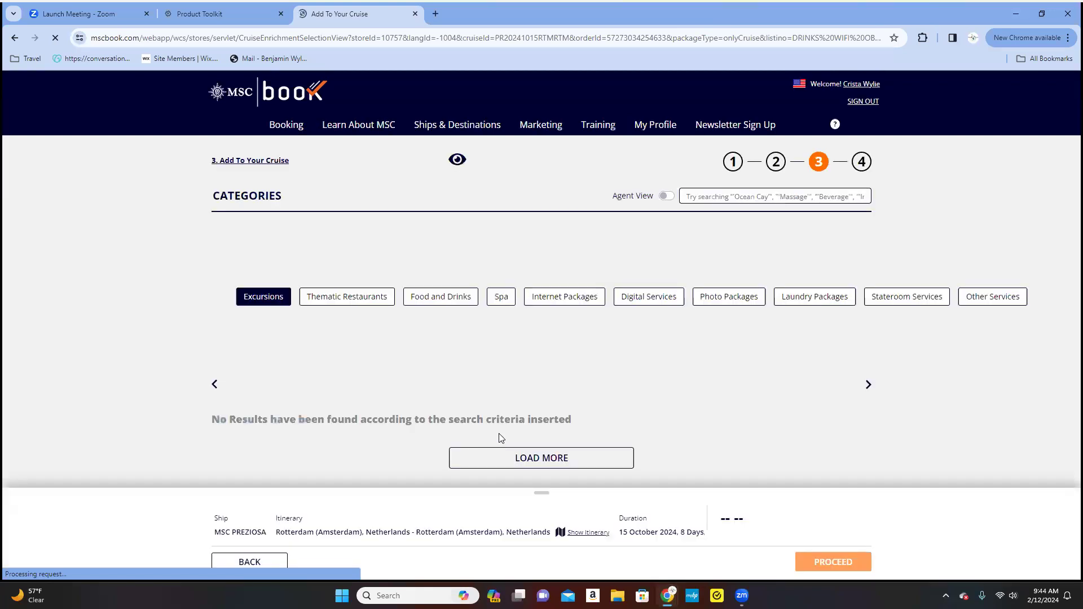
{"action": "left_click", "coordinate": [540, 456]}
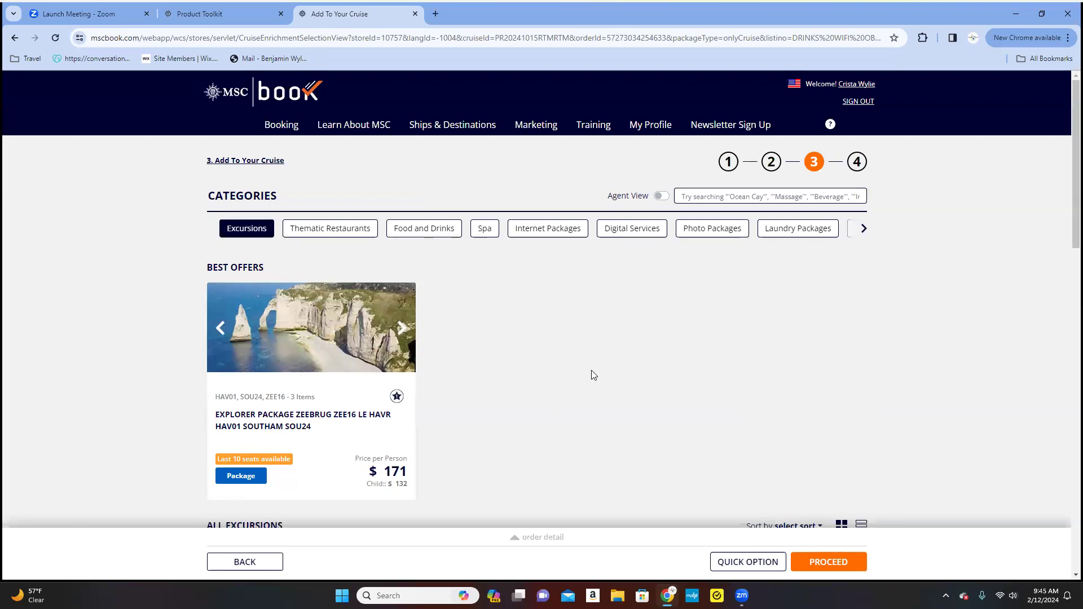
{"action": "mouse_move", "coordinate": [630, 385]}
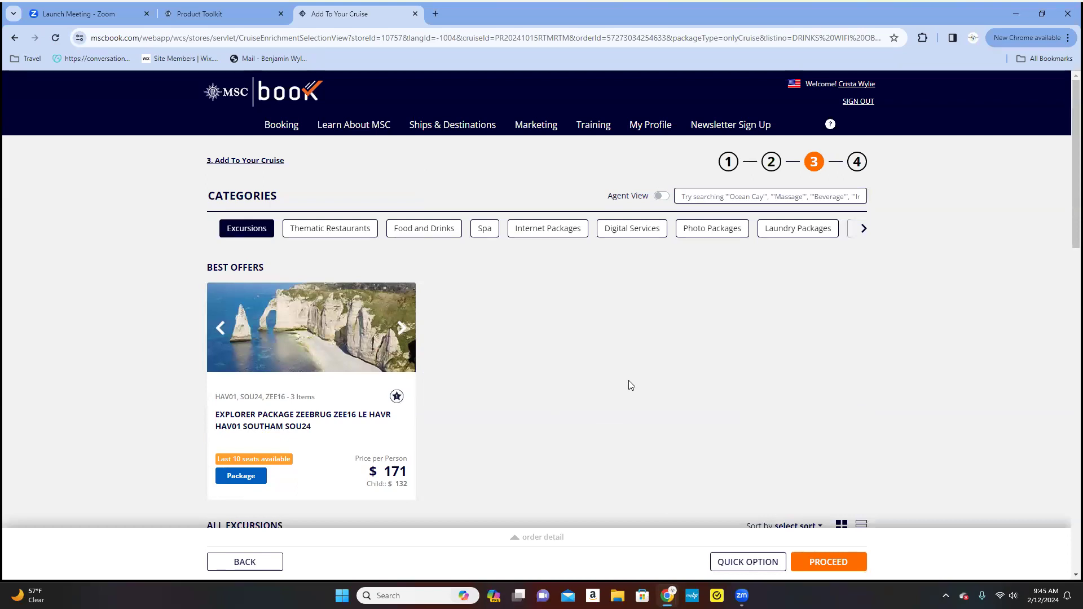
{"action": "mouse_move", "coordinate": [556, 343]}
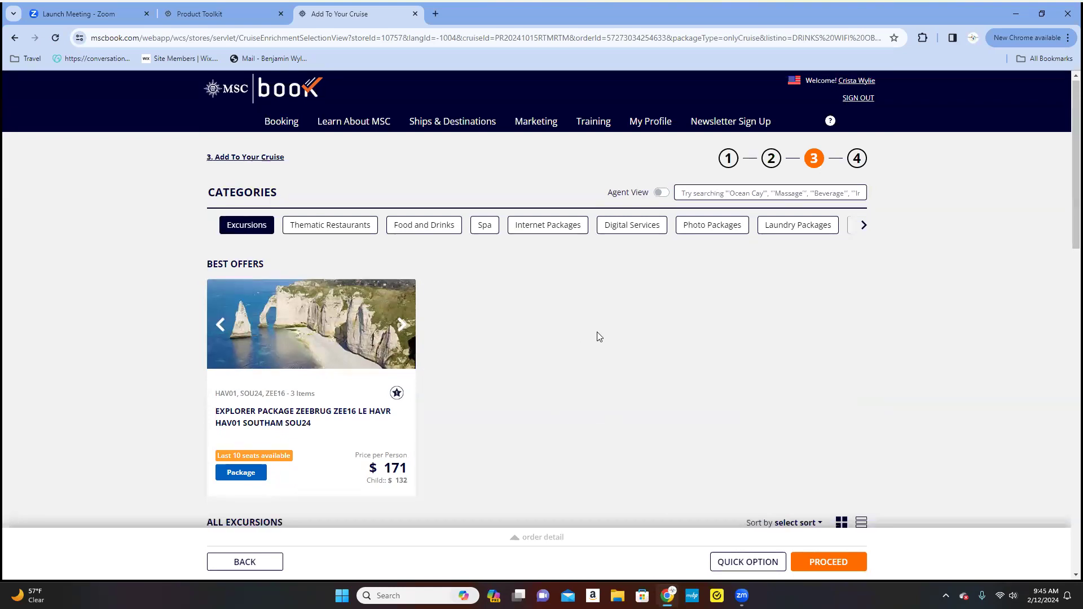
{"action": "scroll", "scroll_direction": "down", "scroll_amount": 3}
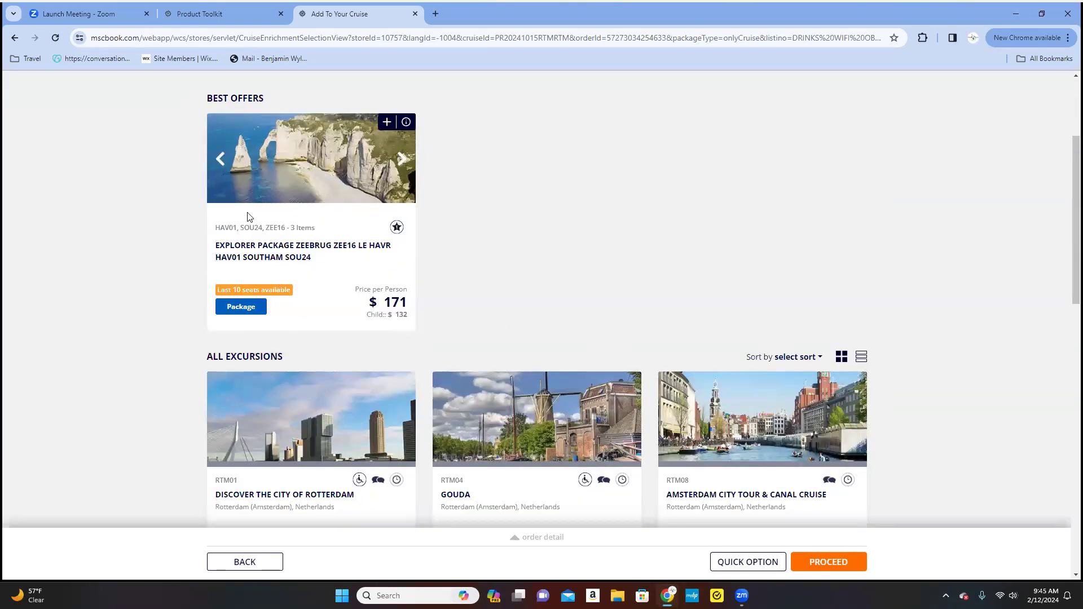
{"action": "scroll", "scroll_direction": "down", "scroll_amount": 3}
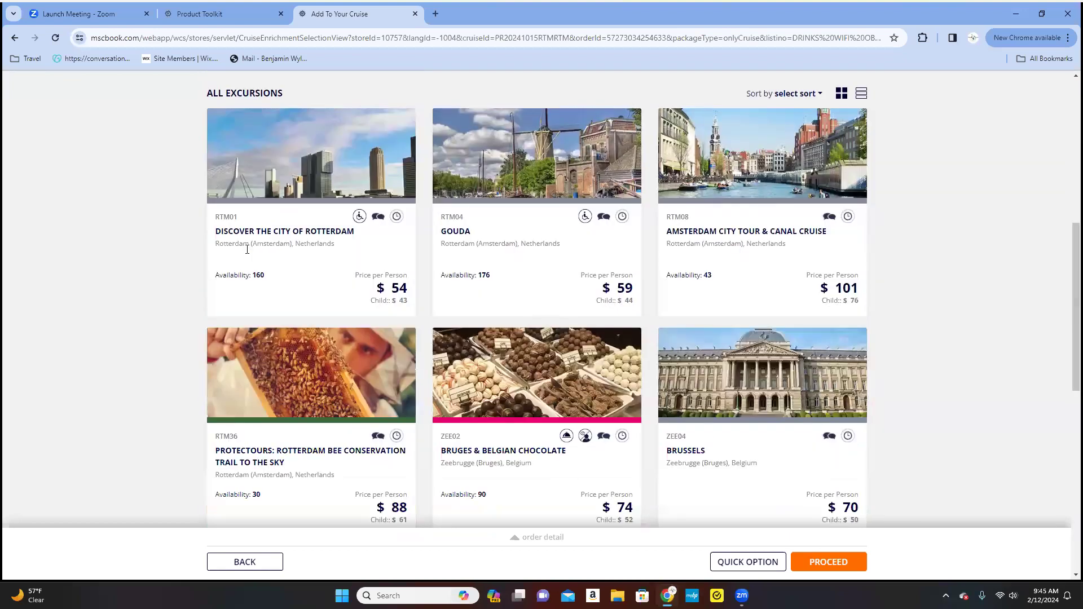
{"action": "scroll", "scroll_direction": "down", "scroll_amount": 3}
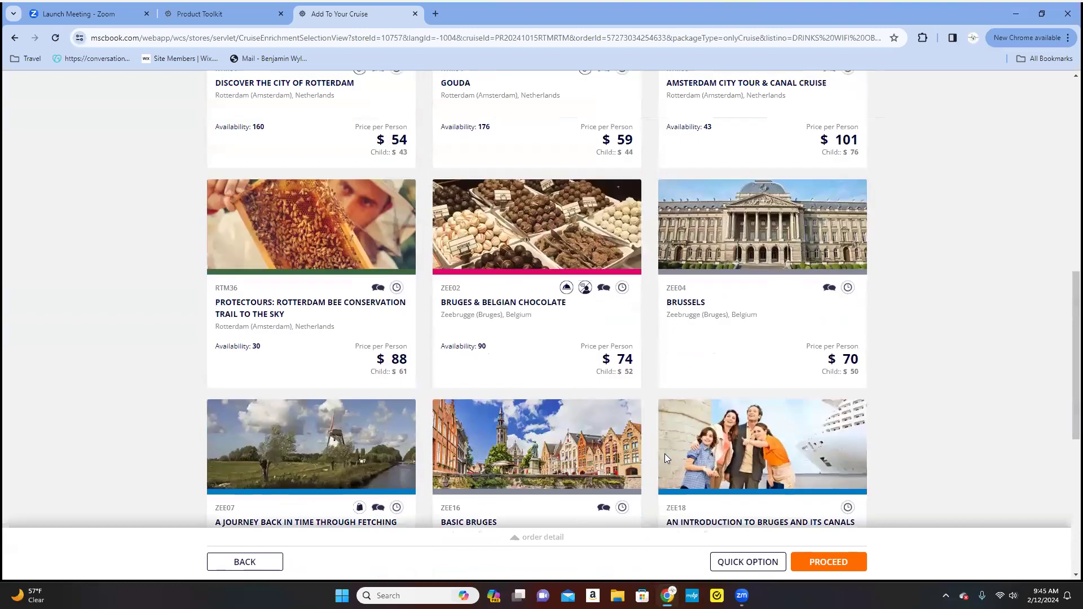
{"action": "scroll", "scroll_direction": "up", "scroll_amount": 3}
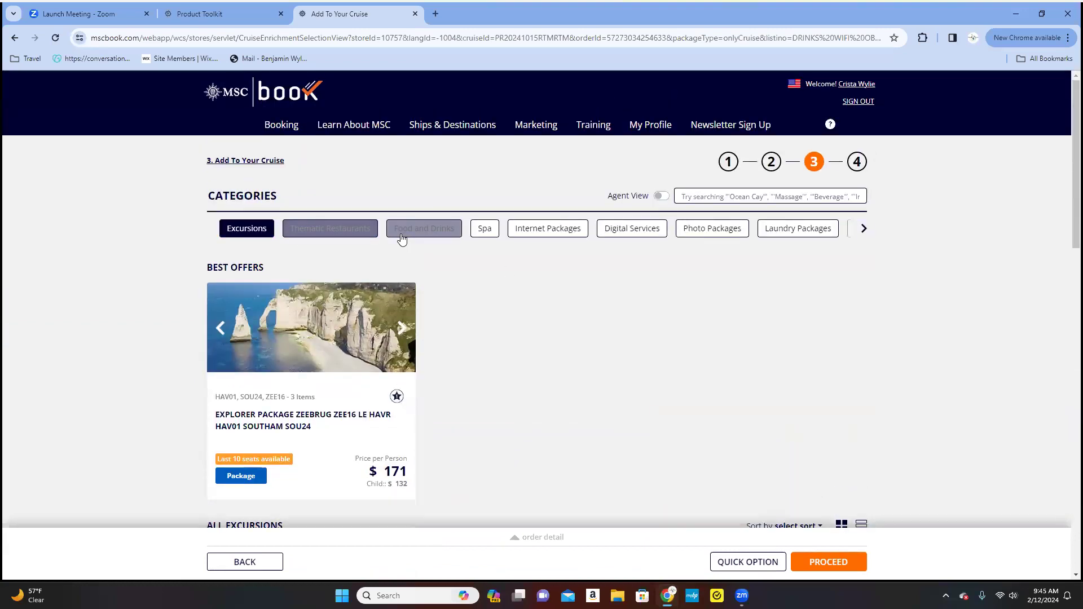
Step: Browse the Internet Packages add-ons, return to the first categories, and proceed to checkout
{"action": "left_click", "coordinate": [547, 228]}
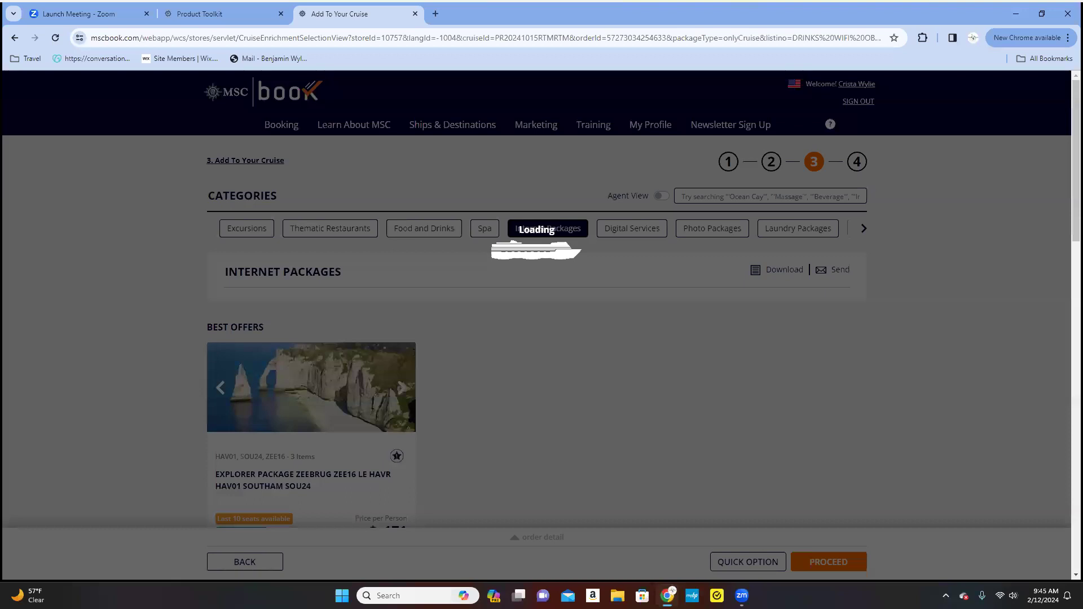
{"action": "left_click", "coordinate": [547, 228]}
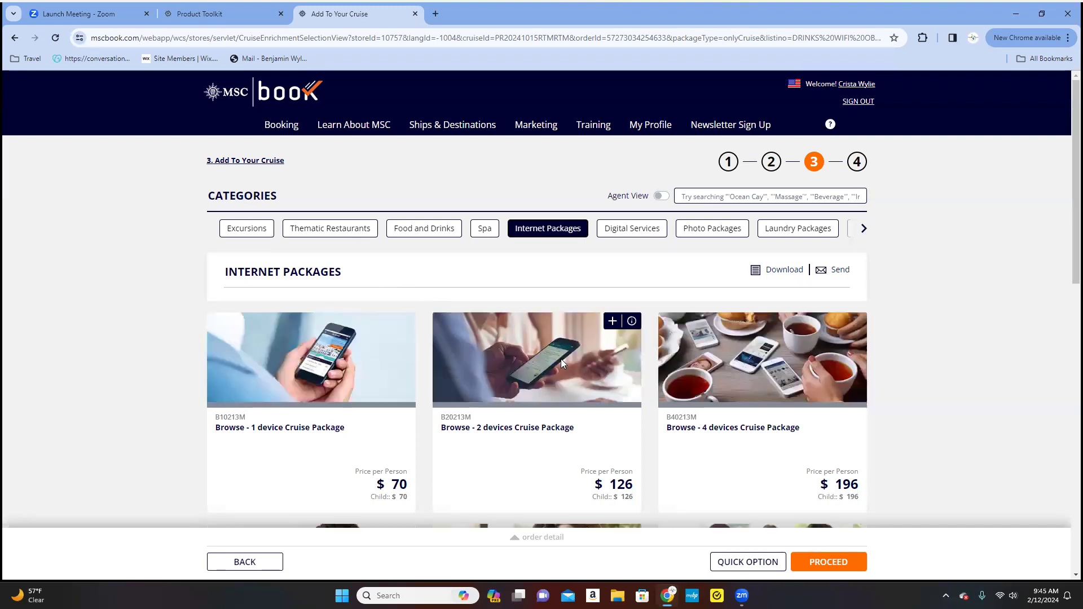
{"action": "scroll", "scroll_direction": "down", "scroll_amount": 3}
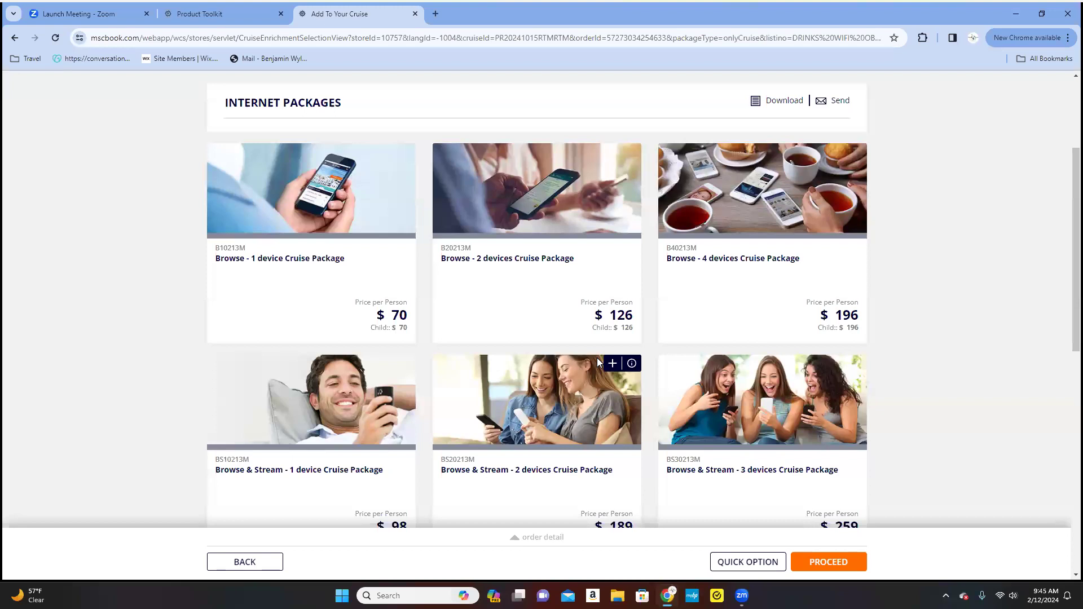
{"action": "scroll", "scroll_direction": "down", "scroll_amount": 3}
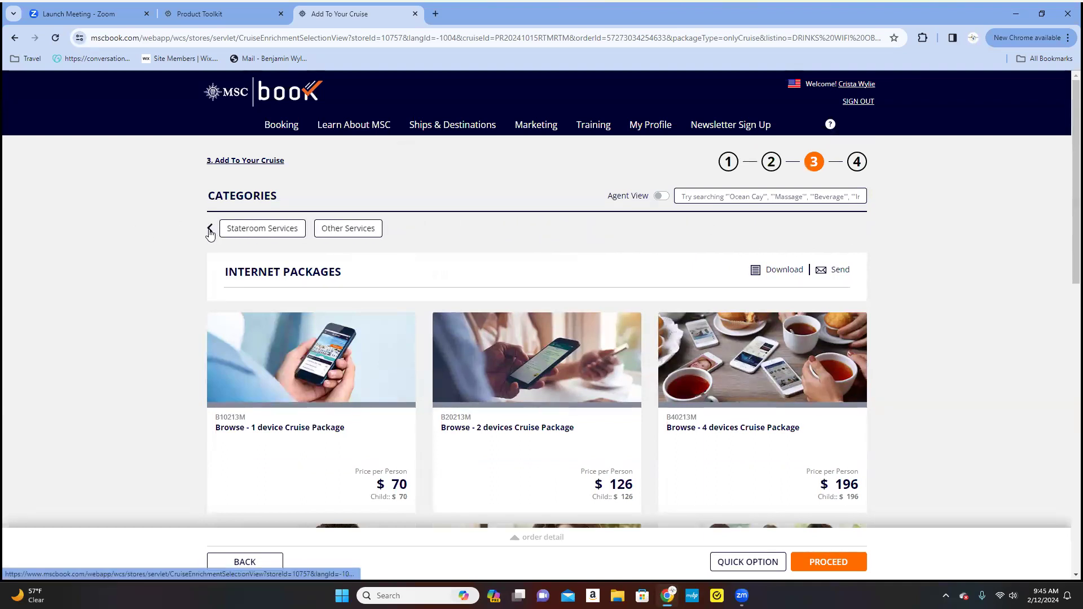
{"action": "left_click", "coordinate": [209, 229]}
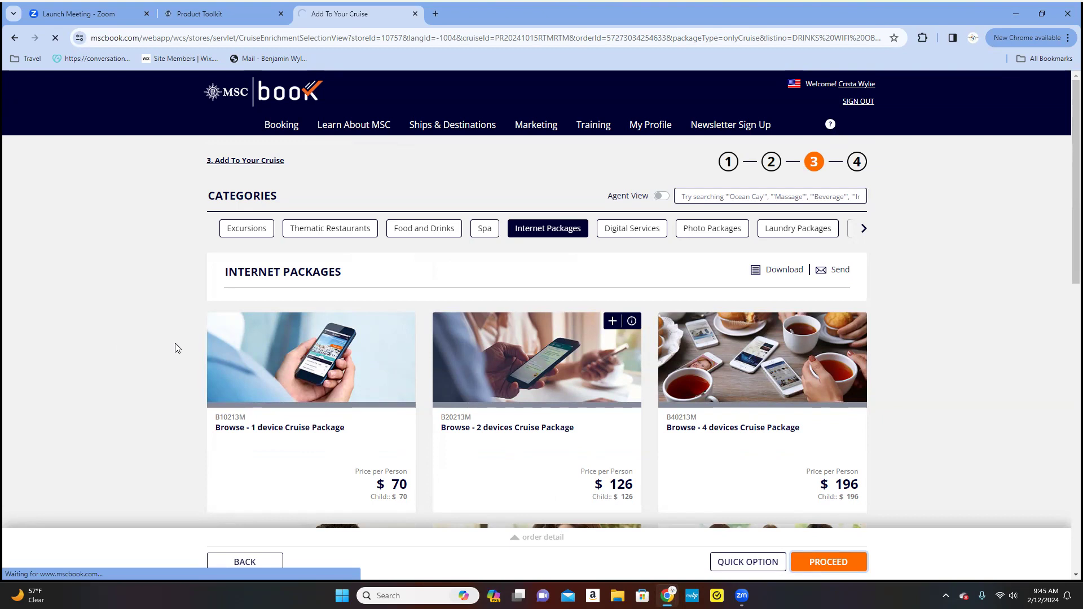
{"action": "left_click", "coordinate": [827, 562]}
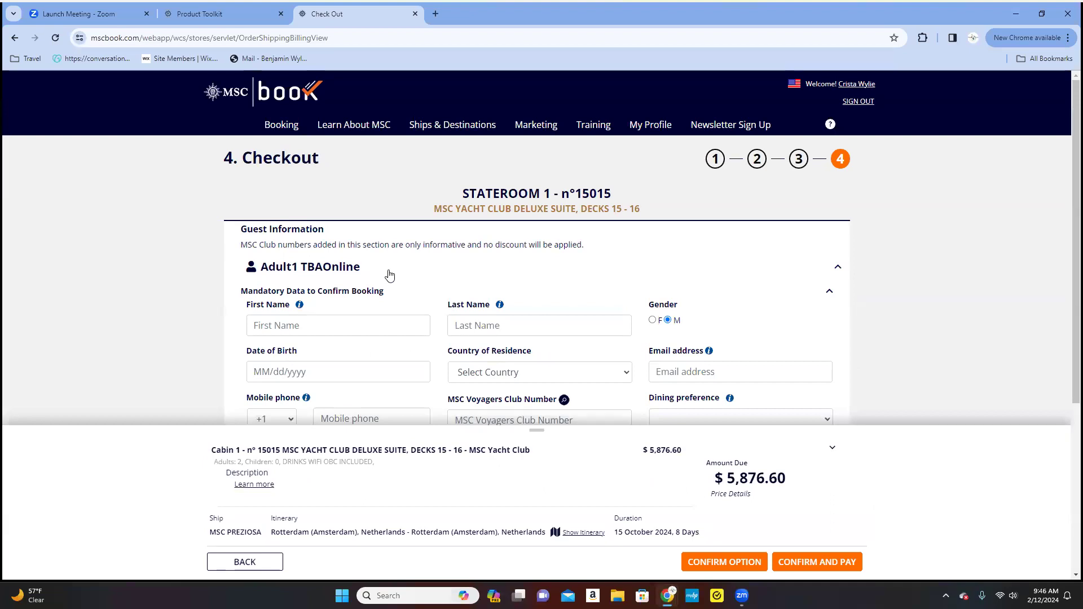
Step: Scroll the checkout to the Adult1 and Adult2 guest sections, insurance and amount due
{"action": "scroll", "scroll_direction": "down", "scroll_amount": 3}
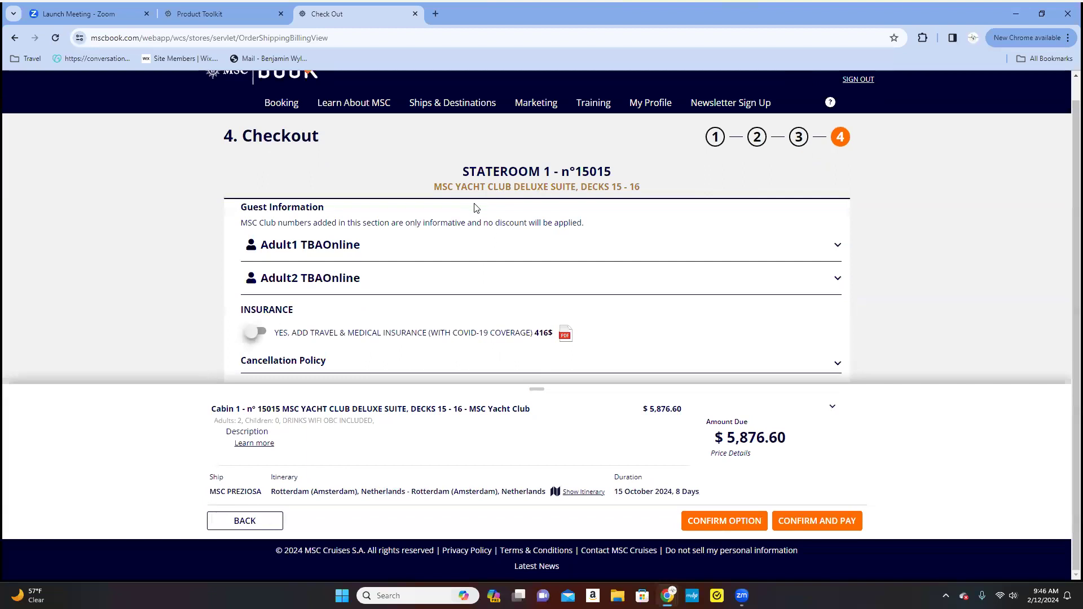
{"action": "mouse_move", "coordinate": [170, 281]}
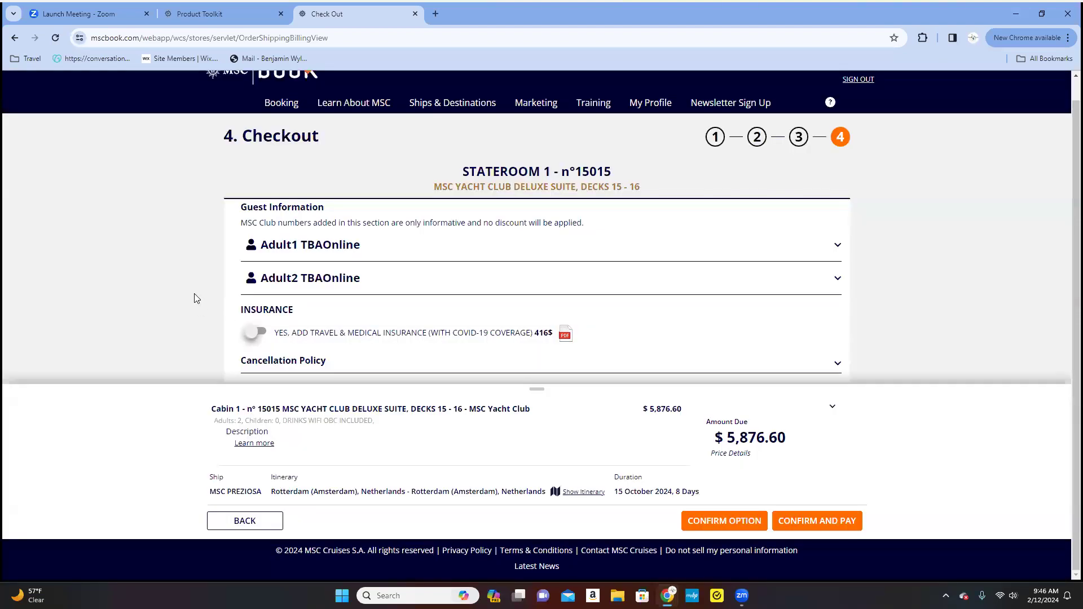
{"action": "mouse_move", "coordinate": [199, 289]}
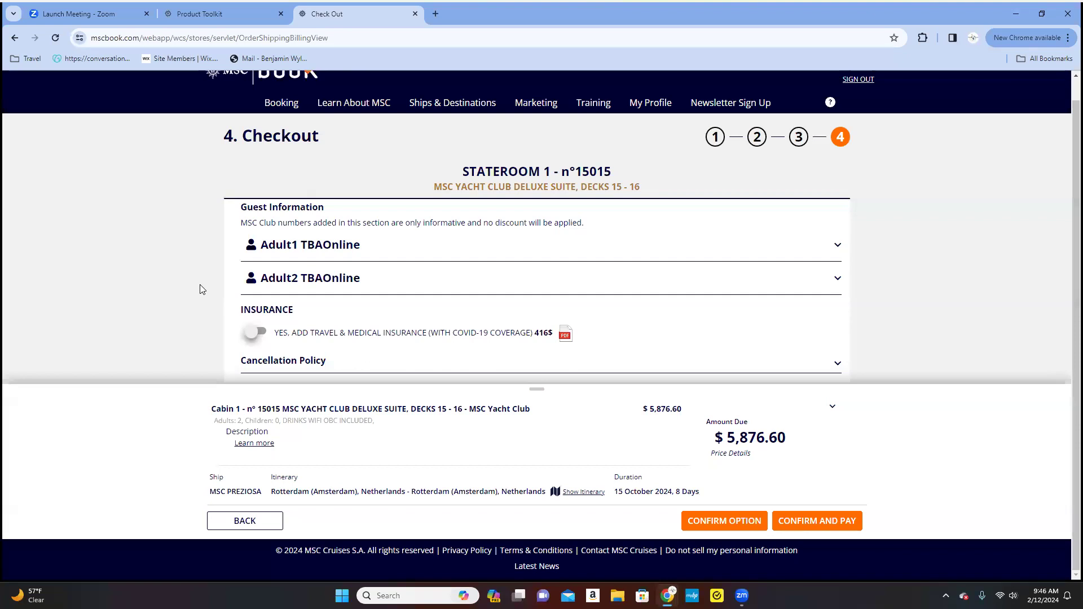
{"action": "mouse_move", "coordinate": [191, 278]}
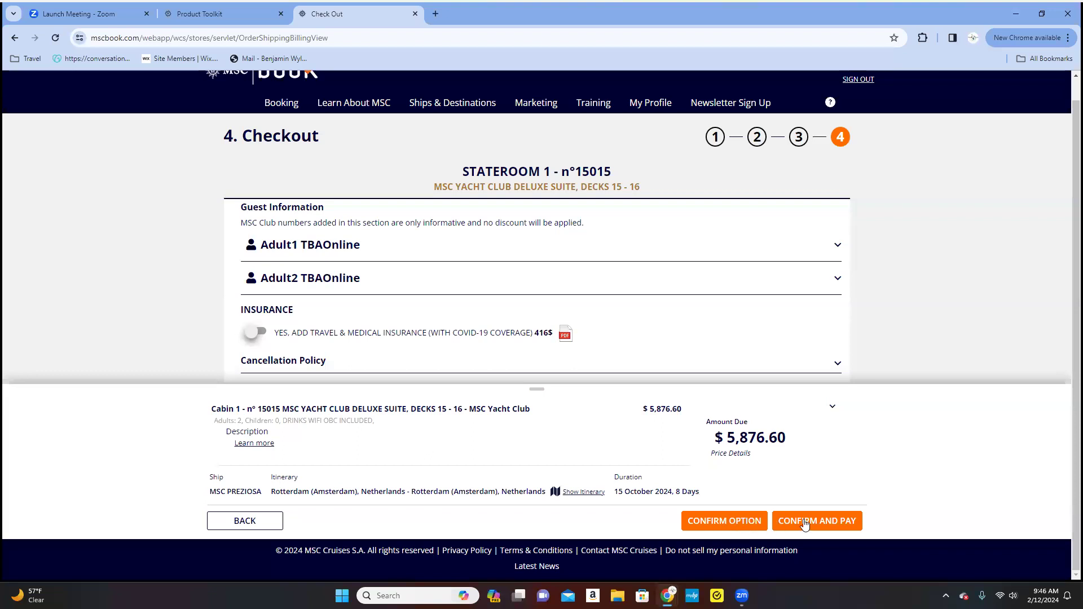
{"action": "mouse_move", "coordinate": [608, 458]}
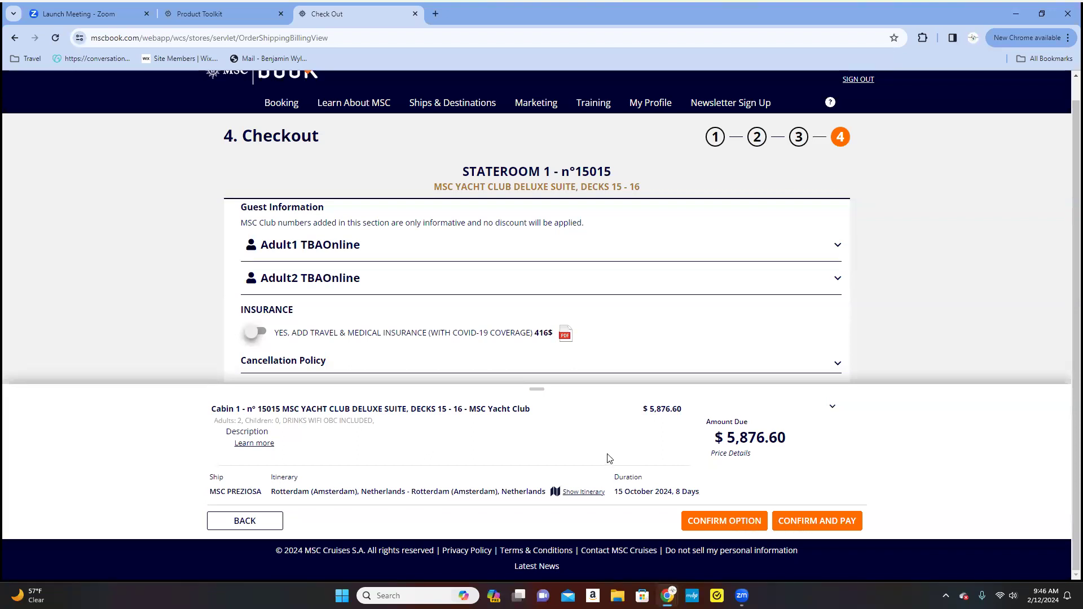